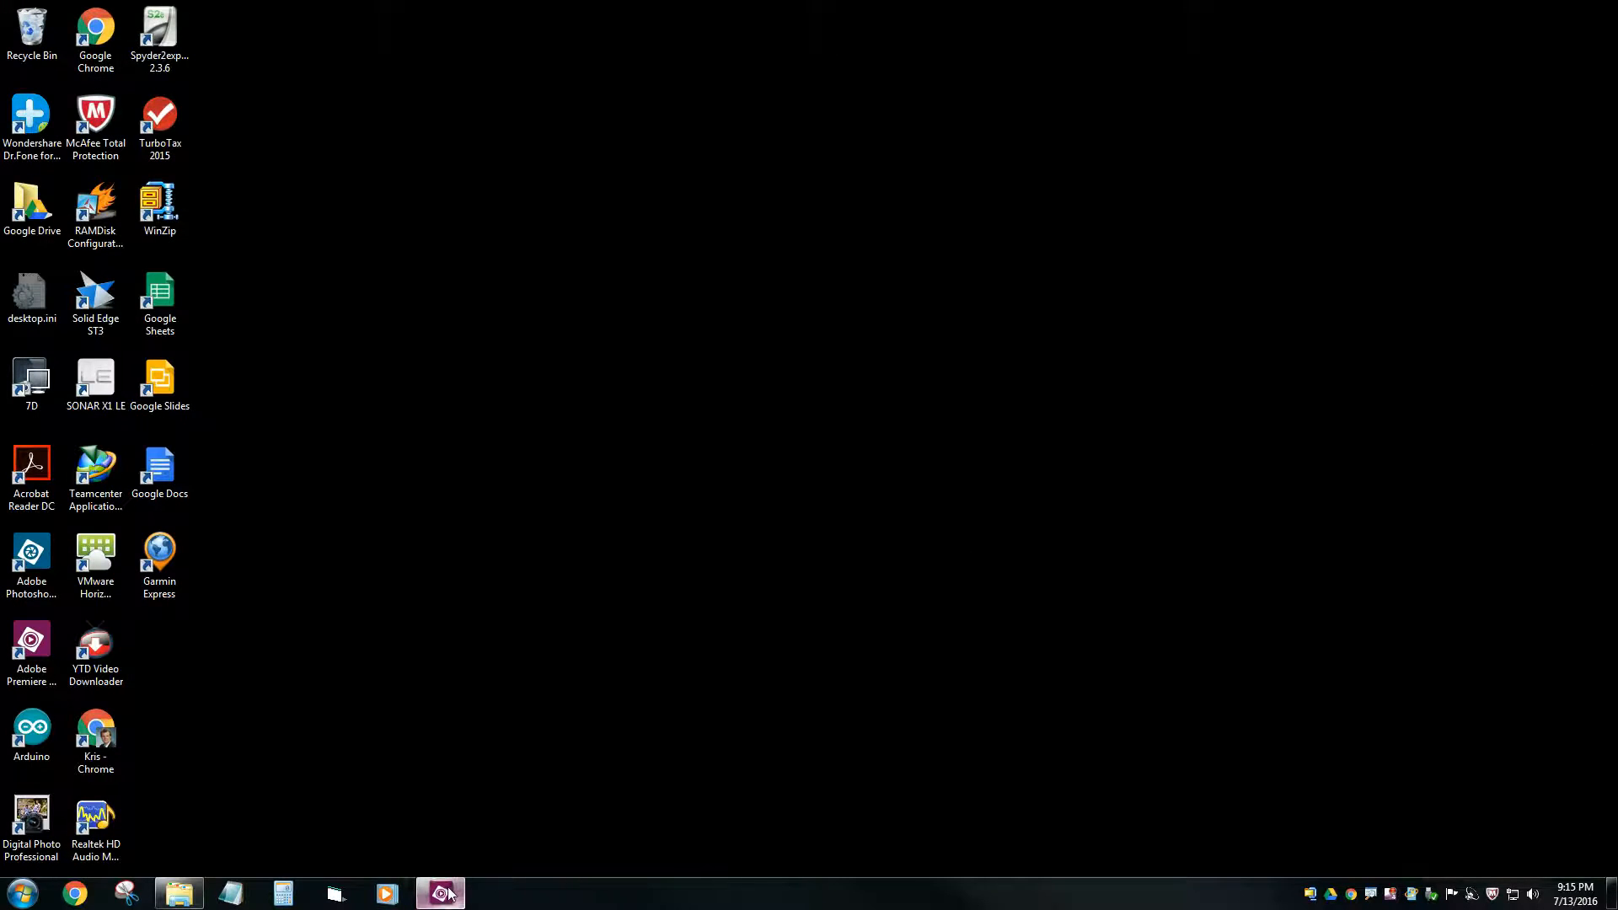
- Bring Premiere Elements forward and scrub the Video 2 freeze-frame clip to watch the polaroid spin and vanish
left_click(440, 893)
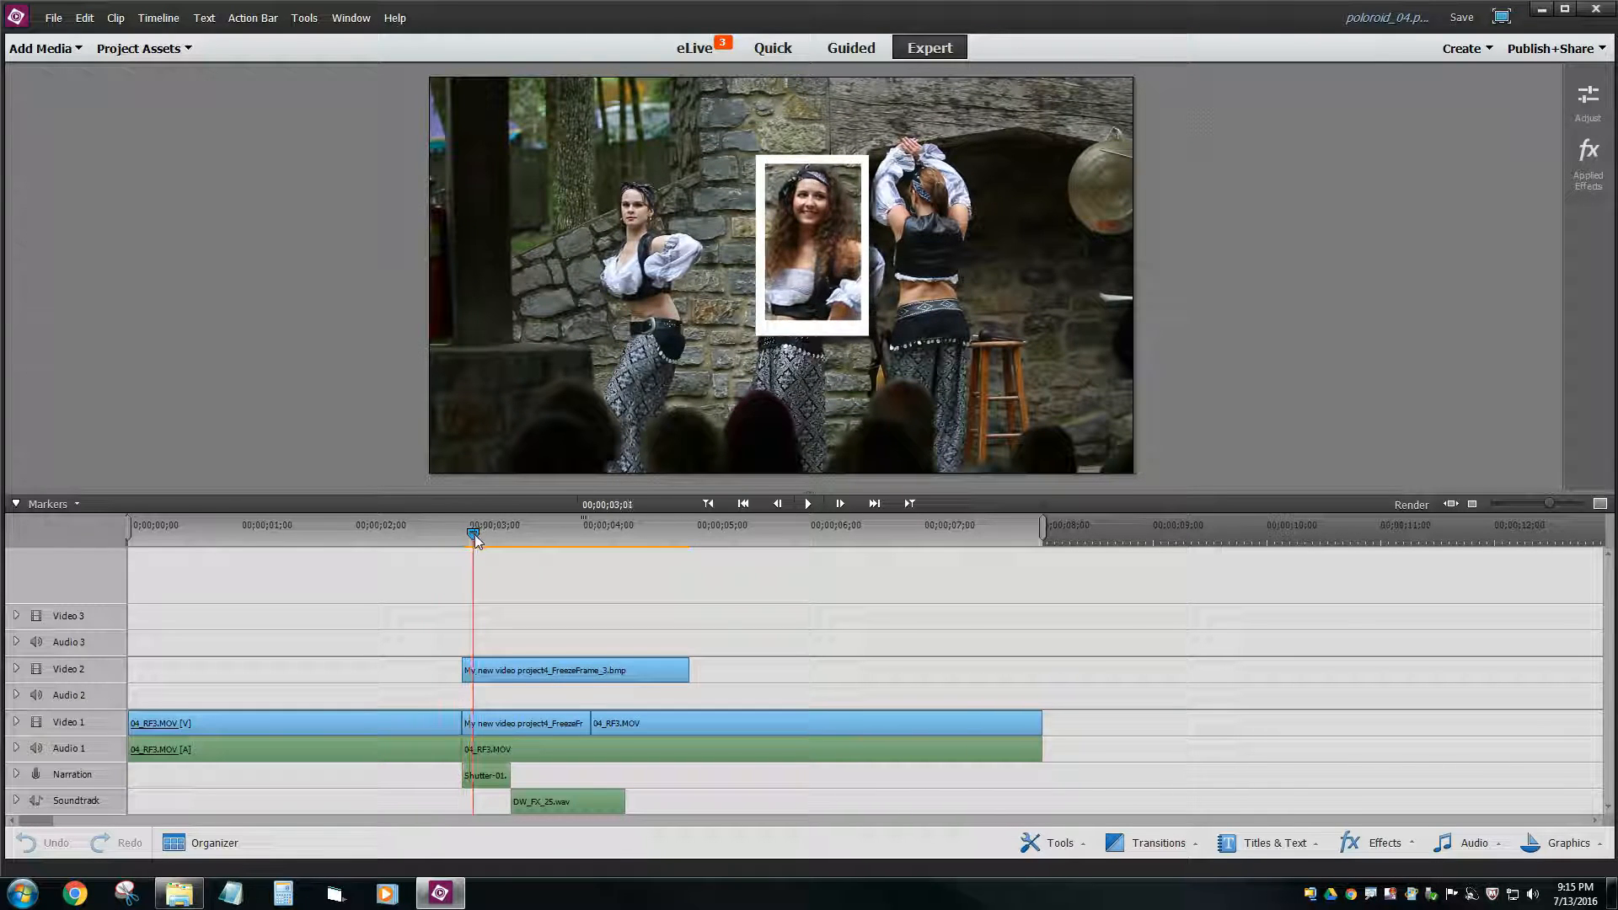
left_click_drag(472, 534, 495, 534)
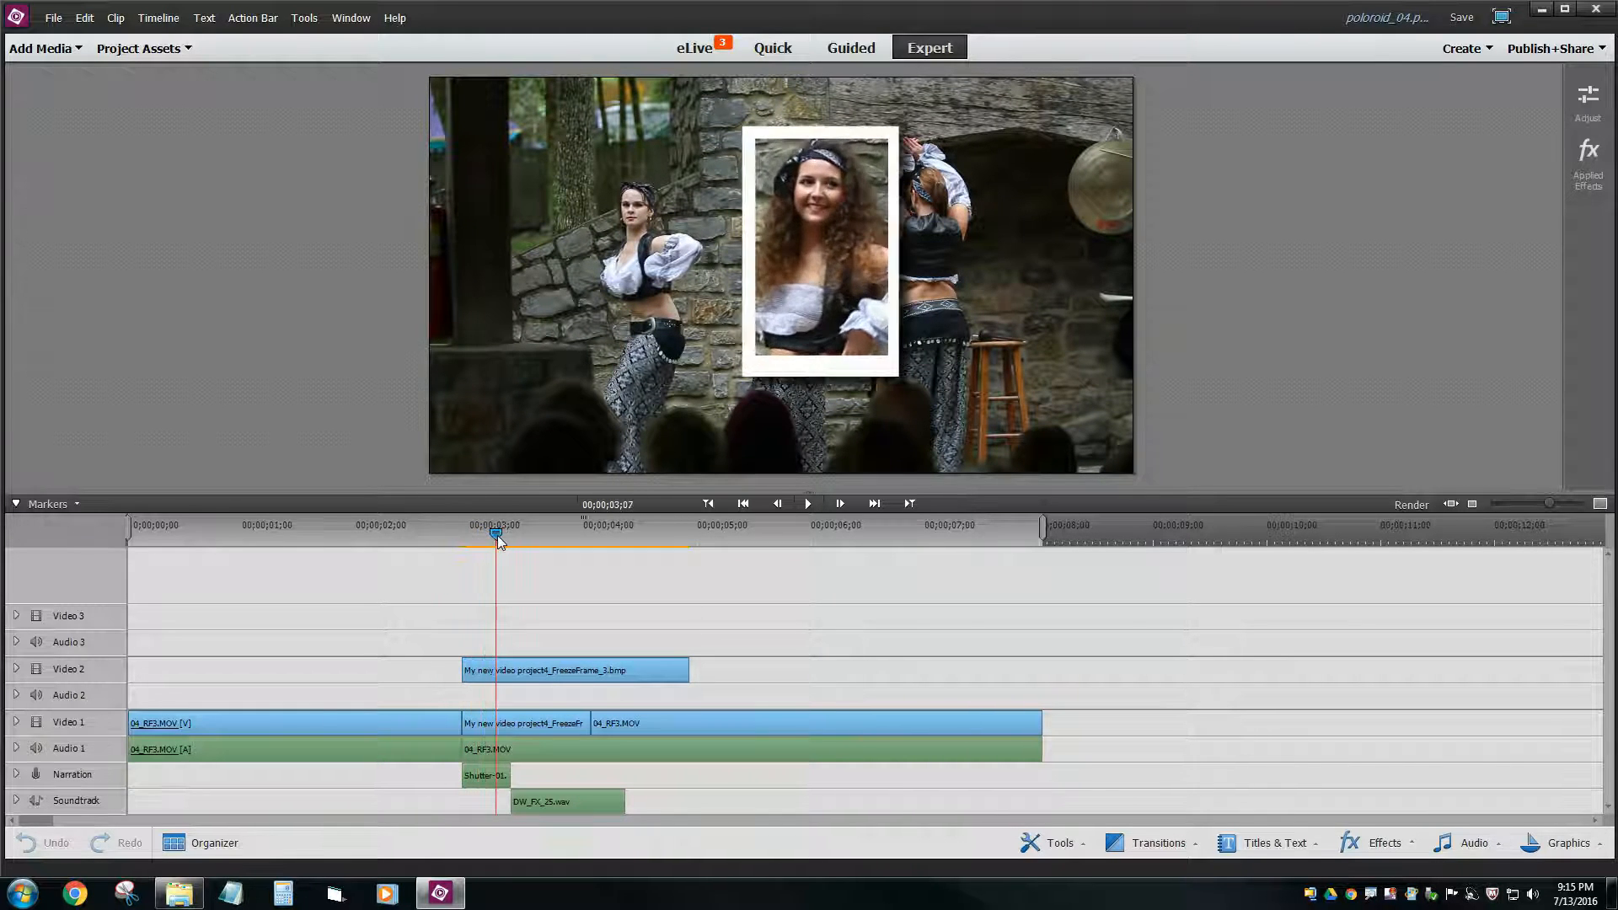
left_click_drag(496, 535, 534, 534)
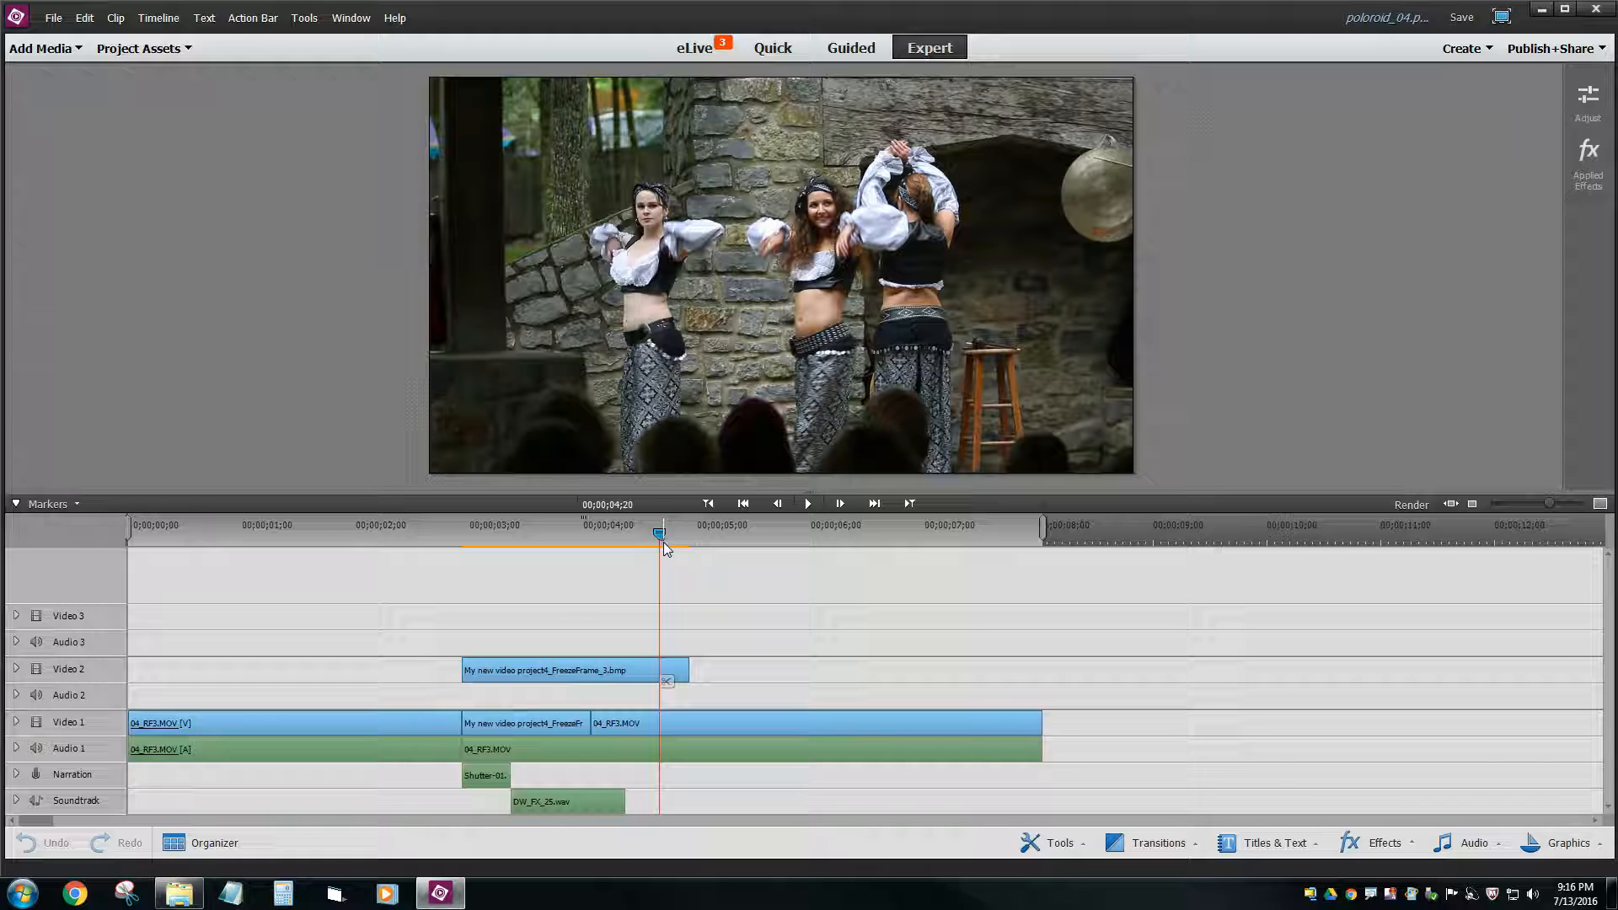
- Delete all clips so the Expert view timeline is completely empty
left_click(300, 674)
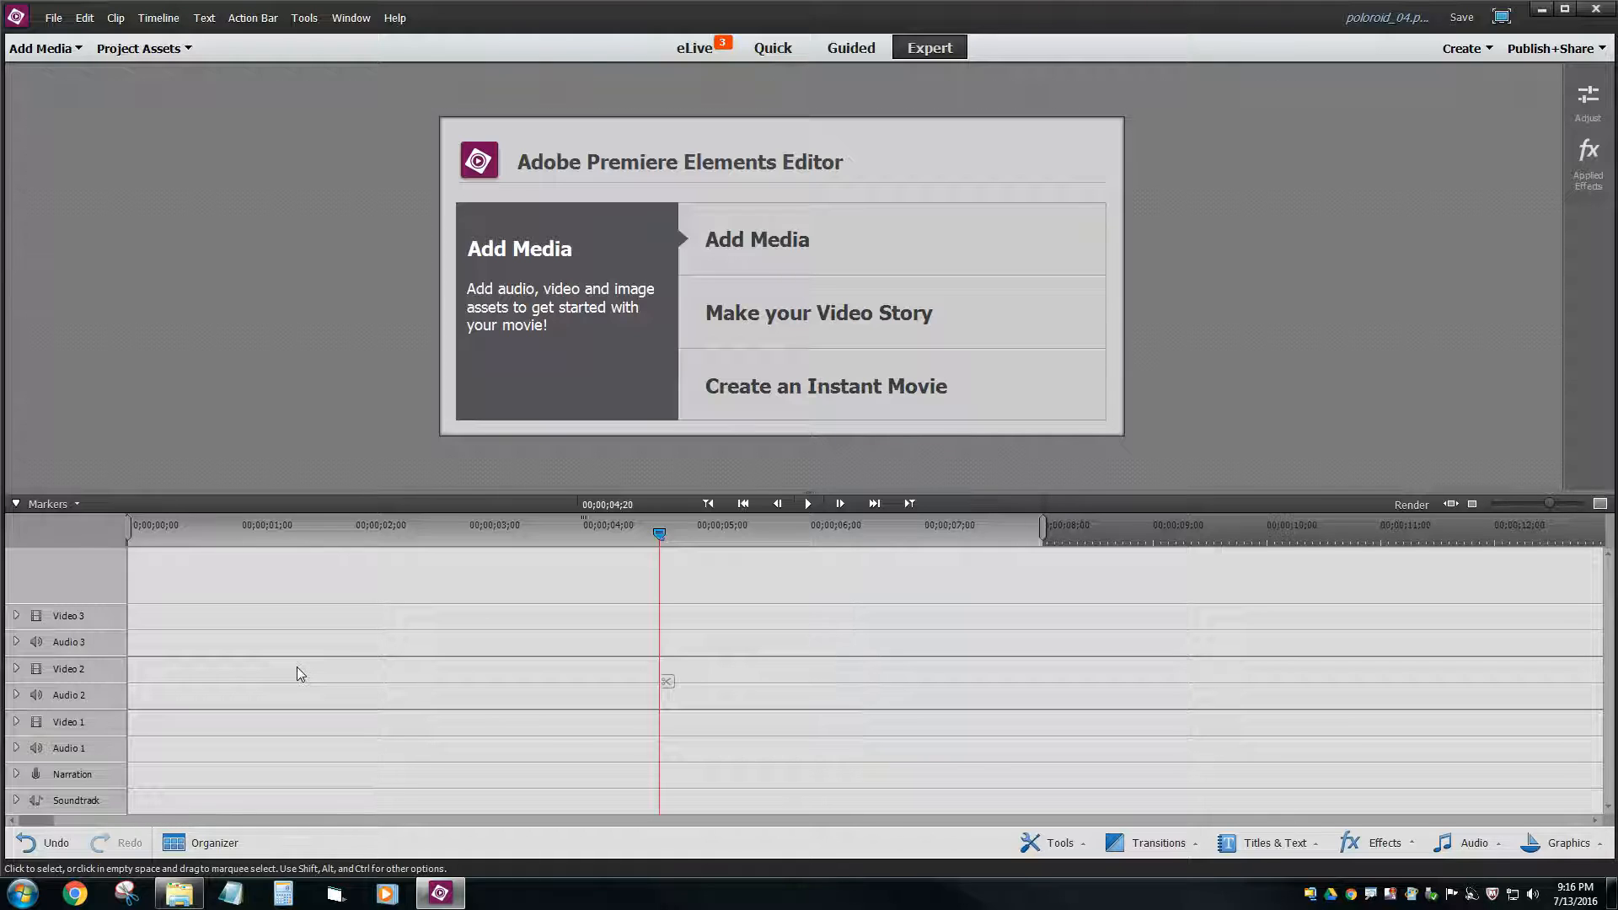
mouse_move(311, 674)
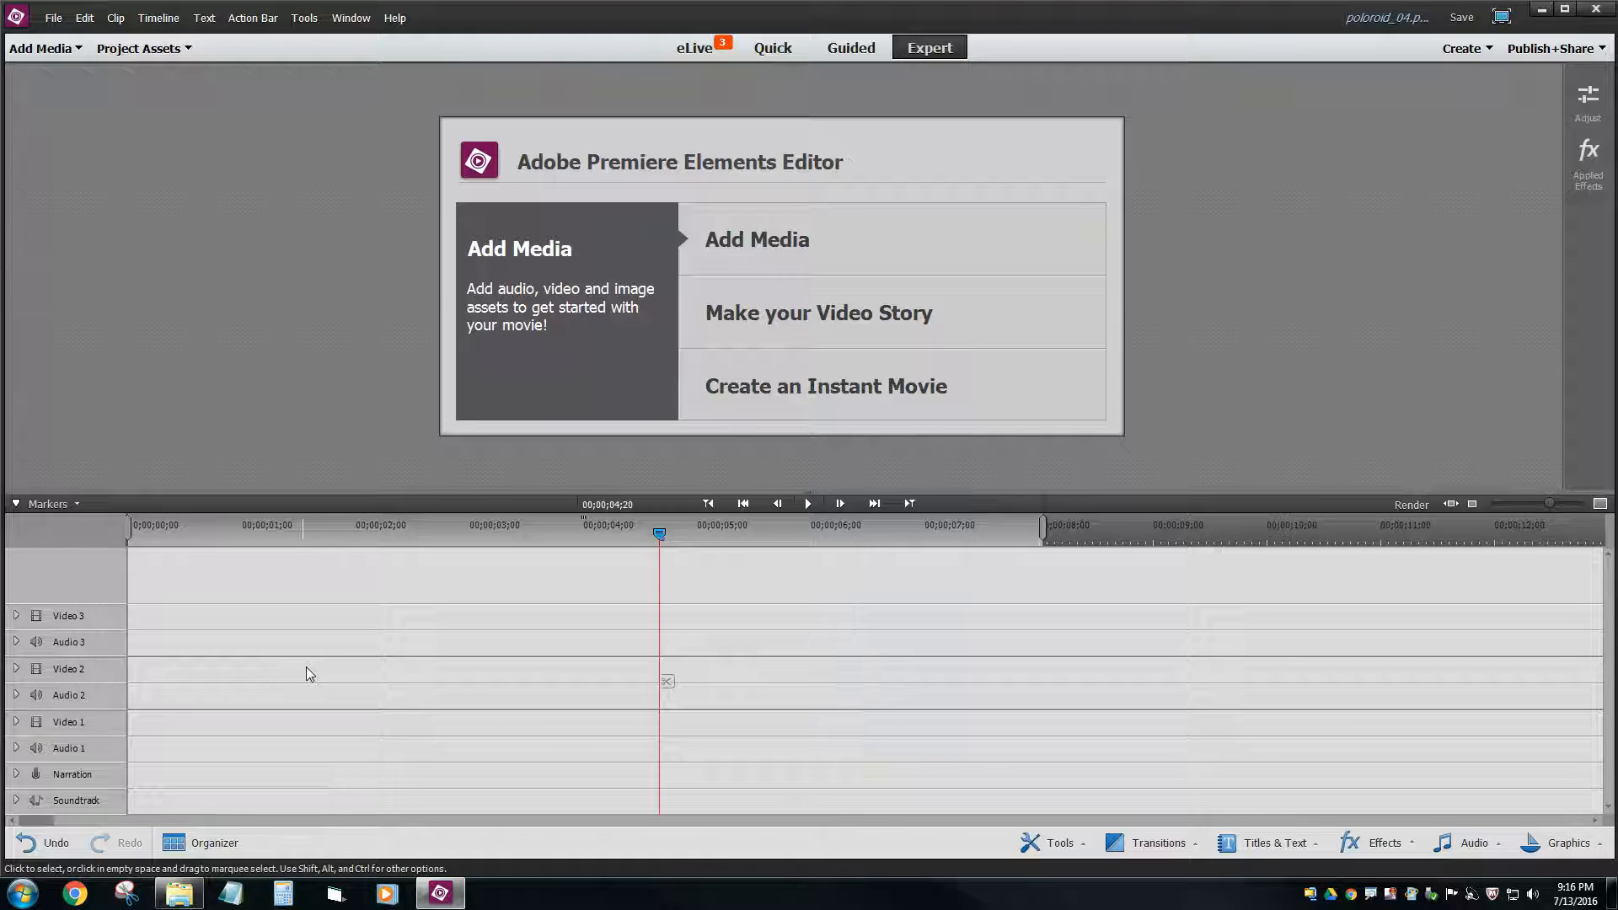
mouse_move(952, 54)
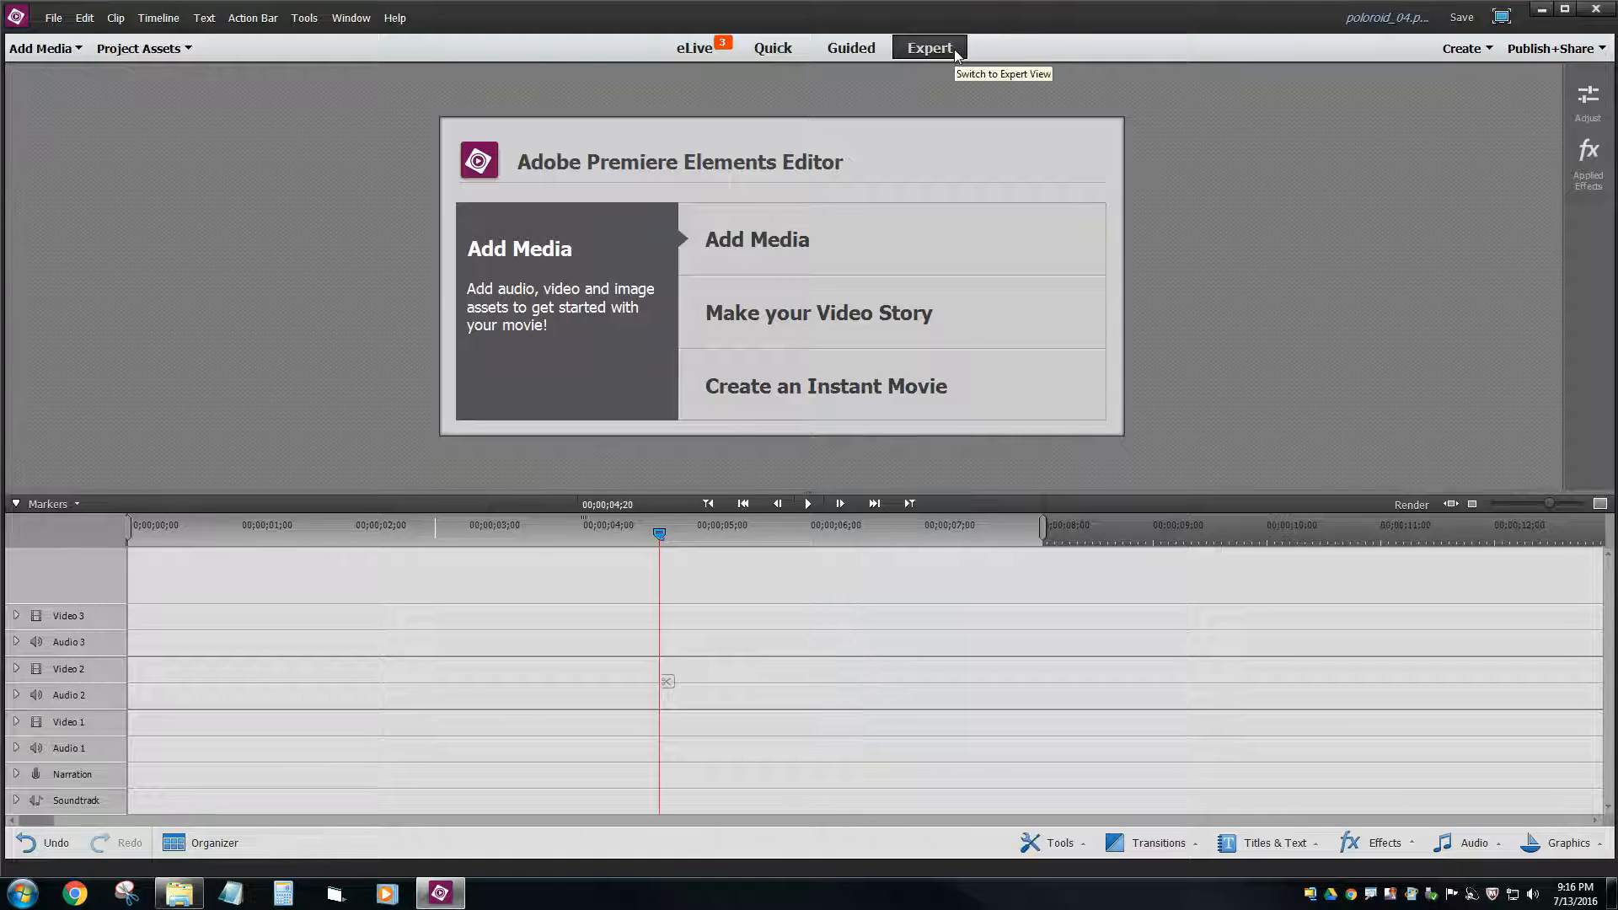
mouse_move(964, 56)
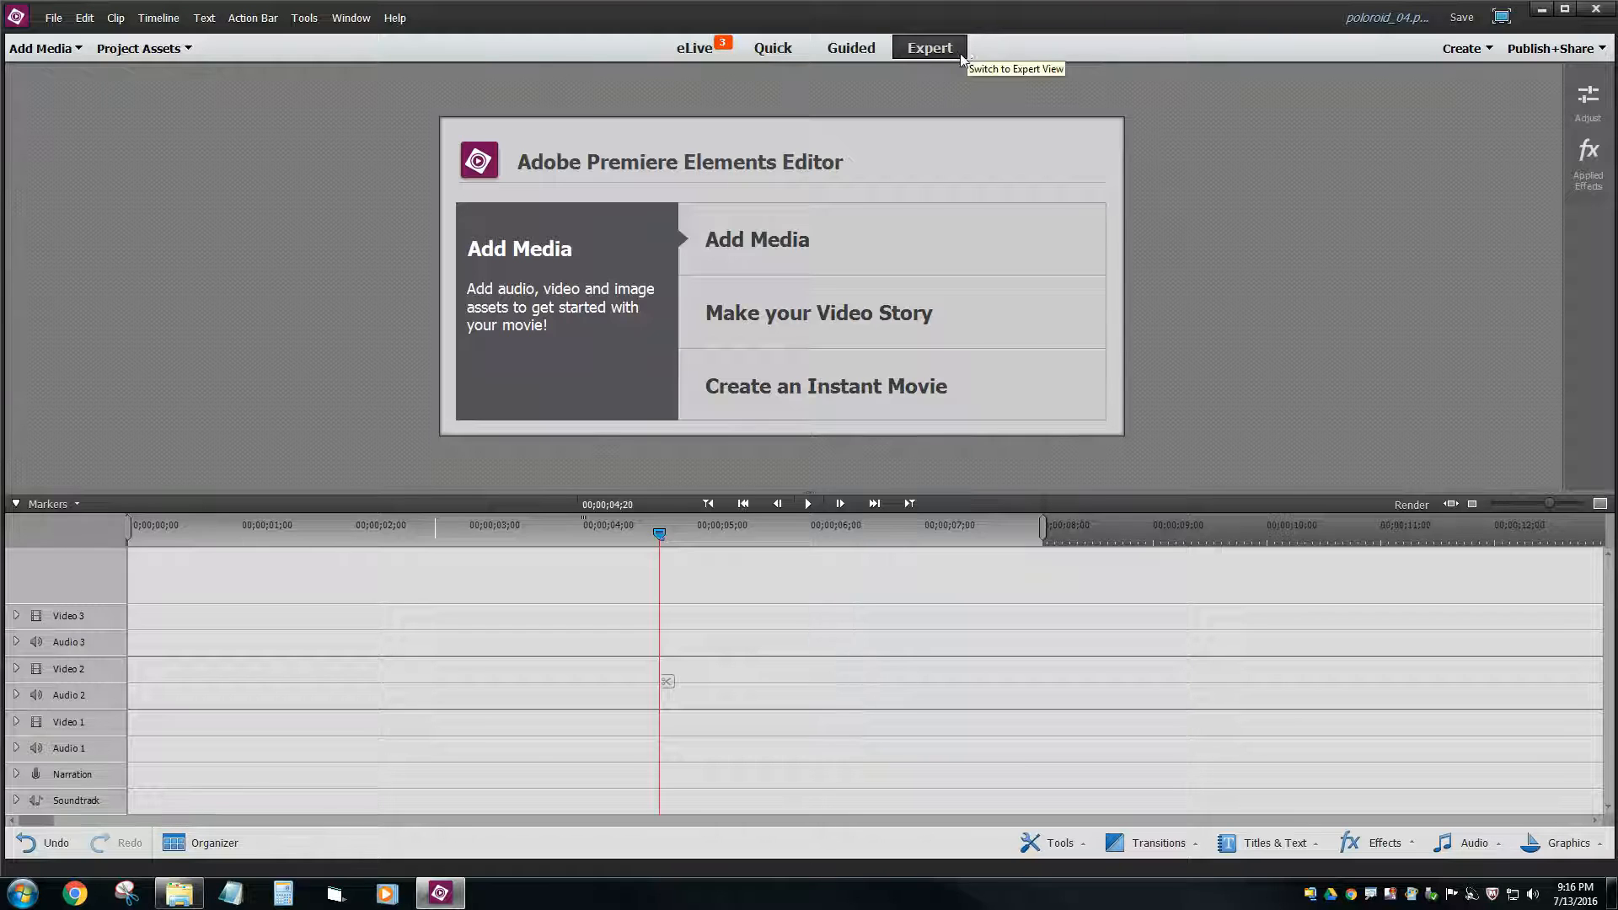
mouse_move(1589, 152)
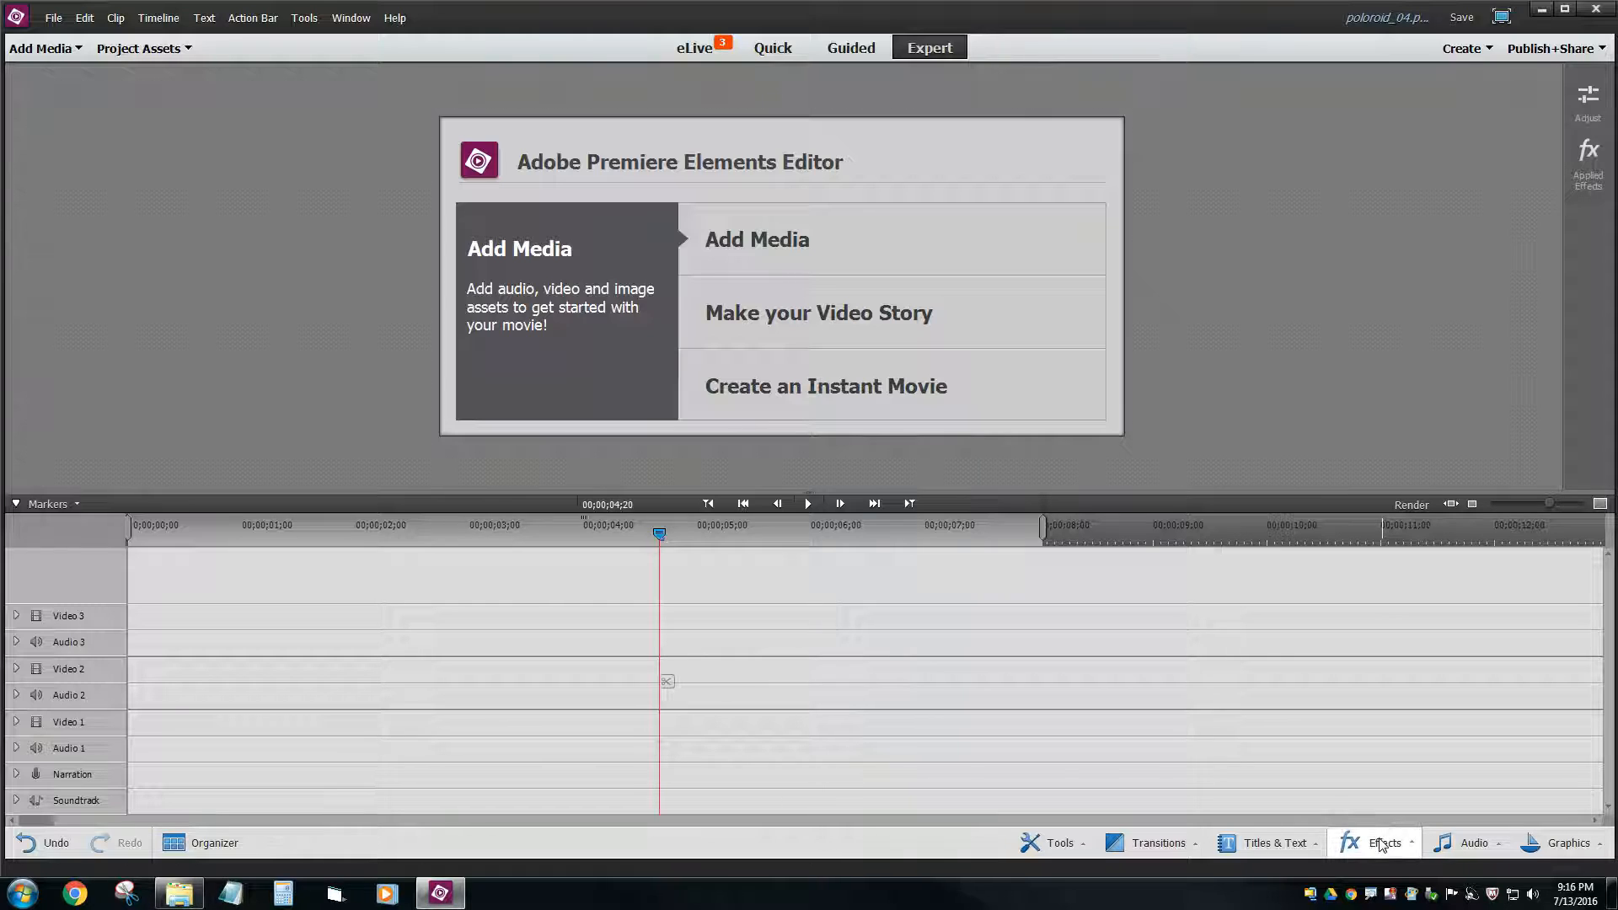
mouse_move(1382, 847)
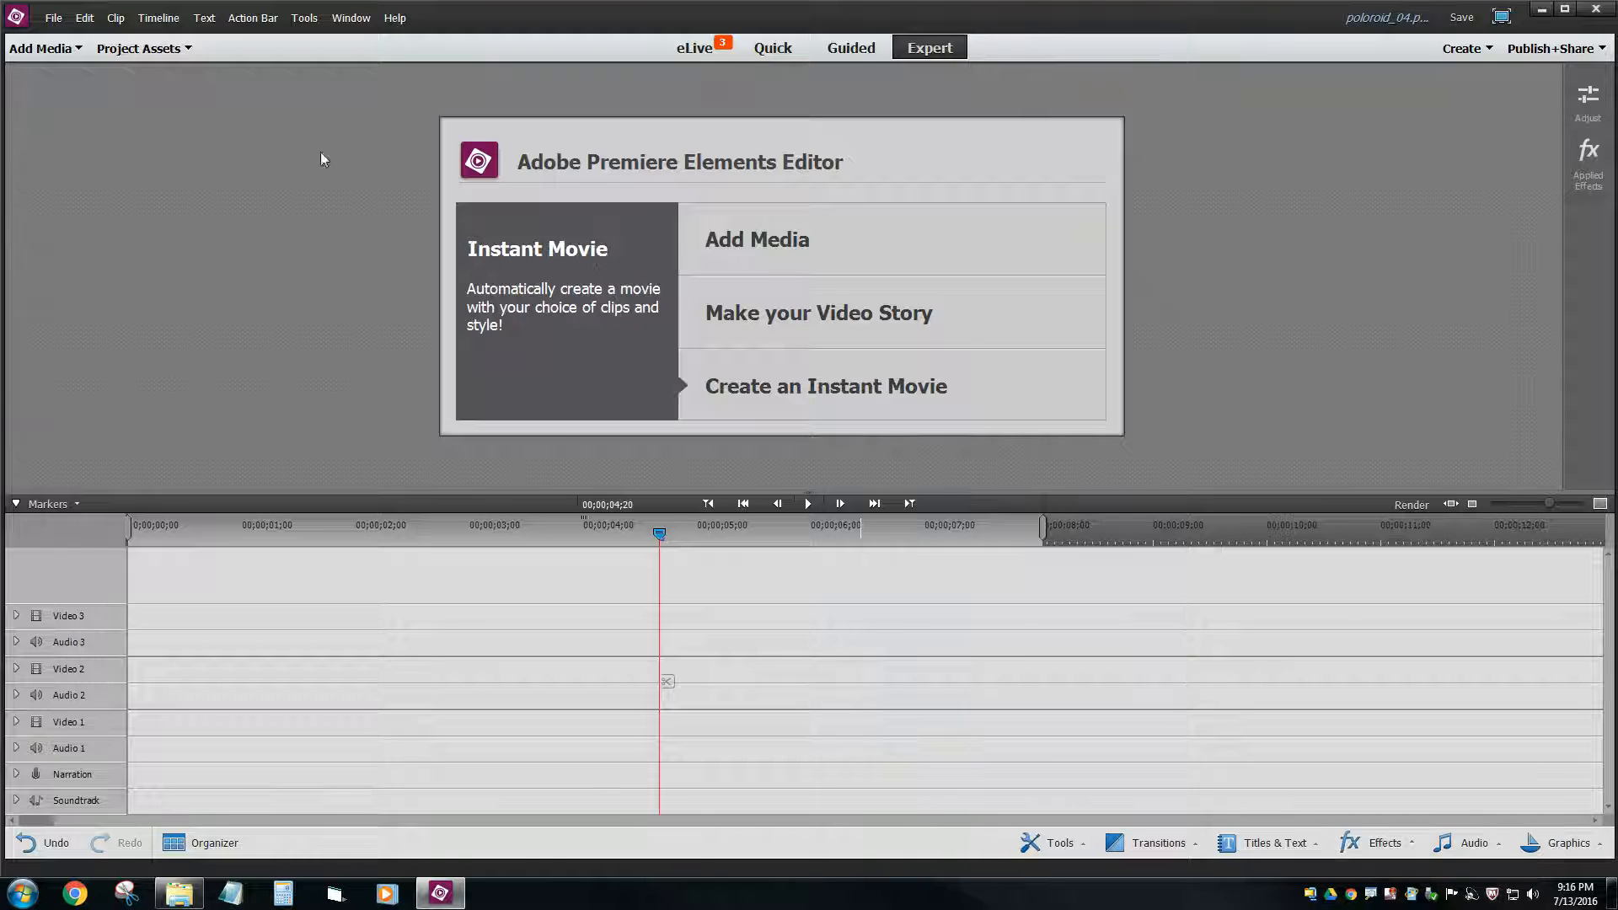
- Place 04_RF3.MOV from Project Assets on Video 1 and trim its end to about twelve seconds
left_click(138, 47)
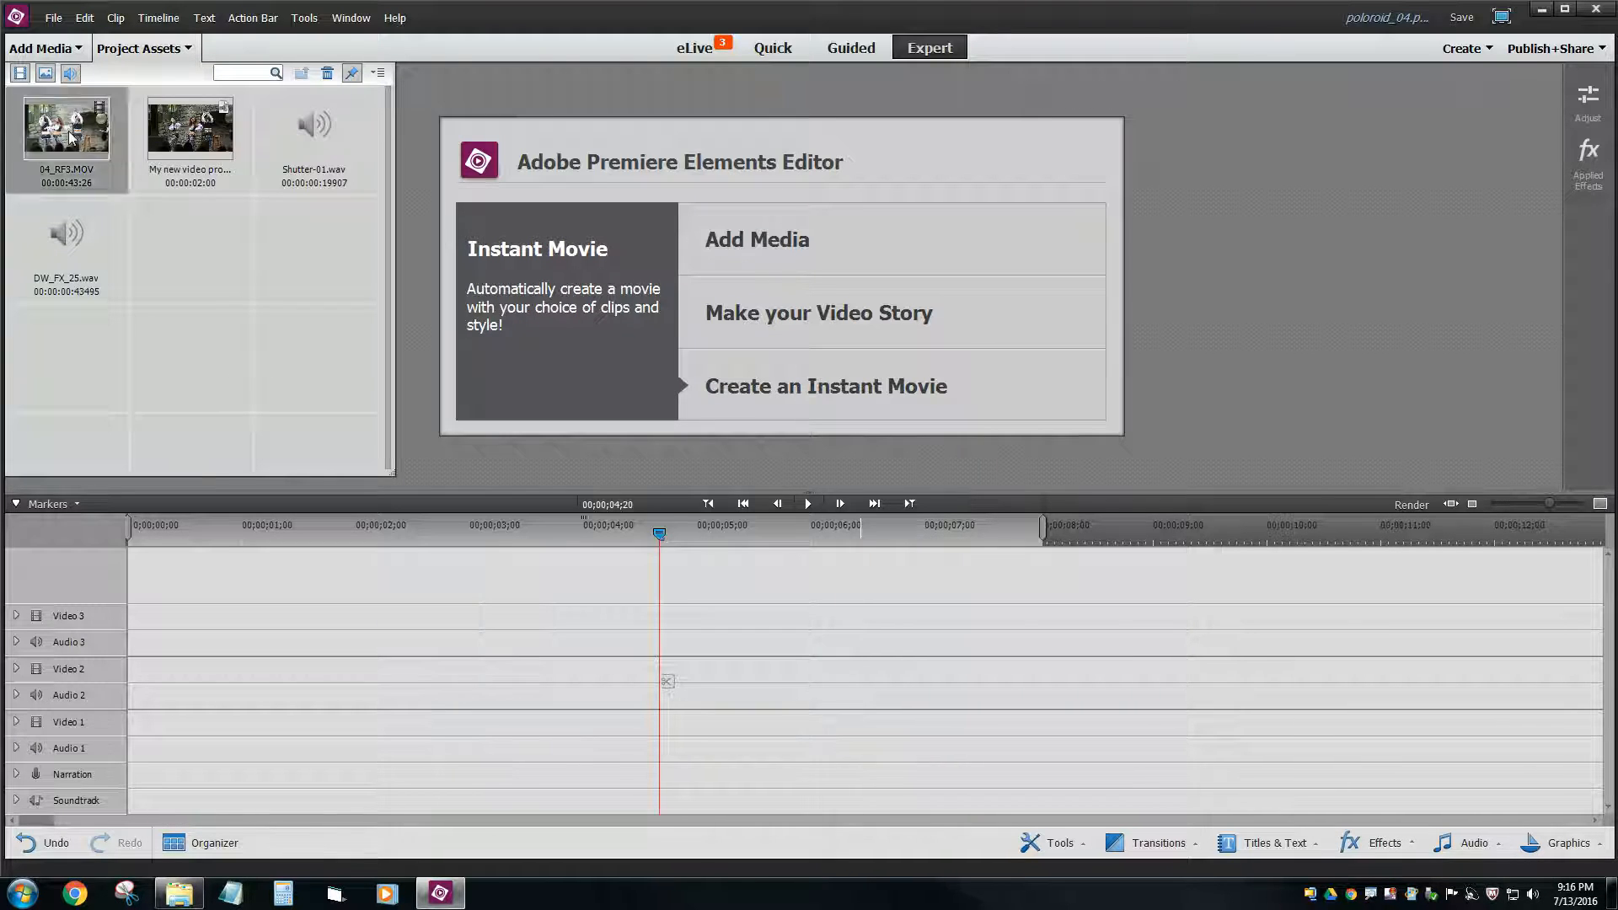
mouse_move(60, 138)
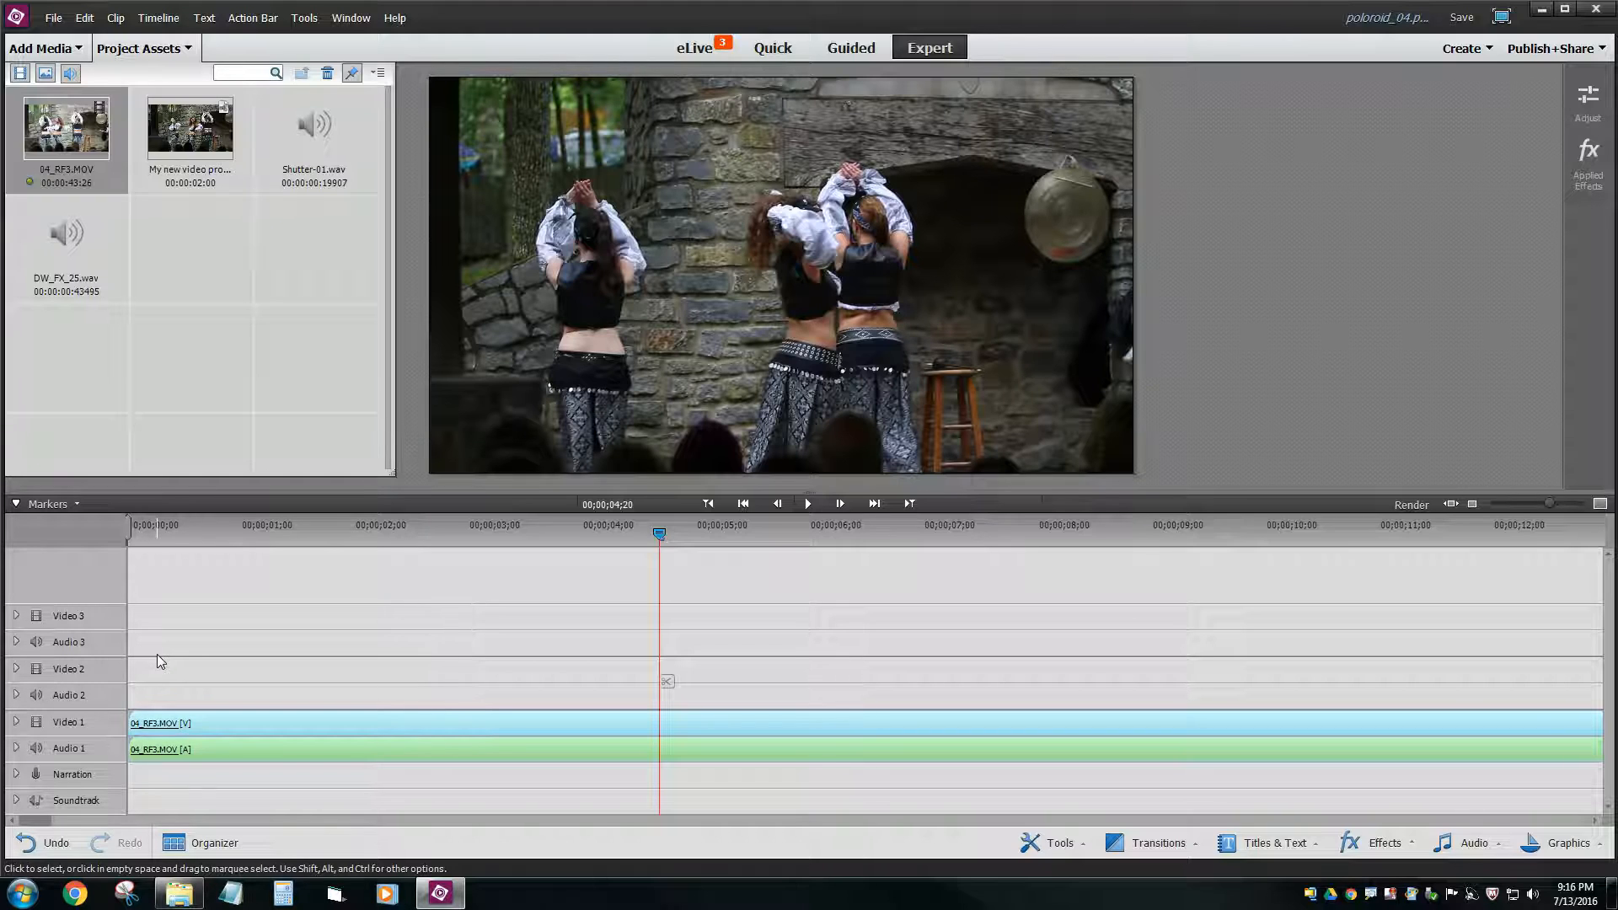
left_click(1473, 504)
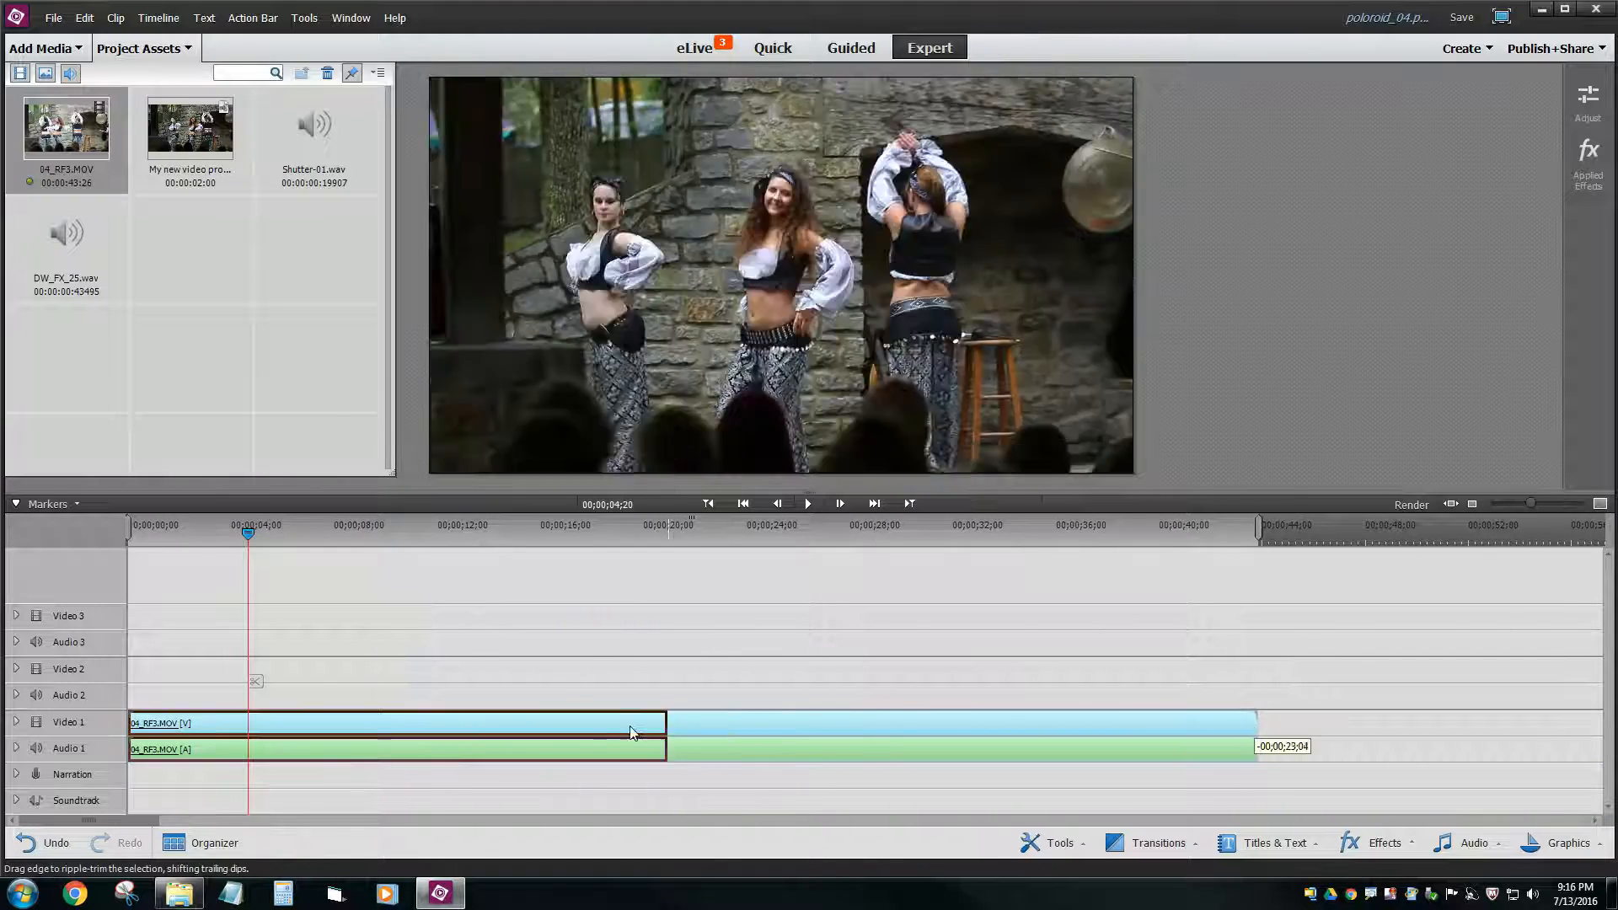
left_click_drag(1254, 723, 442, 723)
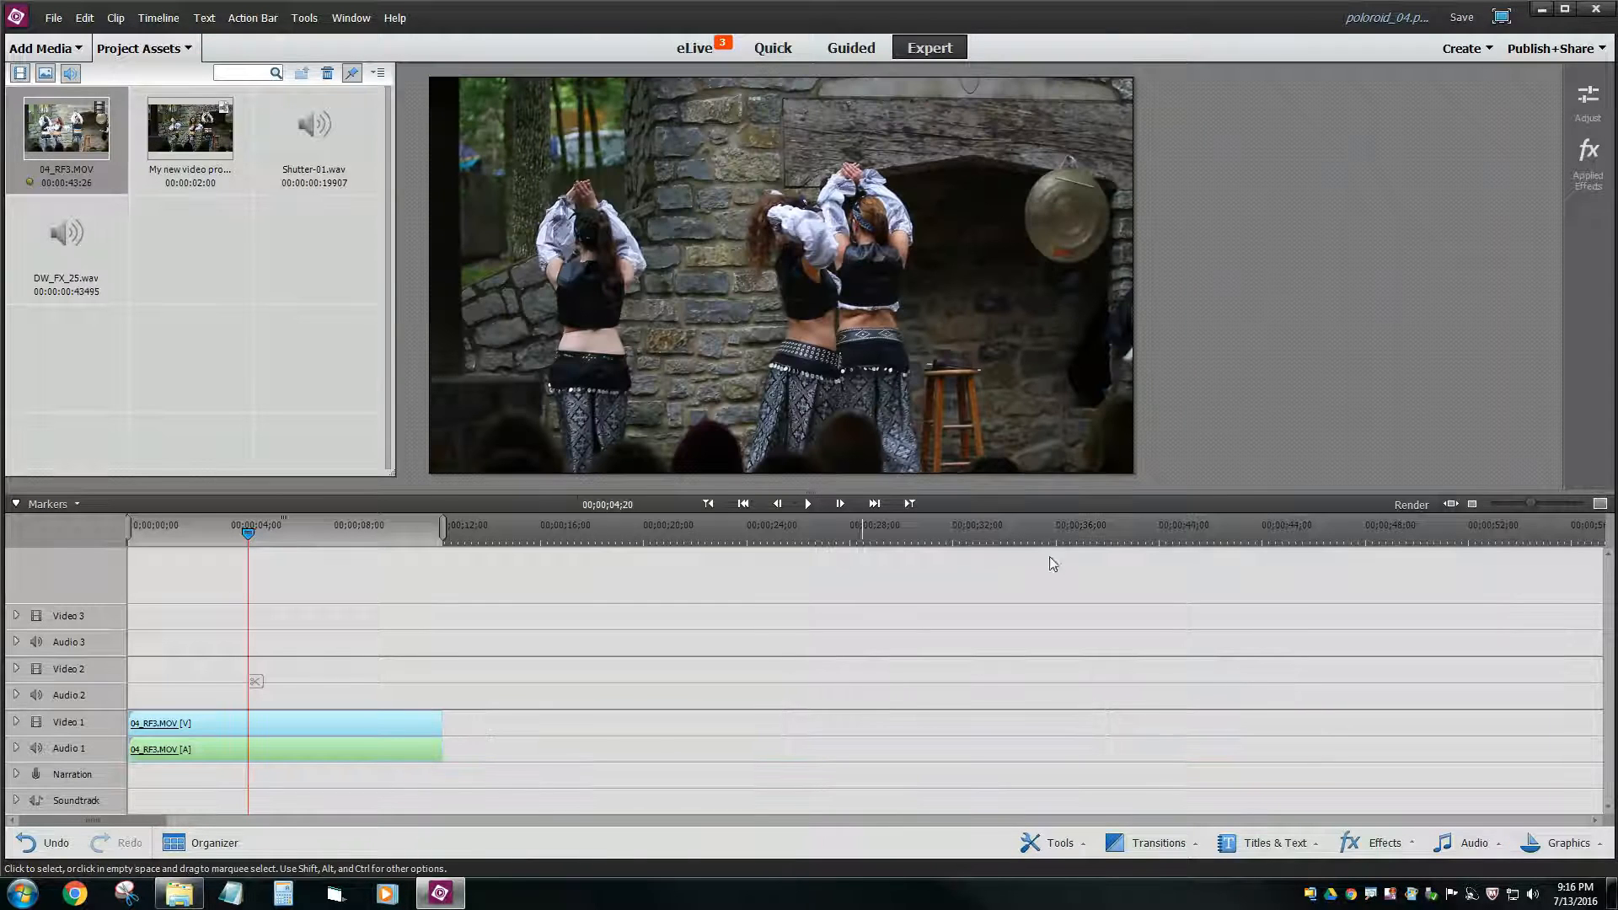
left_click(1601, 504)
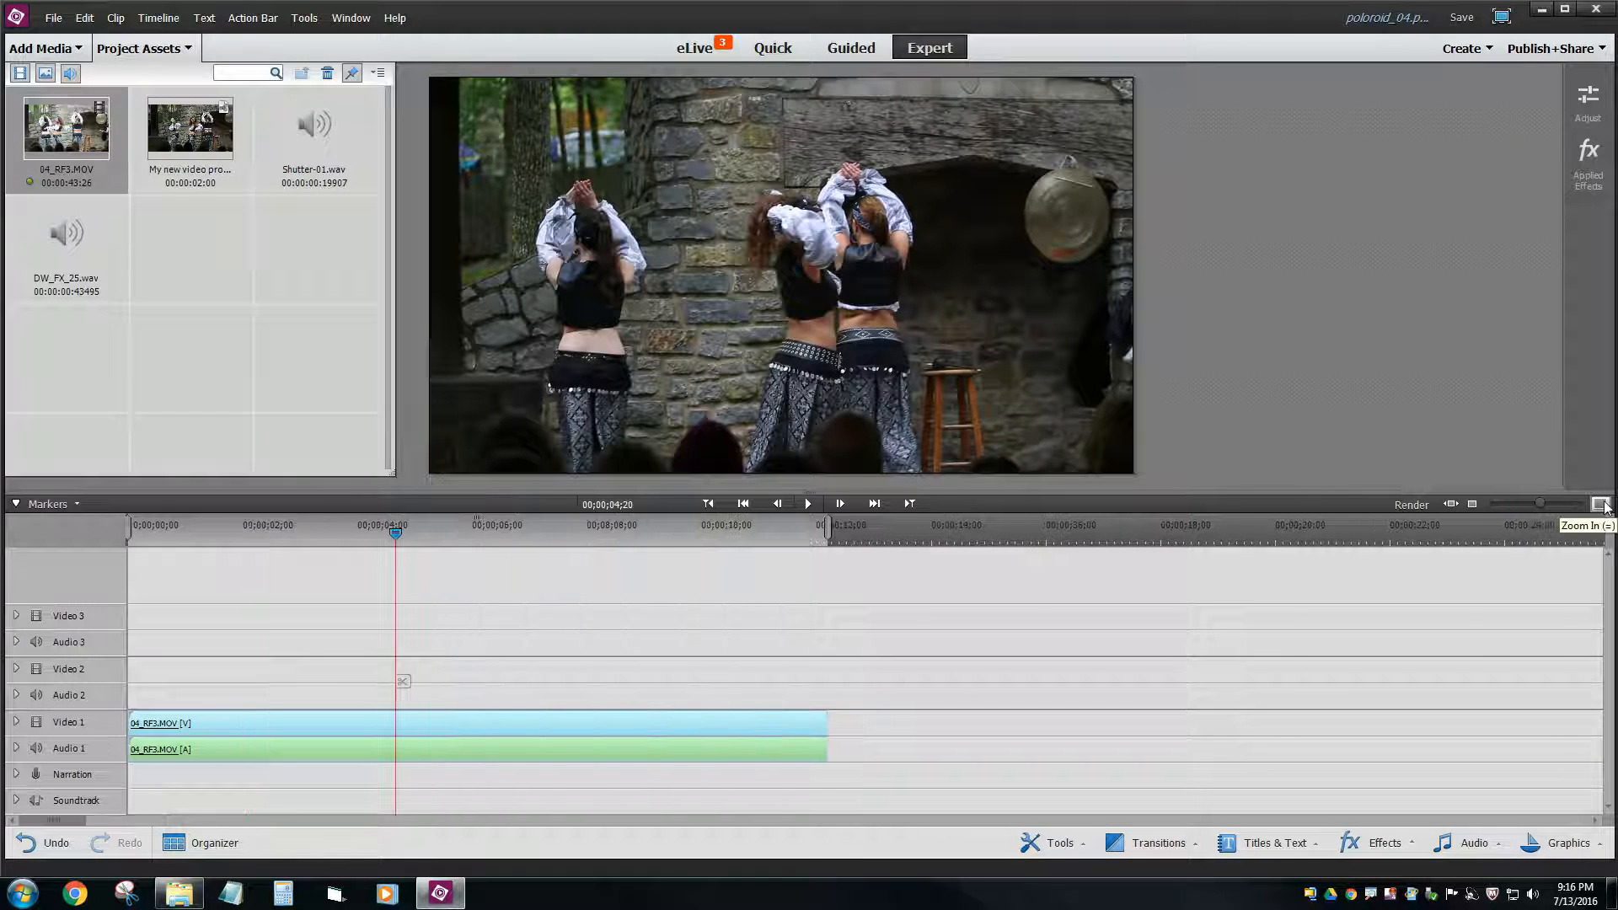
- Scrub the trimmed dance clip and park the playhead at 00;00;08;25 on the centre dancer
left_click(1601, 504)
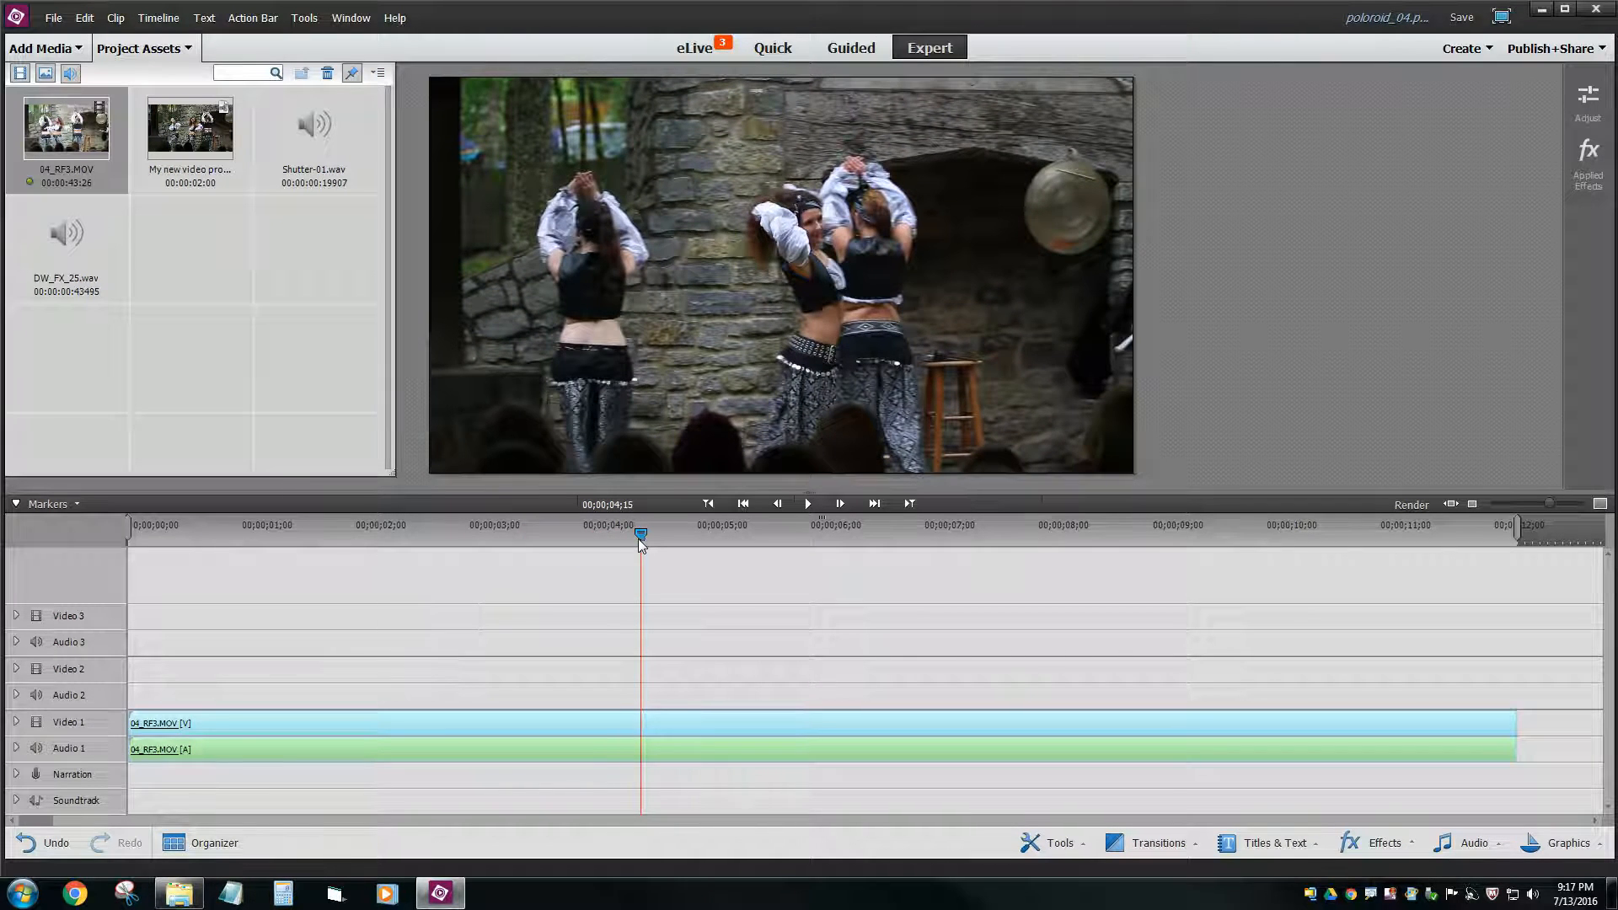
left_click_drag(640, 539, 614, 539)
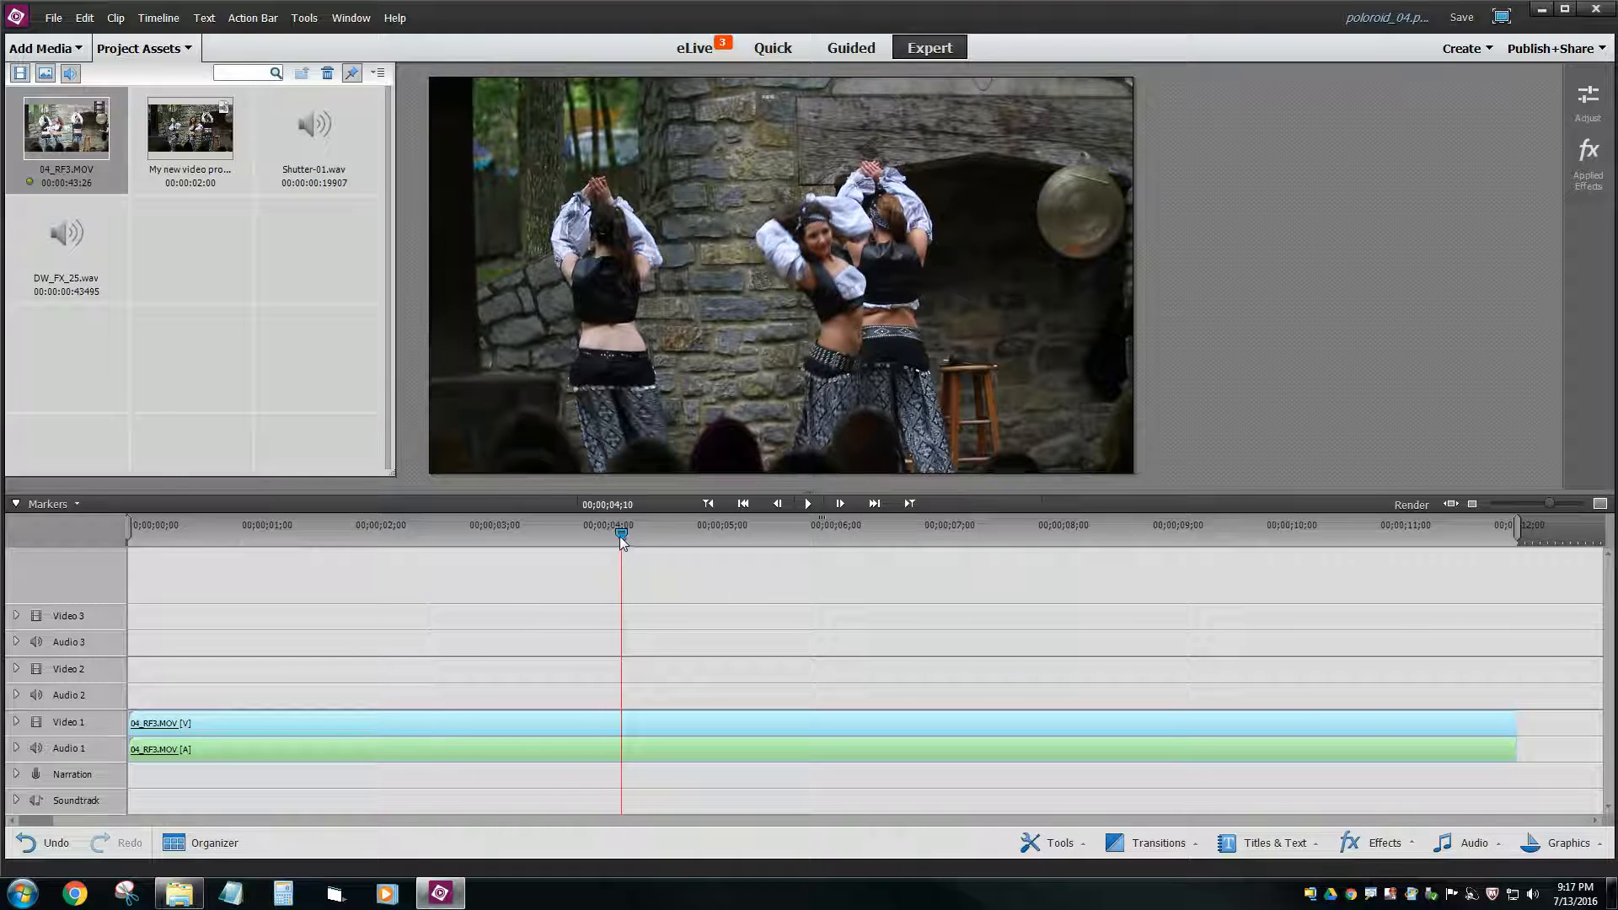
left_click_drag(620, 535, 694, 534)
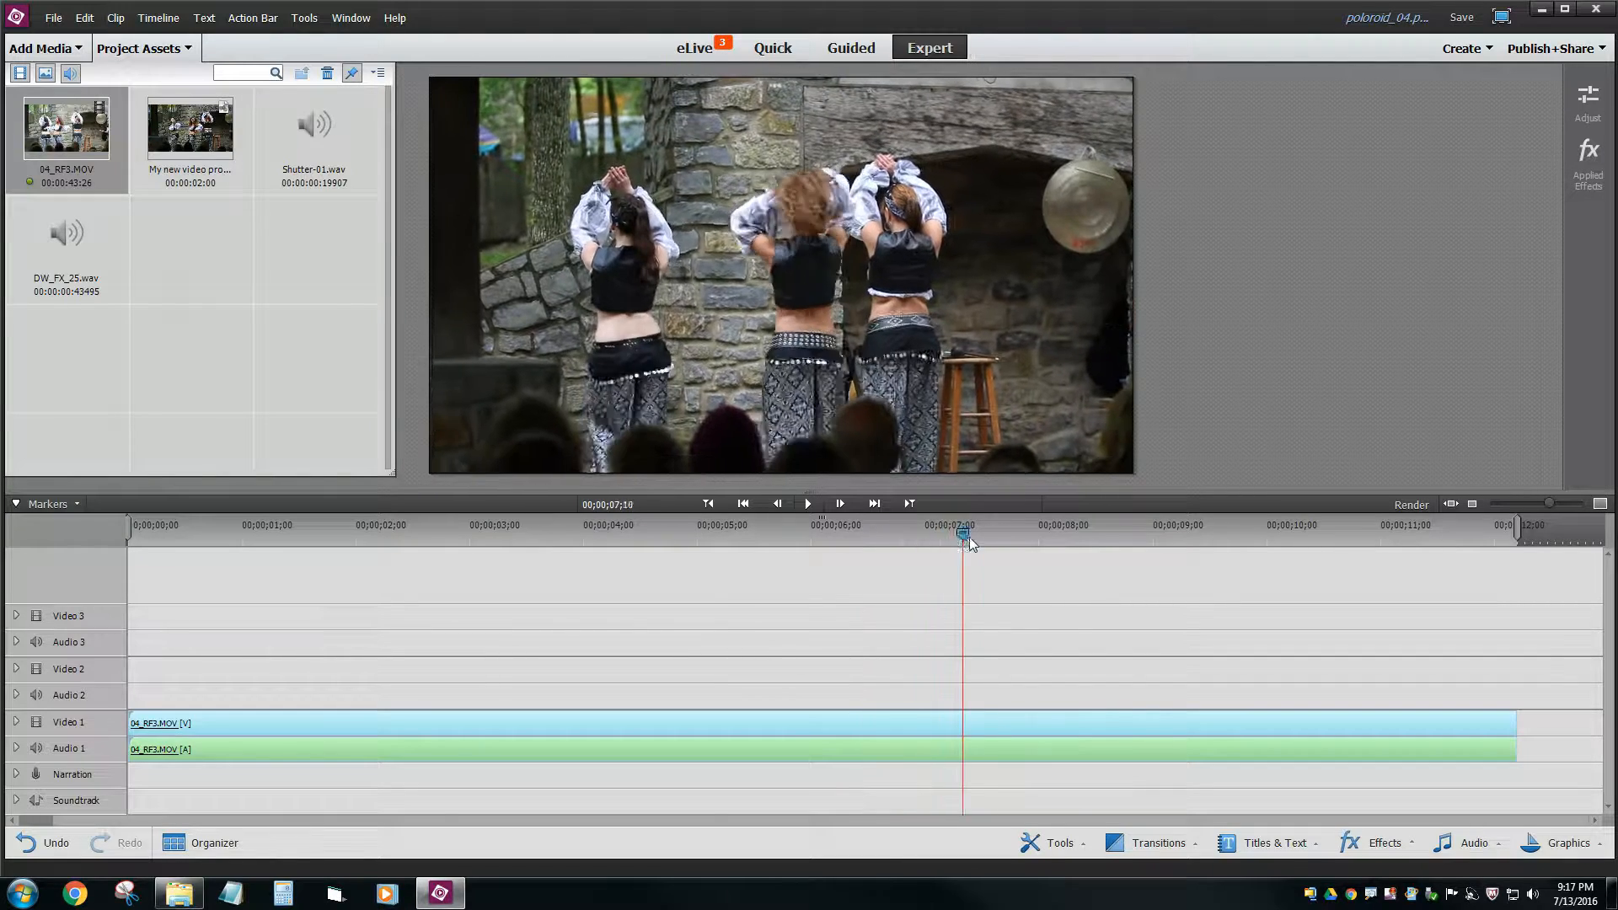
left_click_drag(964, 539, 1138, 540)
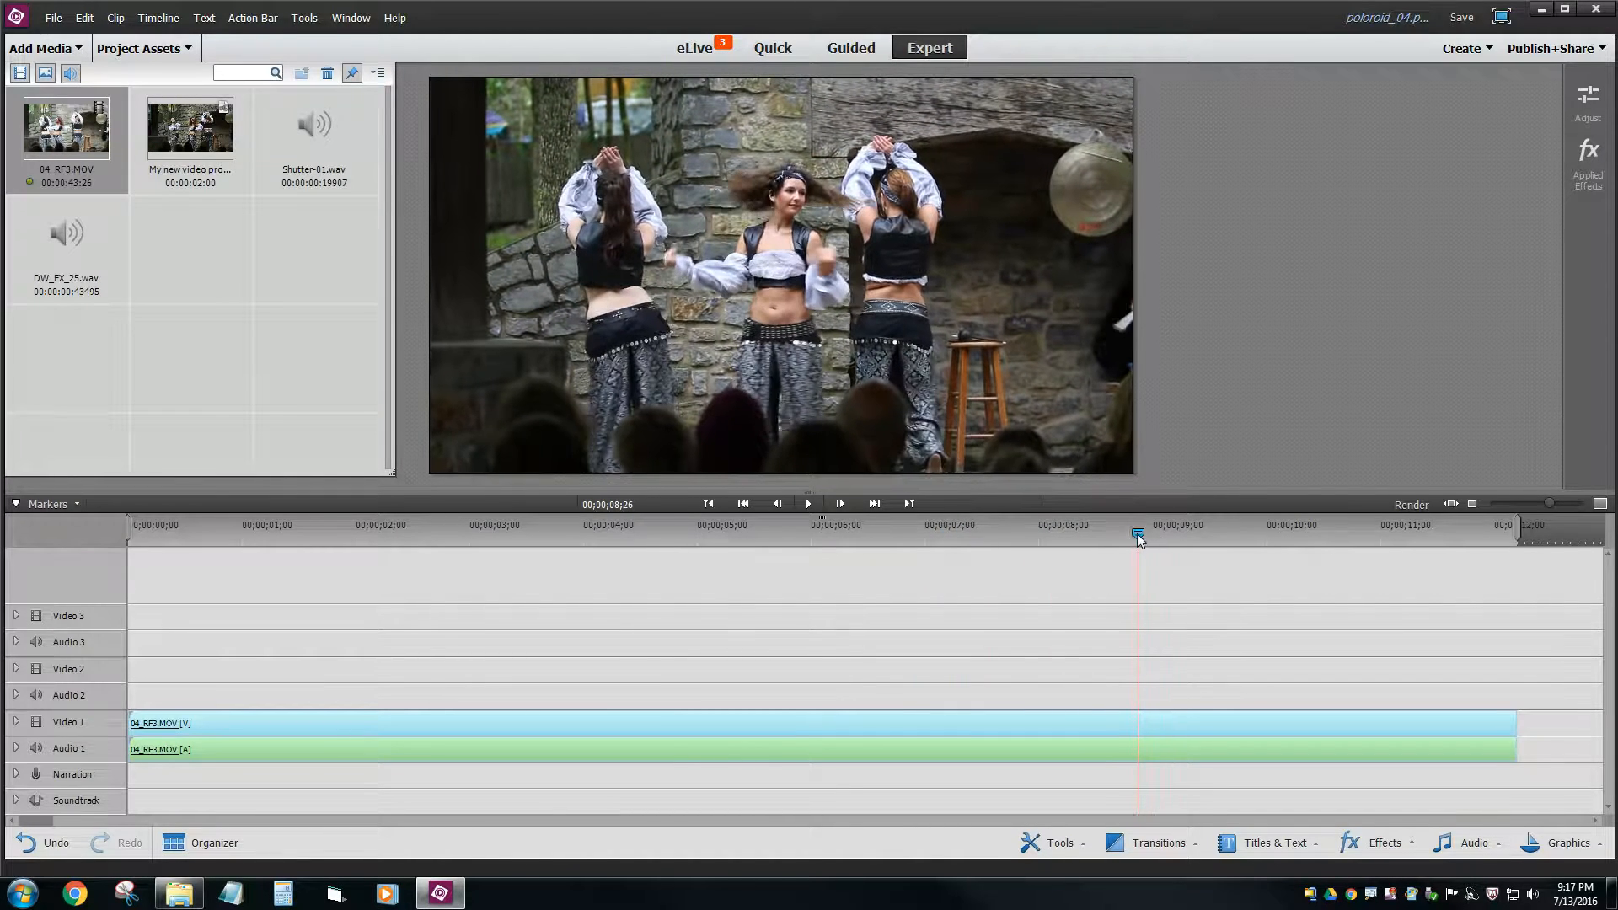
left_click(777, 502)
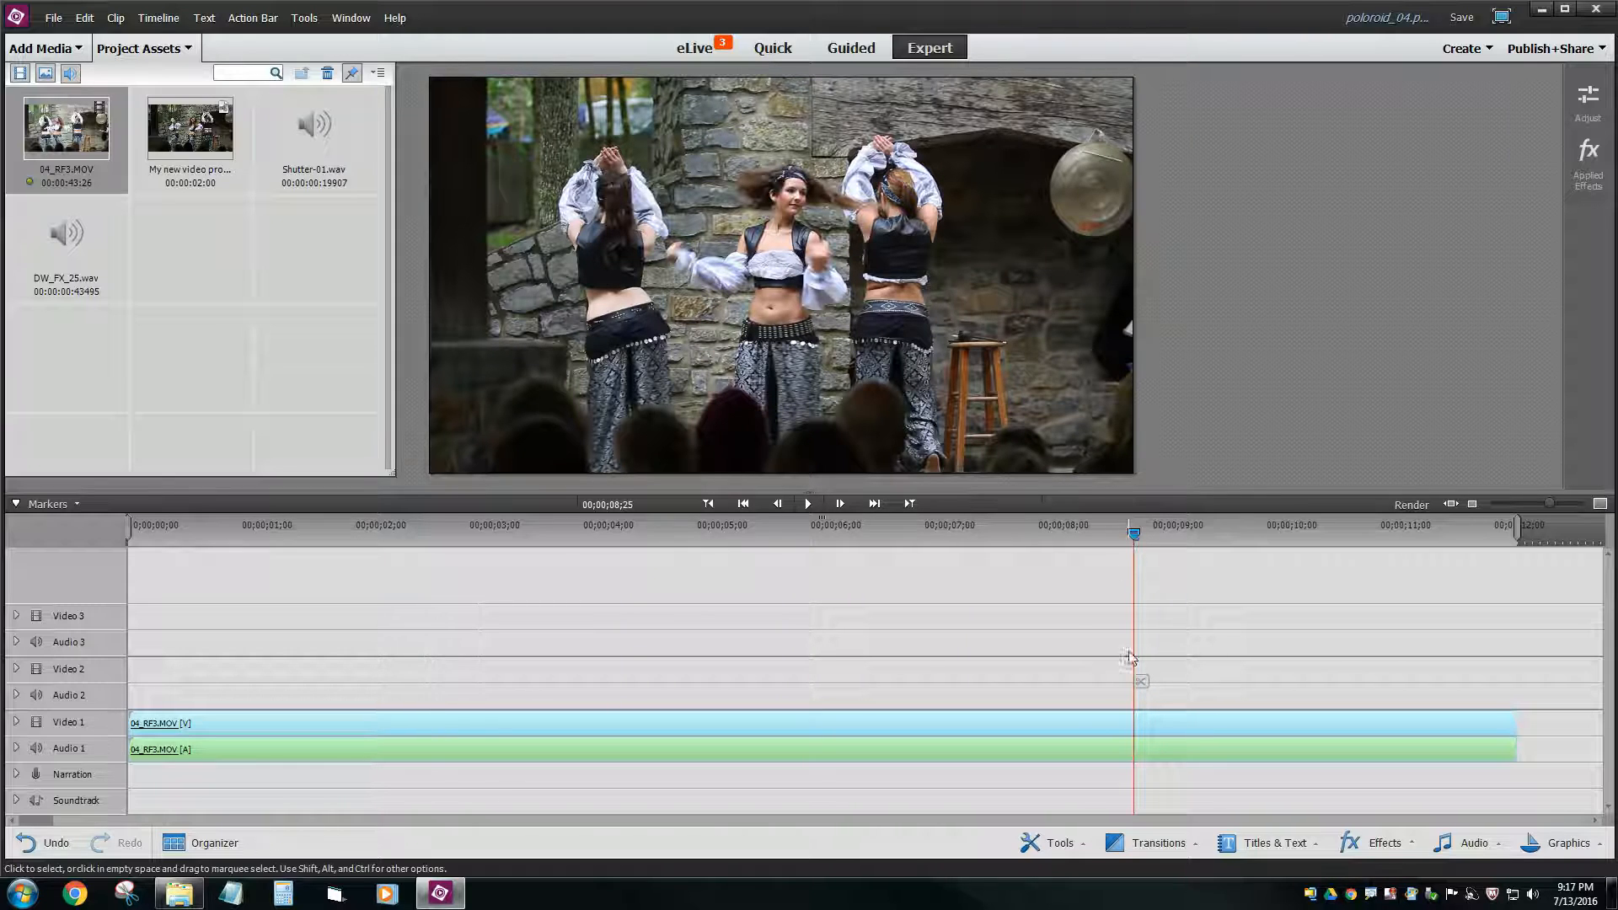
mouse_move(1133, 740)
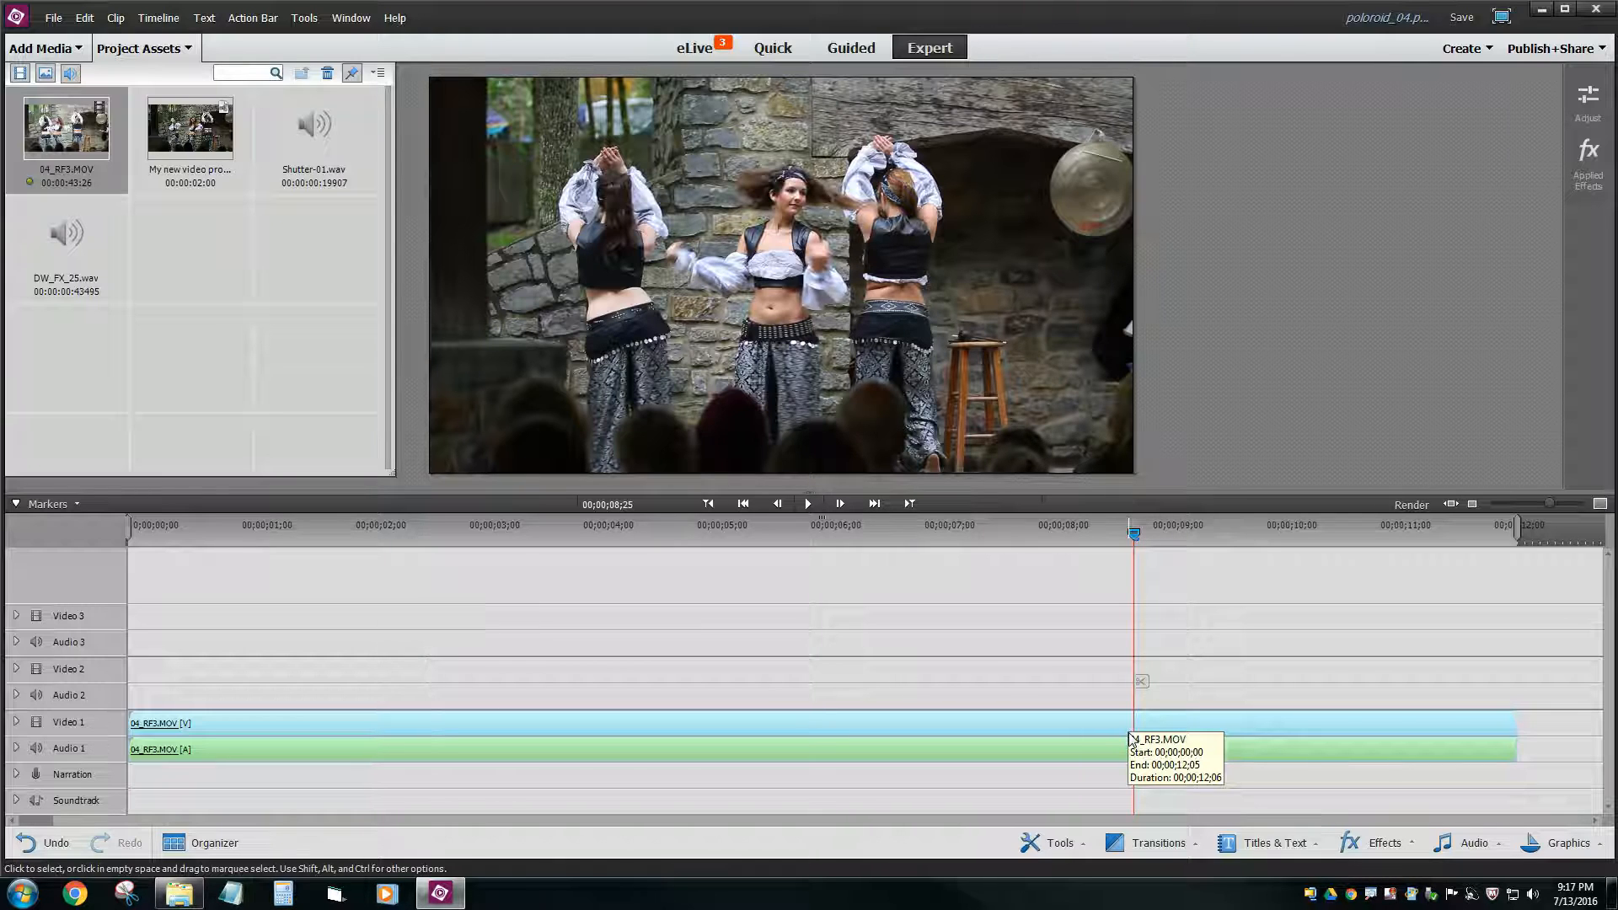
mouse_move(1131, 740)
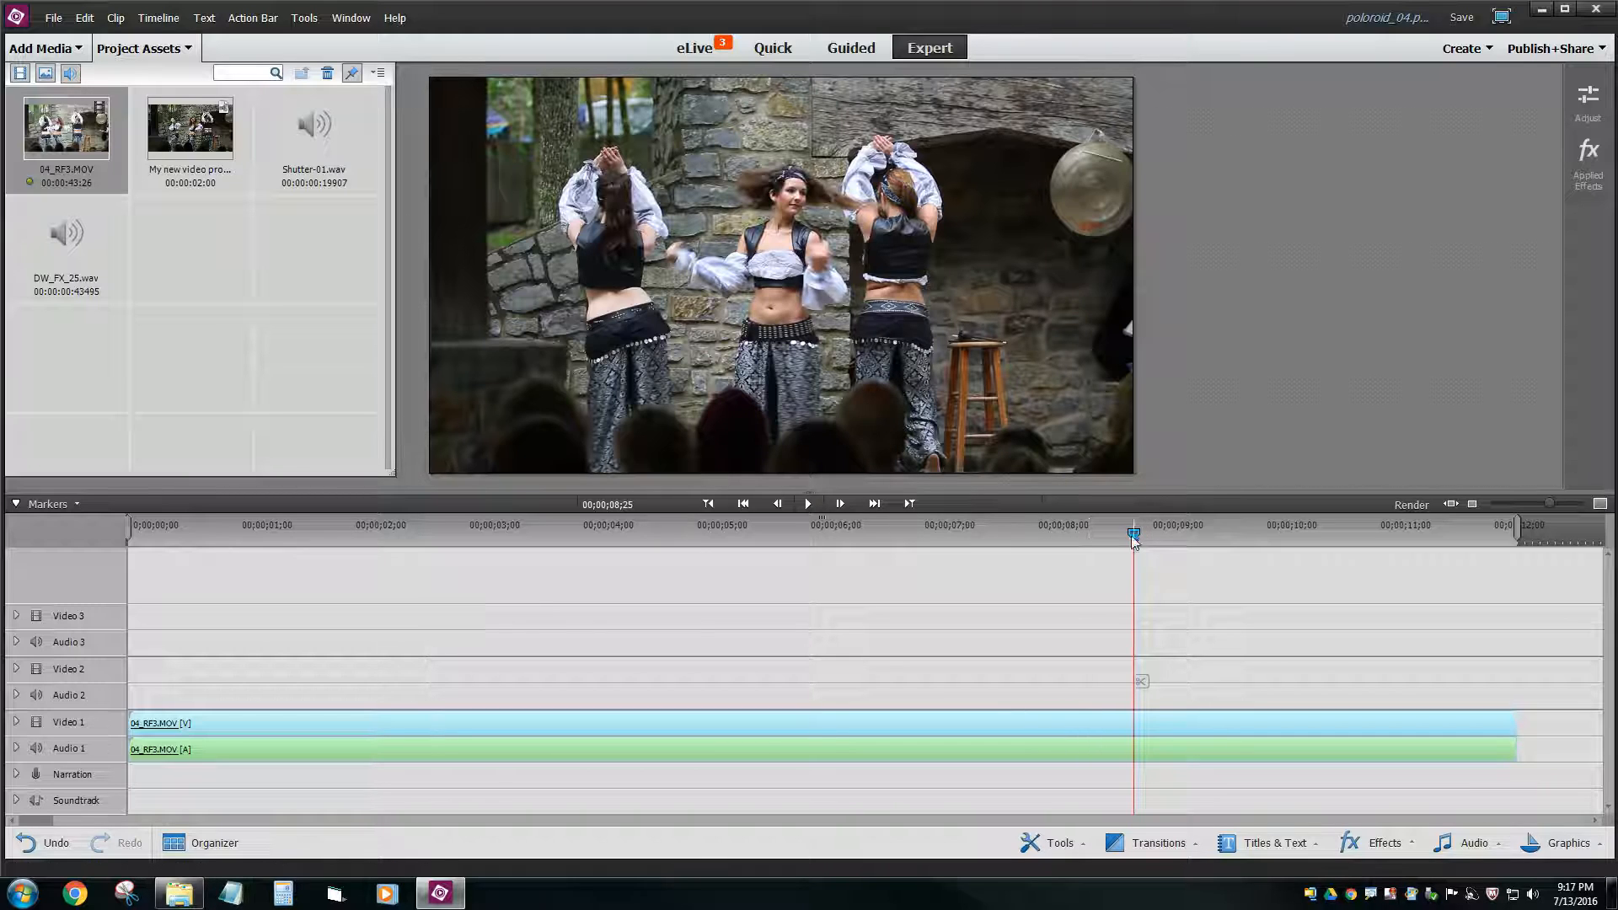
- Use Tools > Freeze Frame with a 2-second duration, insert it in the movie, and play to check
left_click(303, 17)
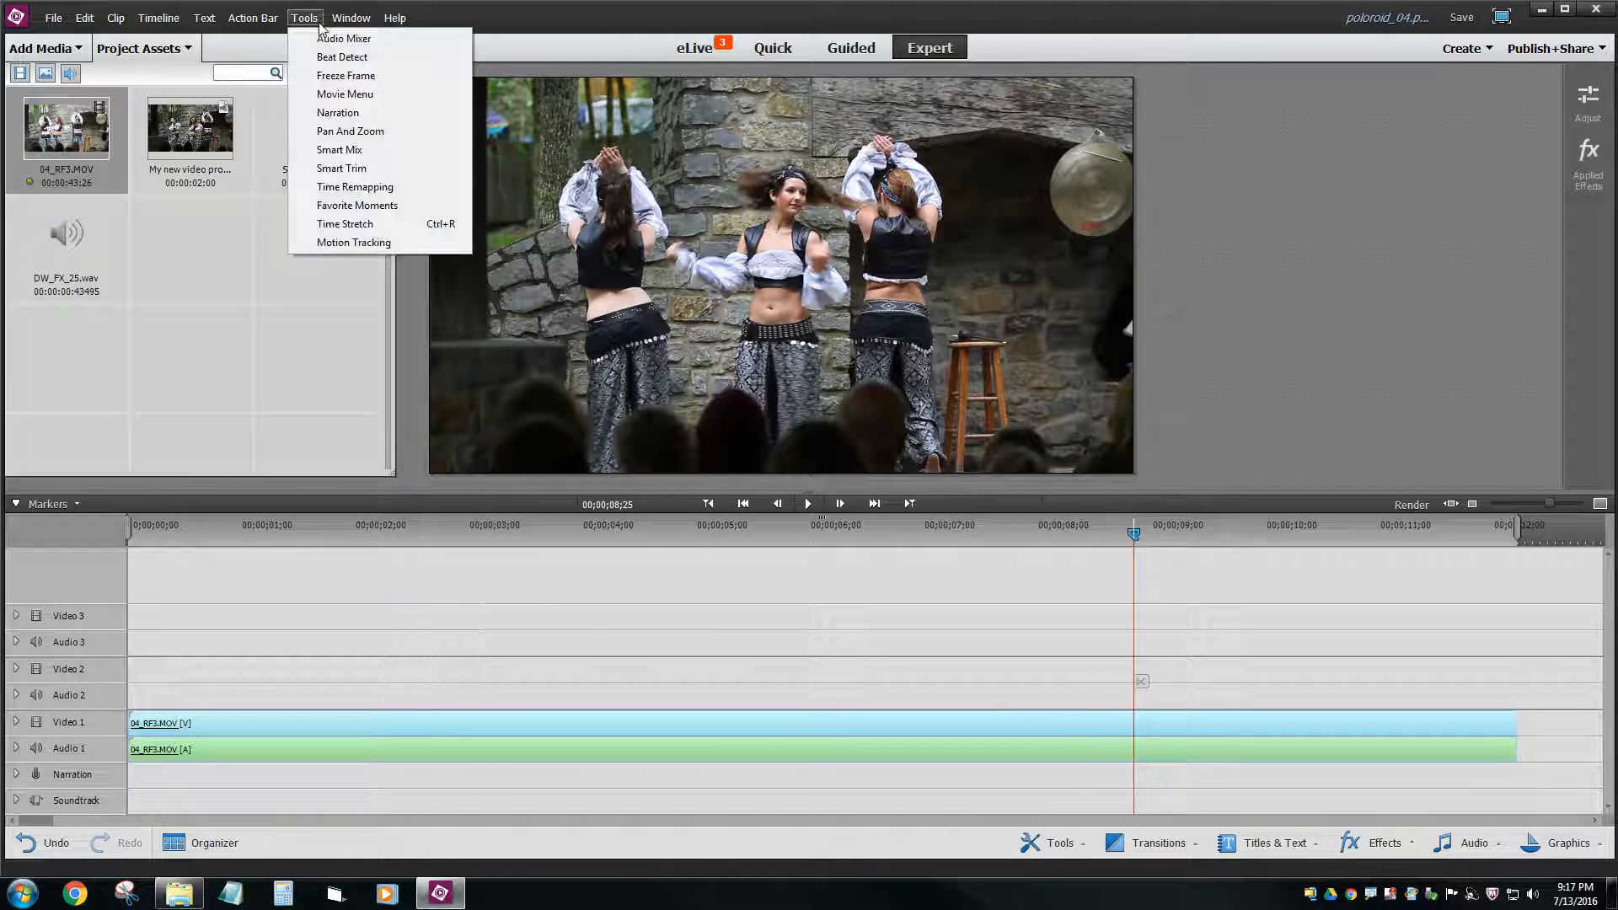
mouse_move(357, 85)
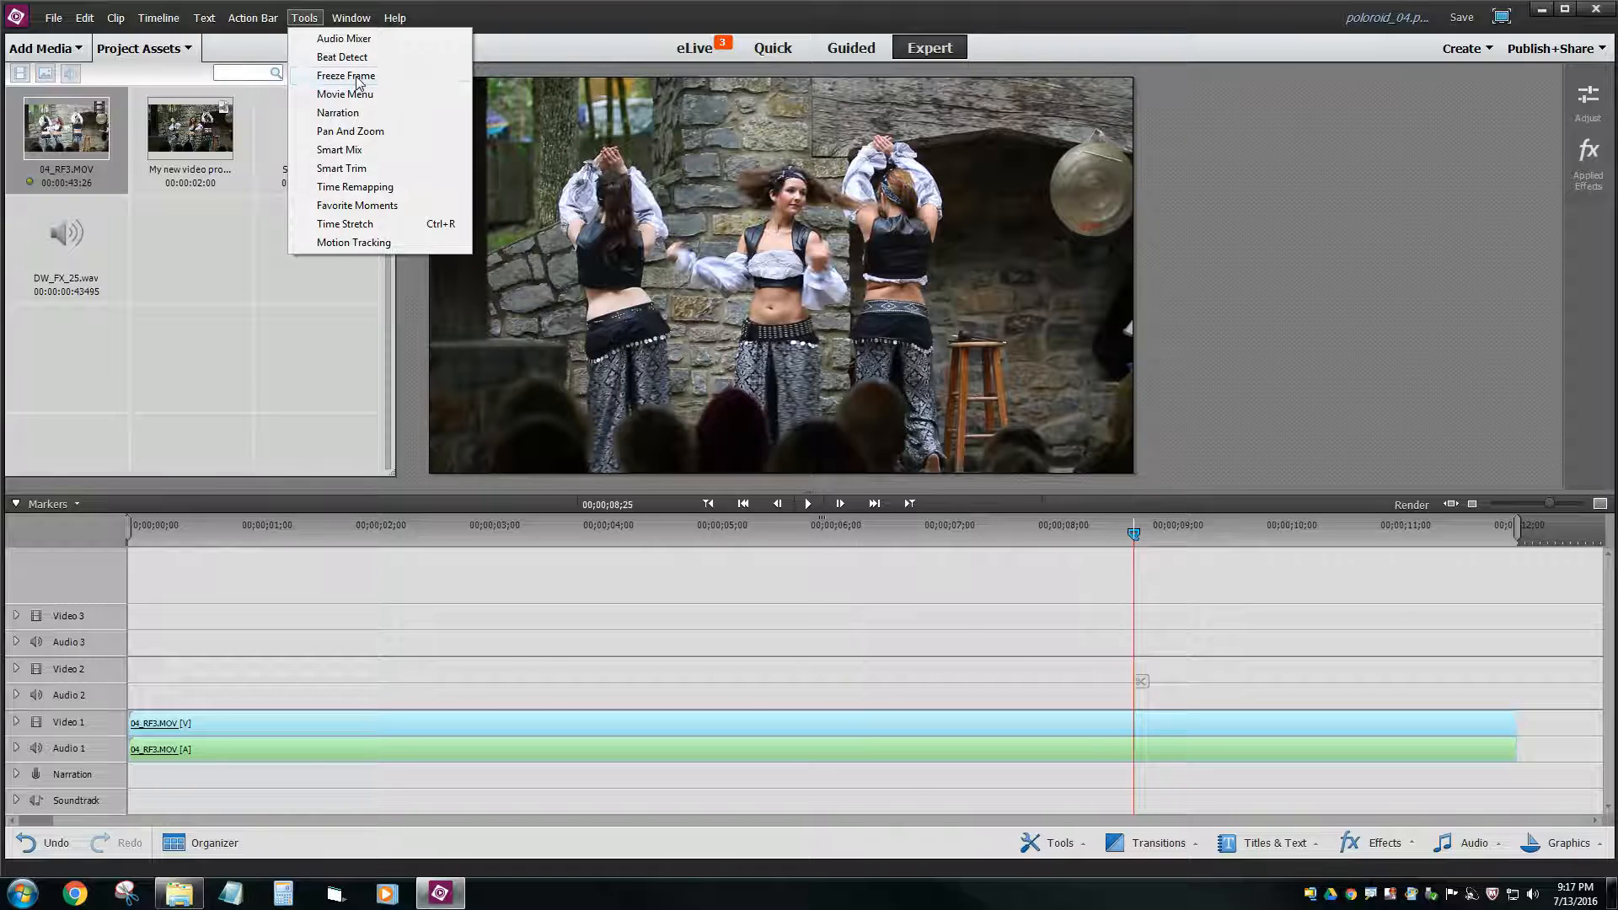
left_click(346, 76)
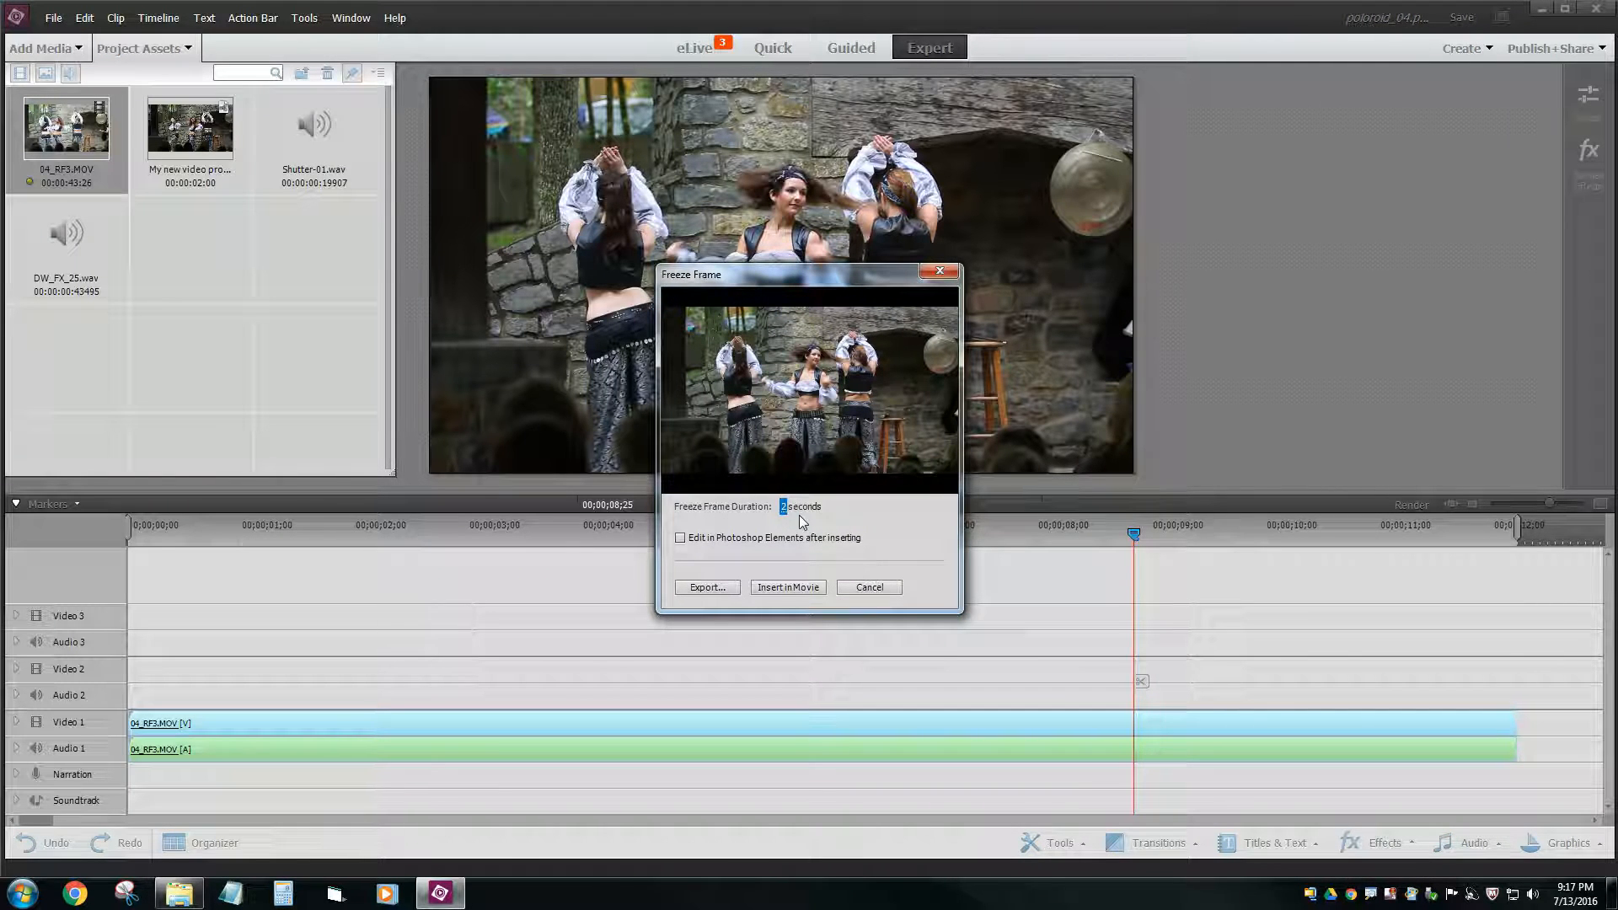
left_click(789, 587)
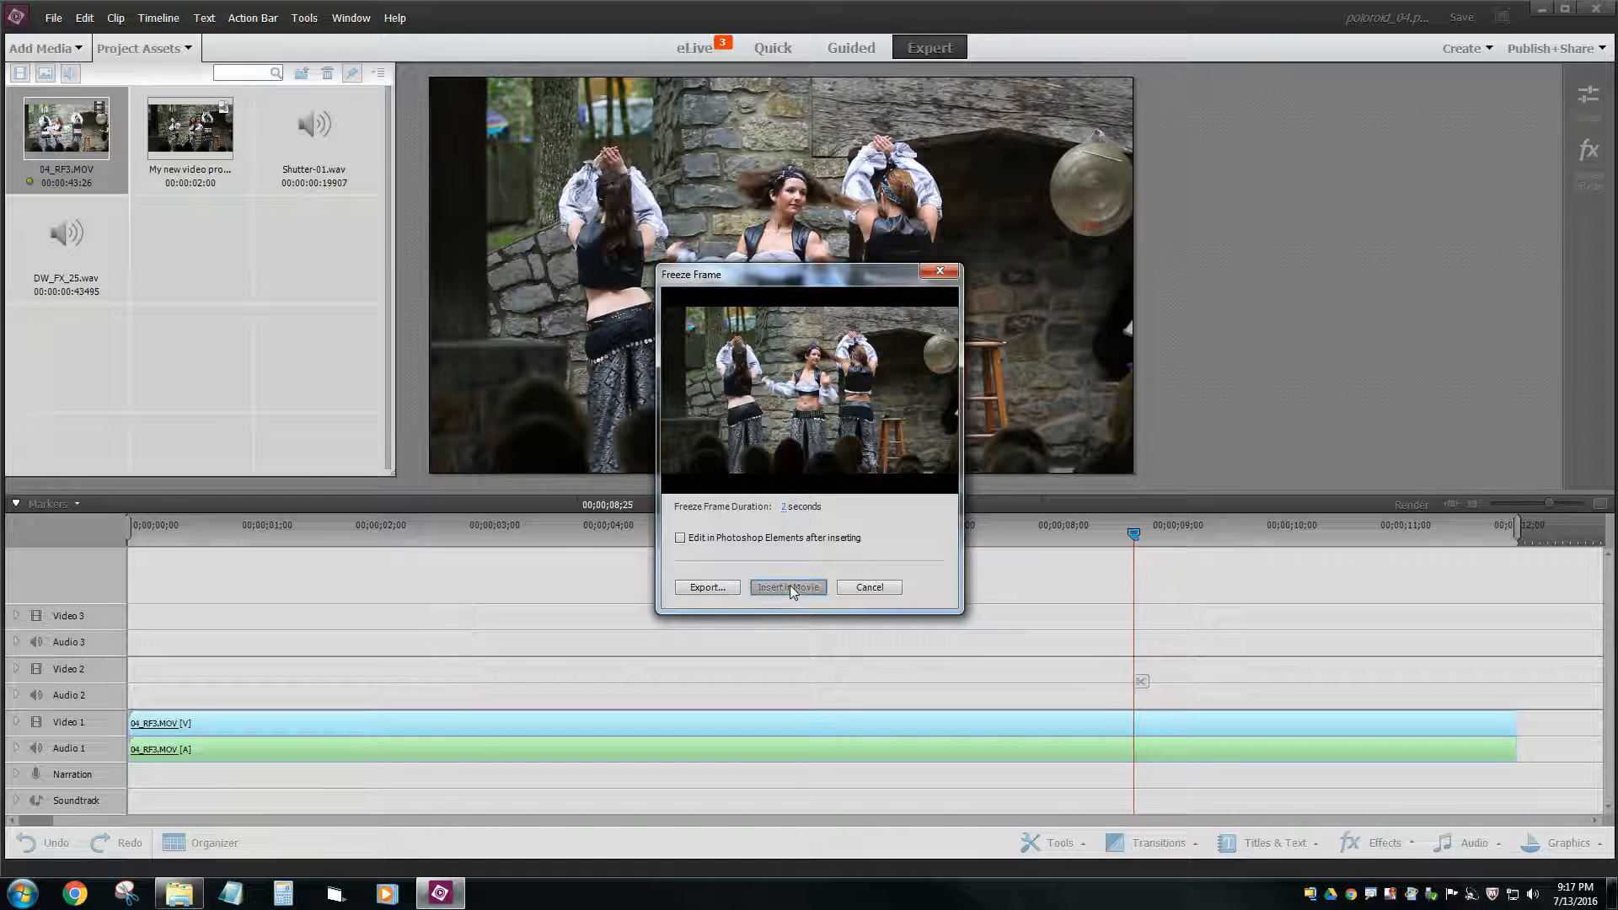
left_click(789, 587)
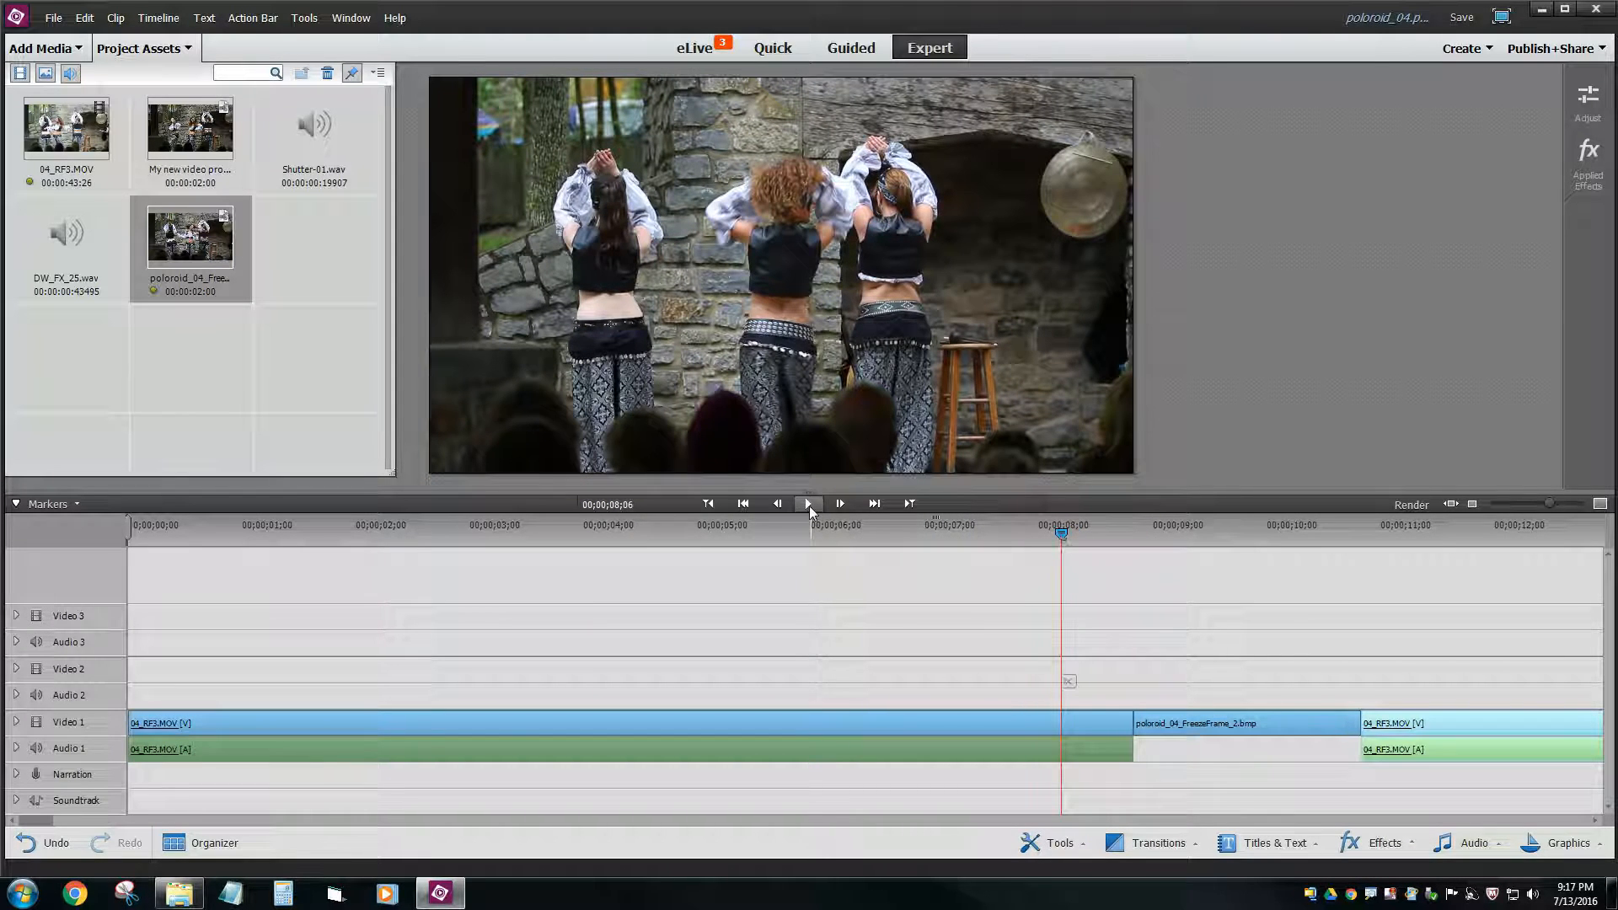
left_click(809, 502)
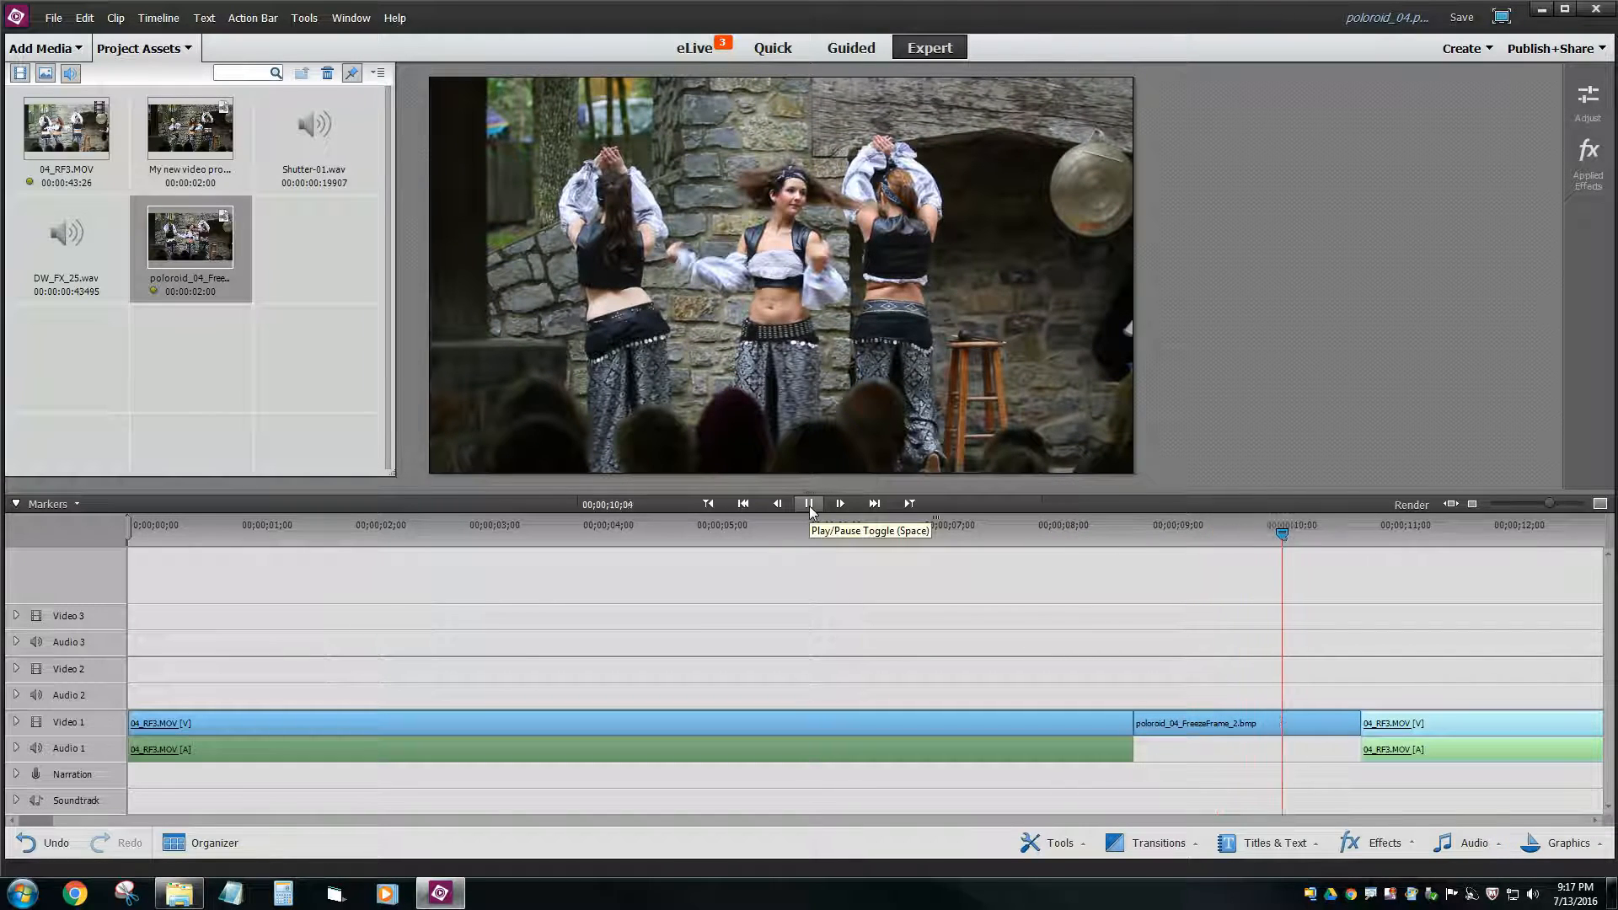
left_click(807, 503)
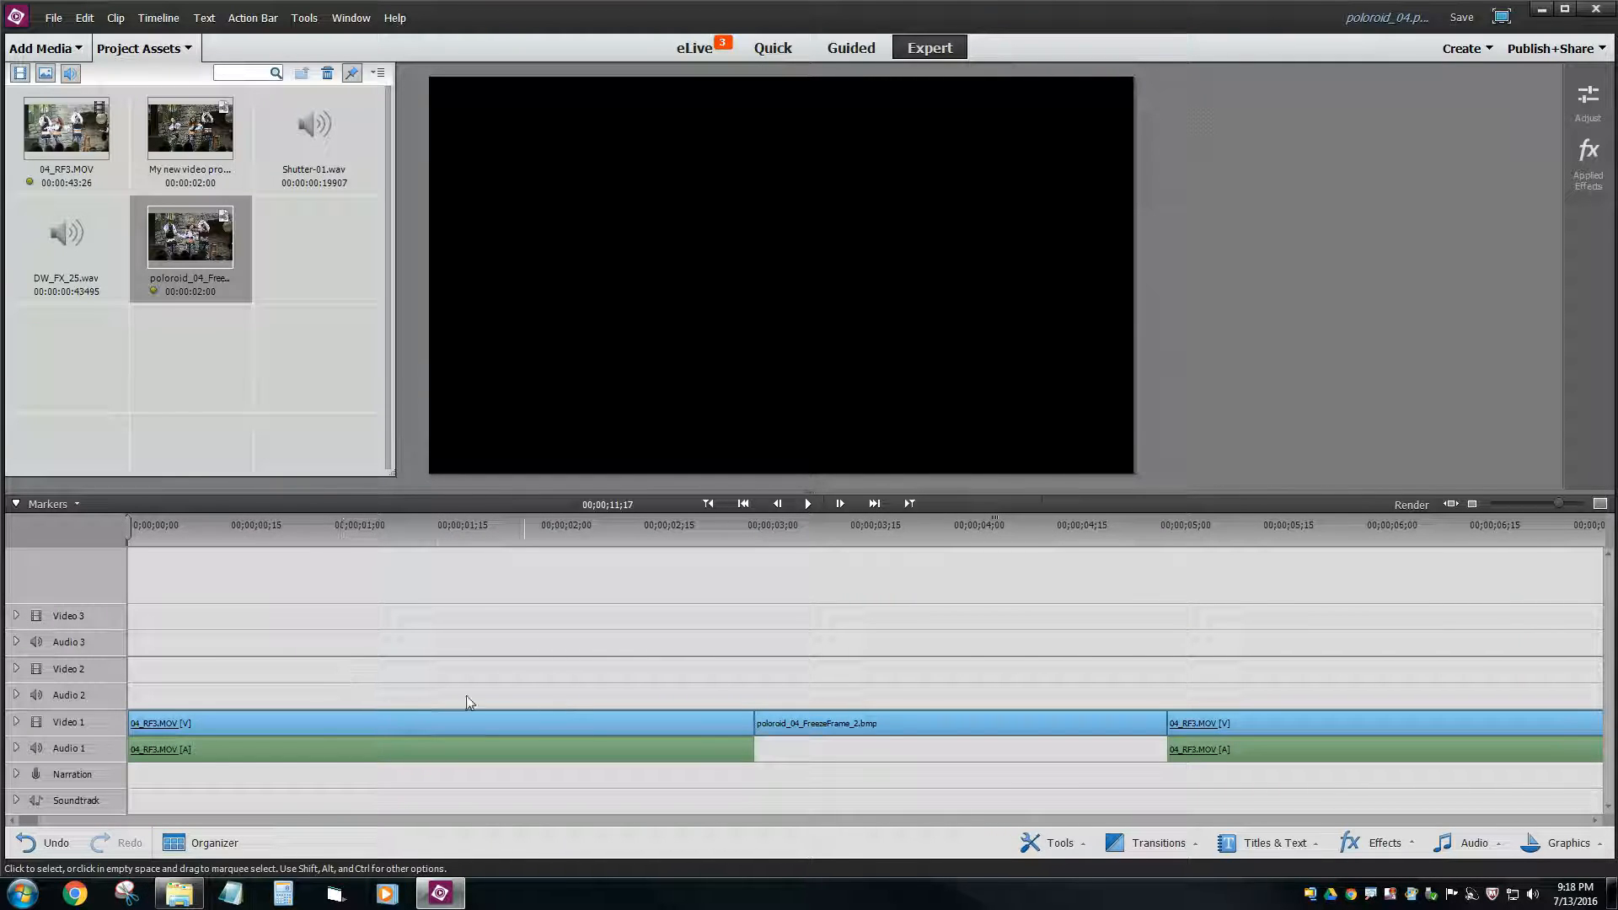
mouse_move(630, 742)
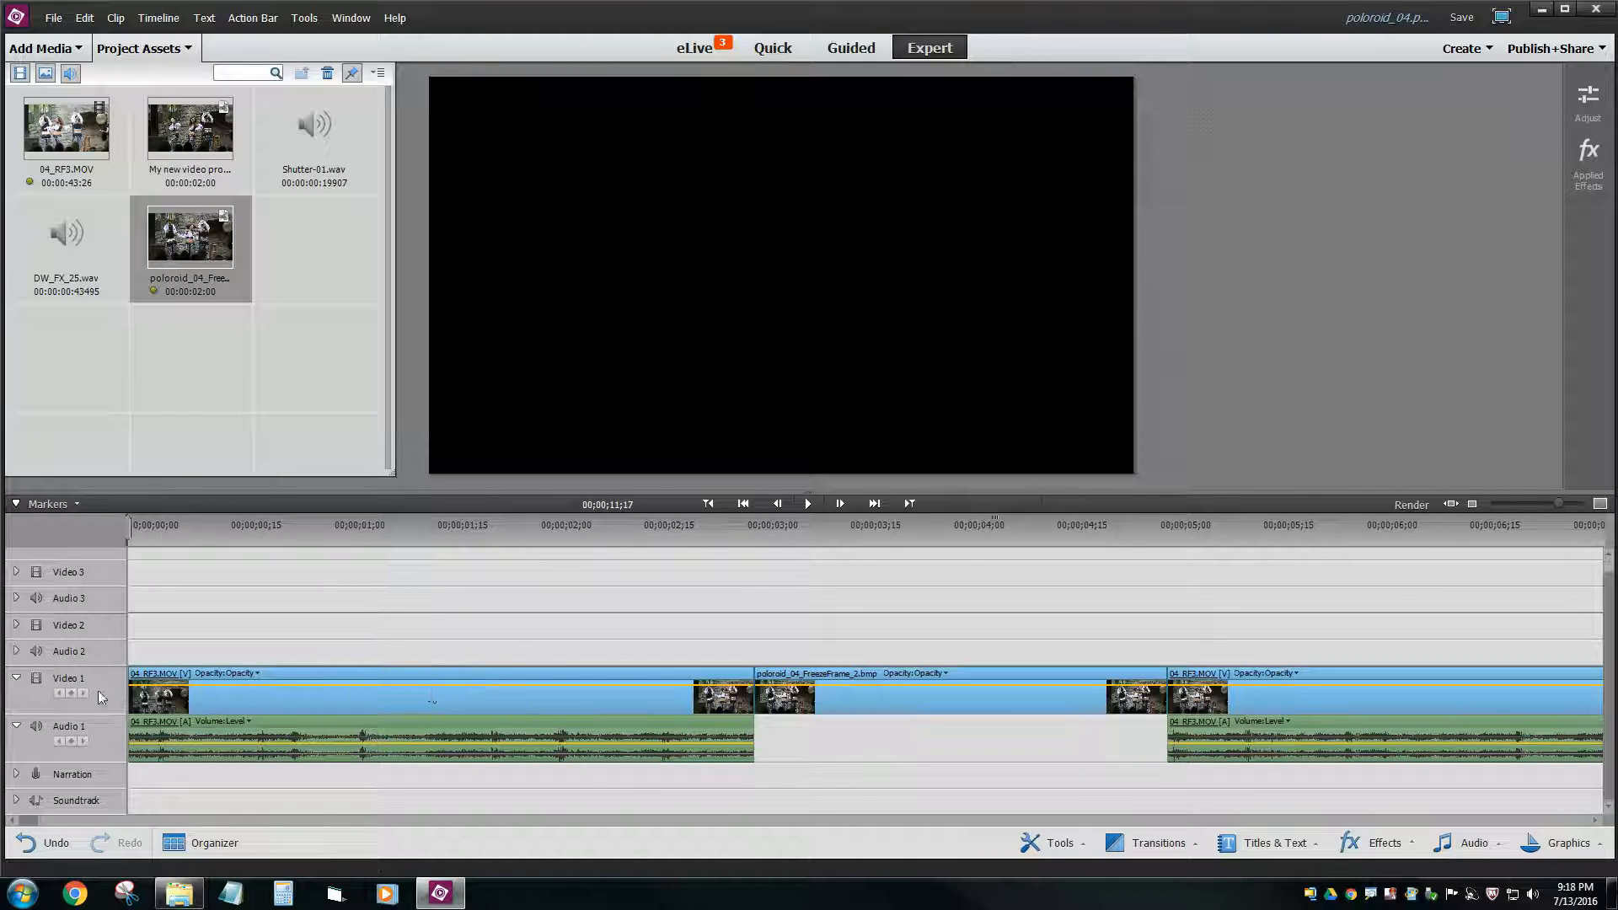
- Collapse the Video 1 and Audio 1 tracks and park the playhead on the inserted freeze-frame still
left_click(17, 678)
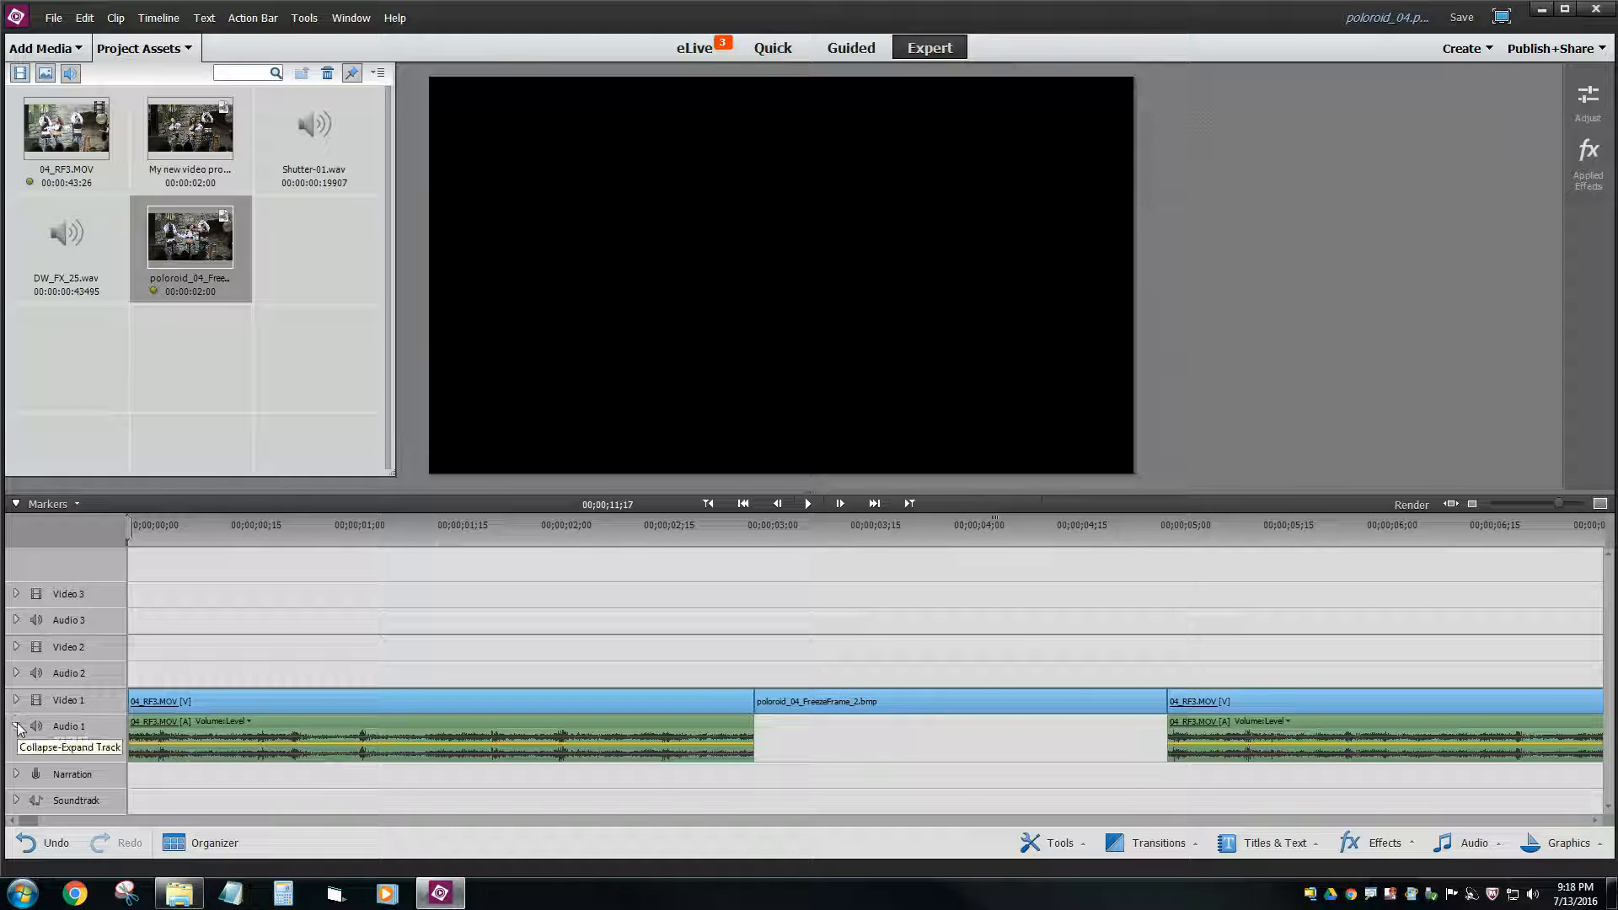
left_click(15, 726)
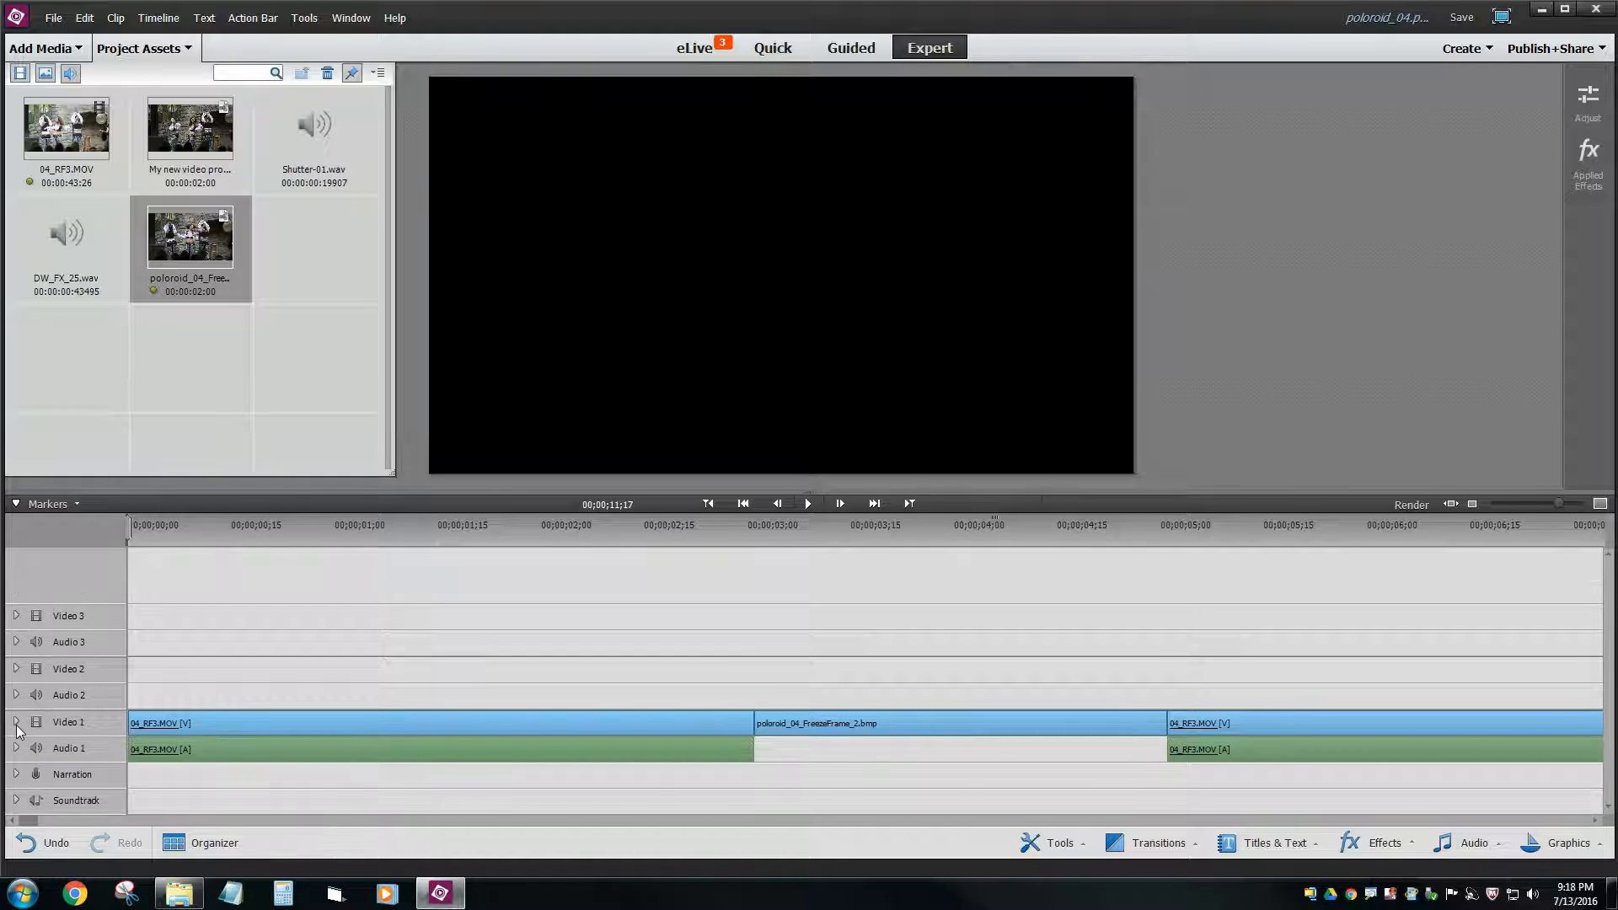
mouse_move(18, 729)
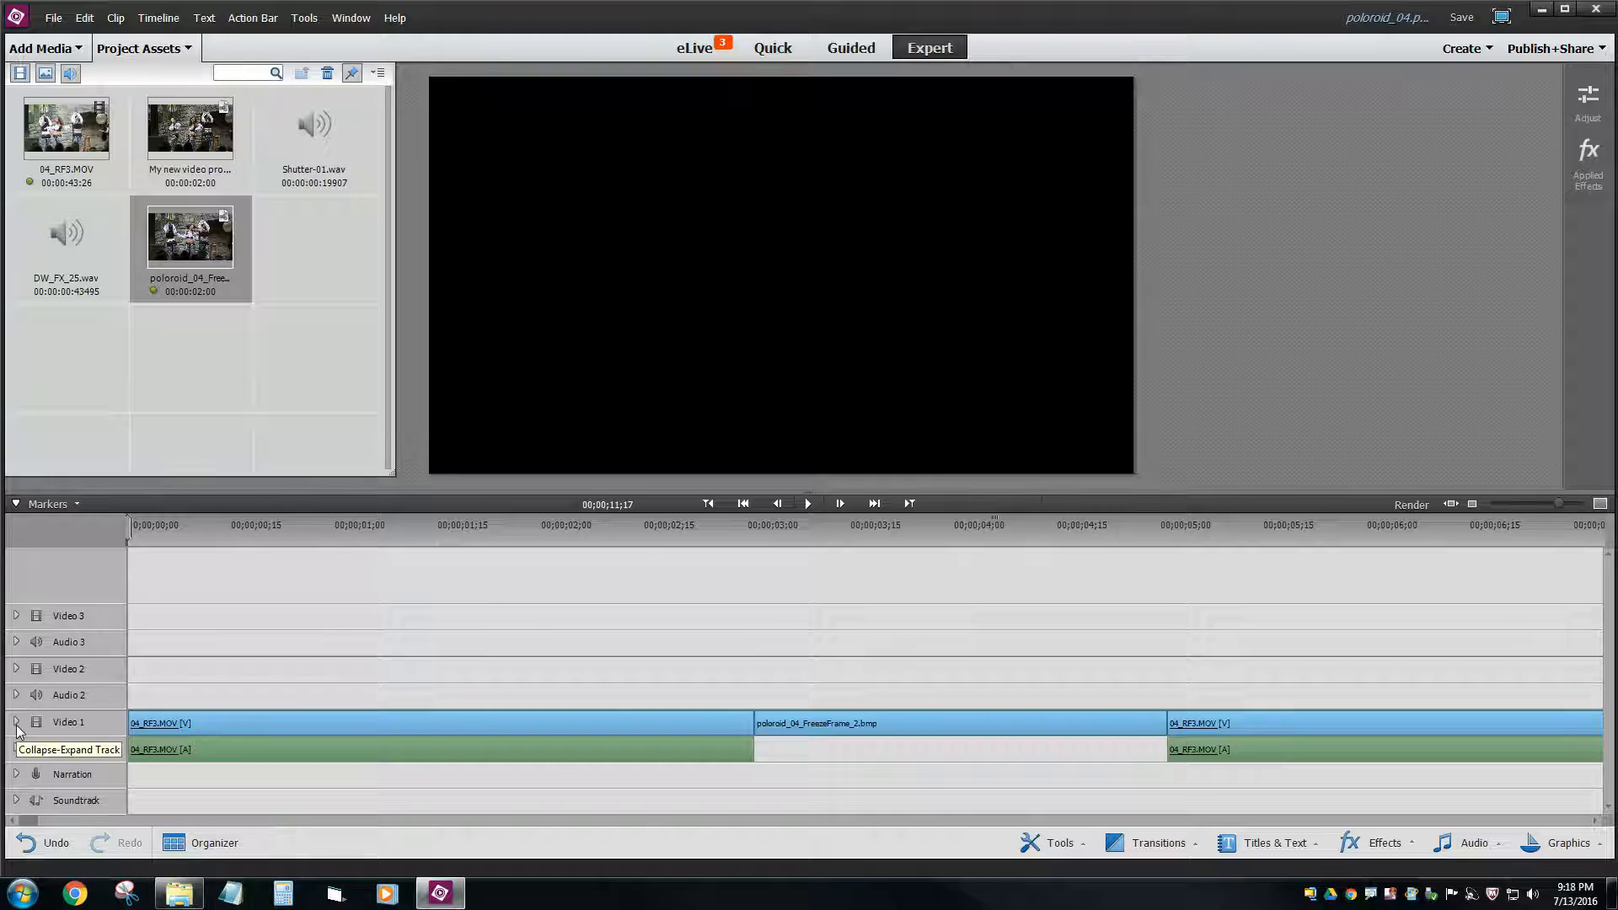
left_click(795, 530)
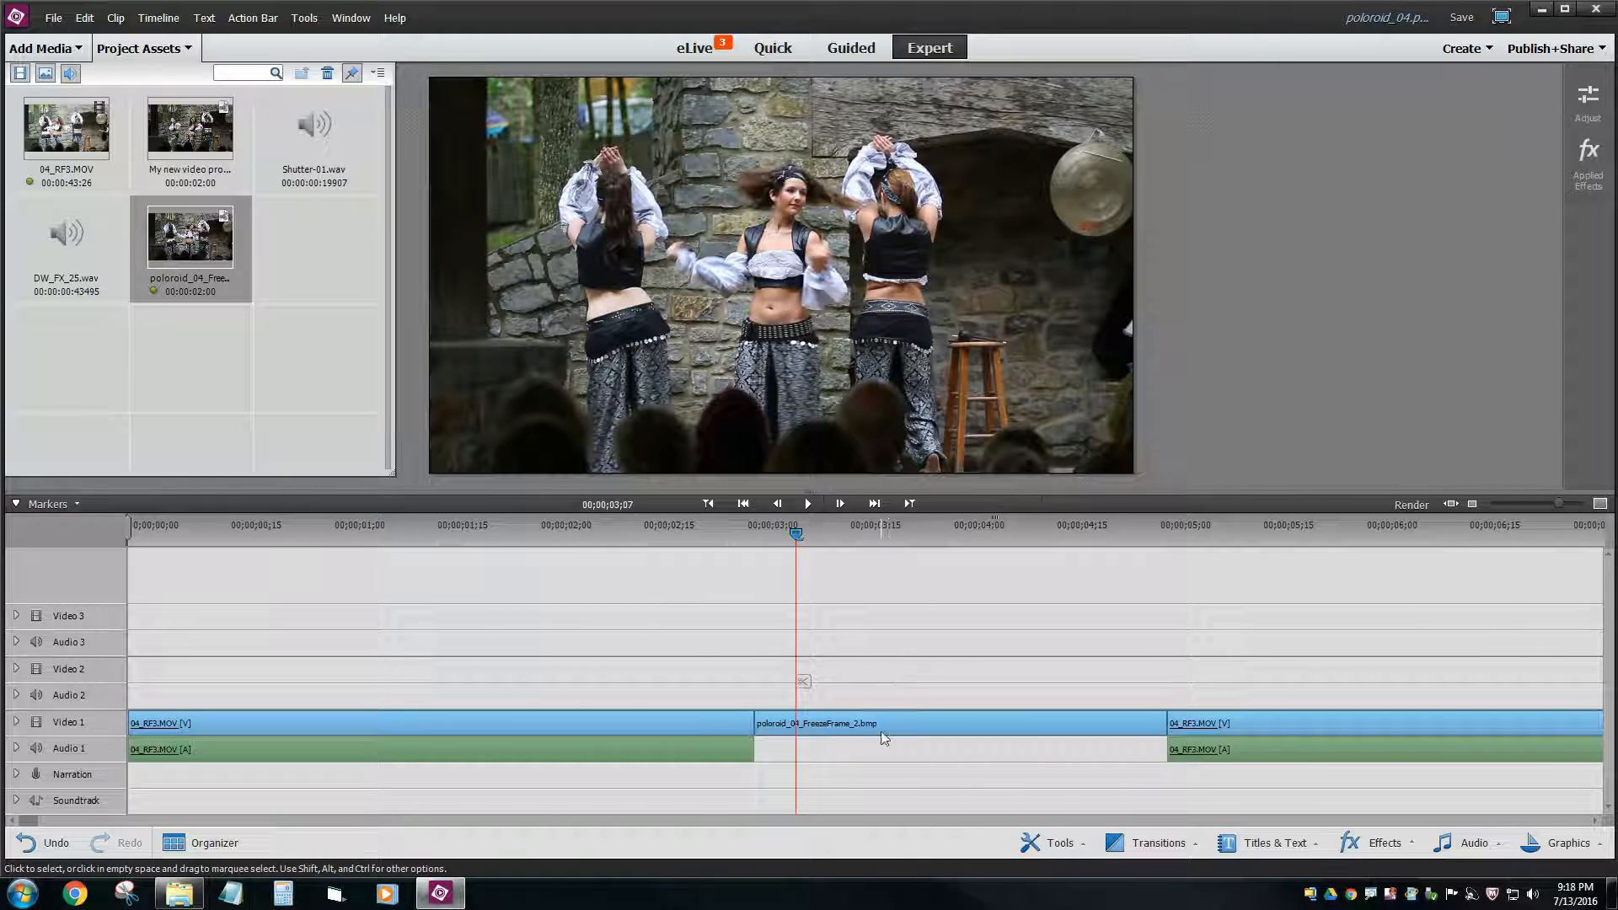
mouse_move(881, 736)
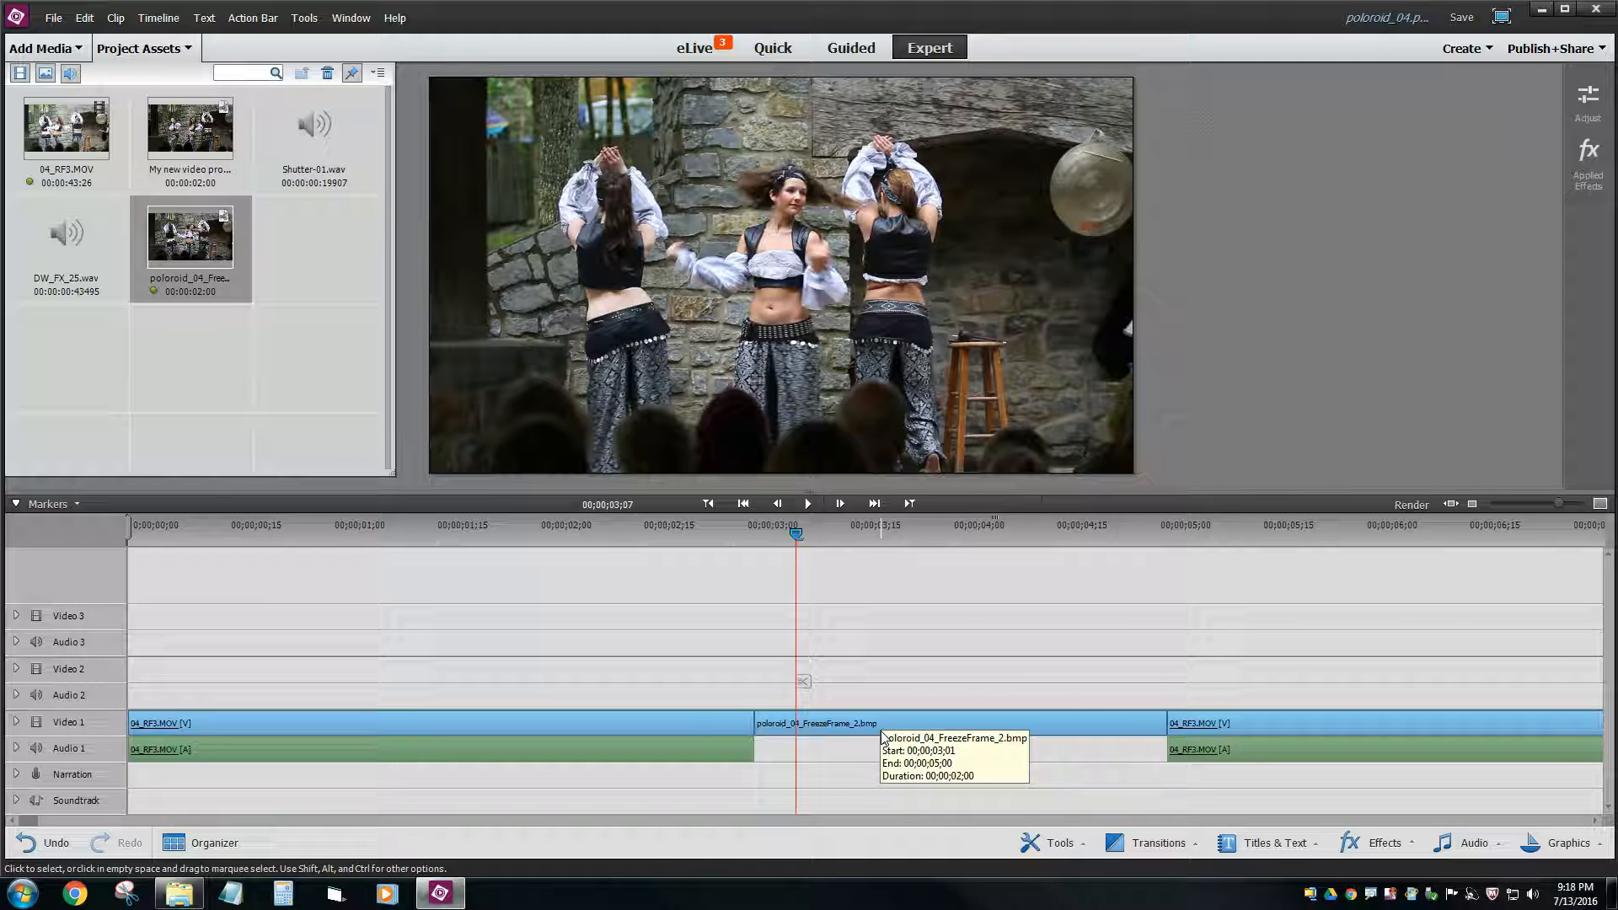
mouse_move(883, 738)
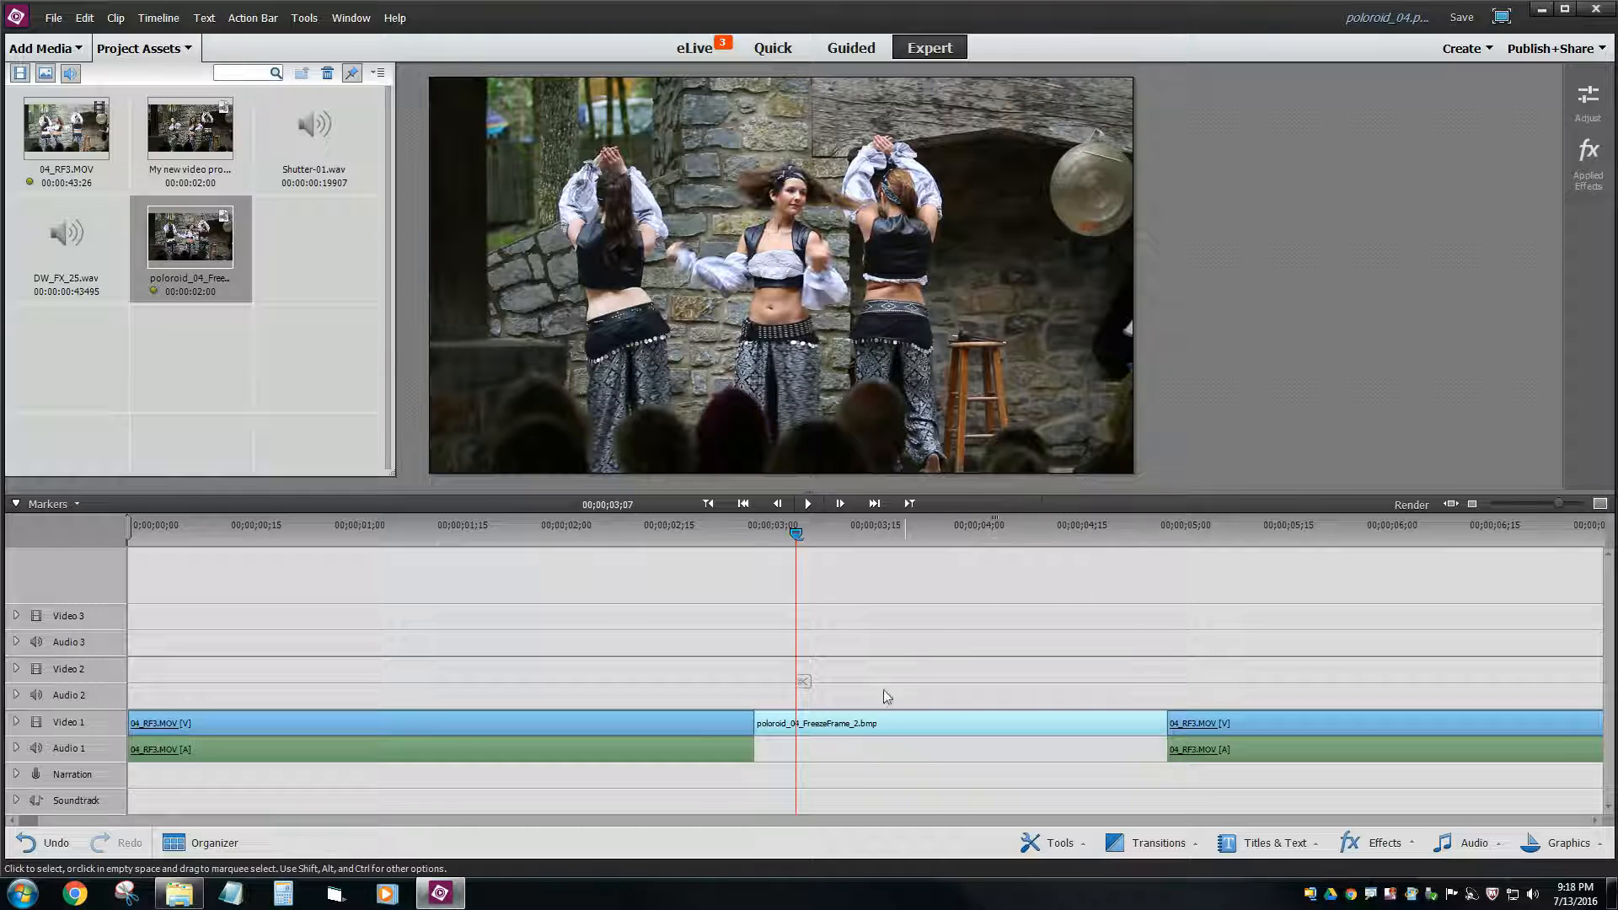
mouse_move(865, 728)
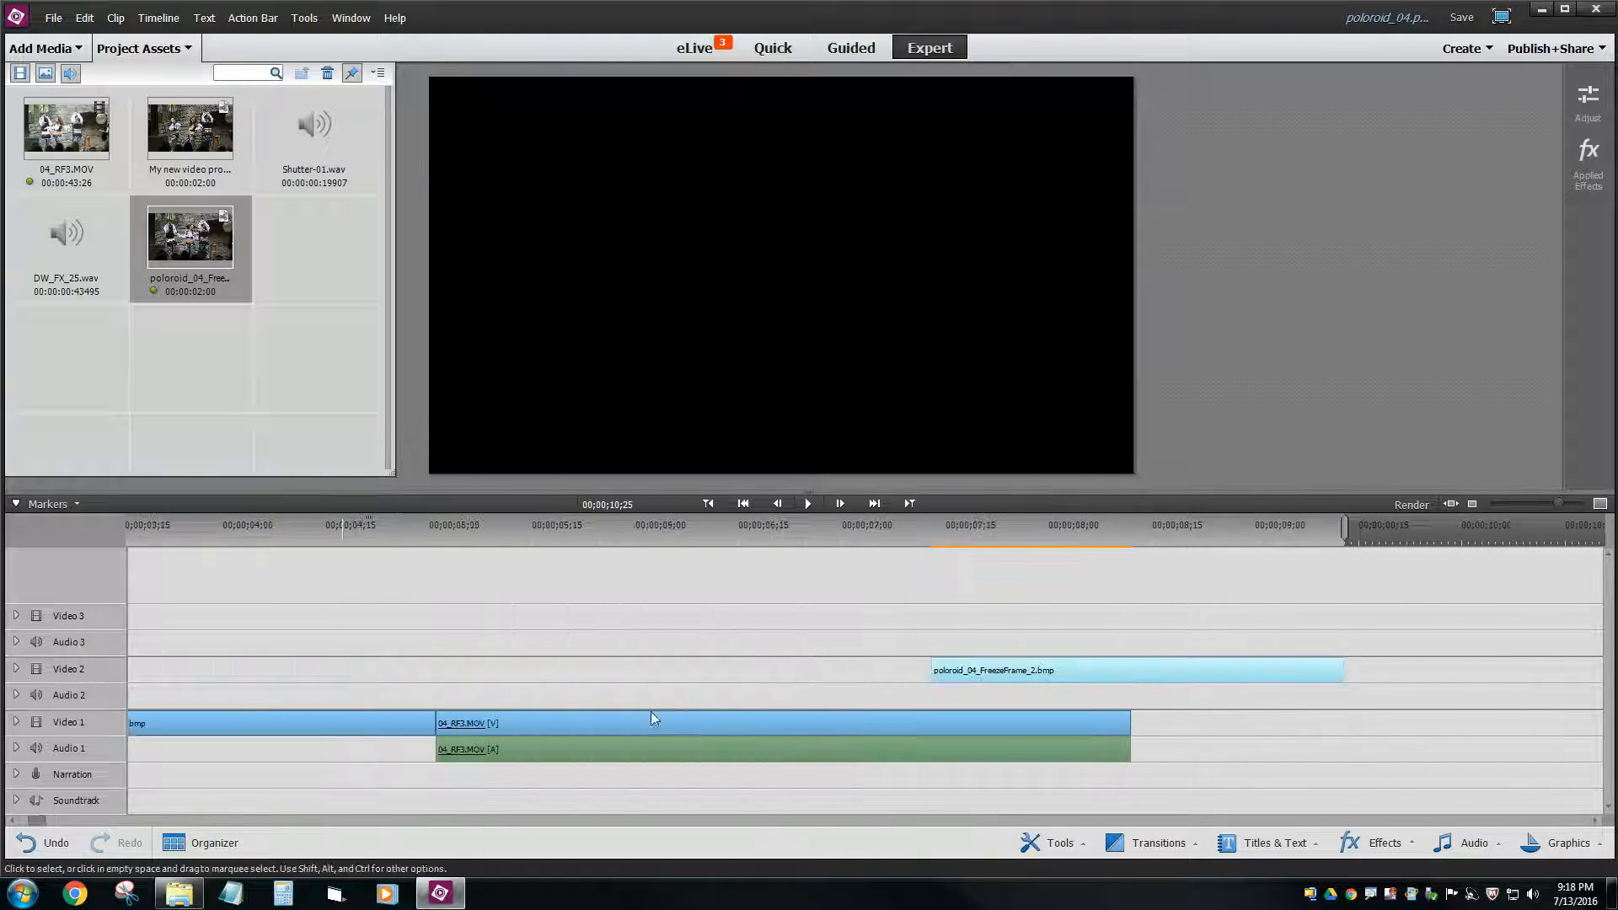
- Drag the Video 2 still to start at 00;00;03;01 above the Video 1 freeze frame and preview it
left_click_drag(1134, 669, 399, 669)
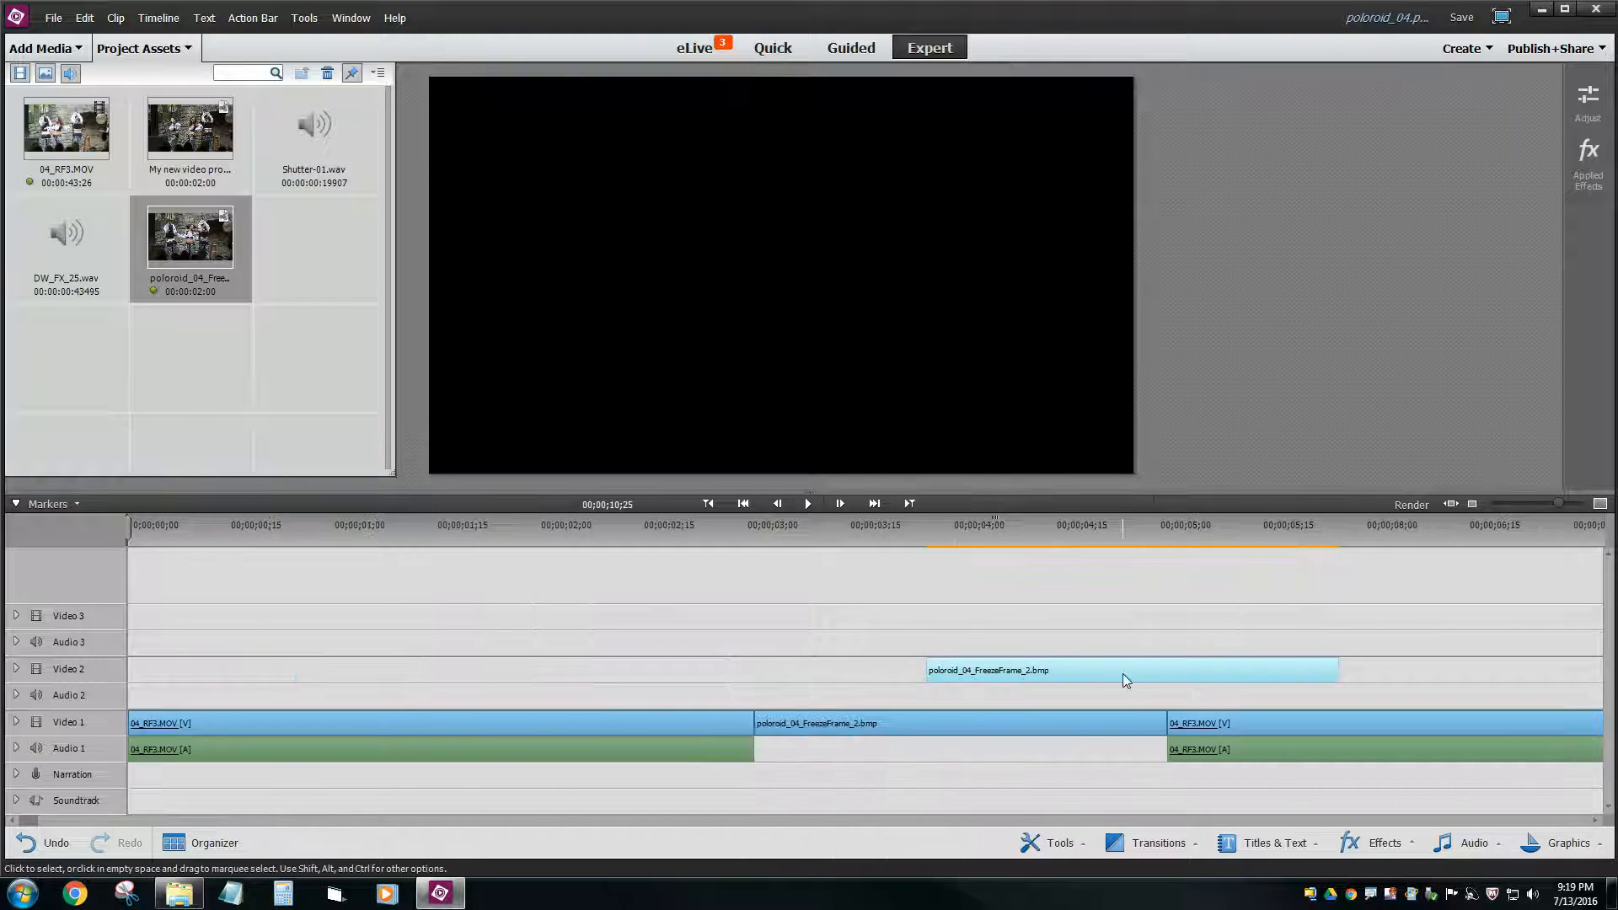
left_click_drag(1124, 669, 954, 669)
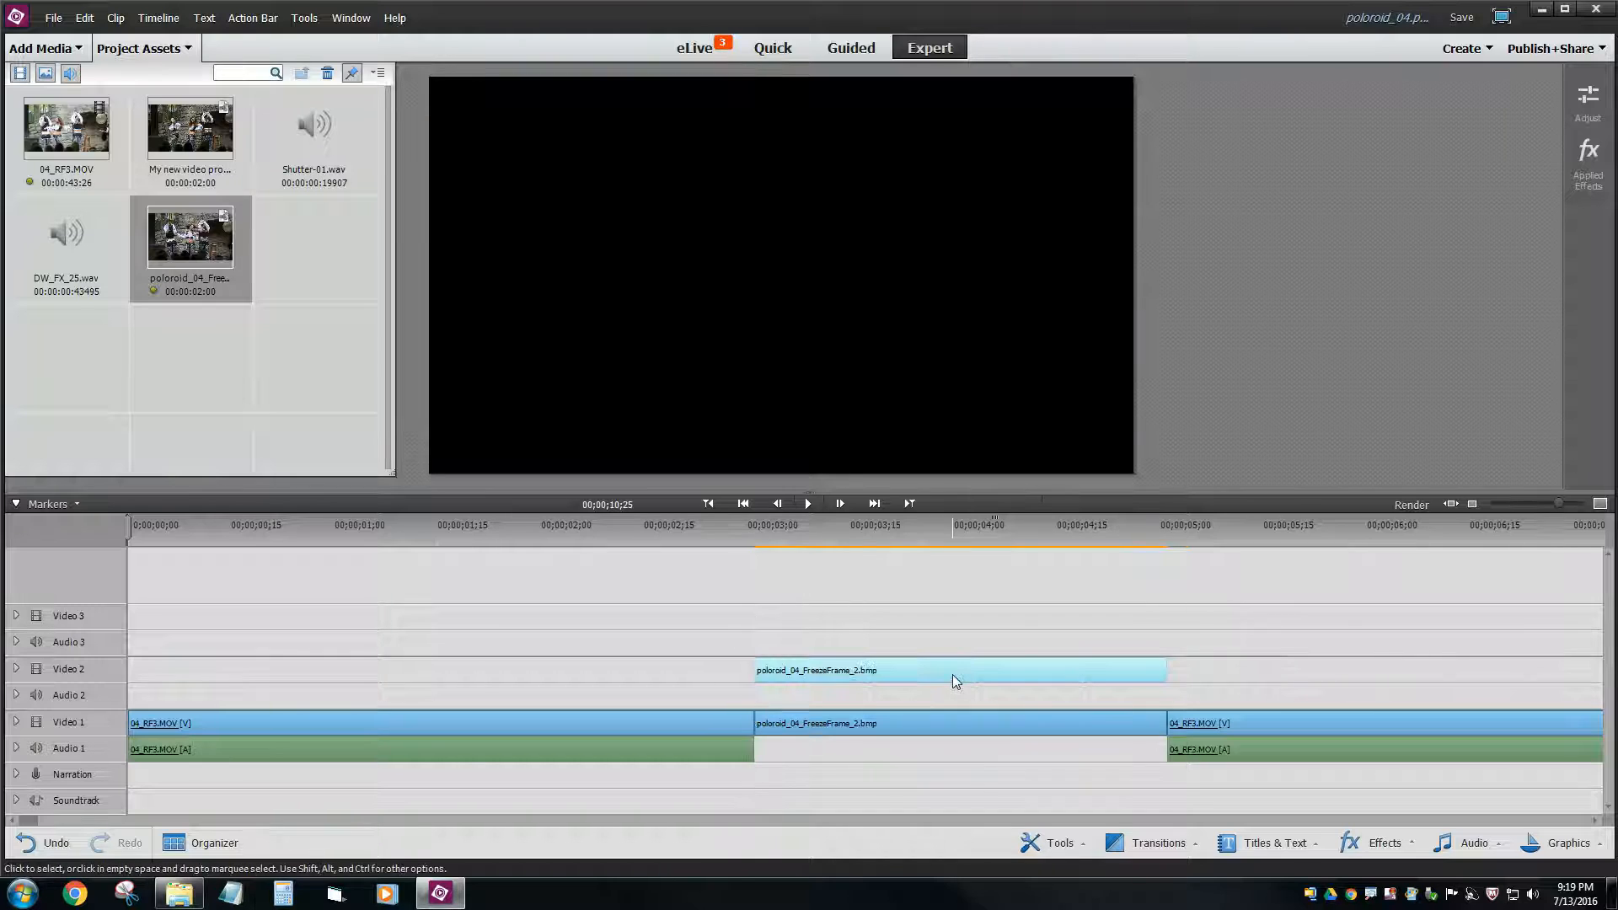
mouse_move(1217, 725)
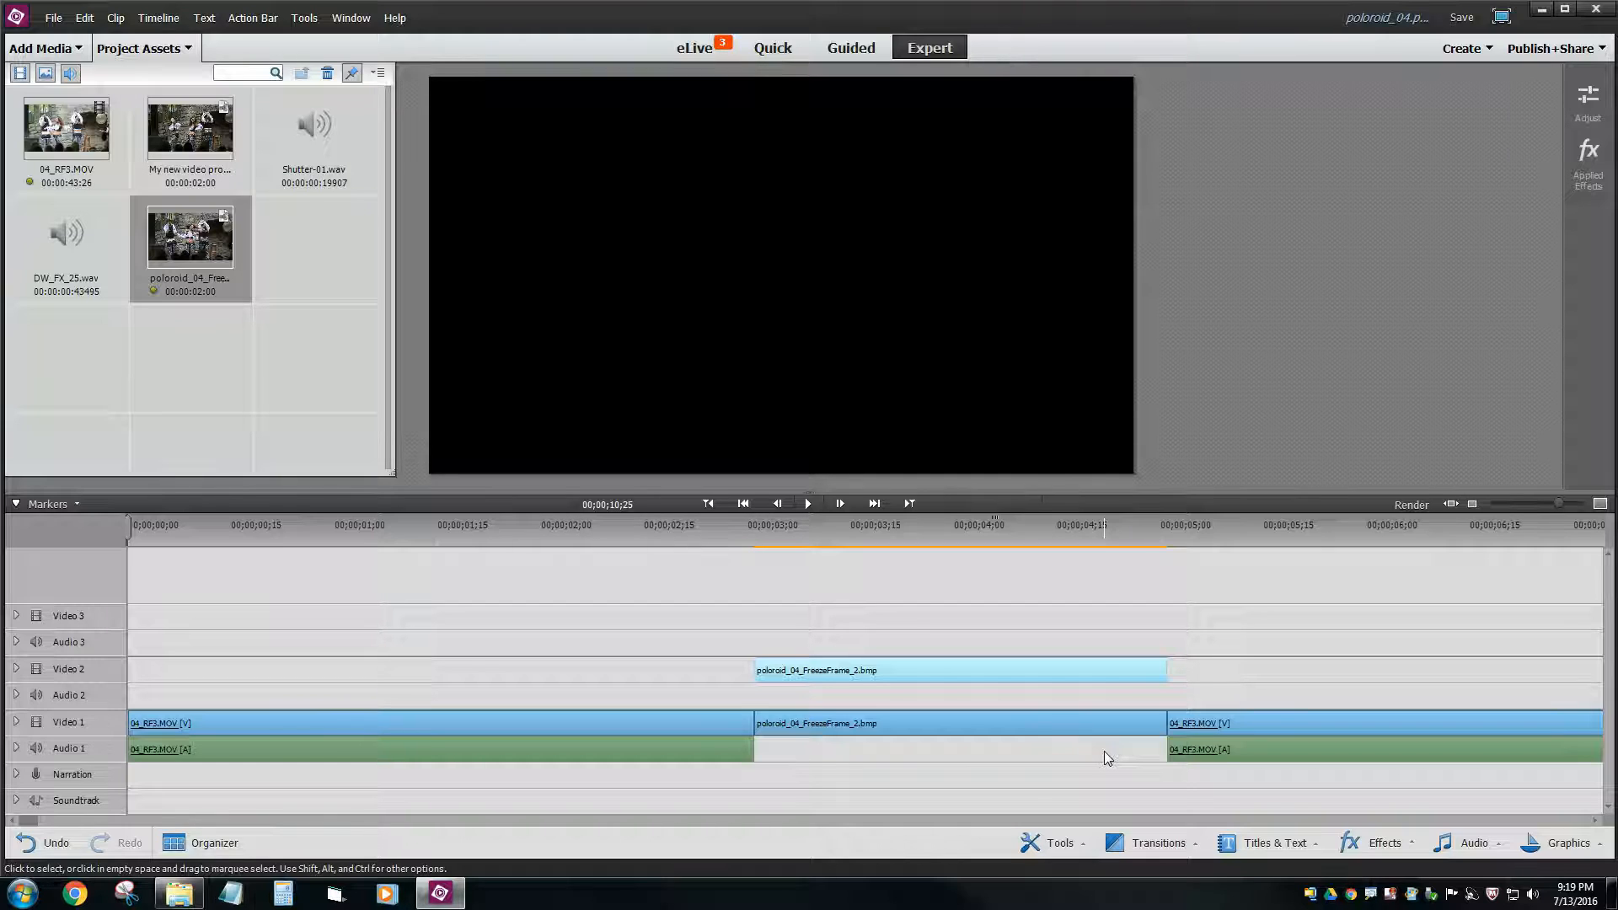
mouse_move(1075, 627)
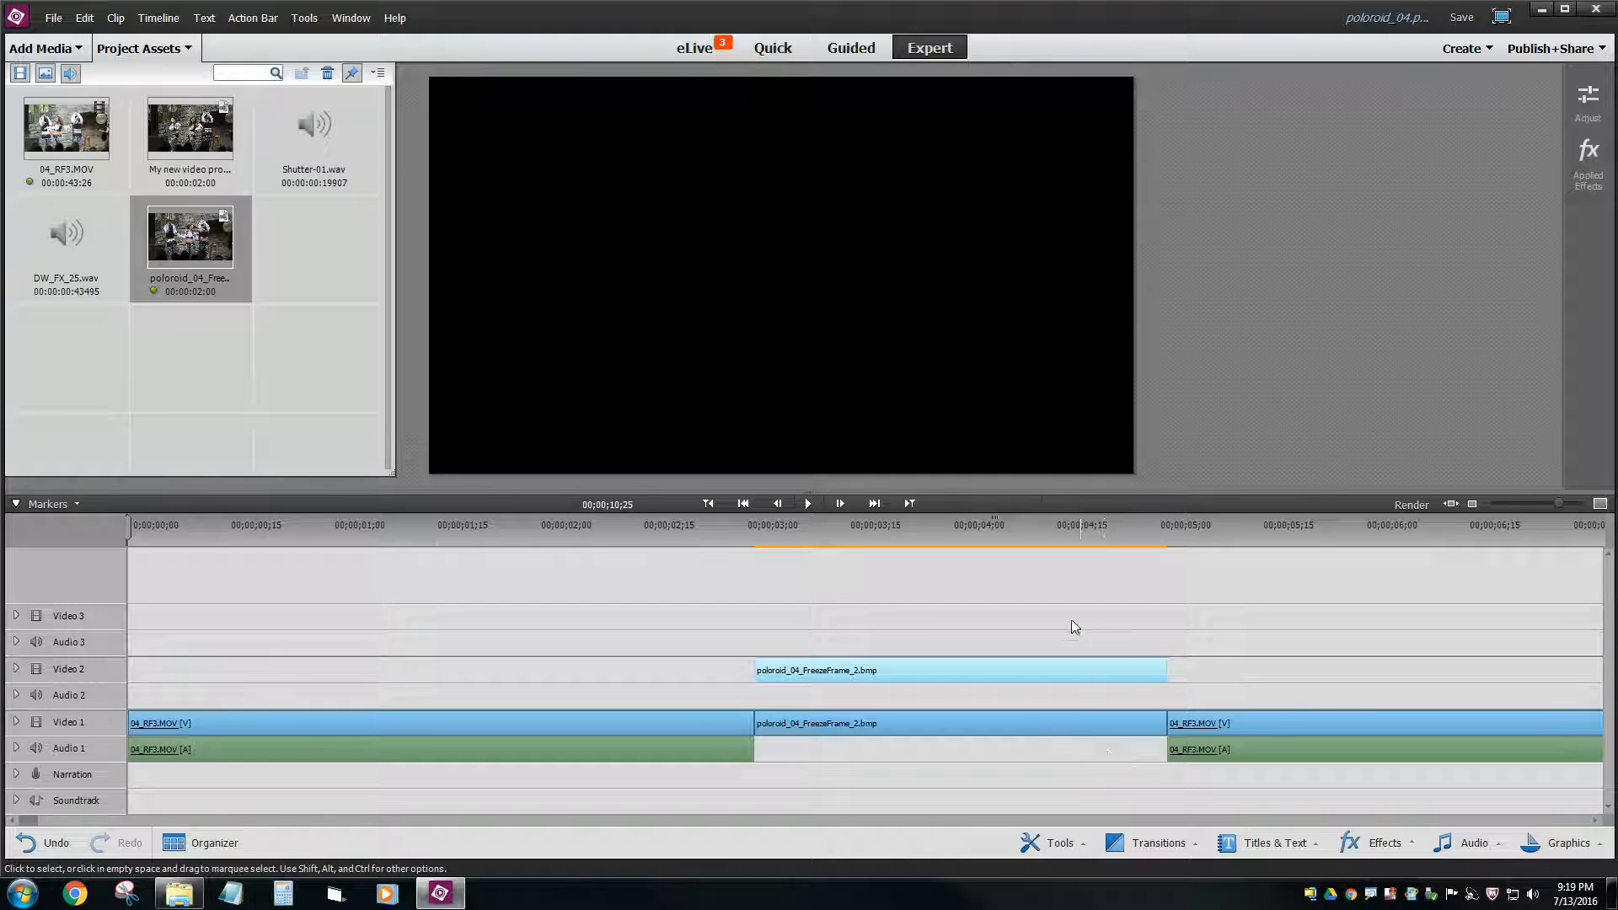
left_click(870, 536)
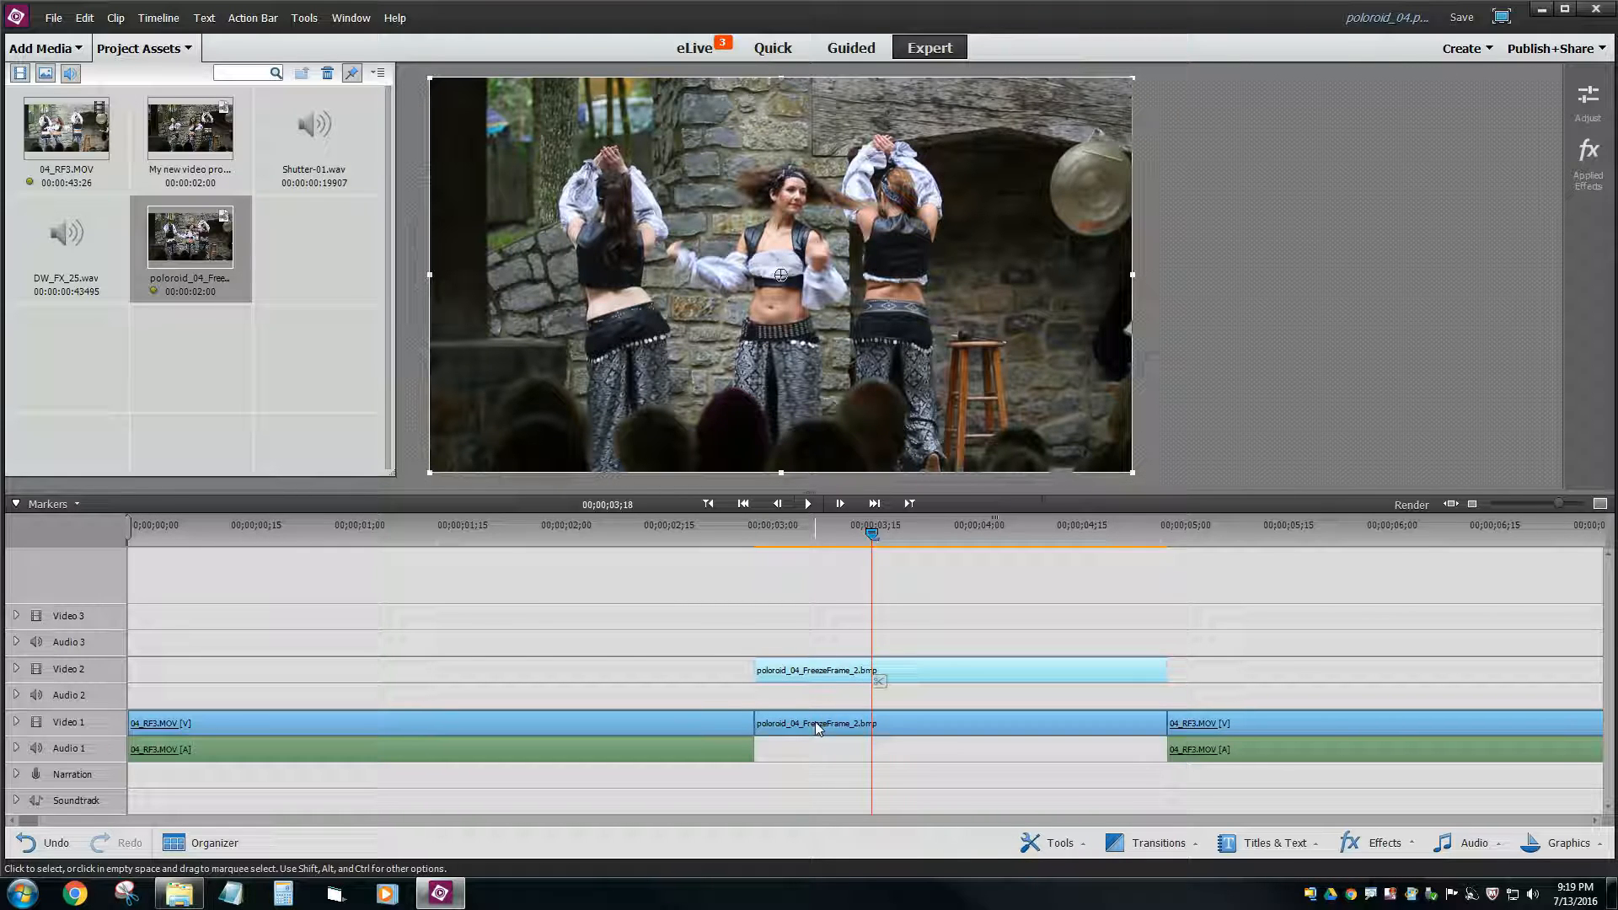
mouse_move(836, 686)
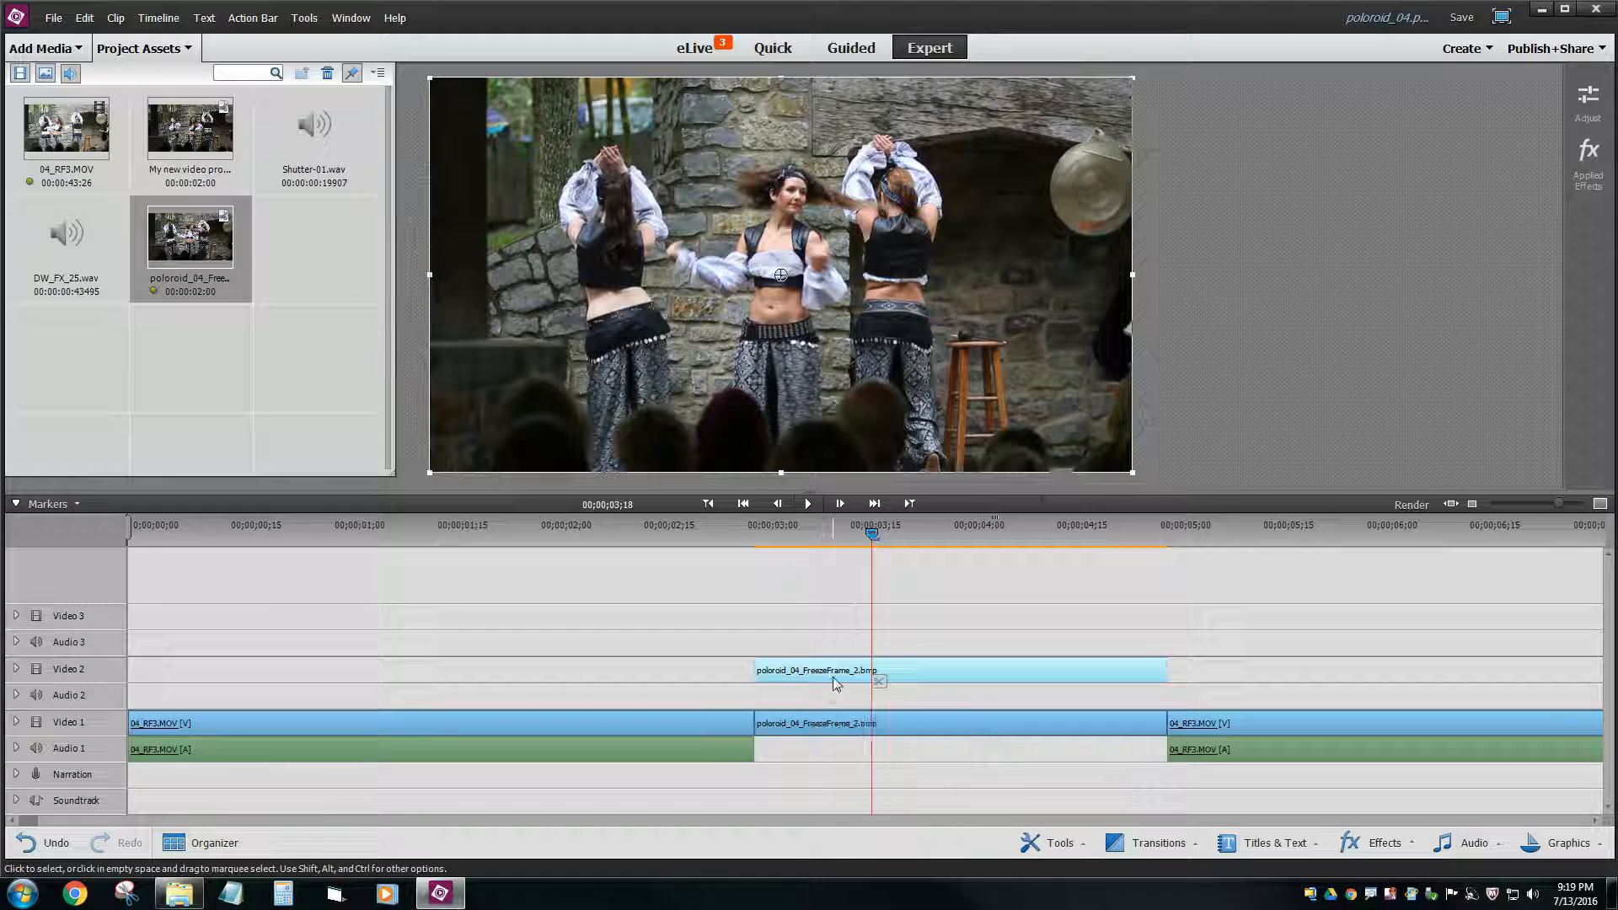
mouse_move(836, 682)
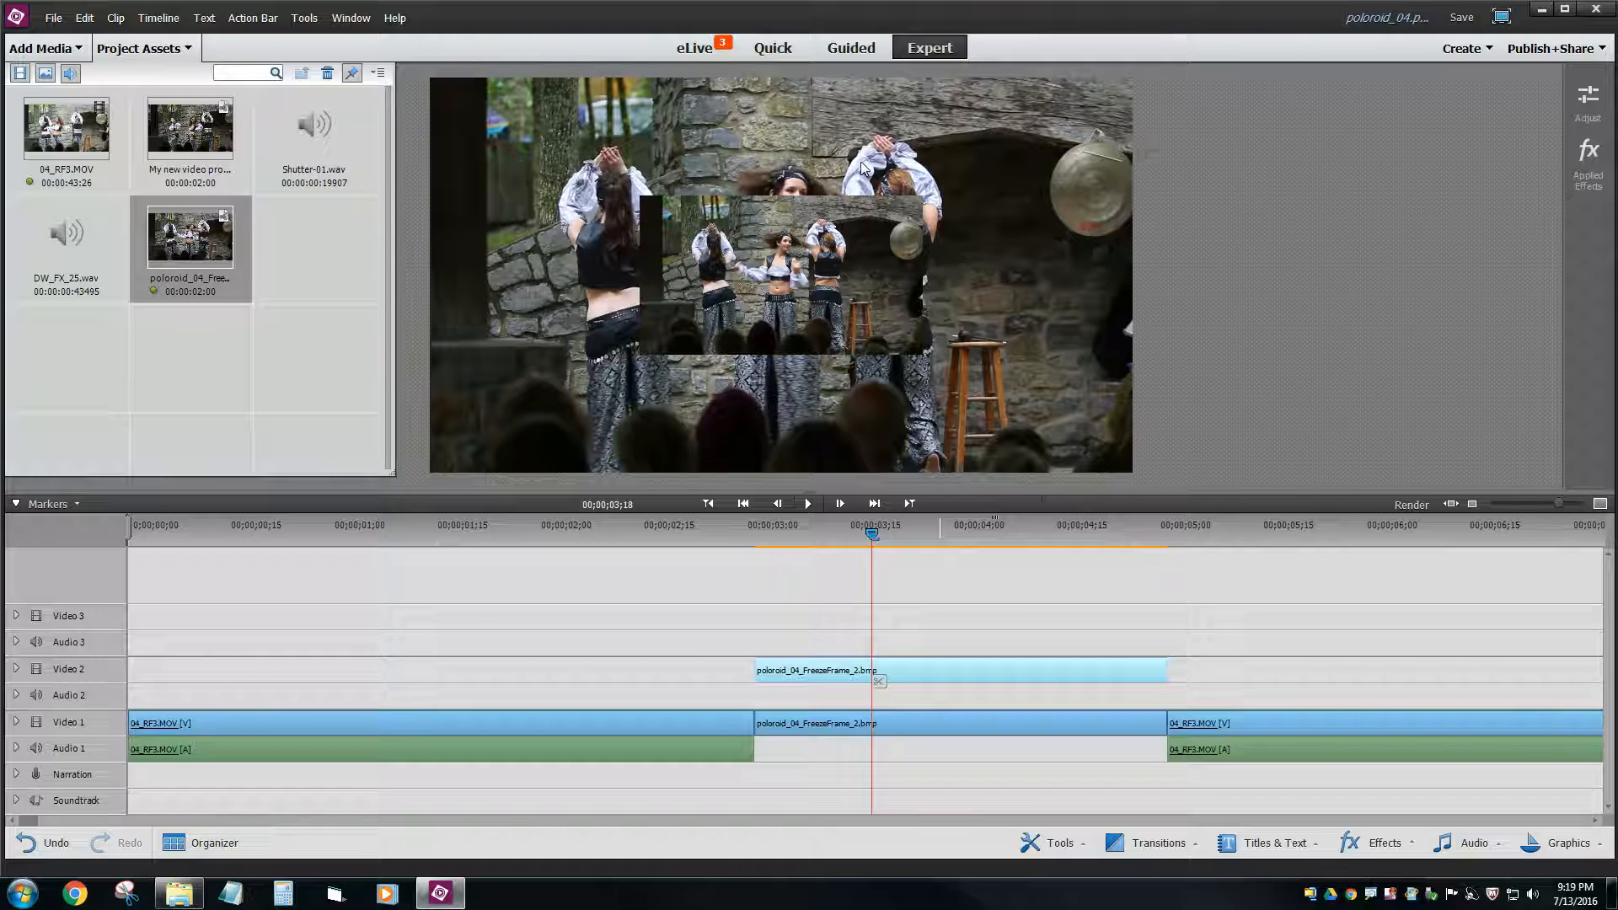
mouse_move(927, 630)
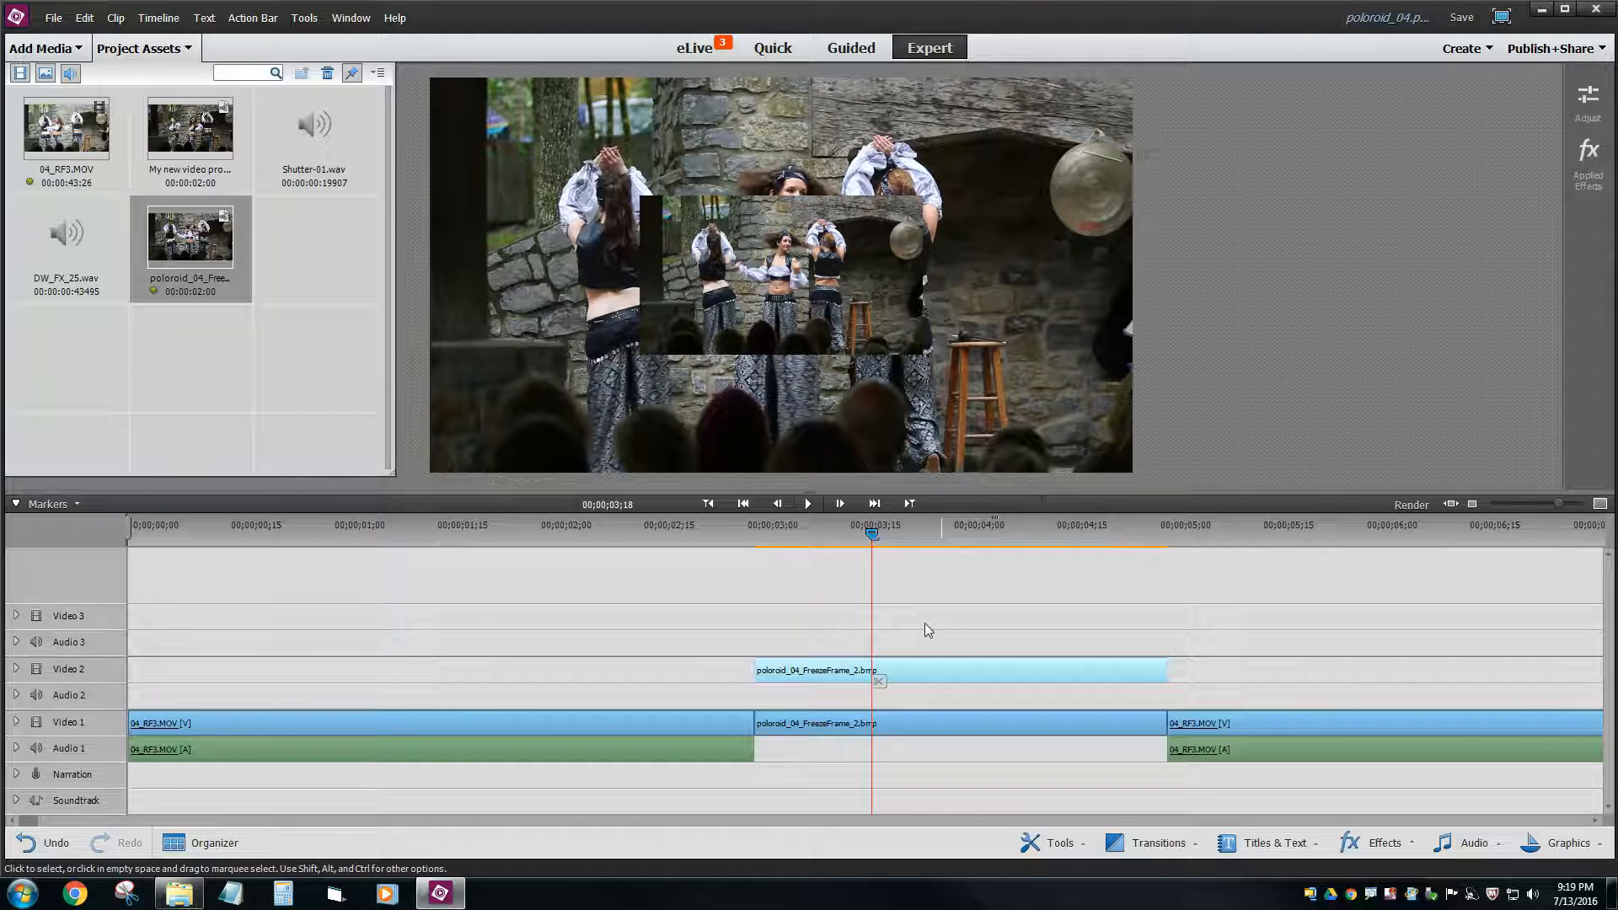
mouse_move(919, 676)
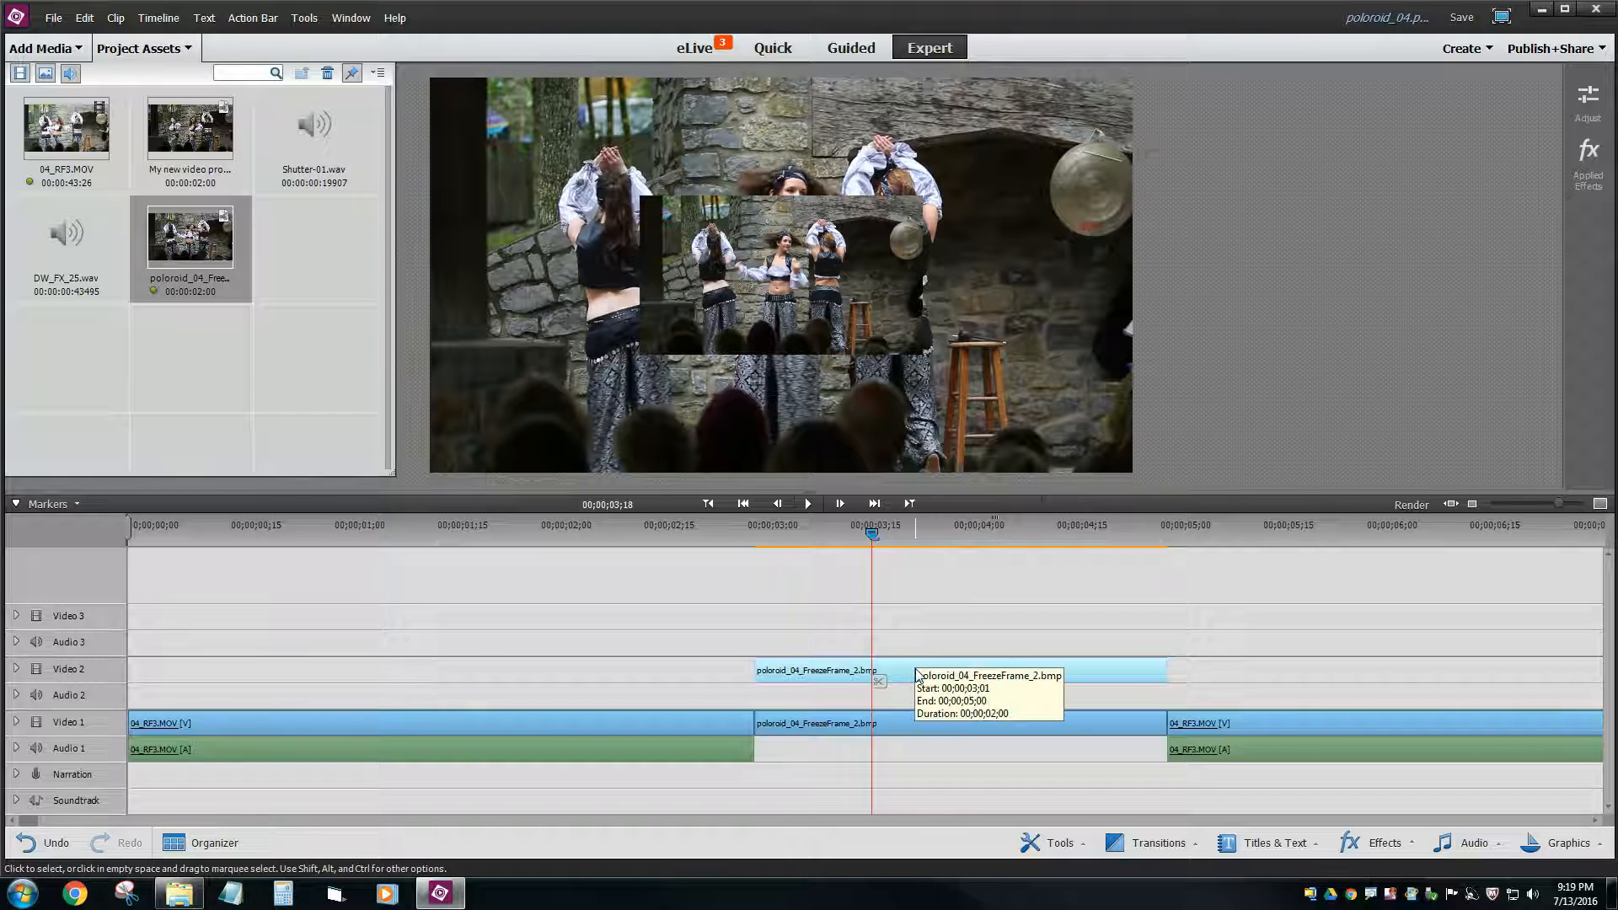
mouse_move(913, 728)
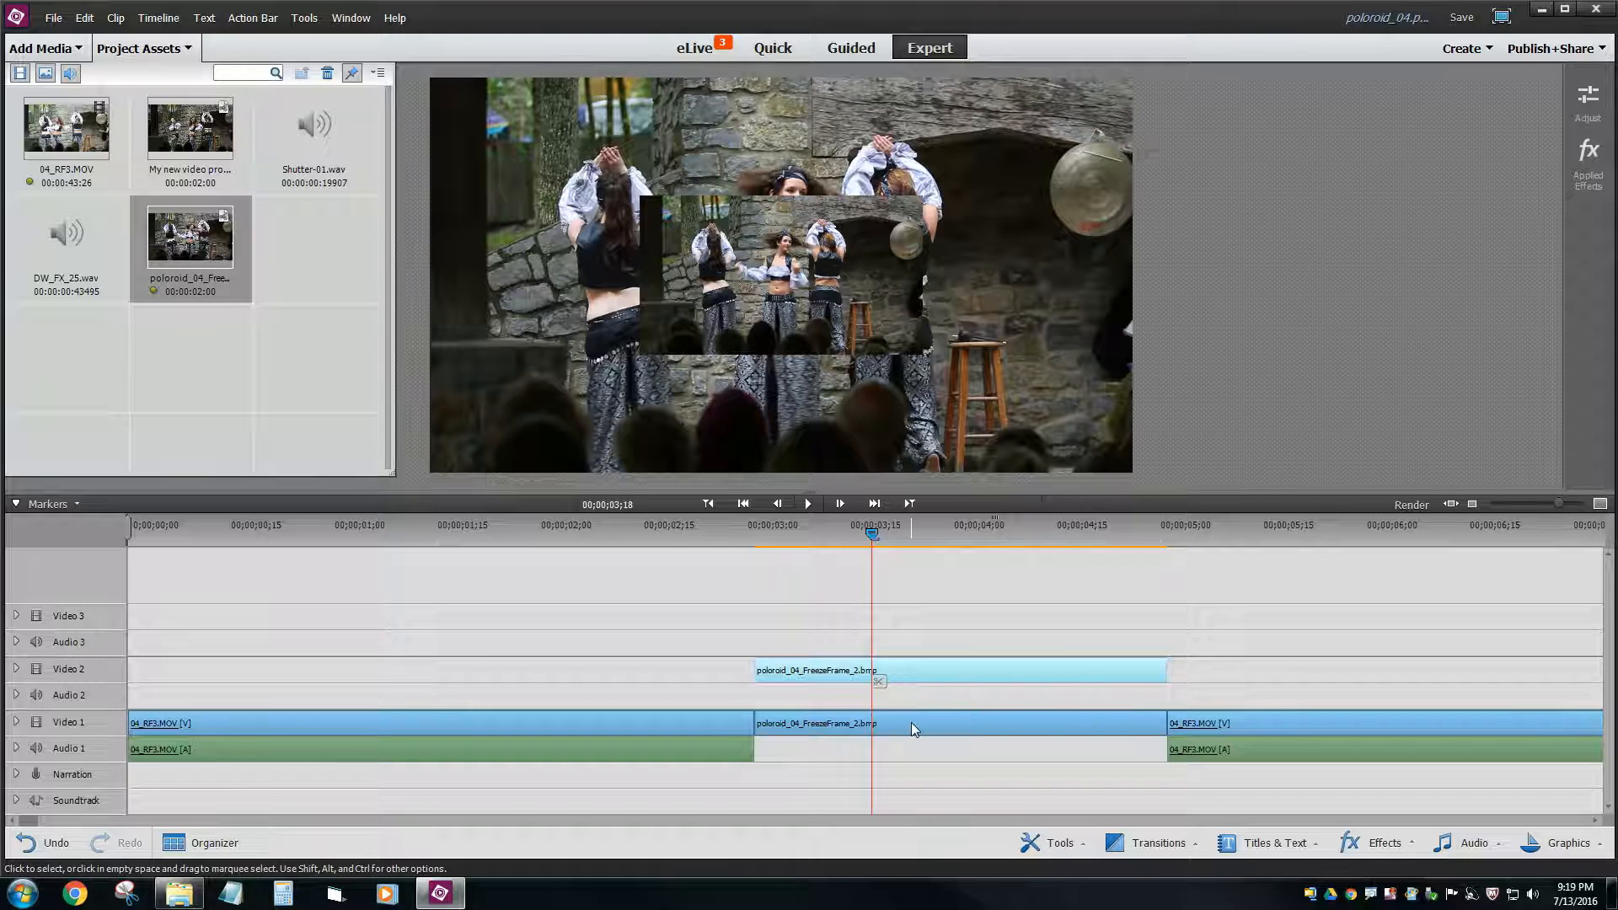
mouse_move(913, 728)
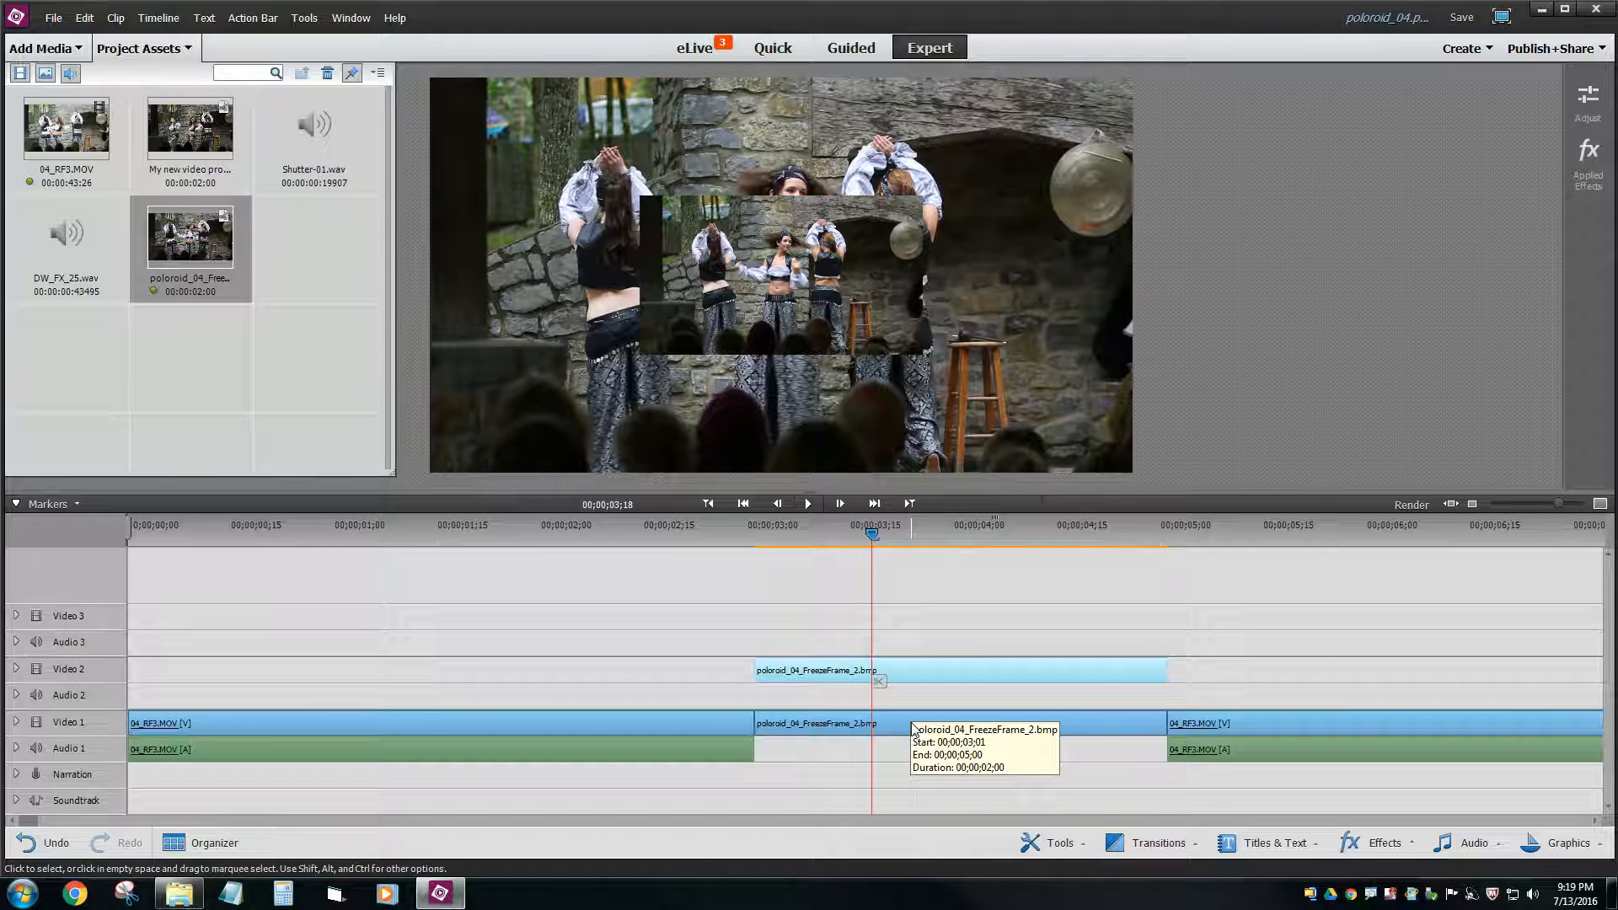
mouse_move(810, 280)
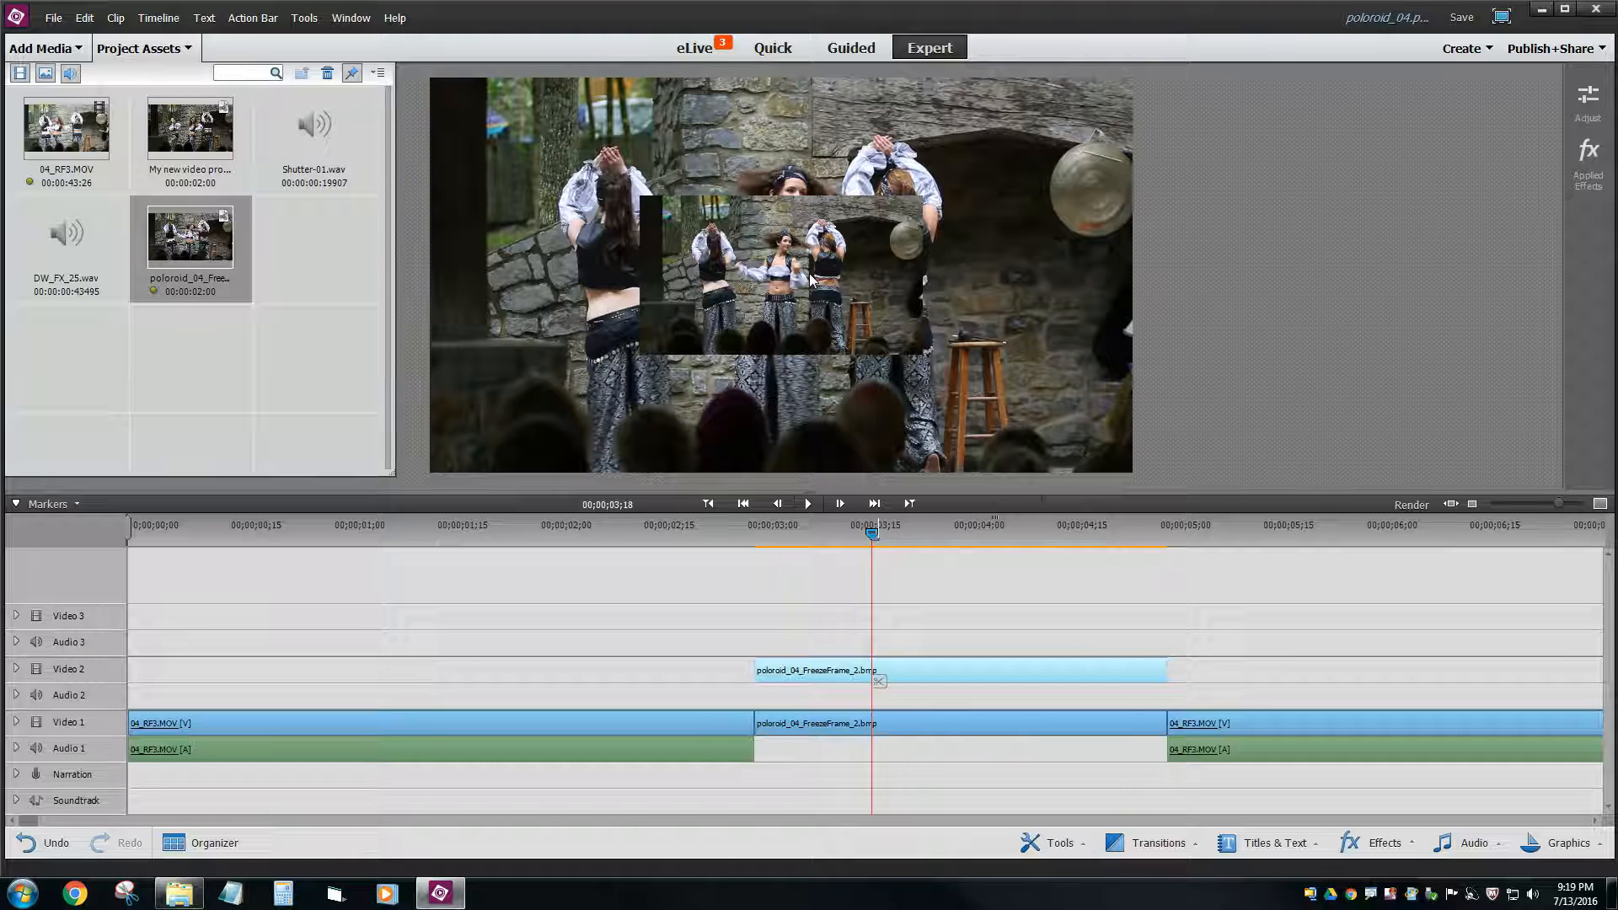
mouse_move(290, 7)
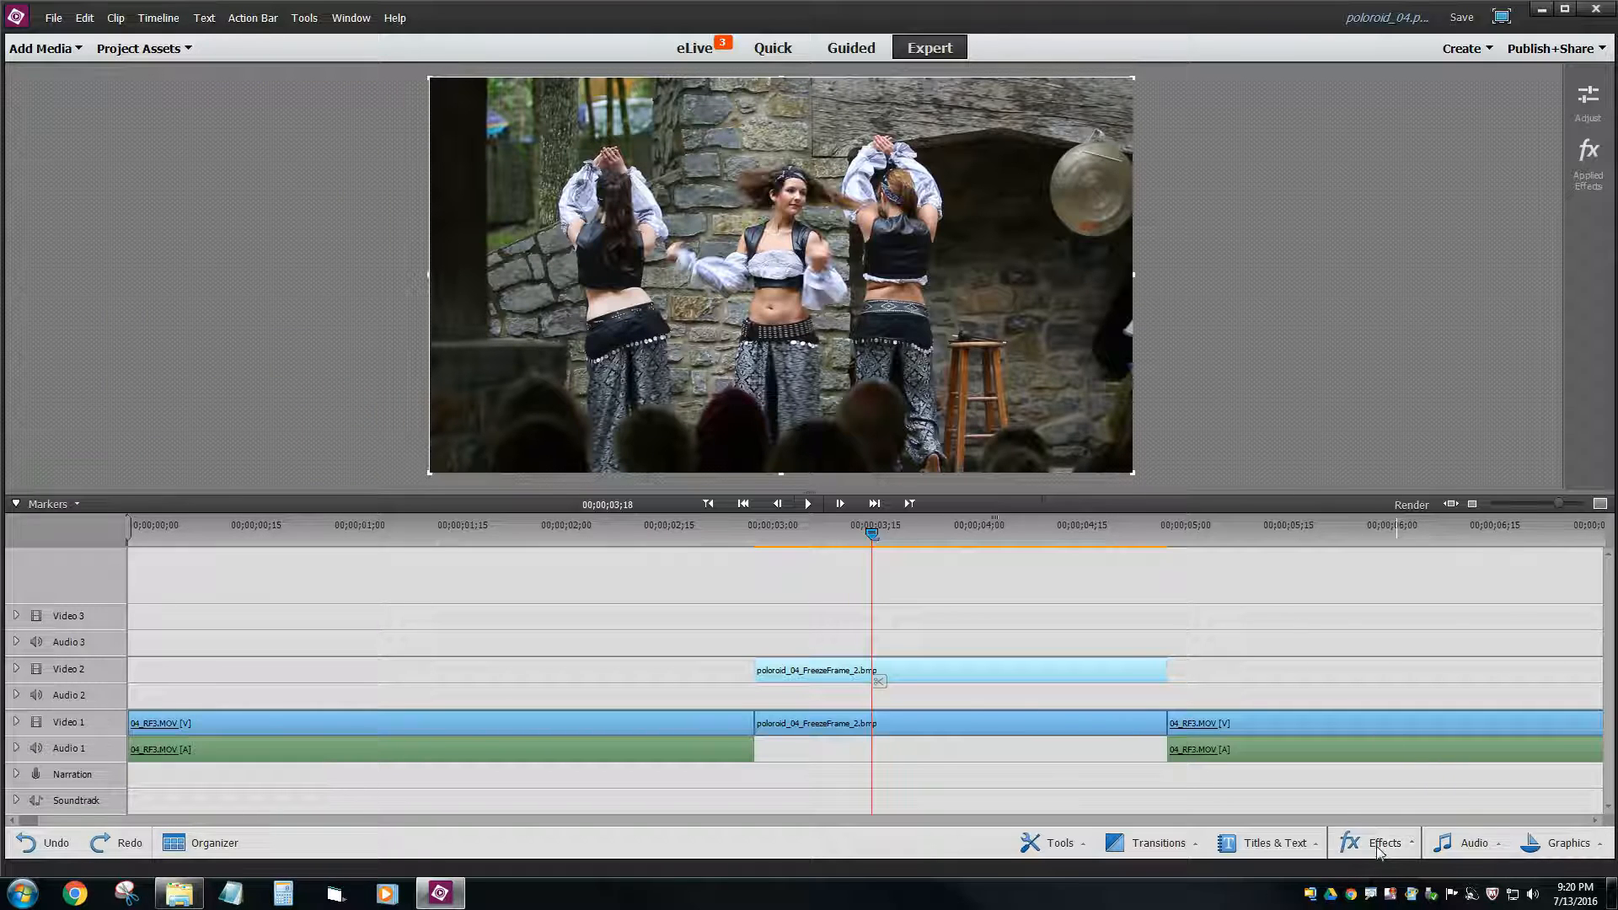
- Show all effect categories in the Effects panel and scroll down toward the Clip effect
left_click(1382, 843)
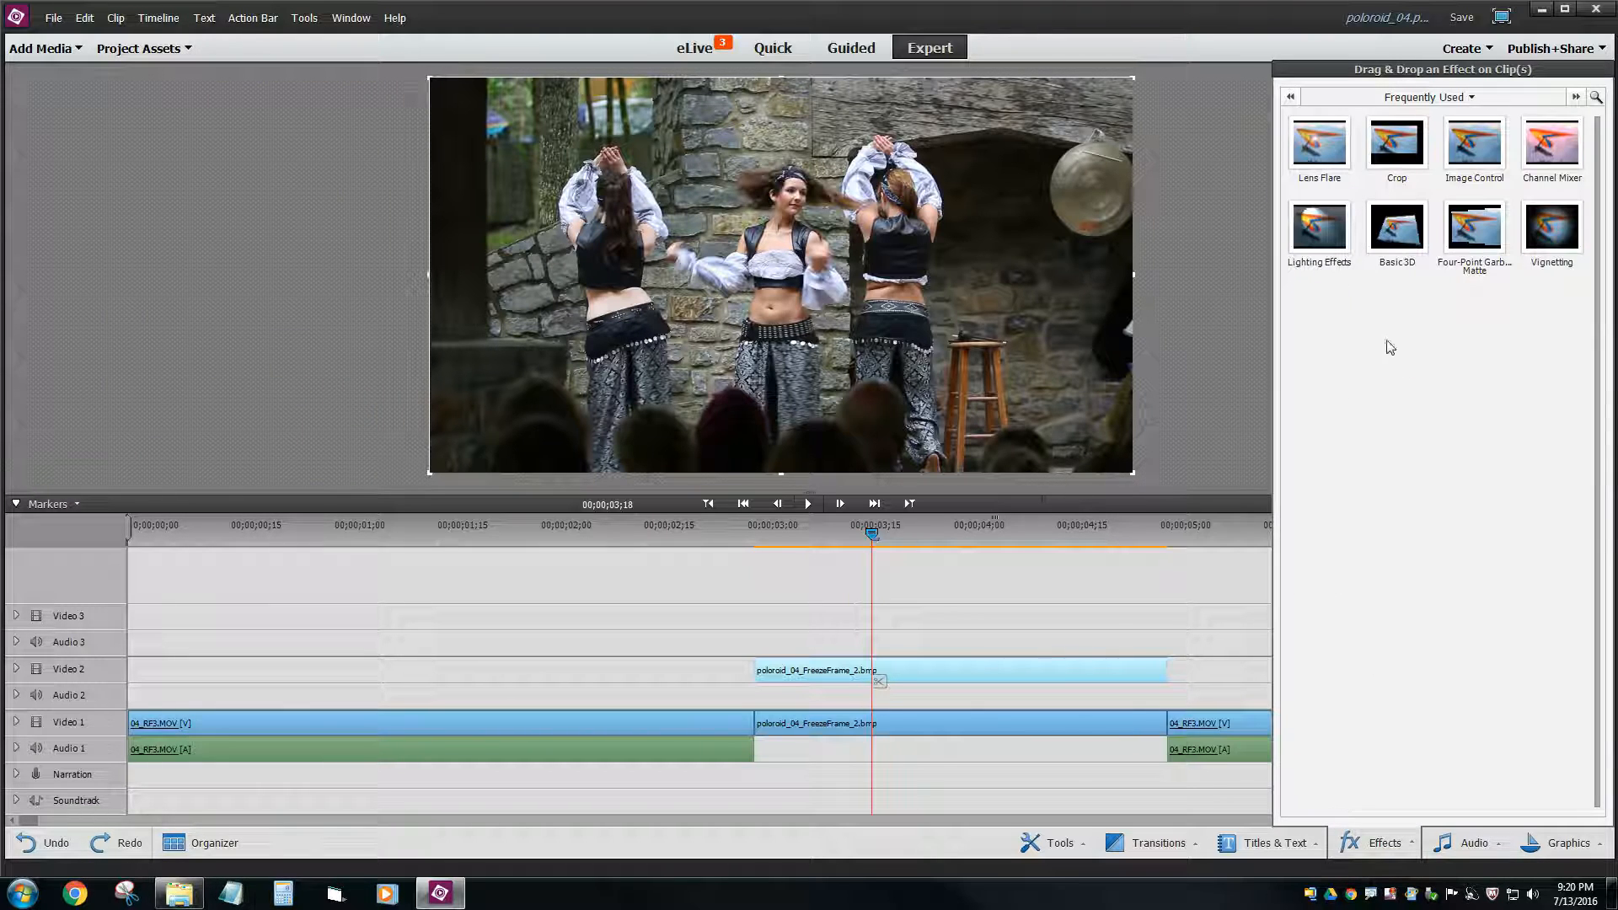
left_click(1395, 142)
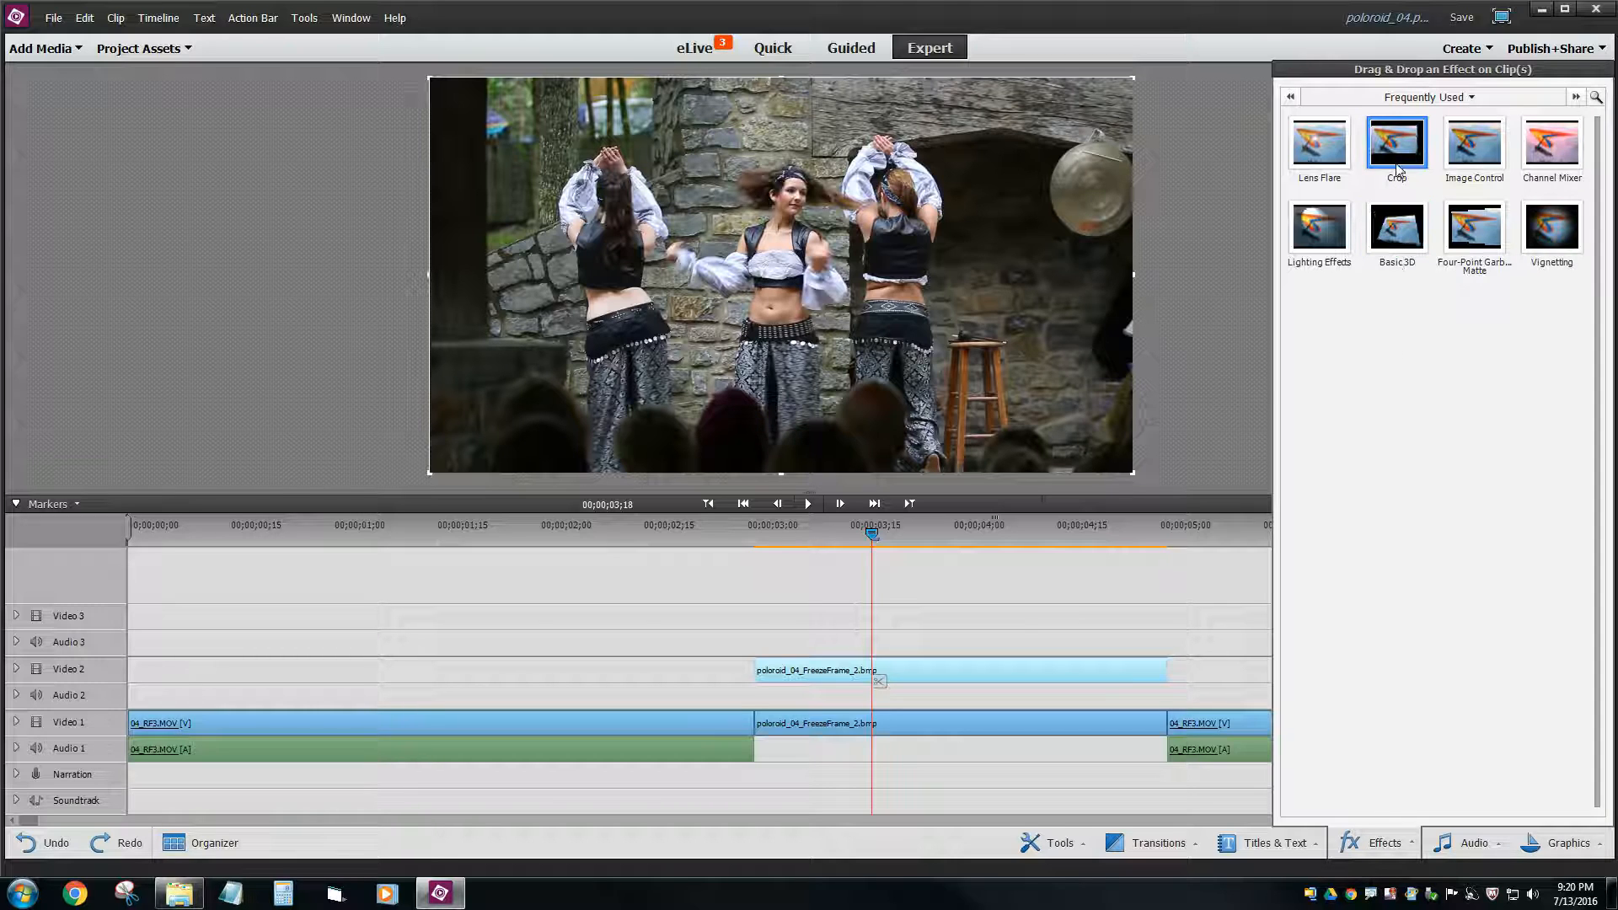
left_click(1429, 96)
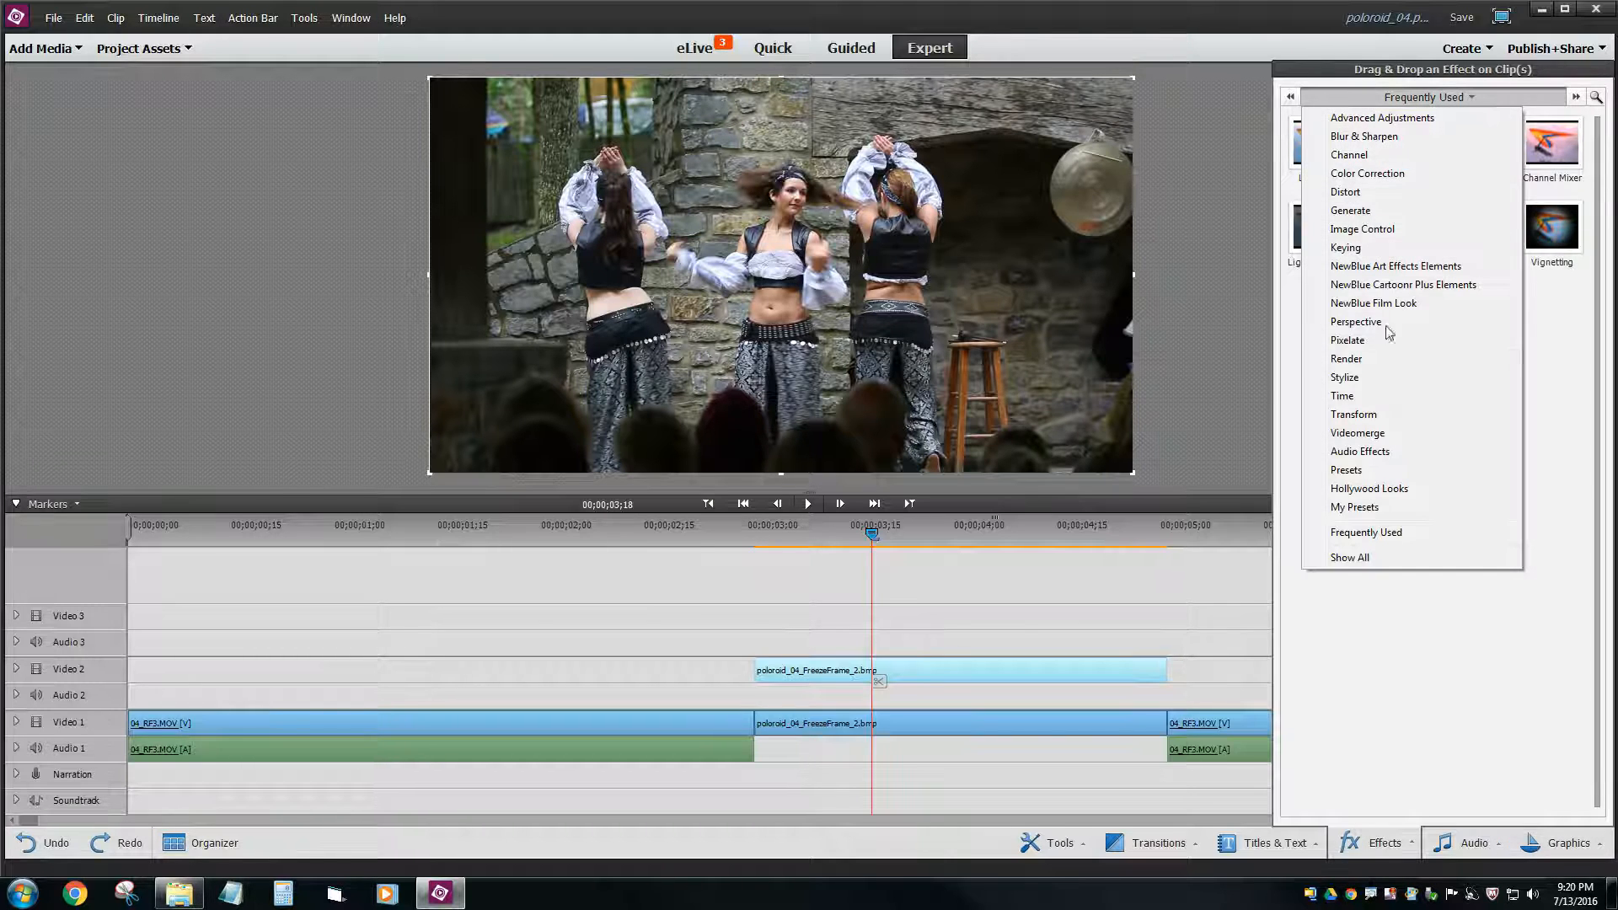
left_click(1348, 556)
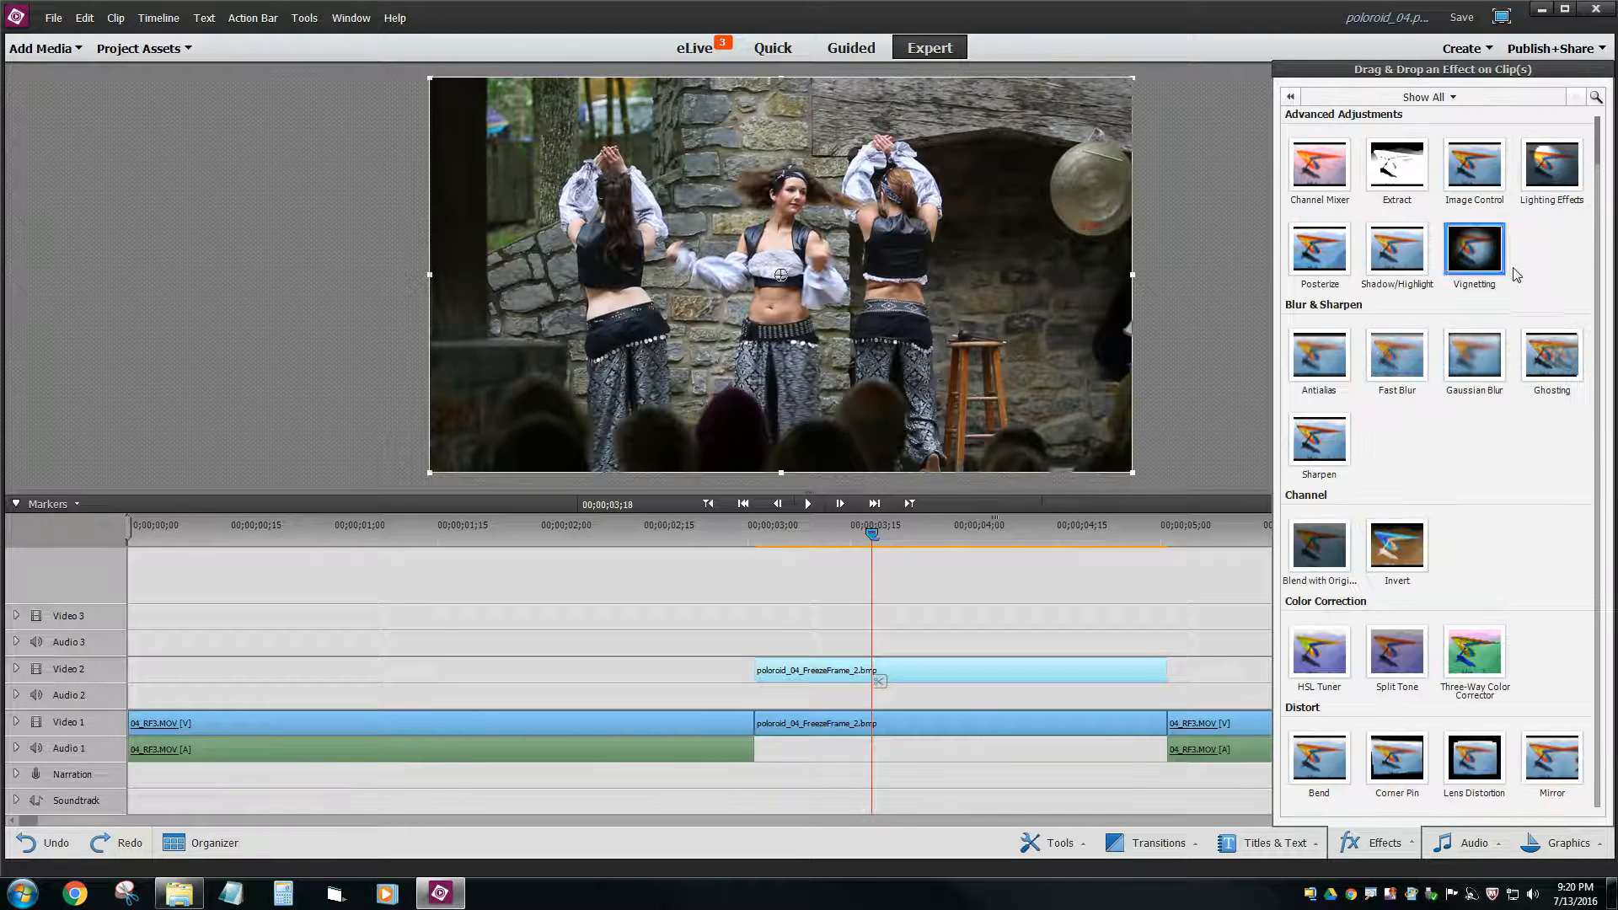
scroll("down", 3)
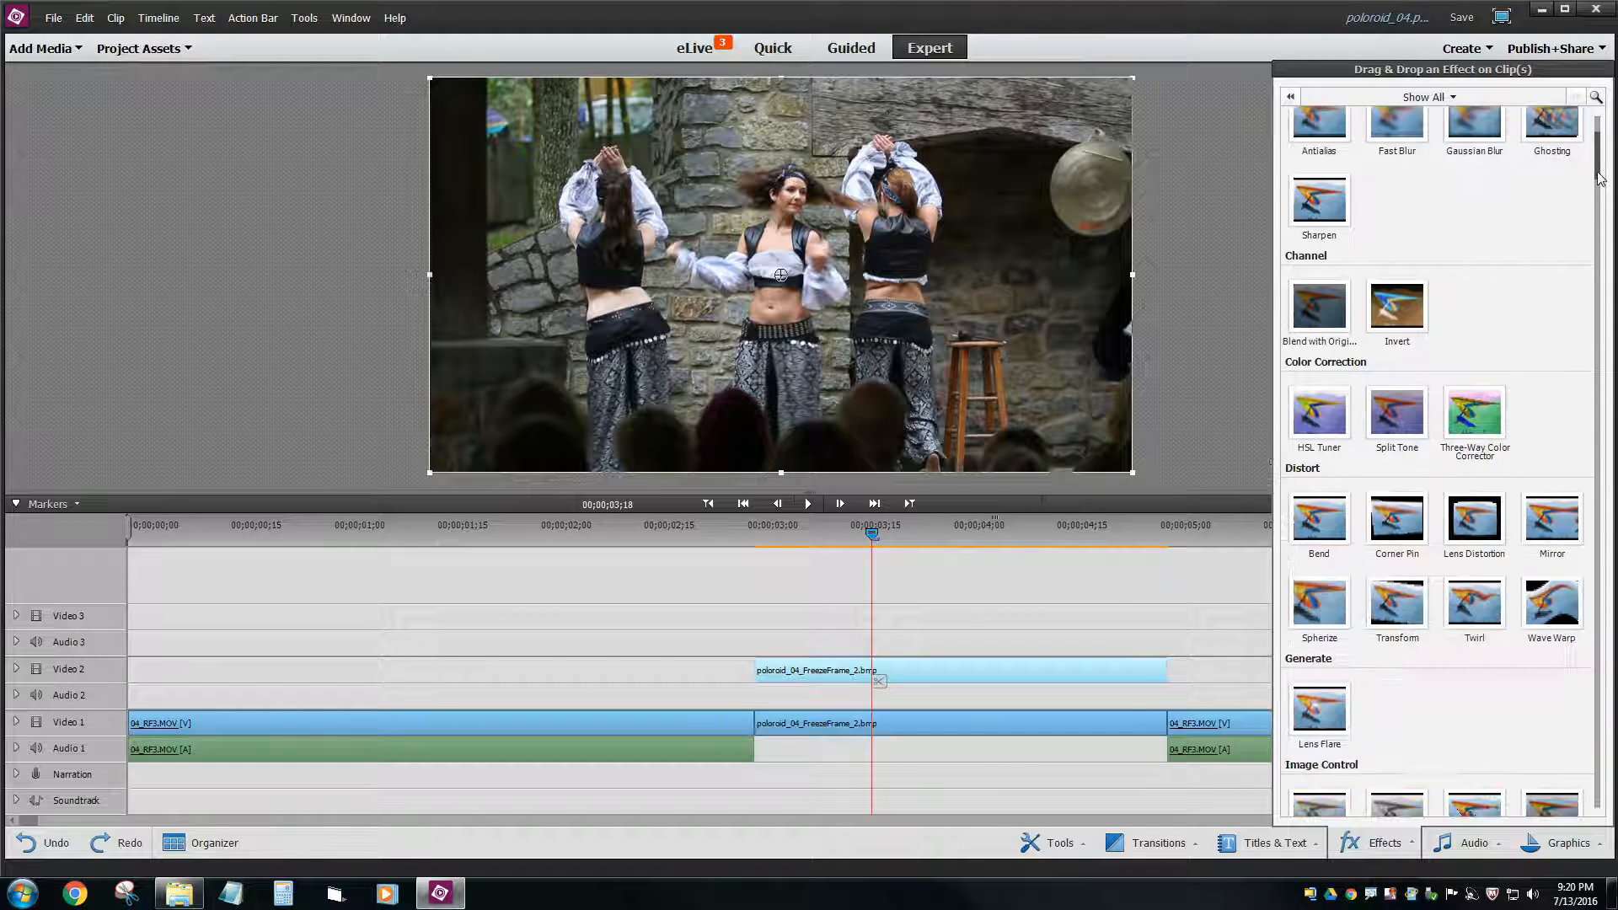
scroll("down", 3)
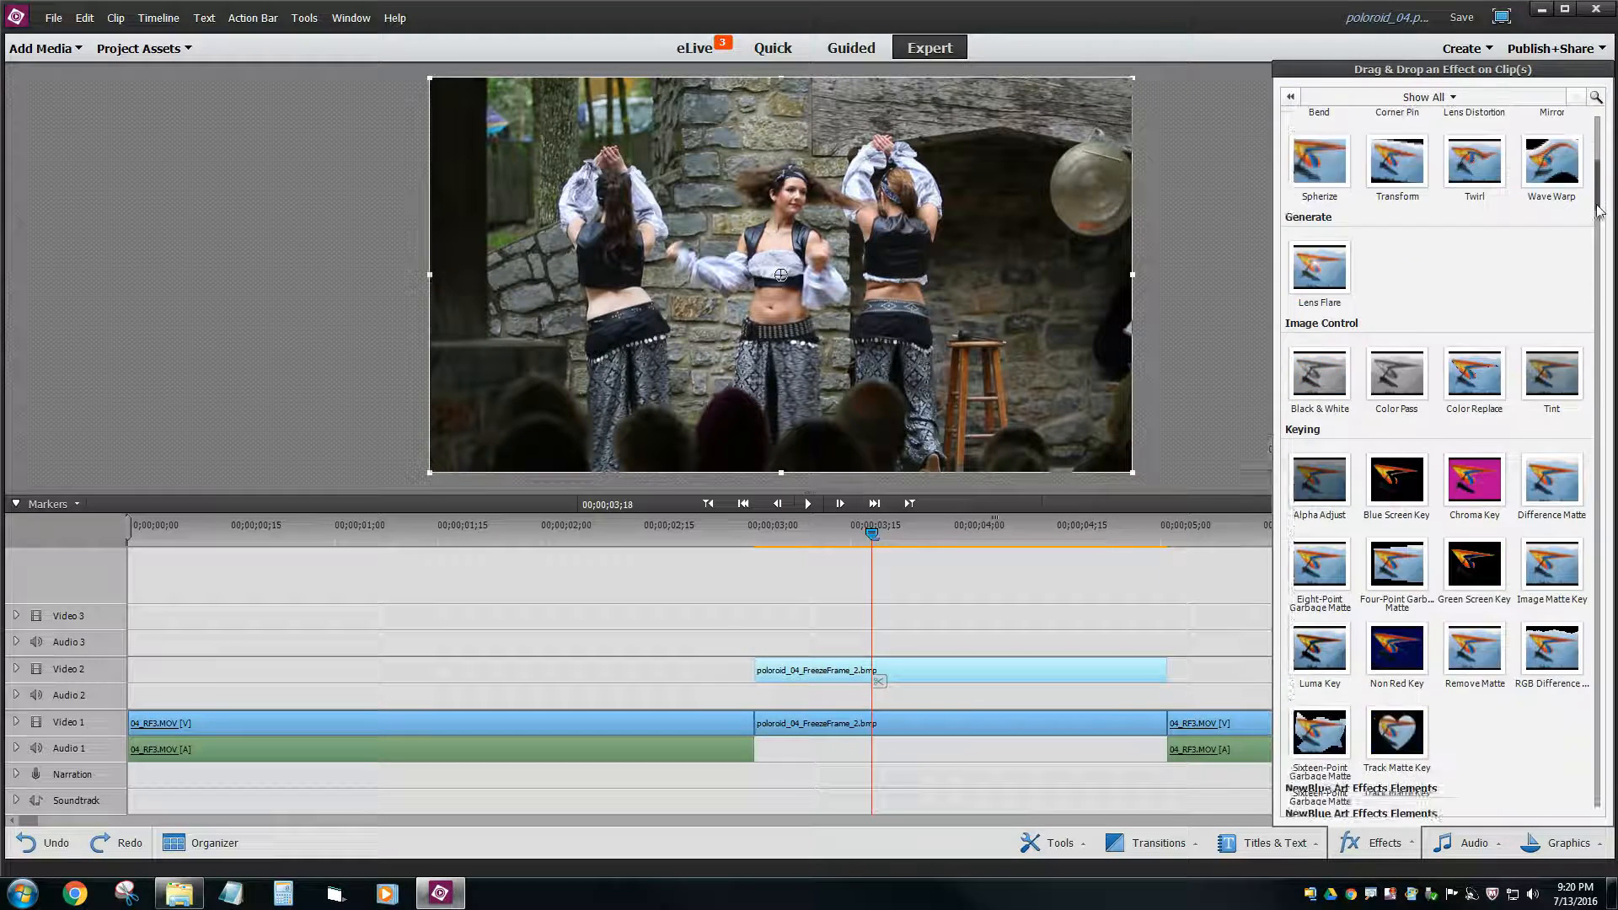
scroll("down", 3)
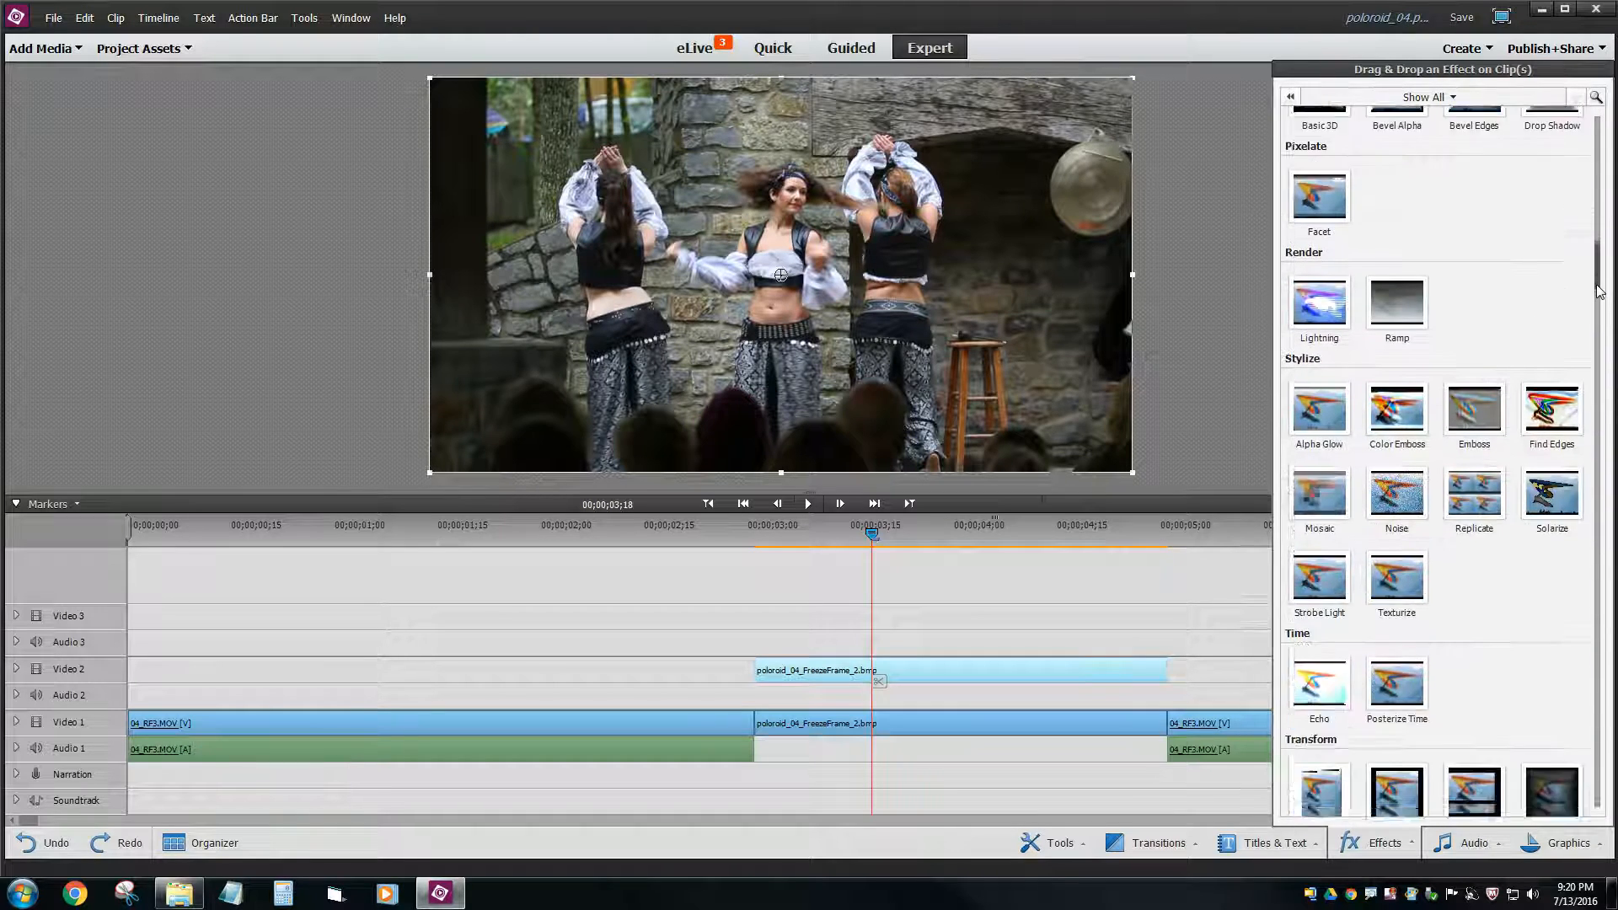
scroll("down", 3)
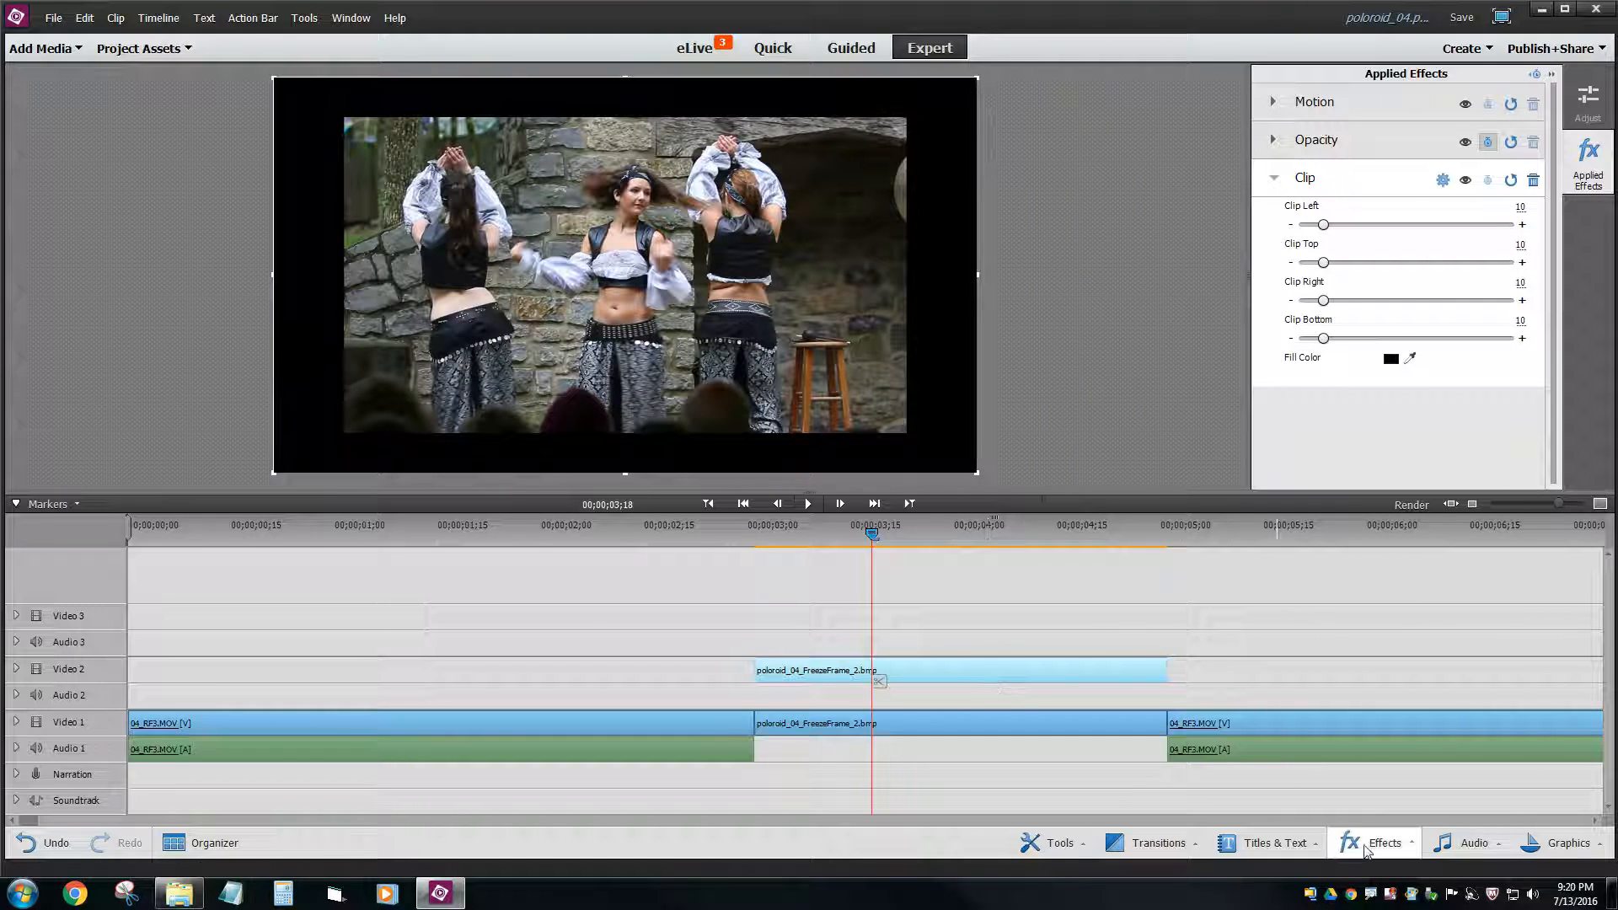
- Apply the Four-Point Garbage Matte from the Keying group to the Video 2 freeze-frame still
left_click(1385, 843)
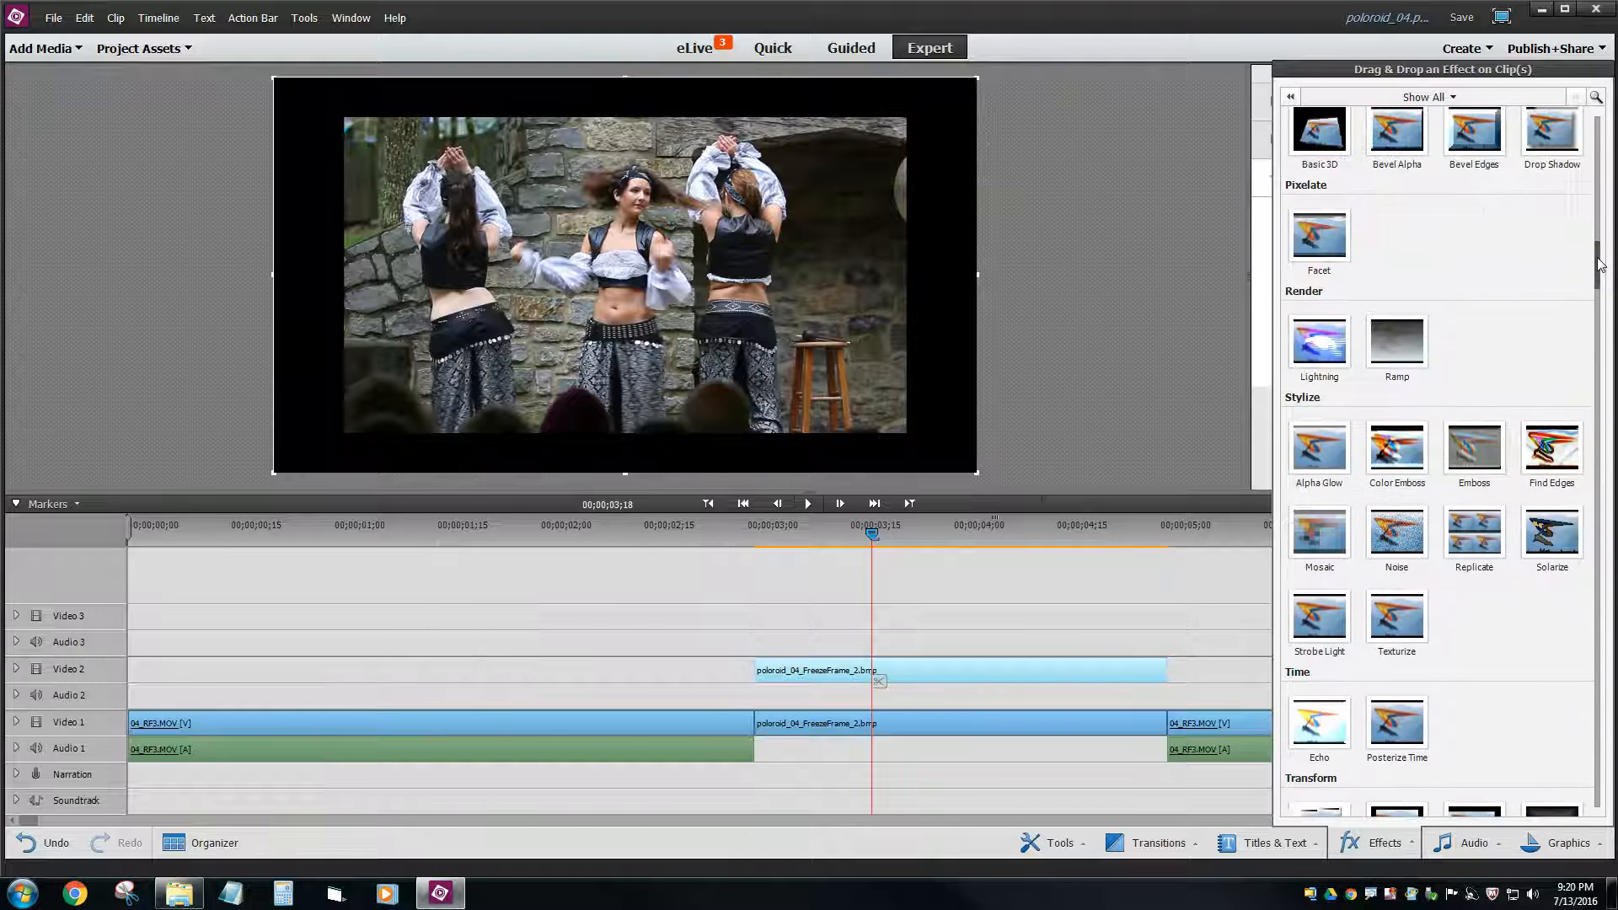
scroll("down", 3)
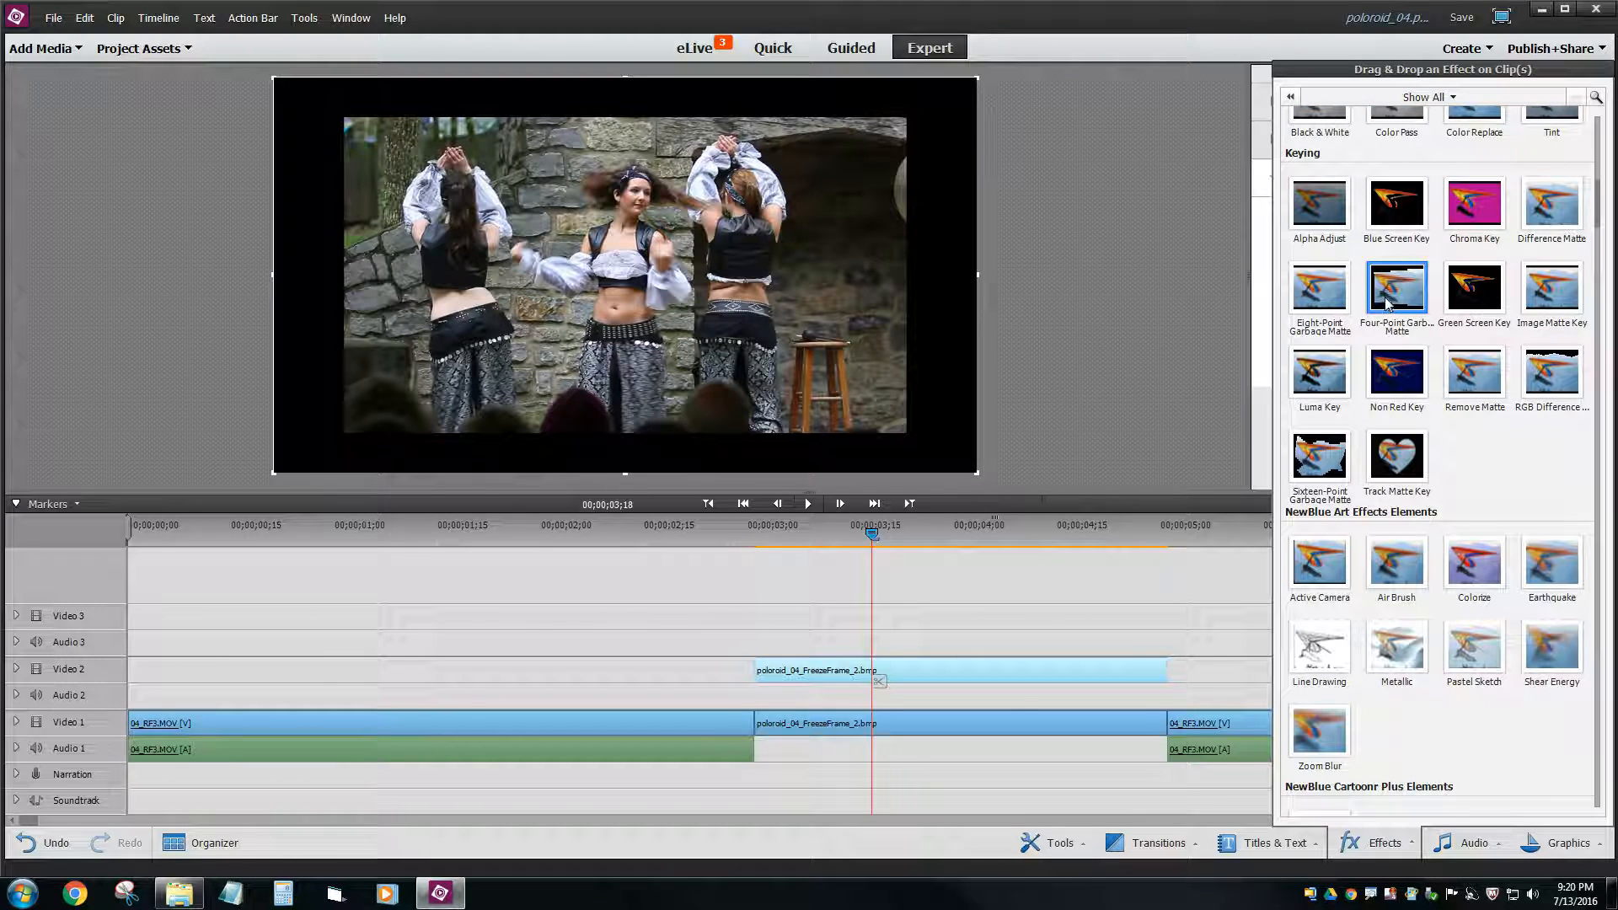
left_click_drag(1395, 289, 916, 669)
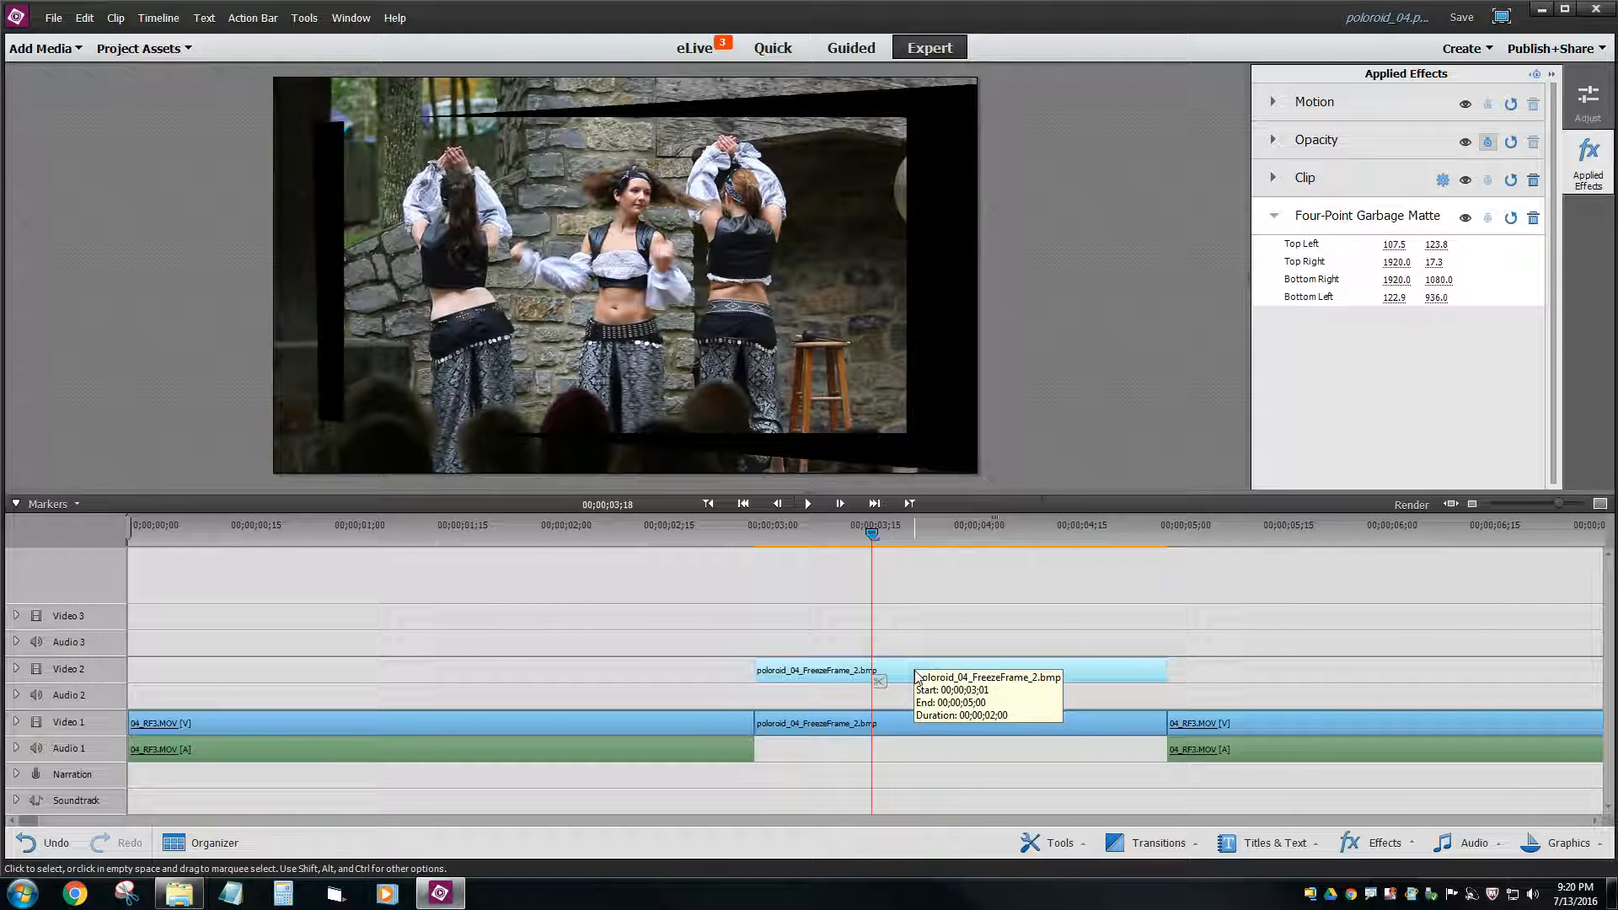
mouse_move(558, 218)
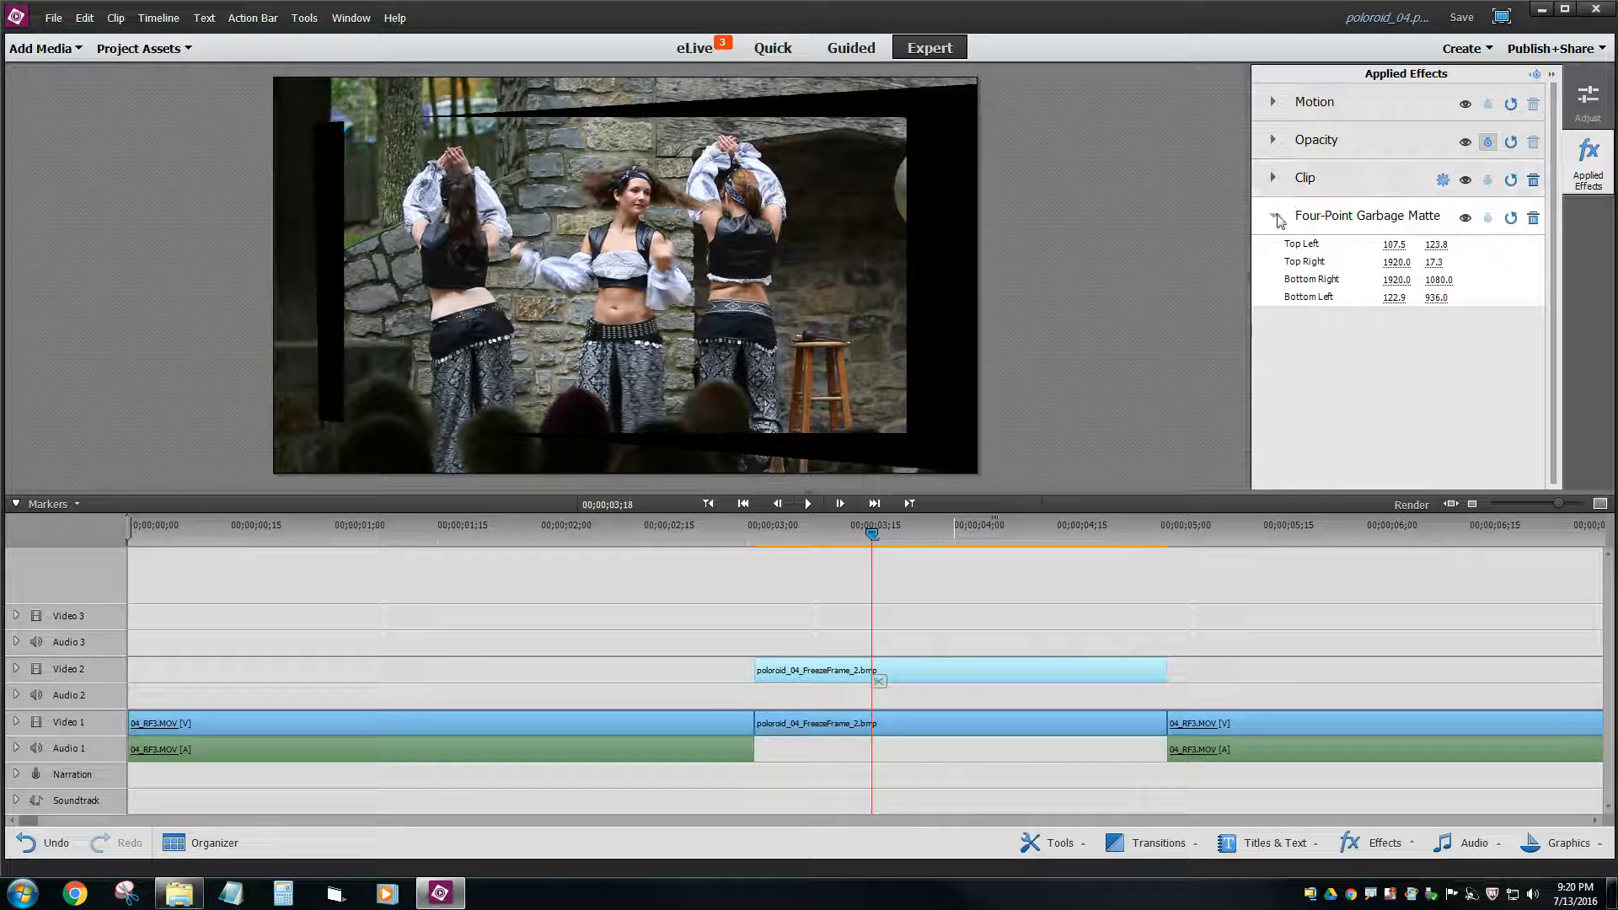
left_click(1274, 218)
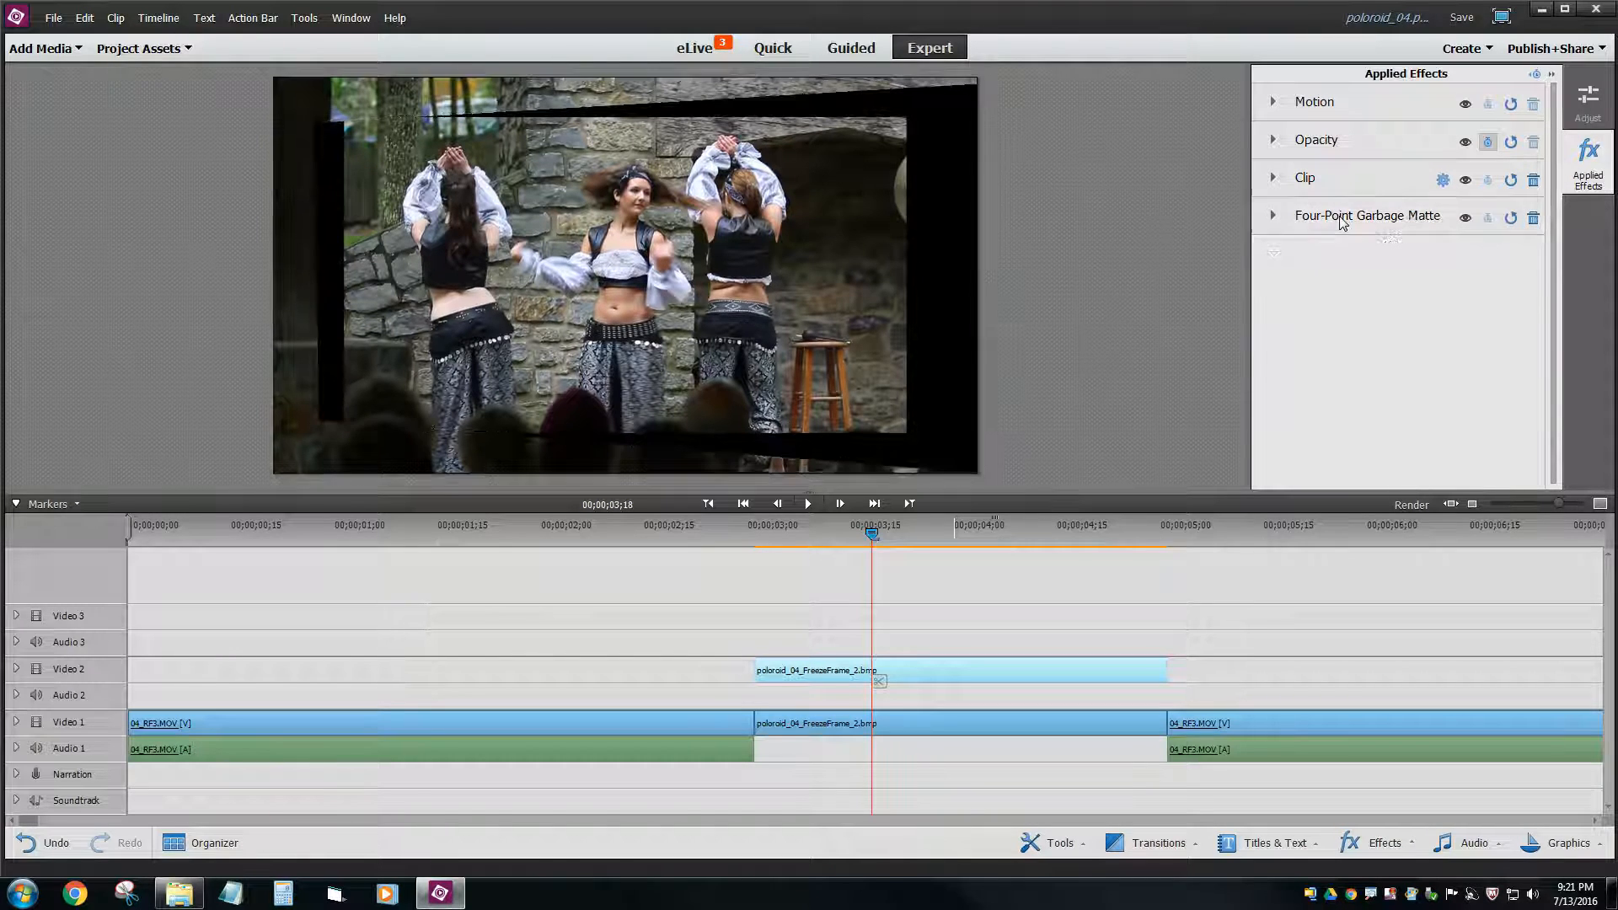
left_click(1273, 179)
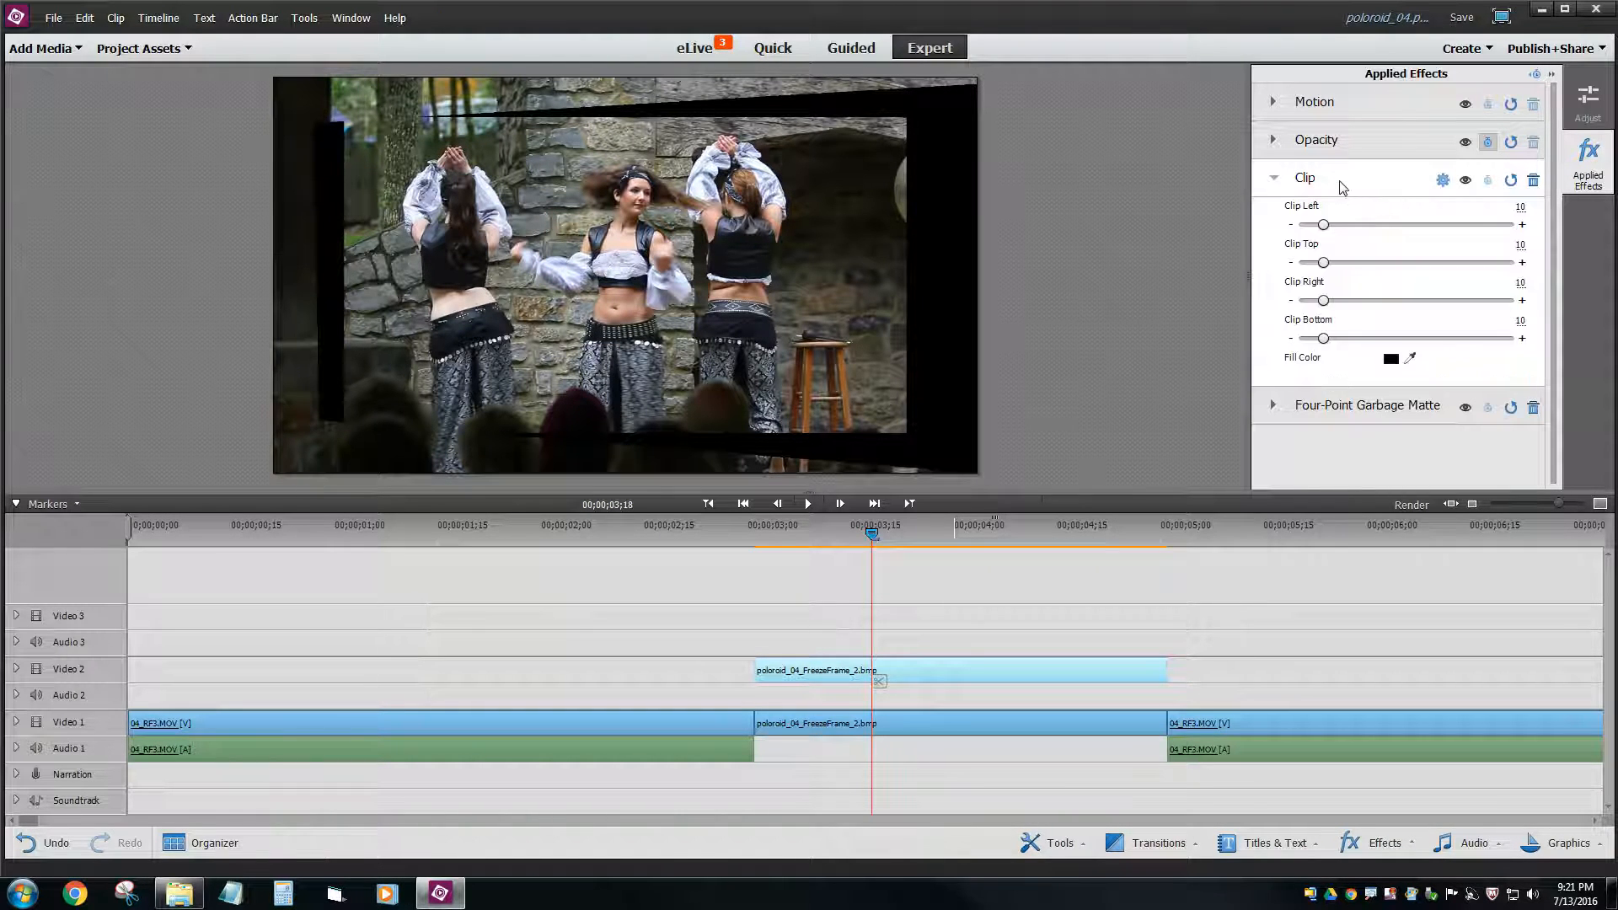
left_click(1275, 179)
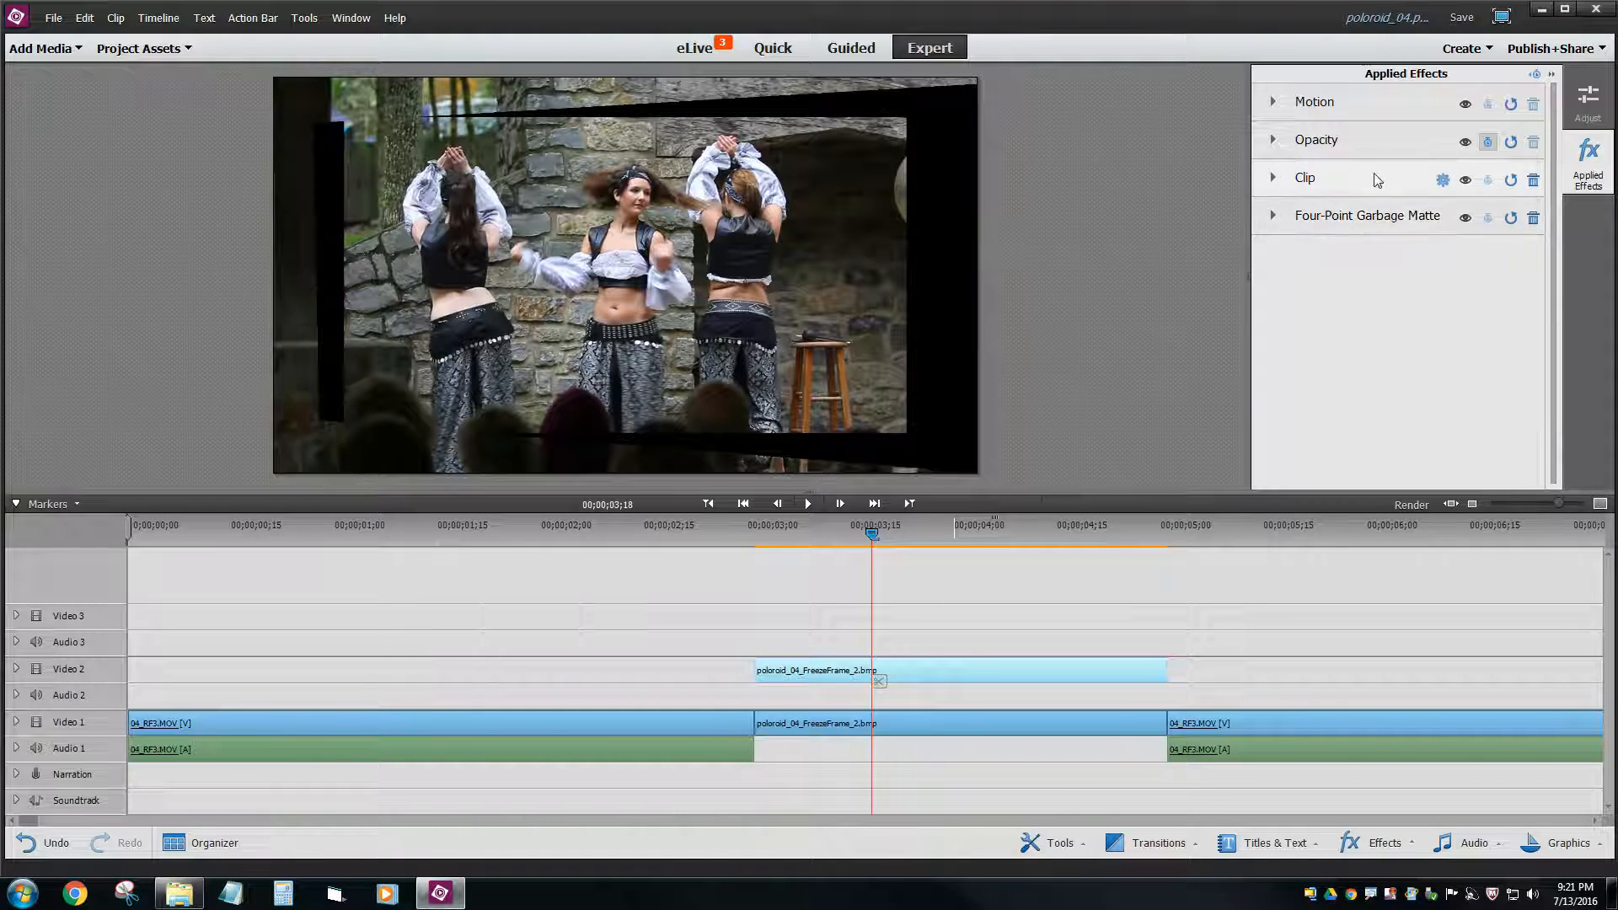
left_click(1274, 216)
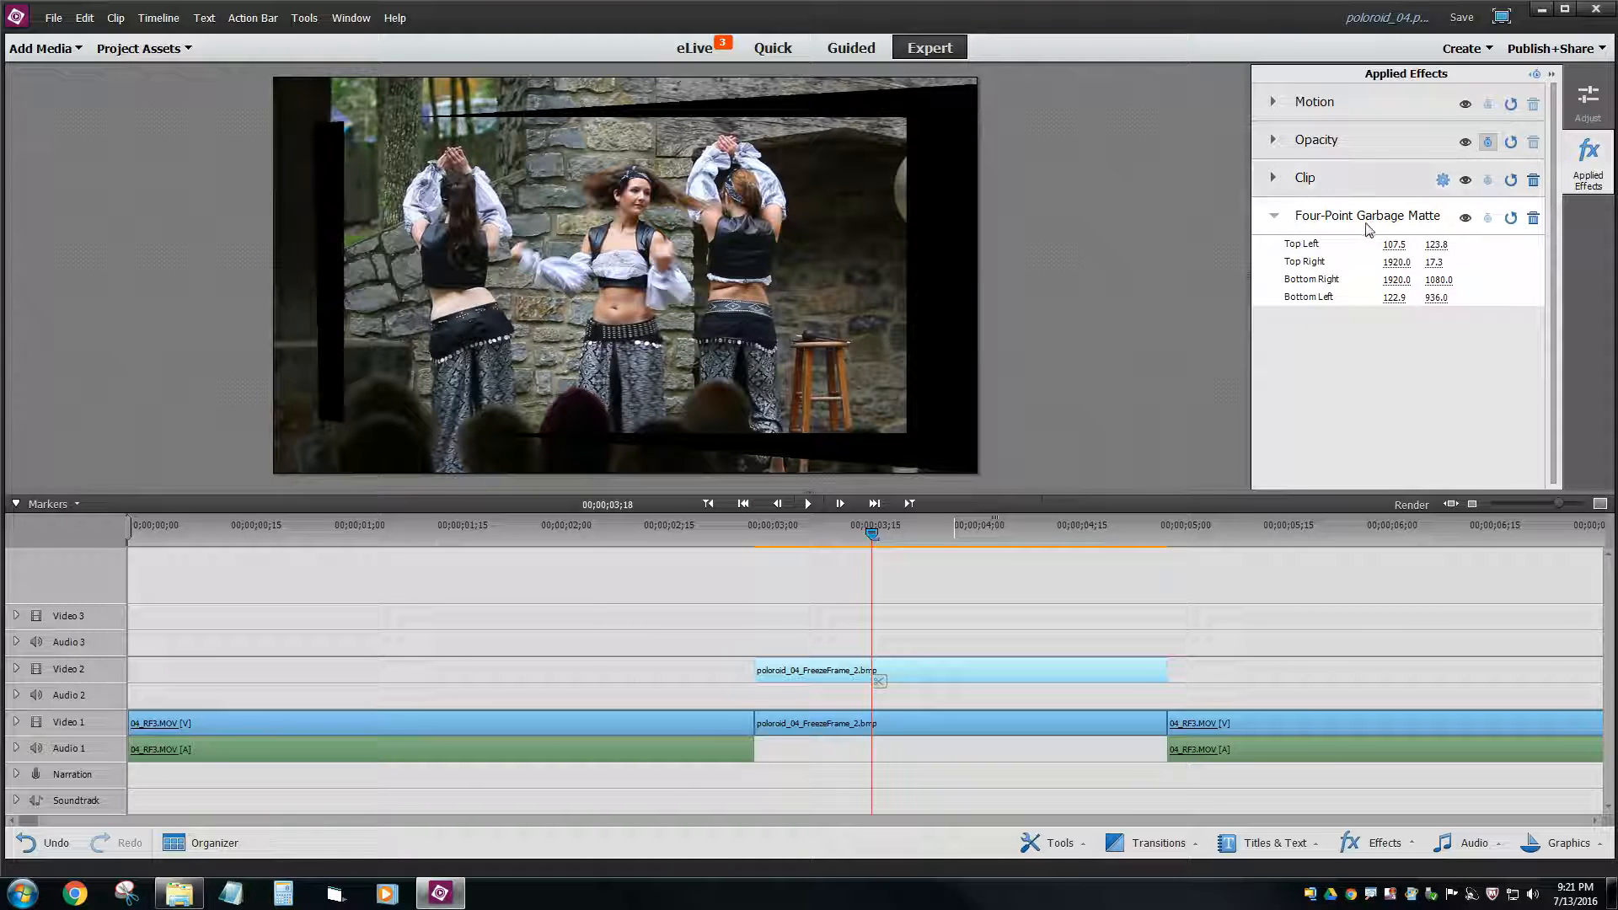
left_click(1274, 179)
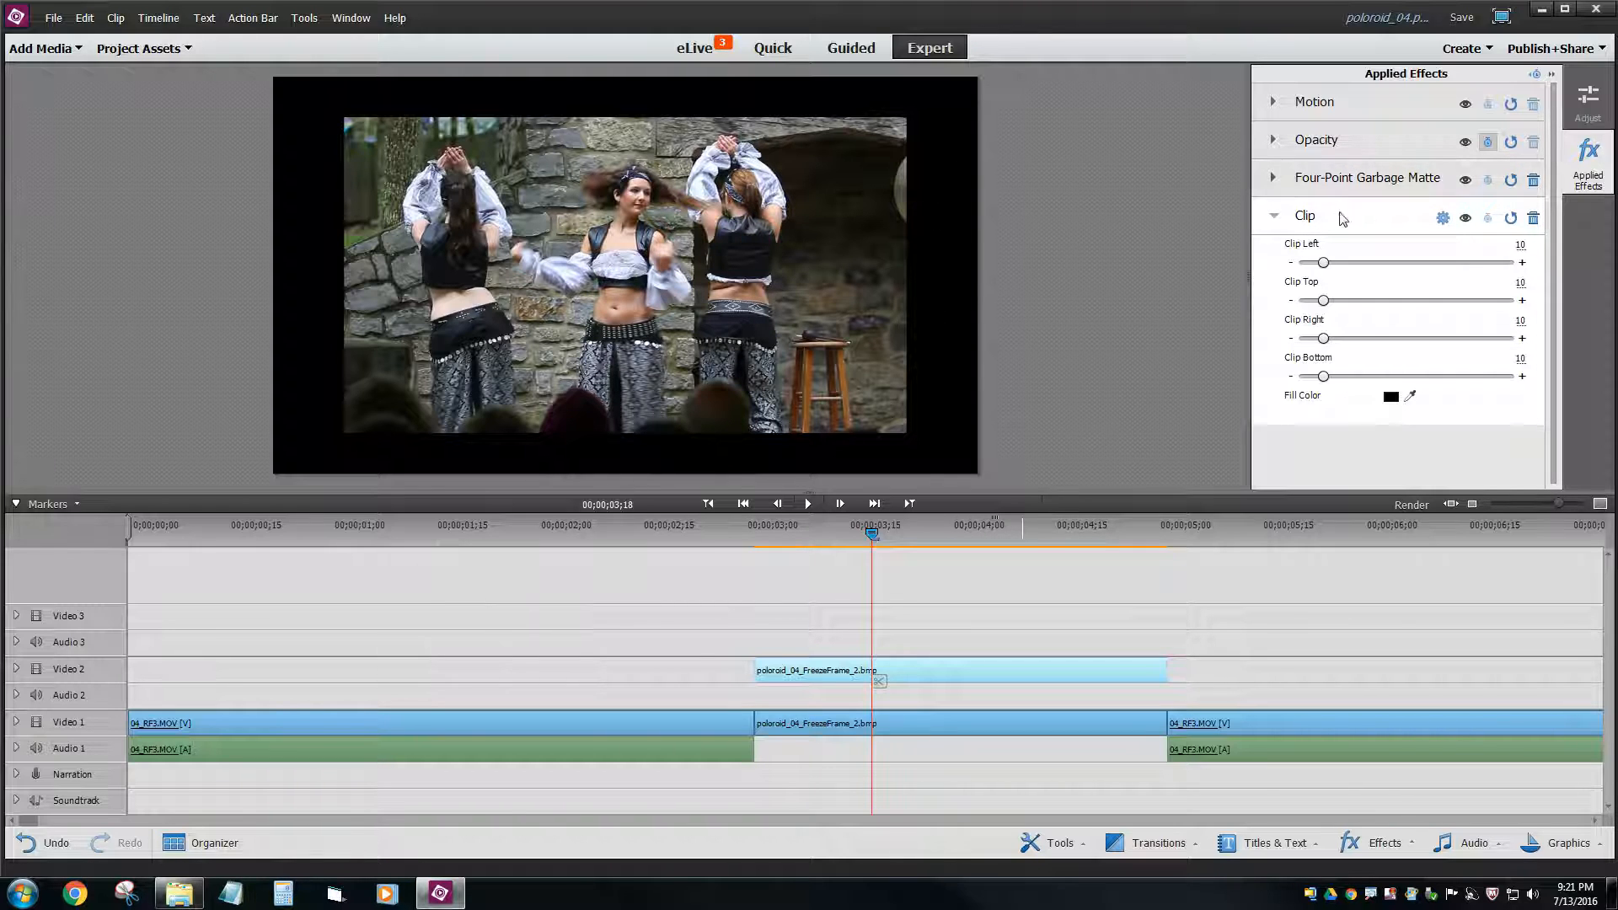
left_click(807, 732)
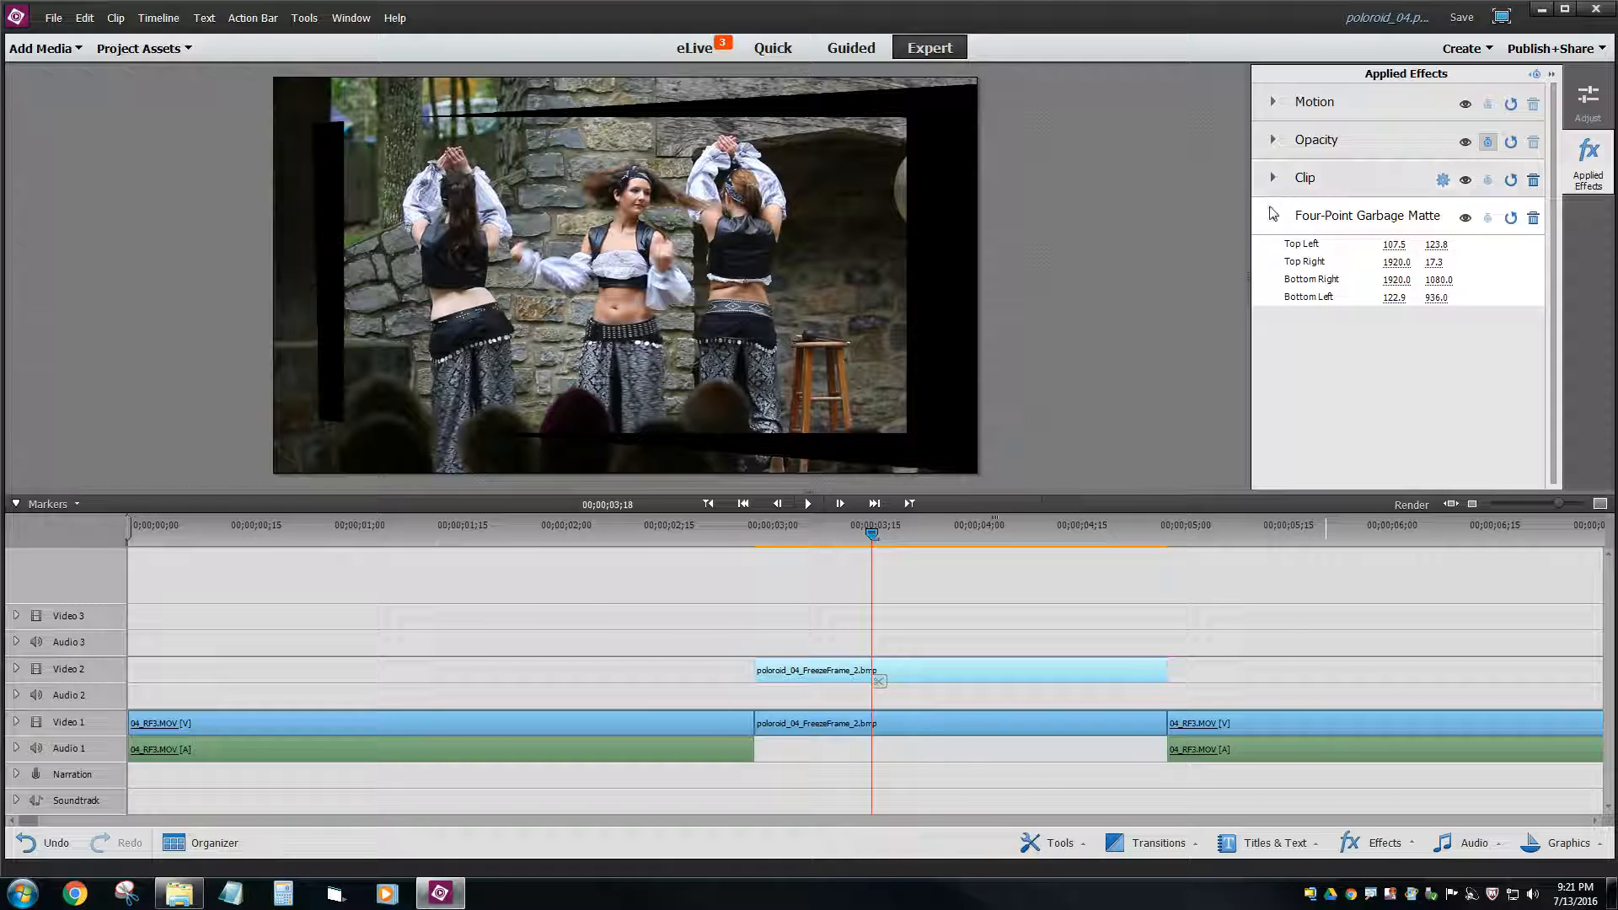
- Disable the Four-Point Garbage Matte via its eye icon and expand the Clip effect's crop settings
left_click(1275, 217)
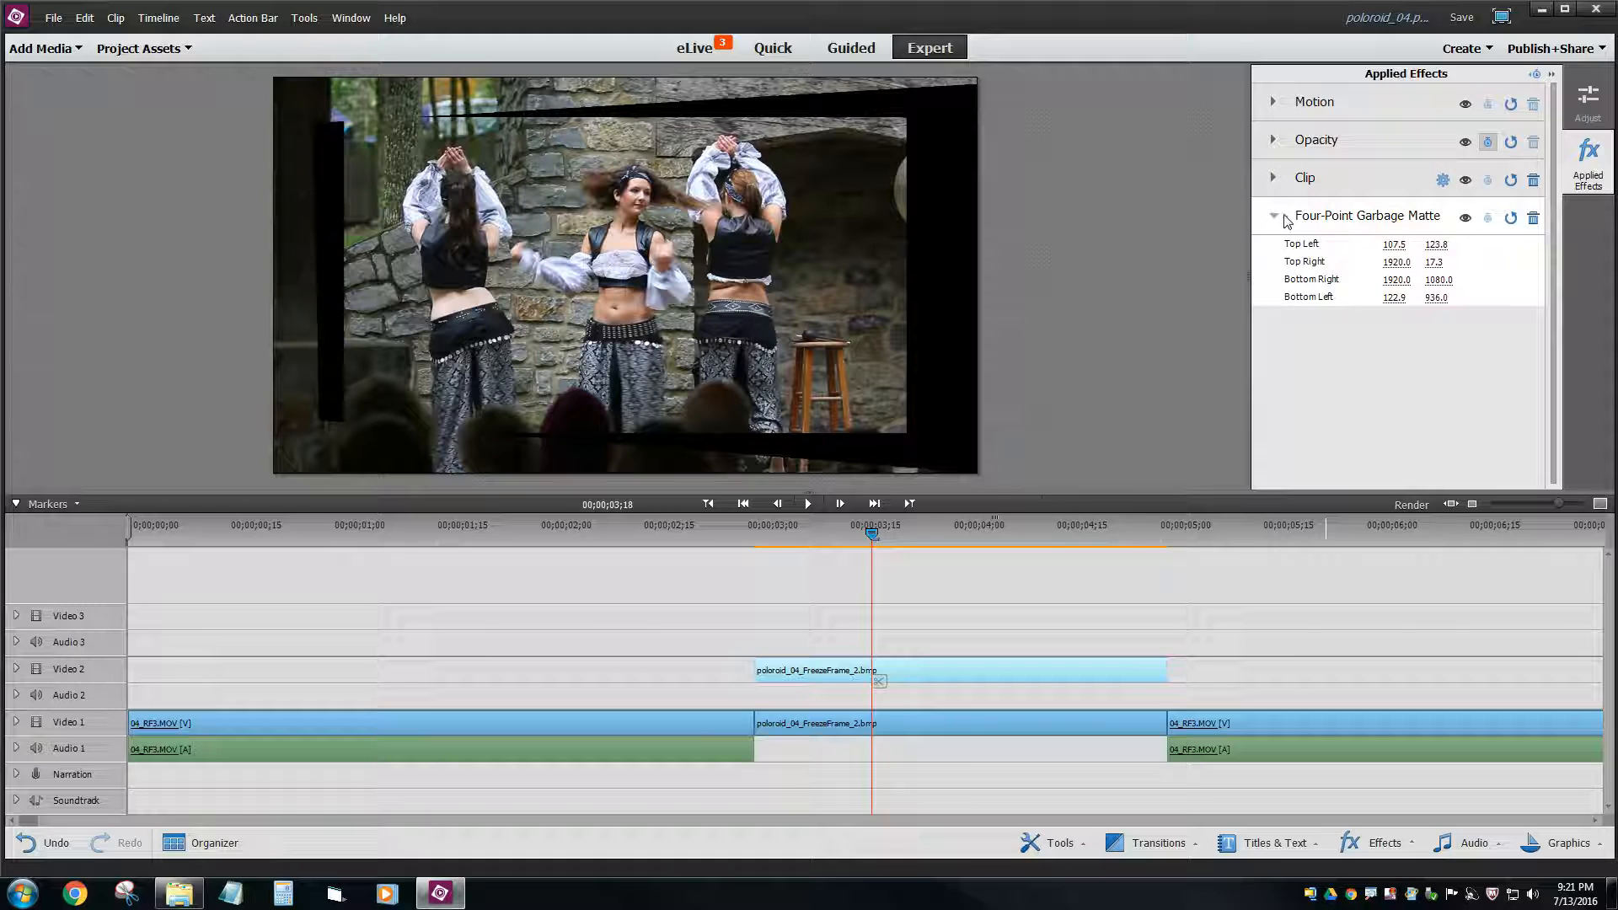
left_click(1465, 218)
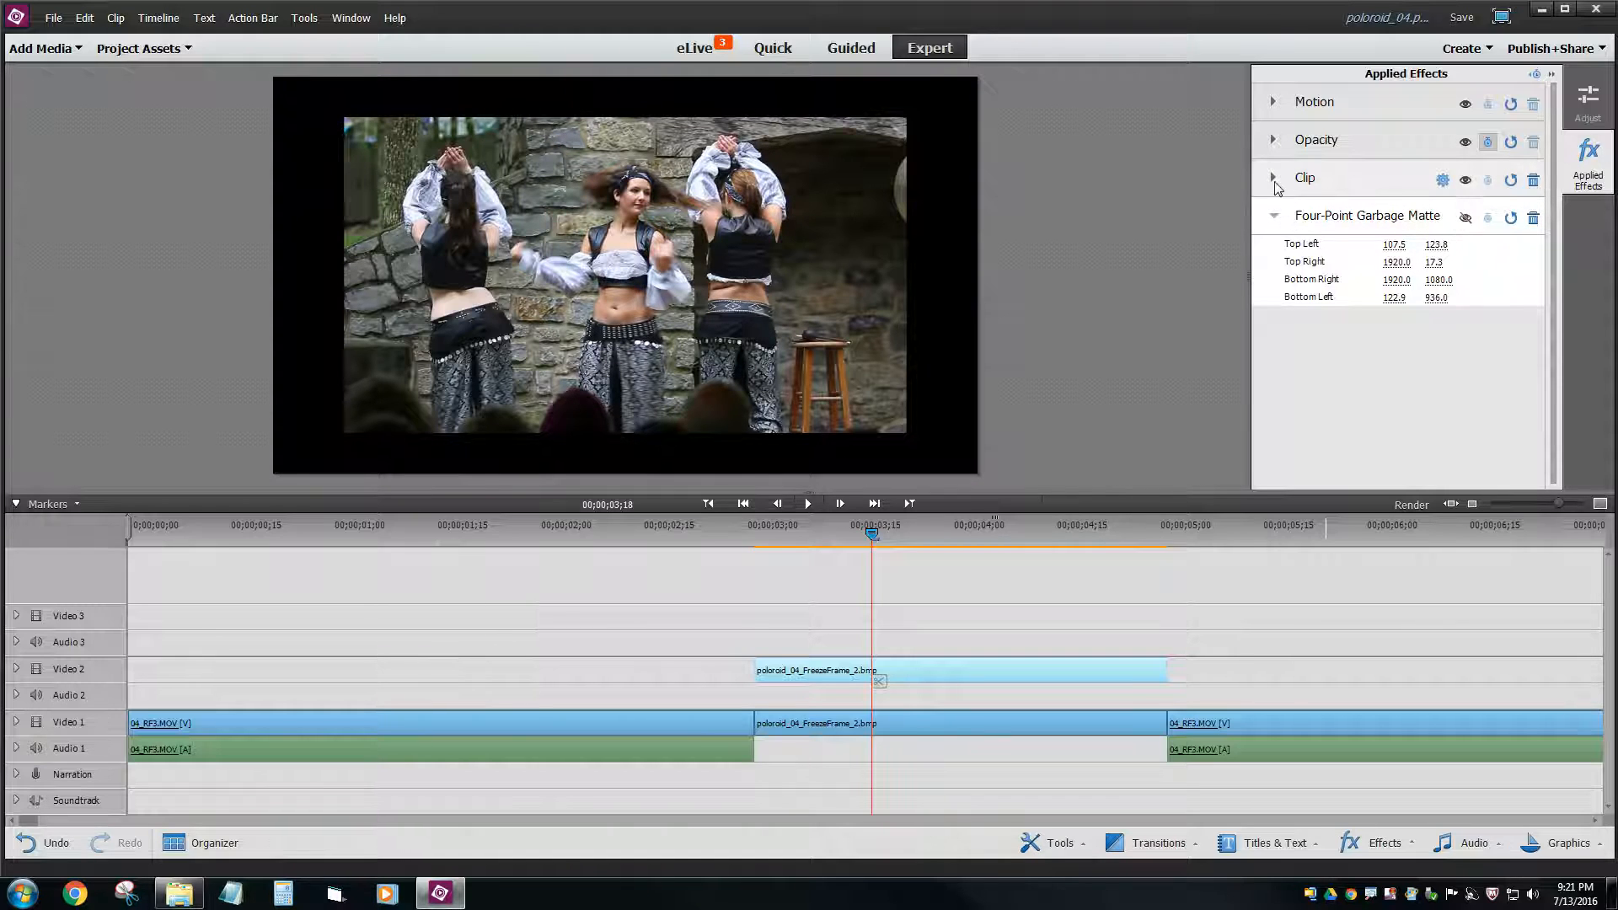
left_click(1274, 178)
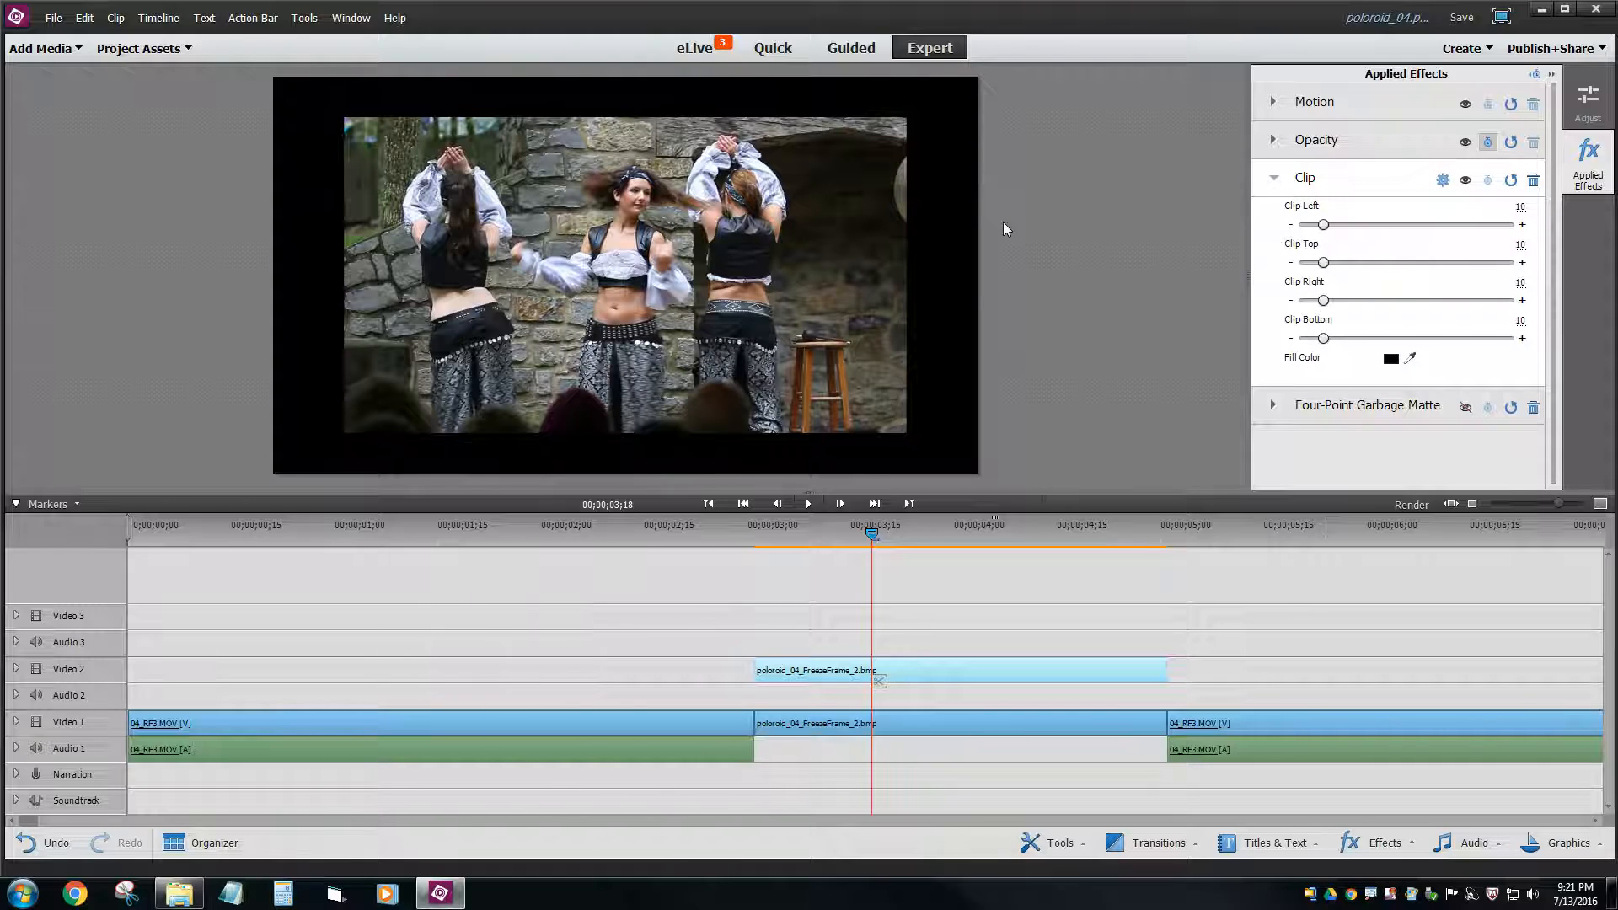
mouse_move(1332, 239)
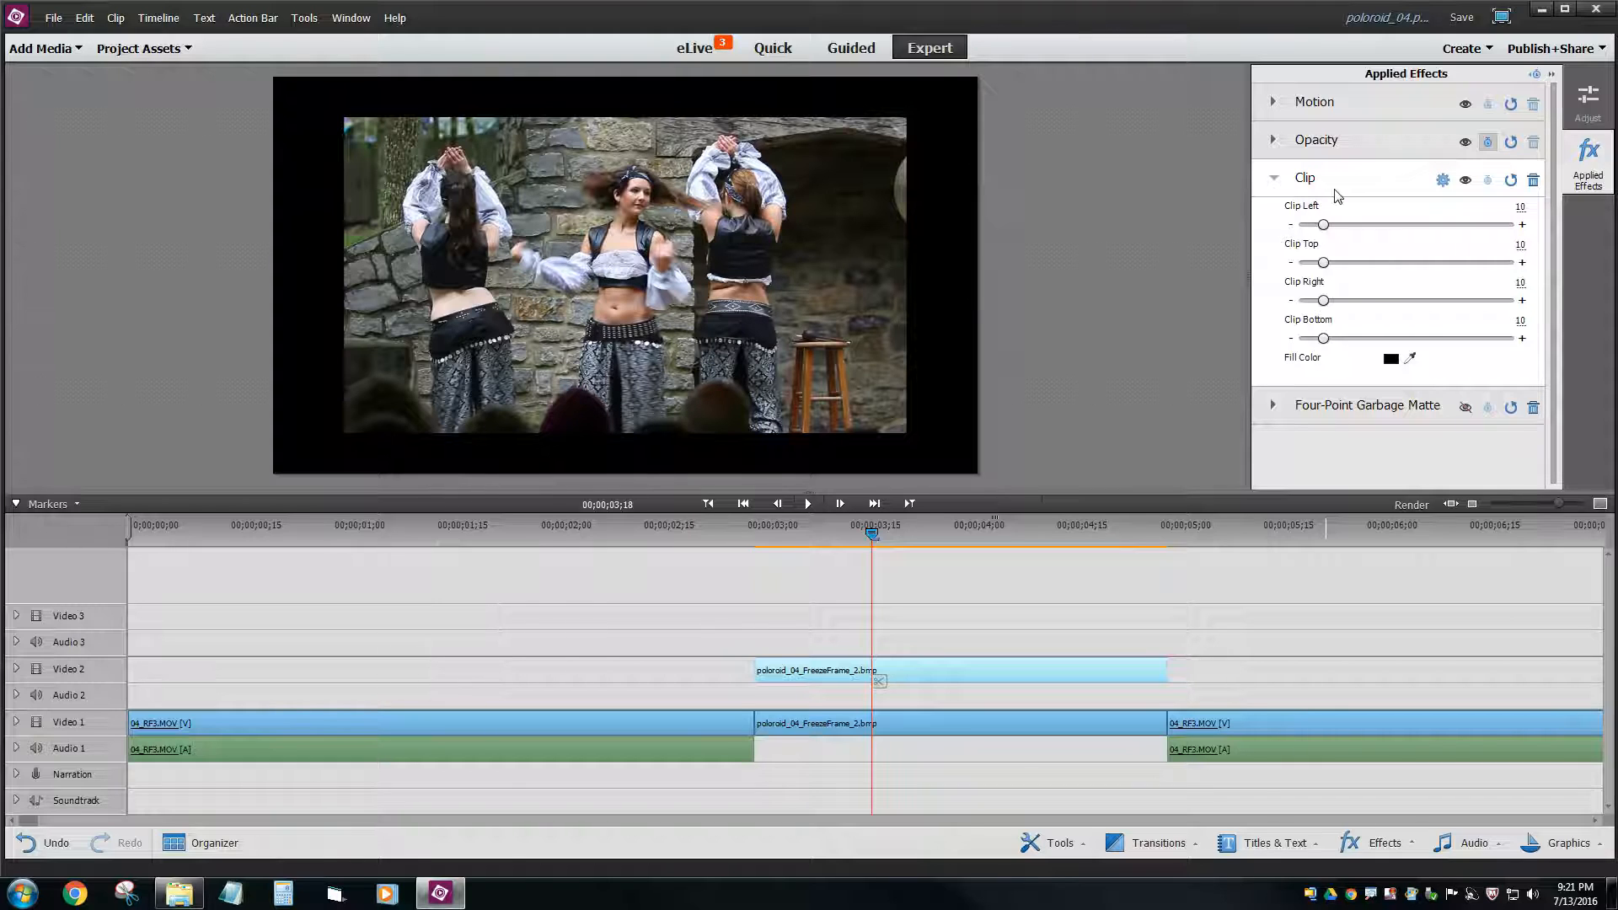
left_click(1588, 160)
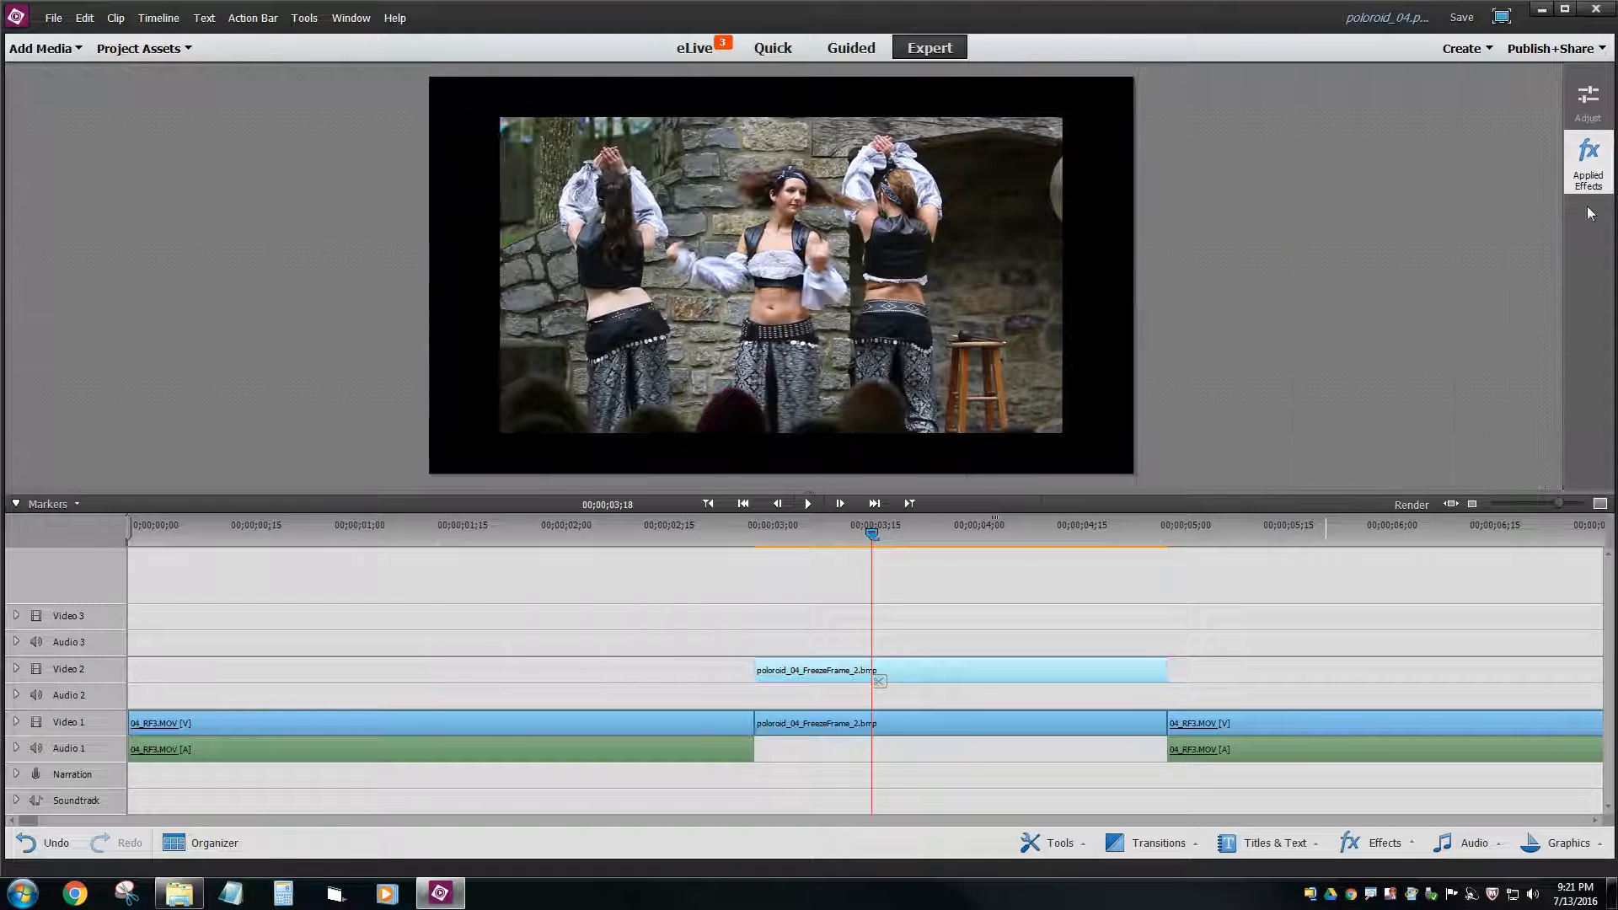
left_click(1587, 160)
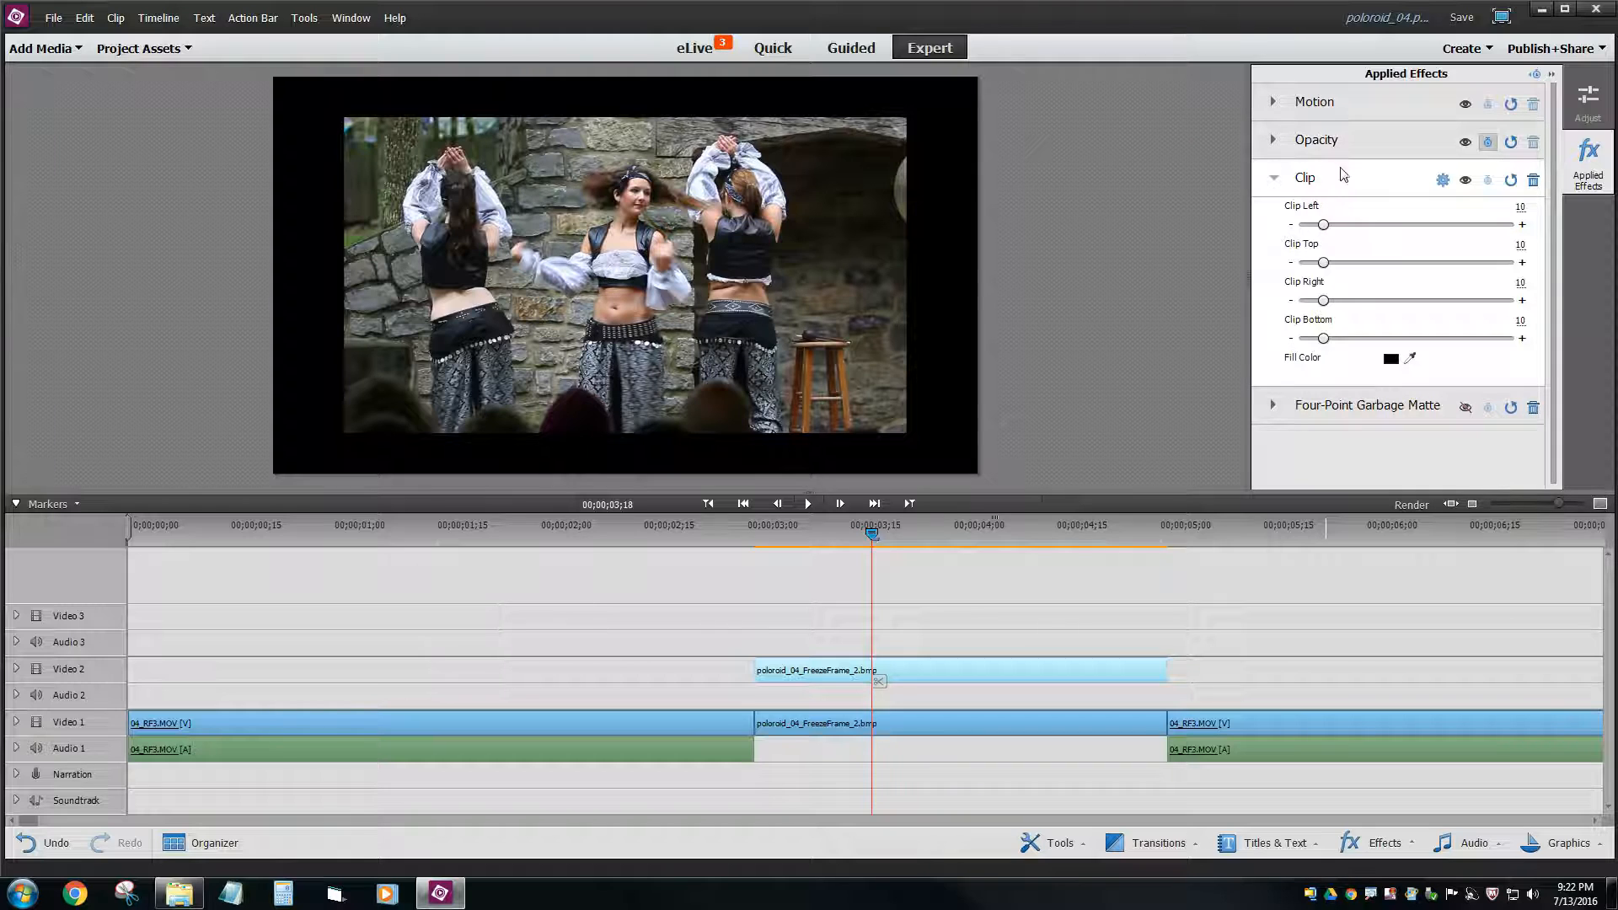
mouse_move(1398, 229)
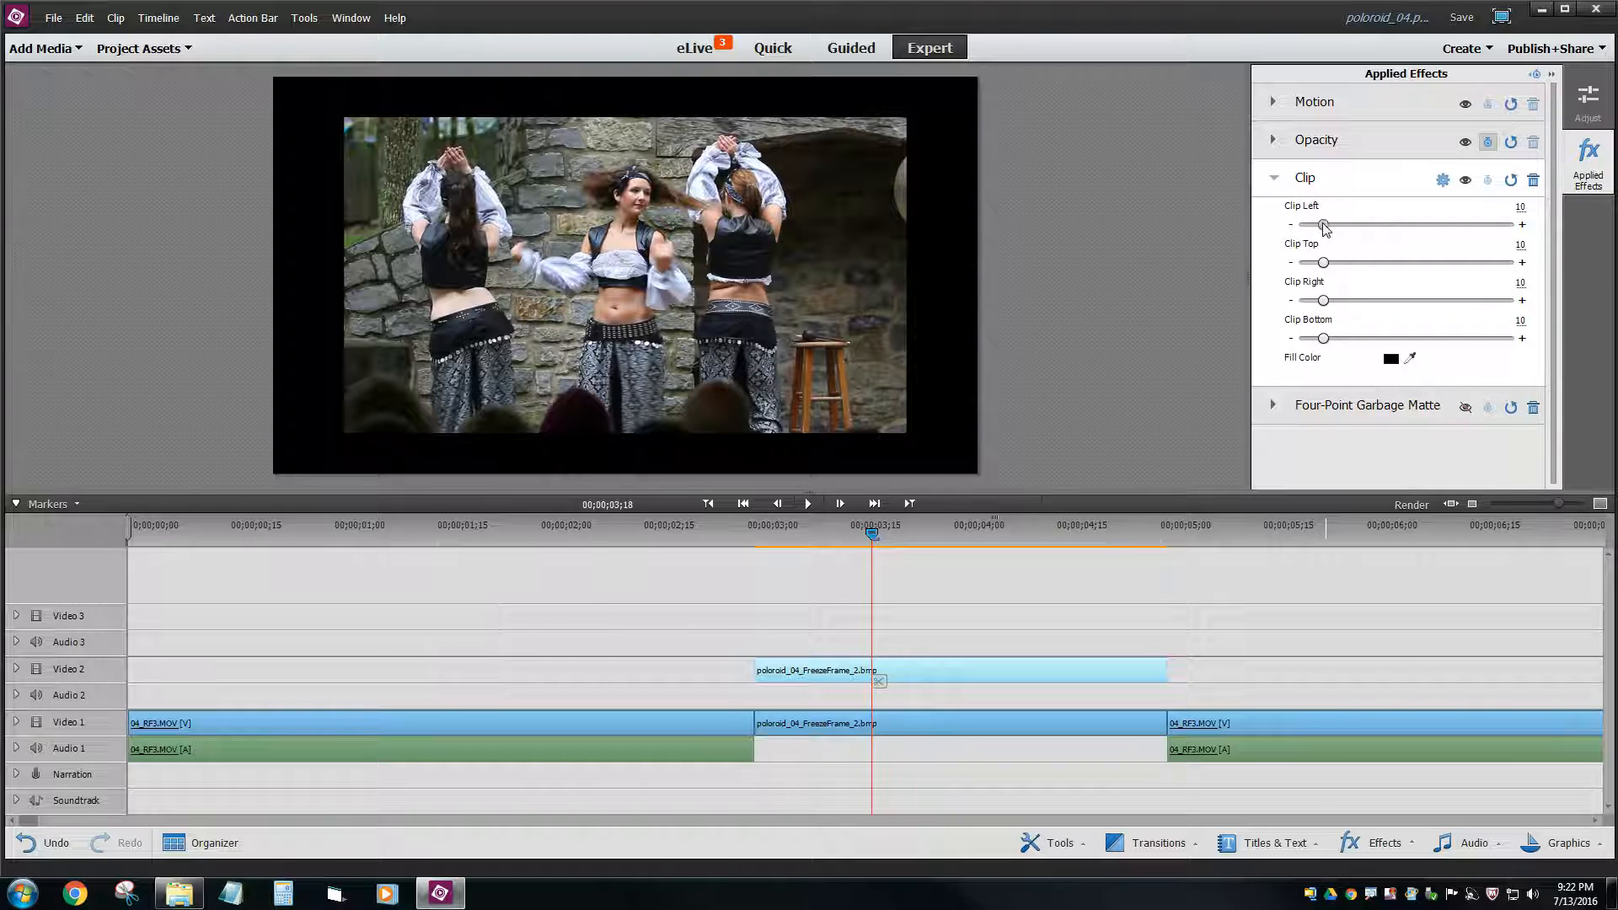
- Drag the Clip sliders to Left 41, Top 18, Right 40 and Bottom 38 around the centre dancer
left_click_drag(1323, 224, 1387, 224)
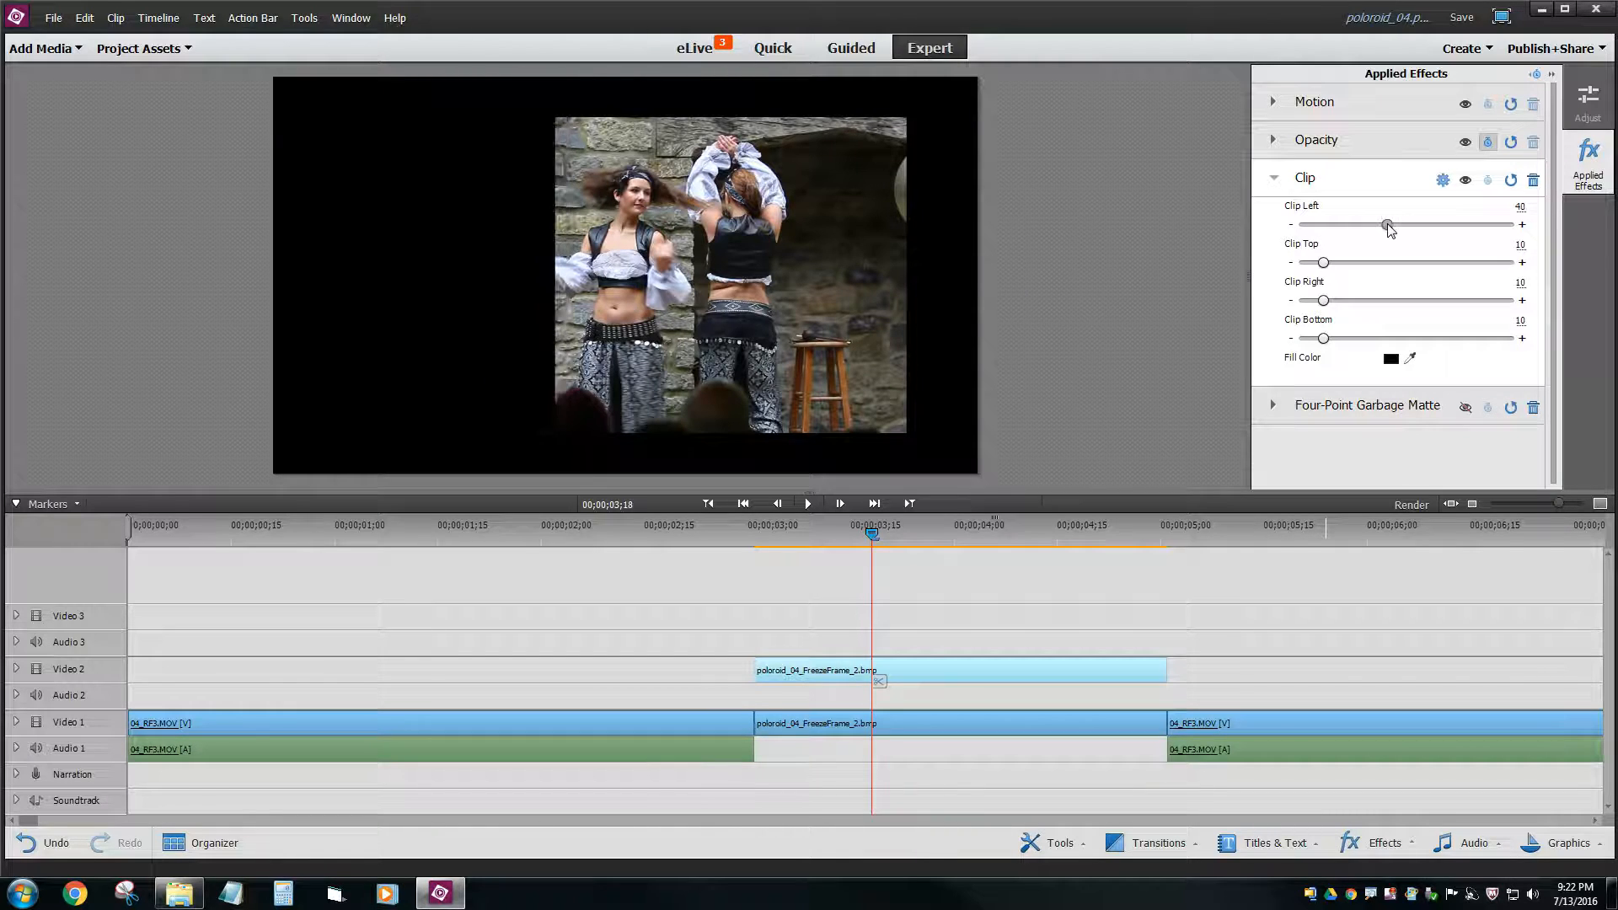
left_click_drag(1387, 224, 1390, 224)
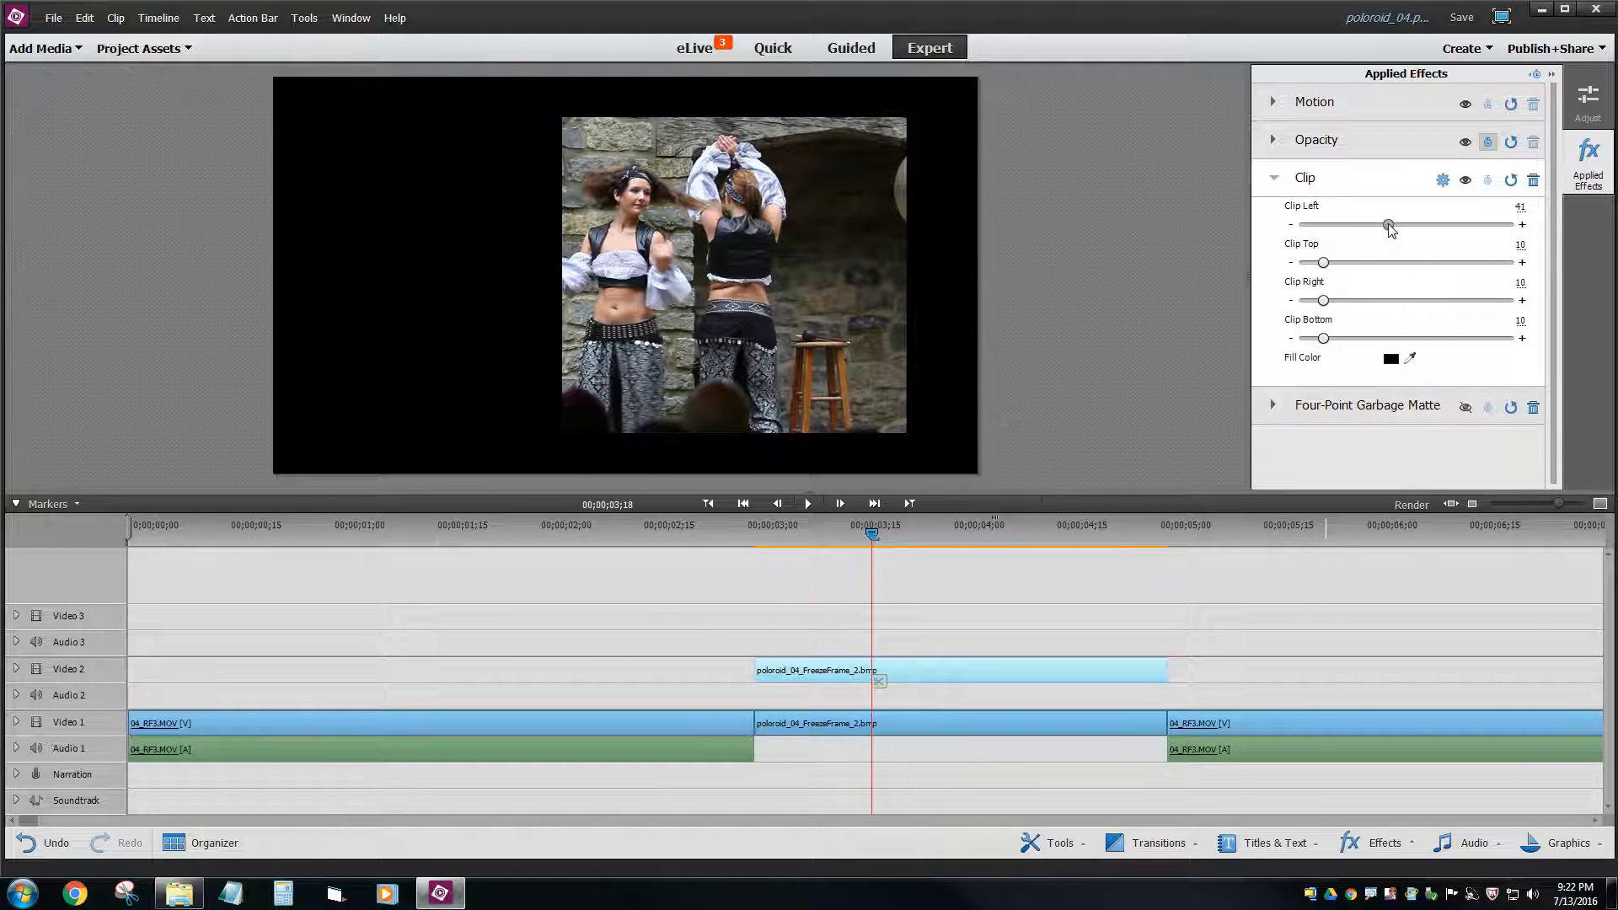
left_click_drag(1321, 263, 1338, 263)
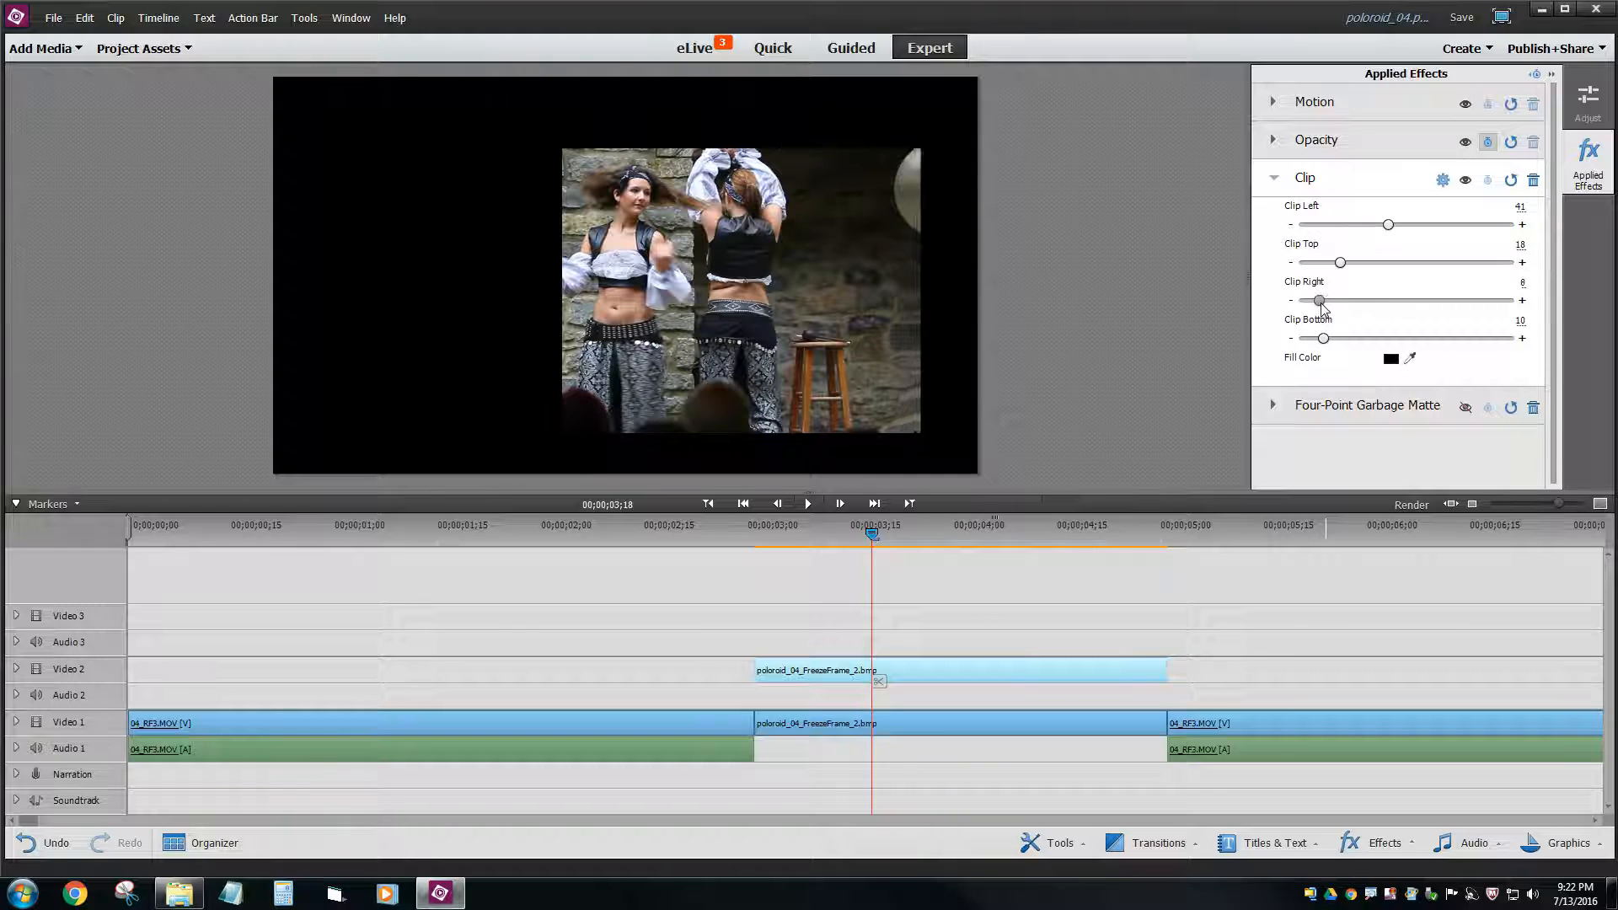
left_click_drag(1318, 300, 1377, 300)
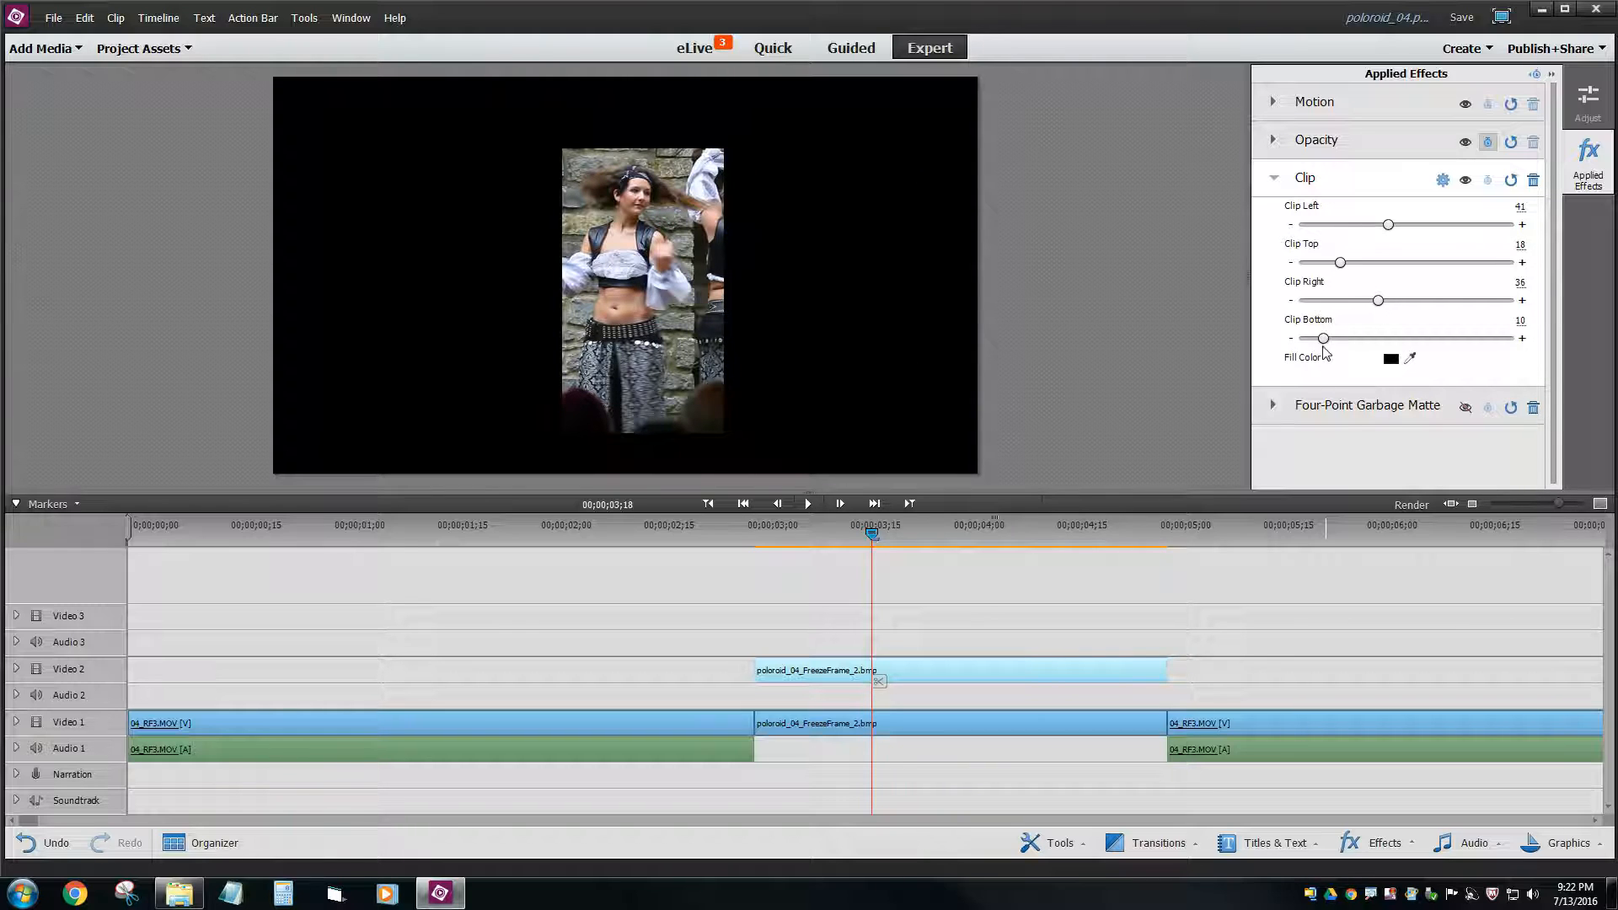
left_click_drag(1325, 338, 1394, 339)
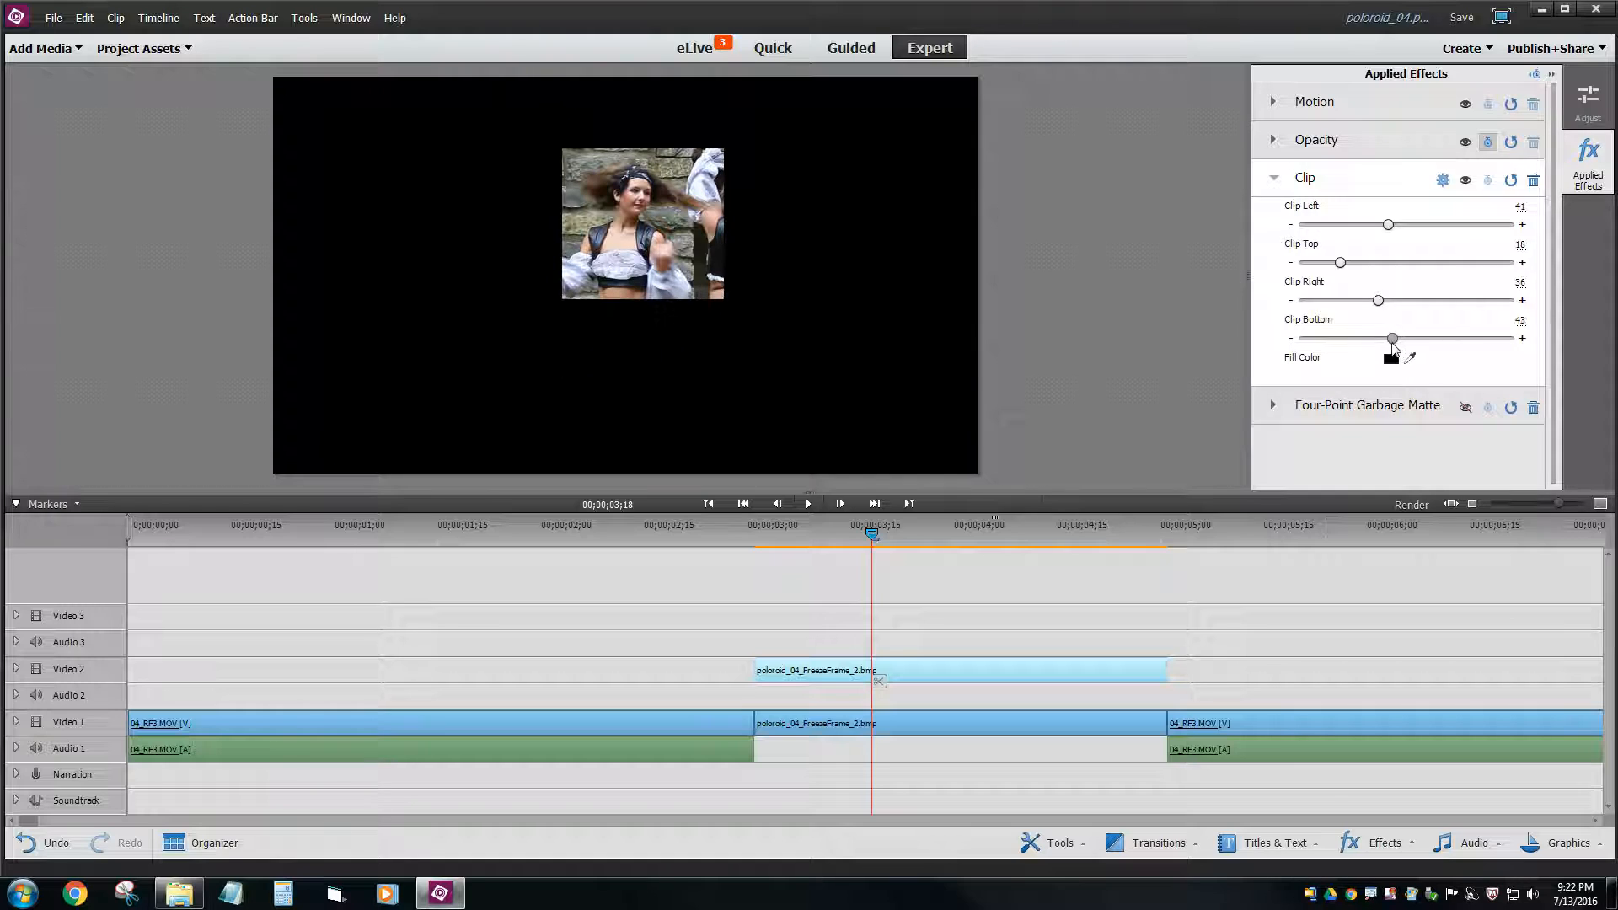
left_click_drag(1394, 338, 1382, 339)
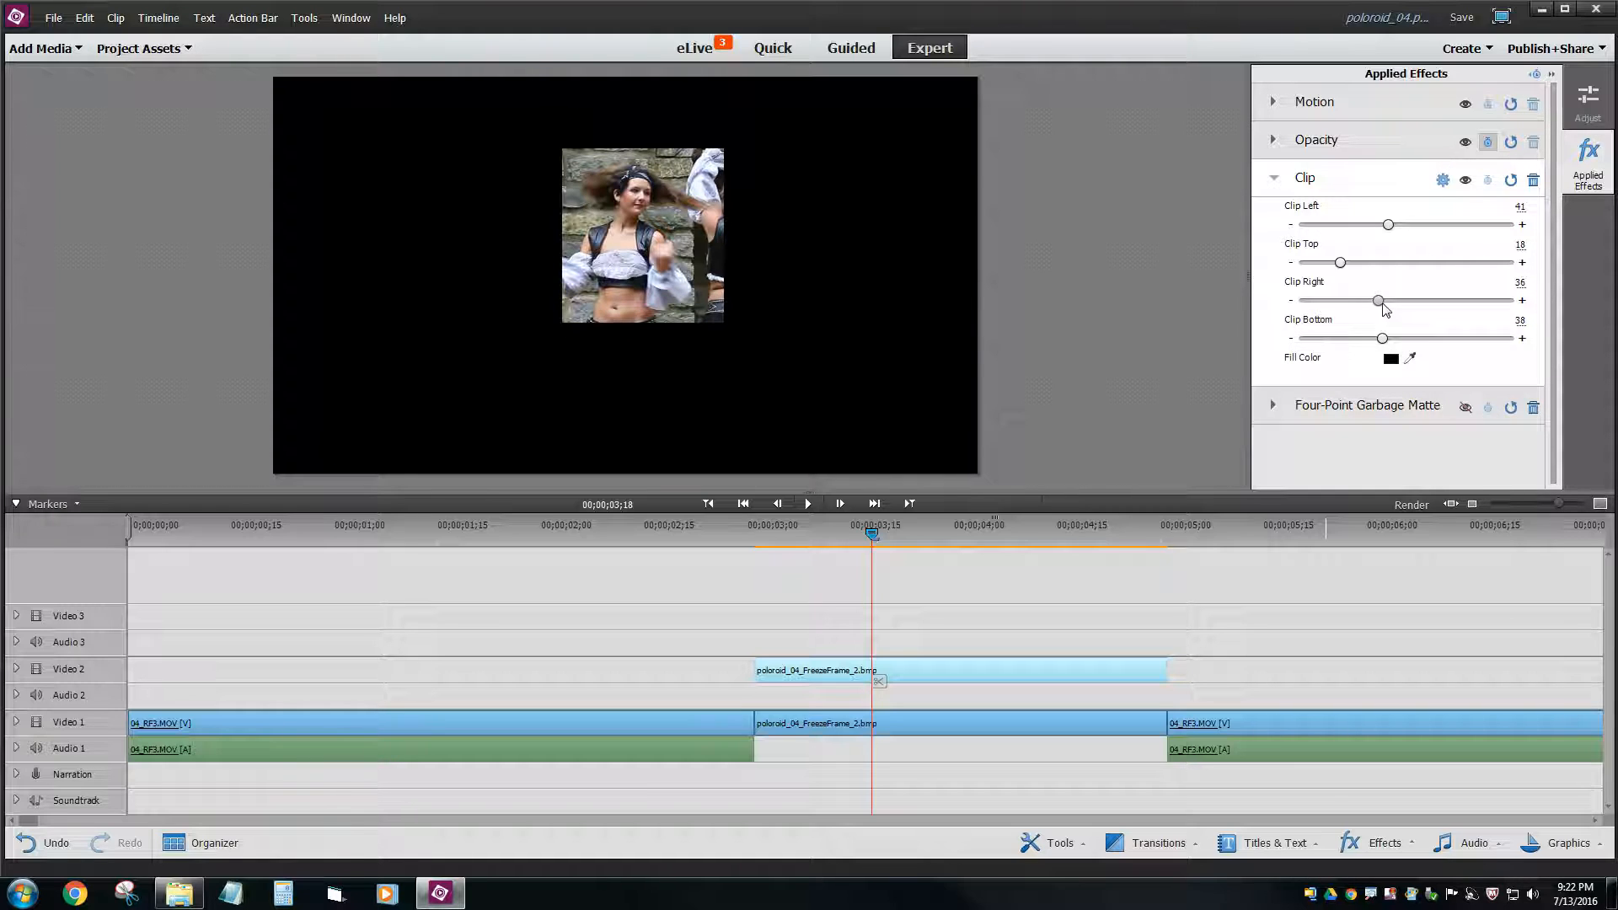
left_click_drag(1377, 300, 1391, 300)
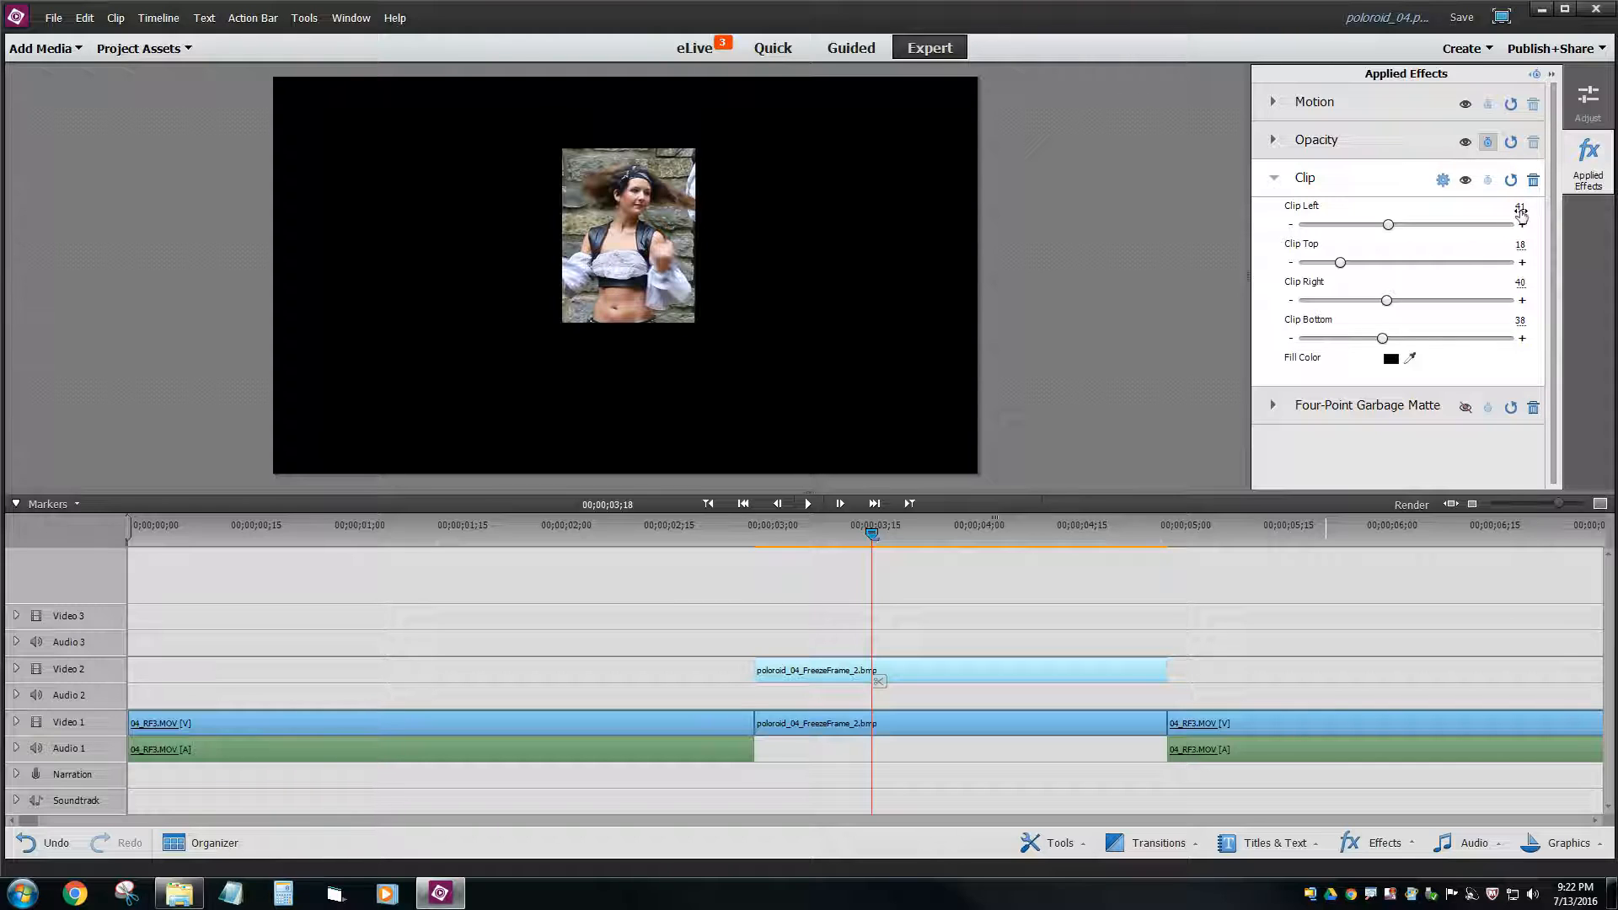
mouse_move(1443, 179)
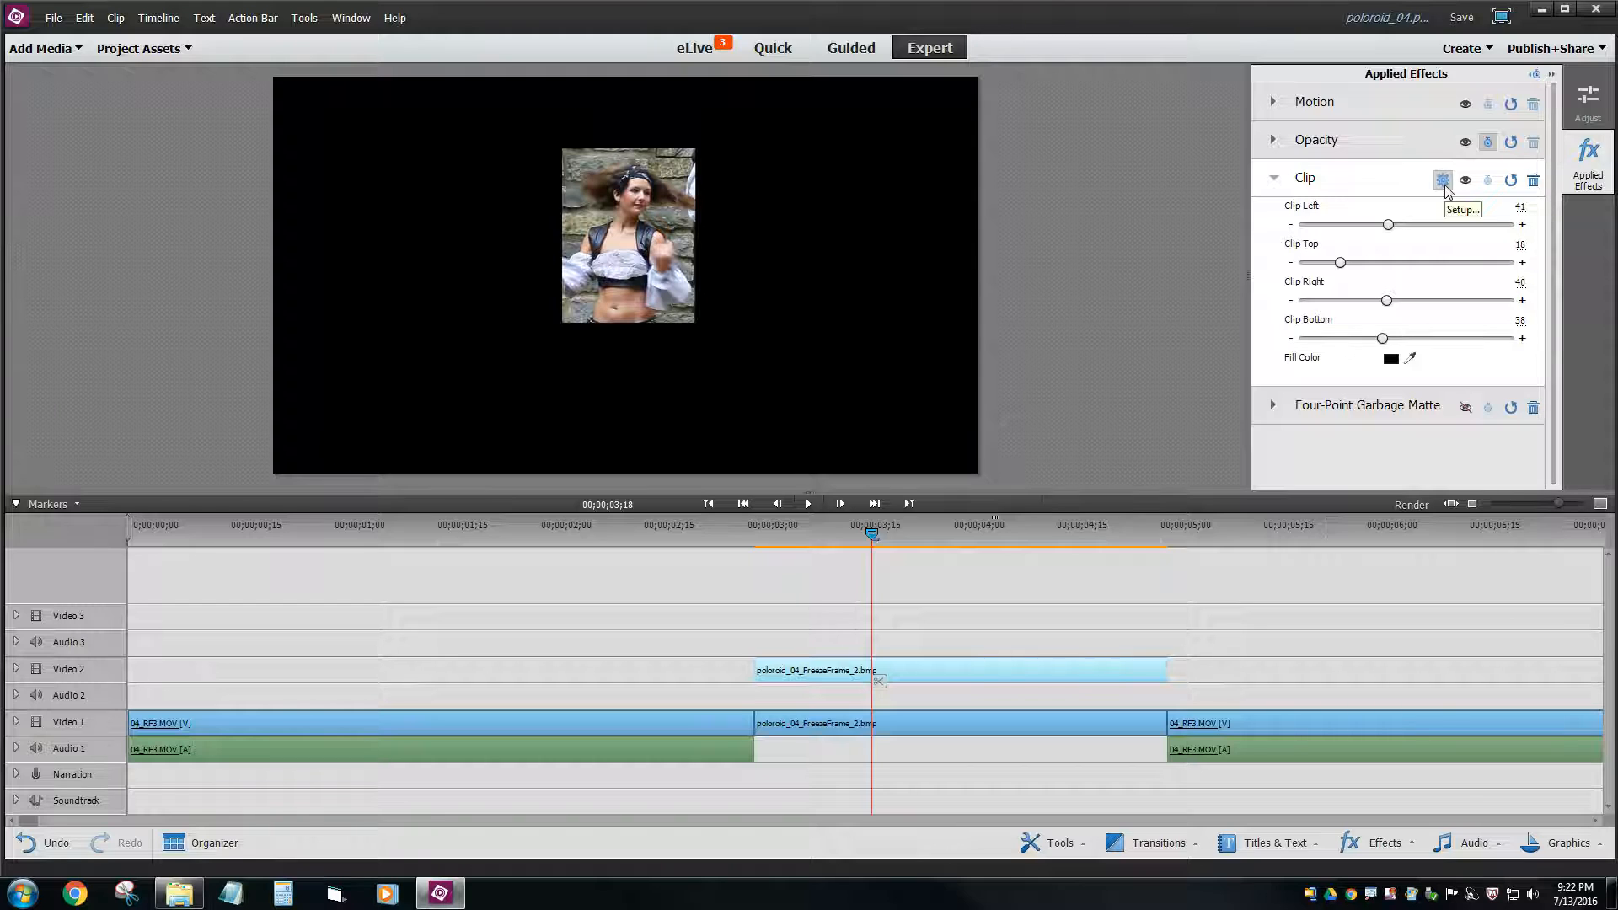
- Confirm Left 41%, Top 18%, Right 40%, Bottom 38% in the Clipping Settings window
left_click(1443, 179)
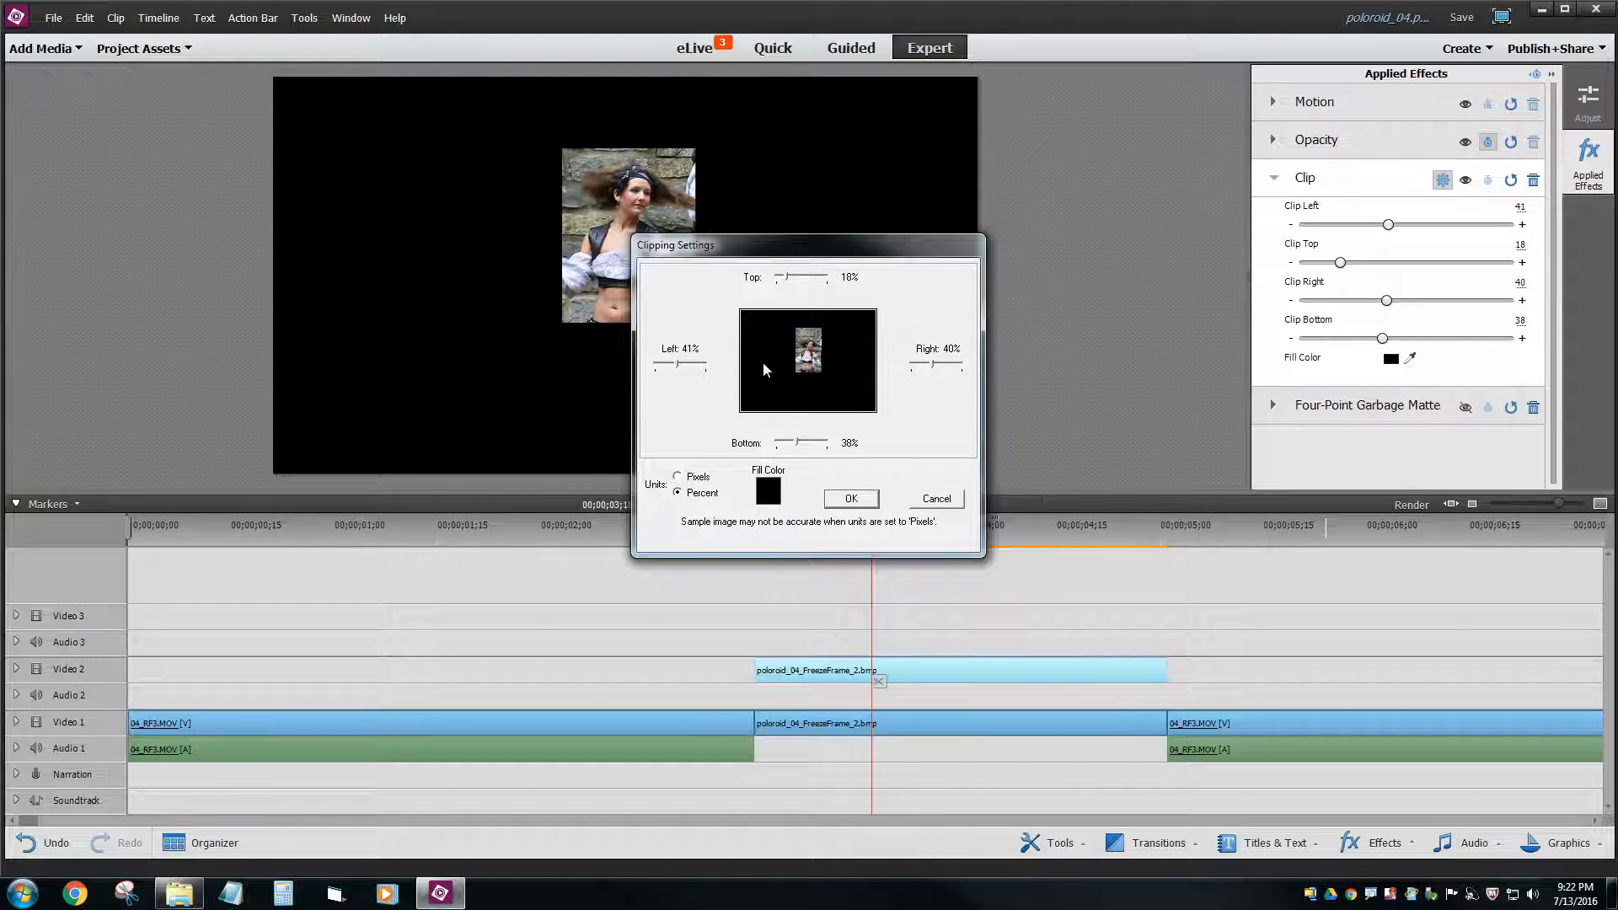
mouse_move(773, 364)
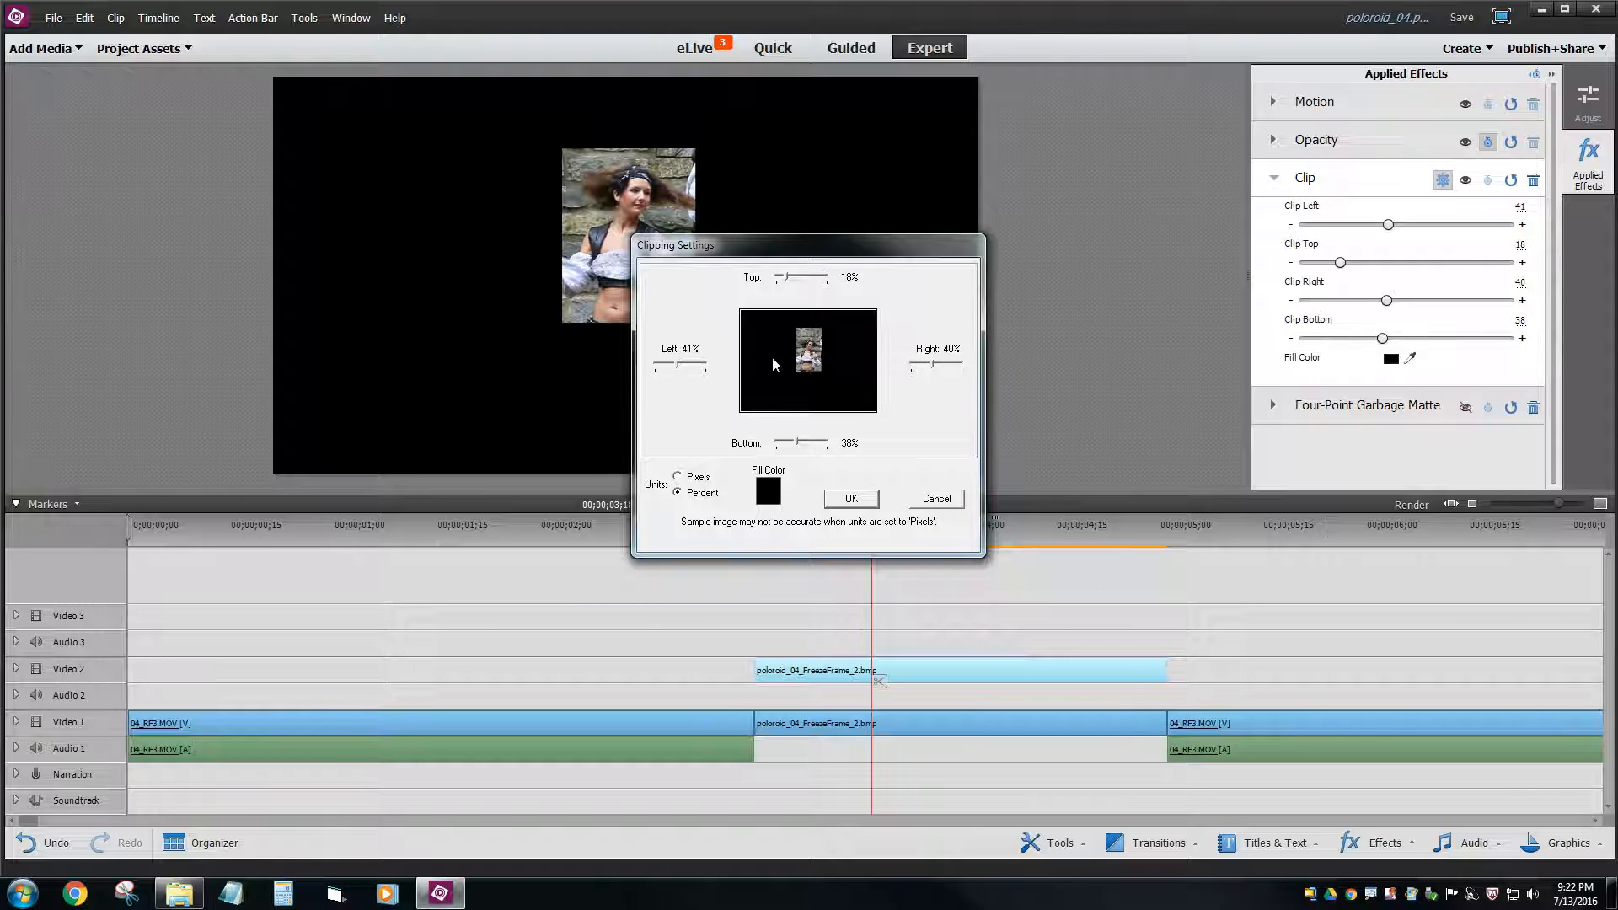
mouse_move(883, 371)
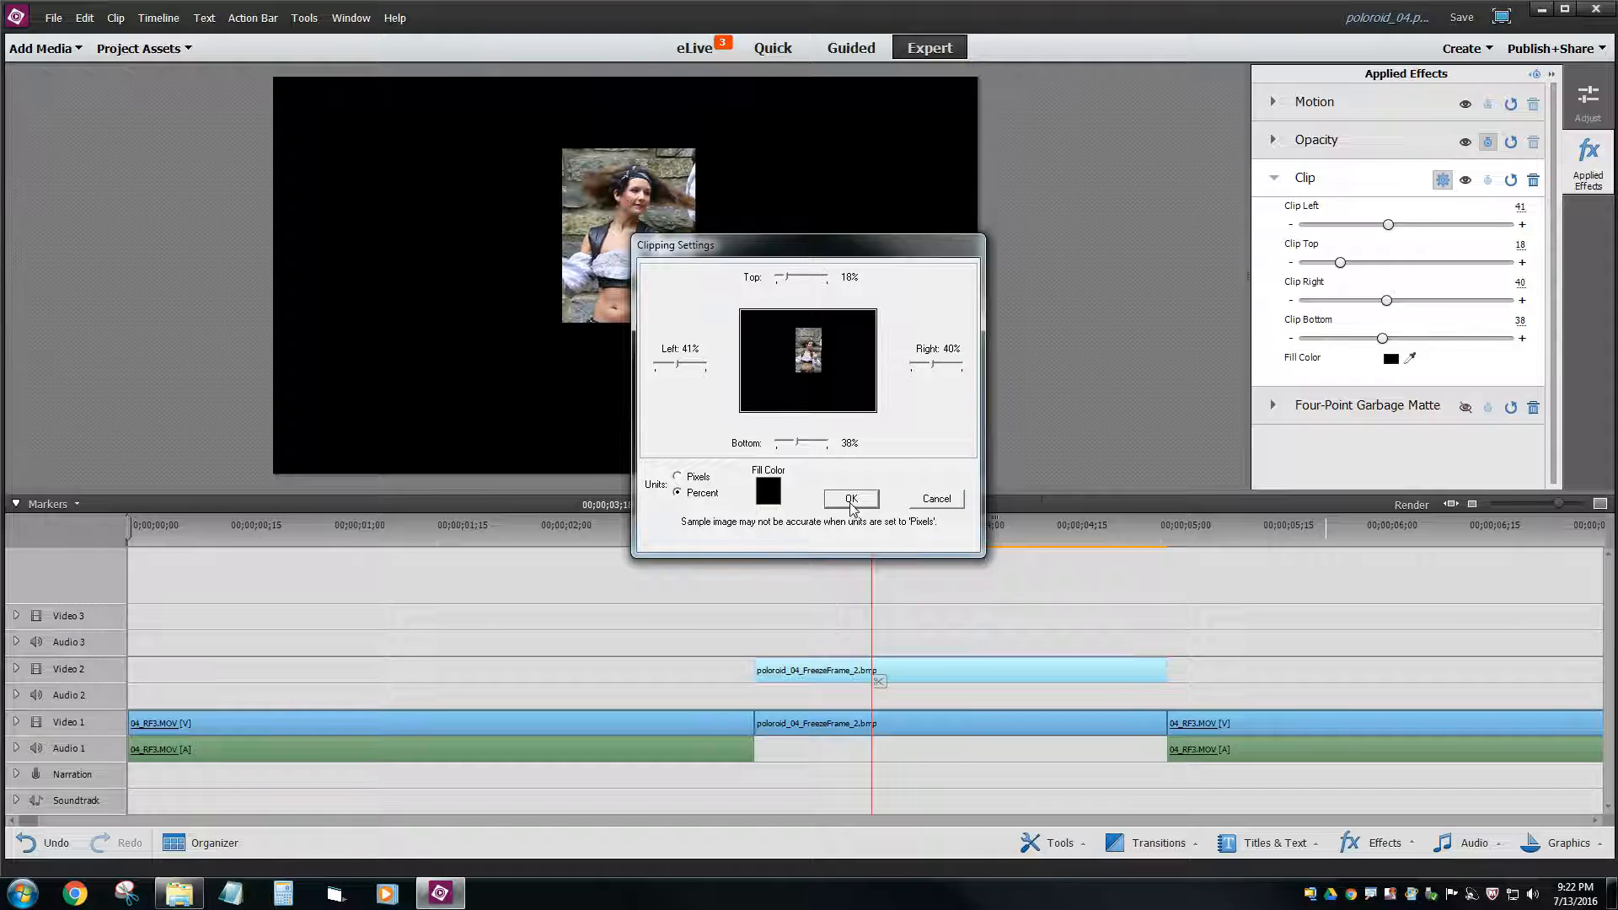
left_click(852, 499)
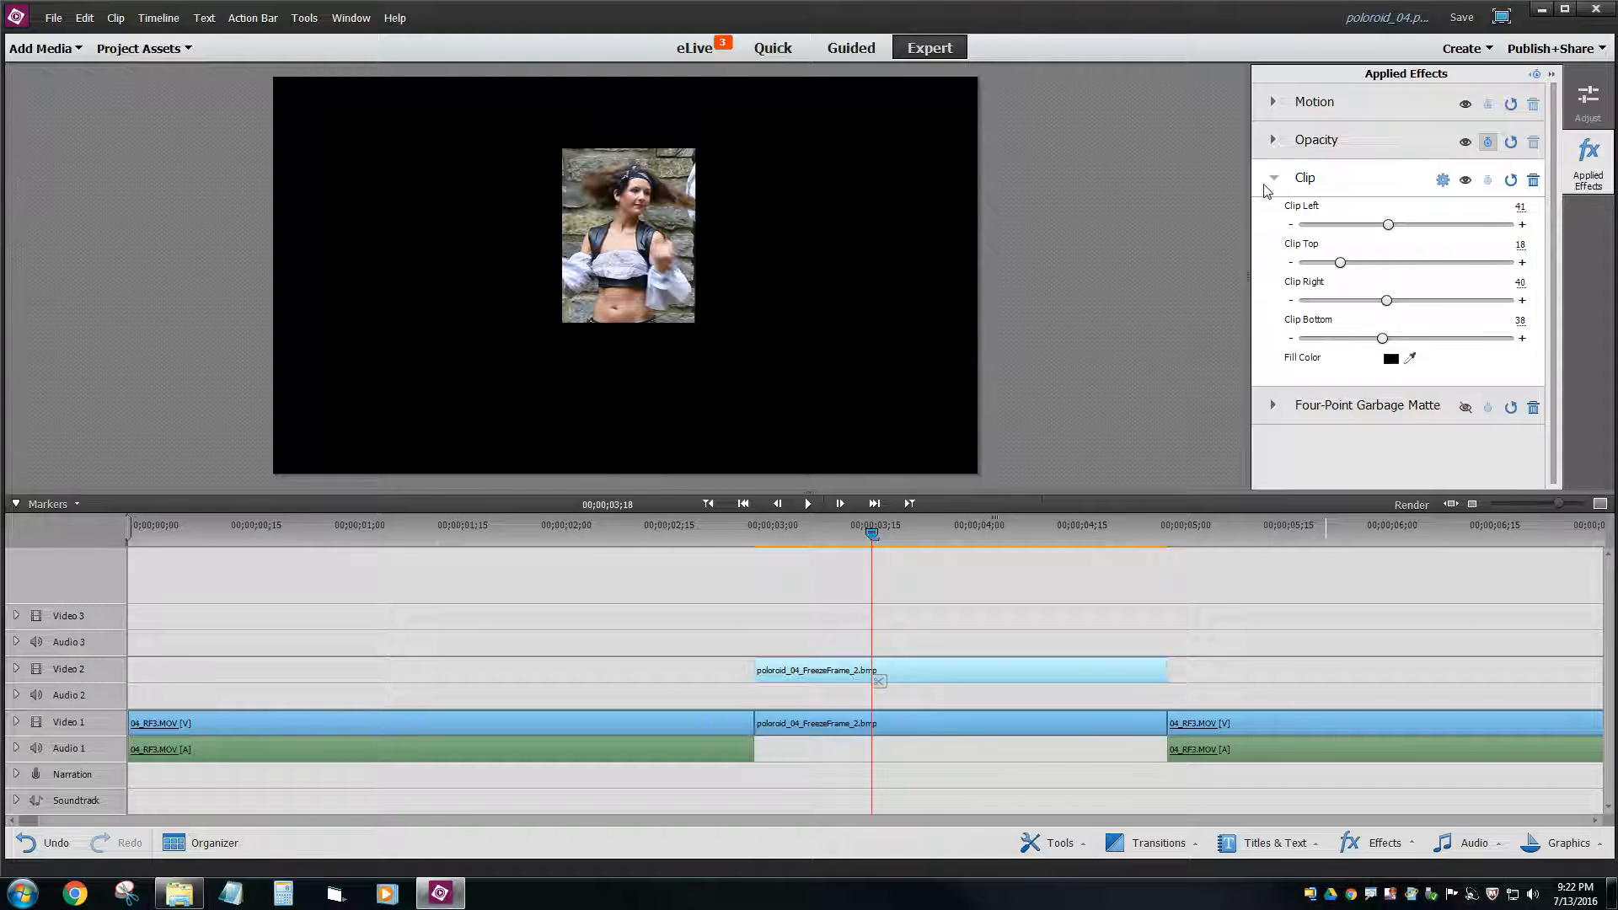
- Enable the Four-Point Garbage Matte and expand its corner values
left_click(1274, 179)
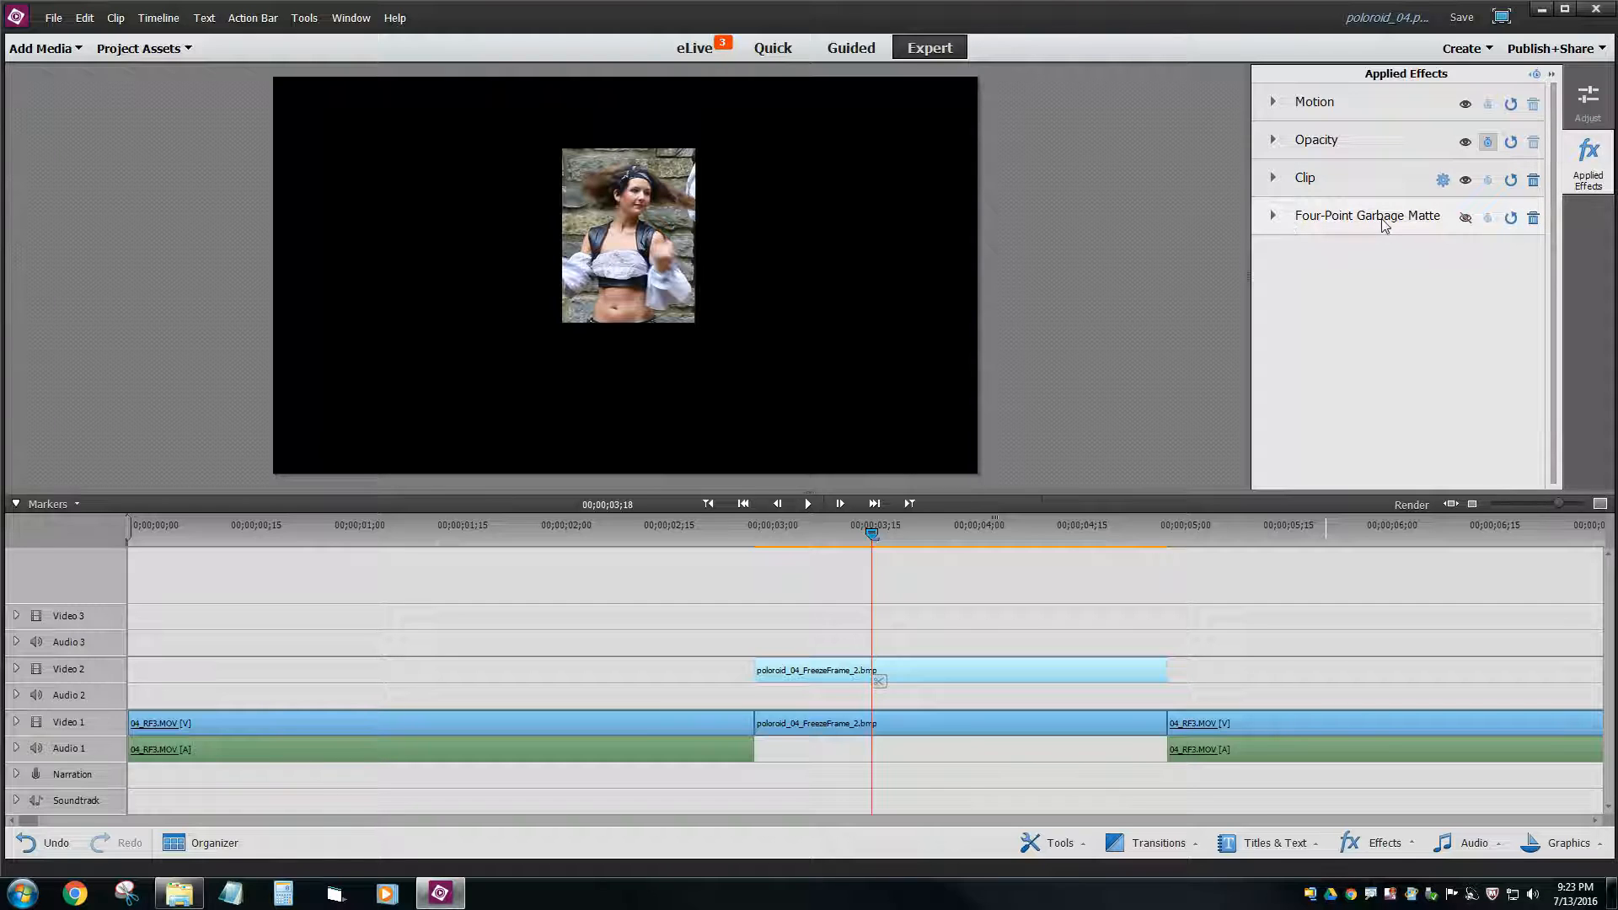
mouse_move(1465, 217)
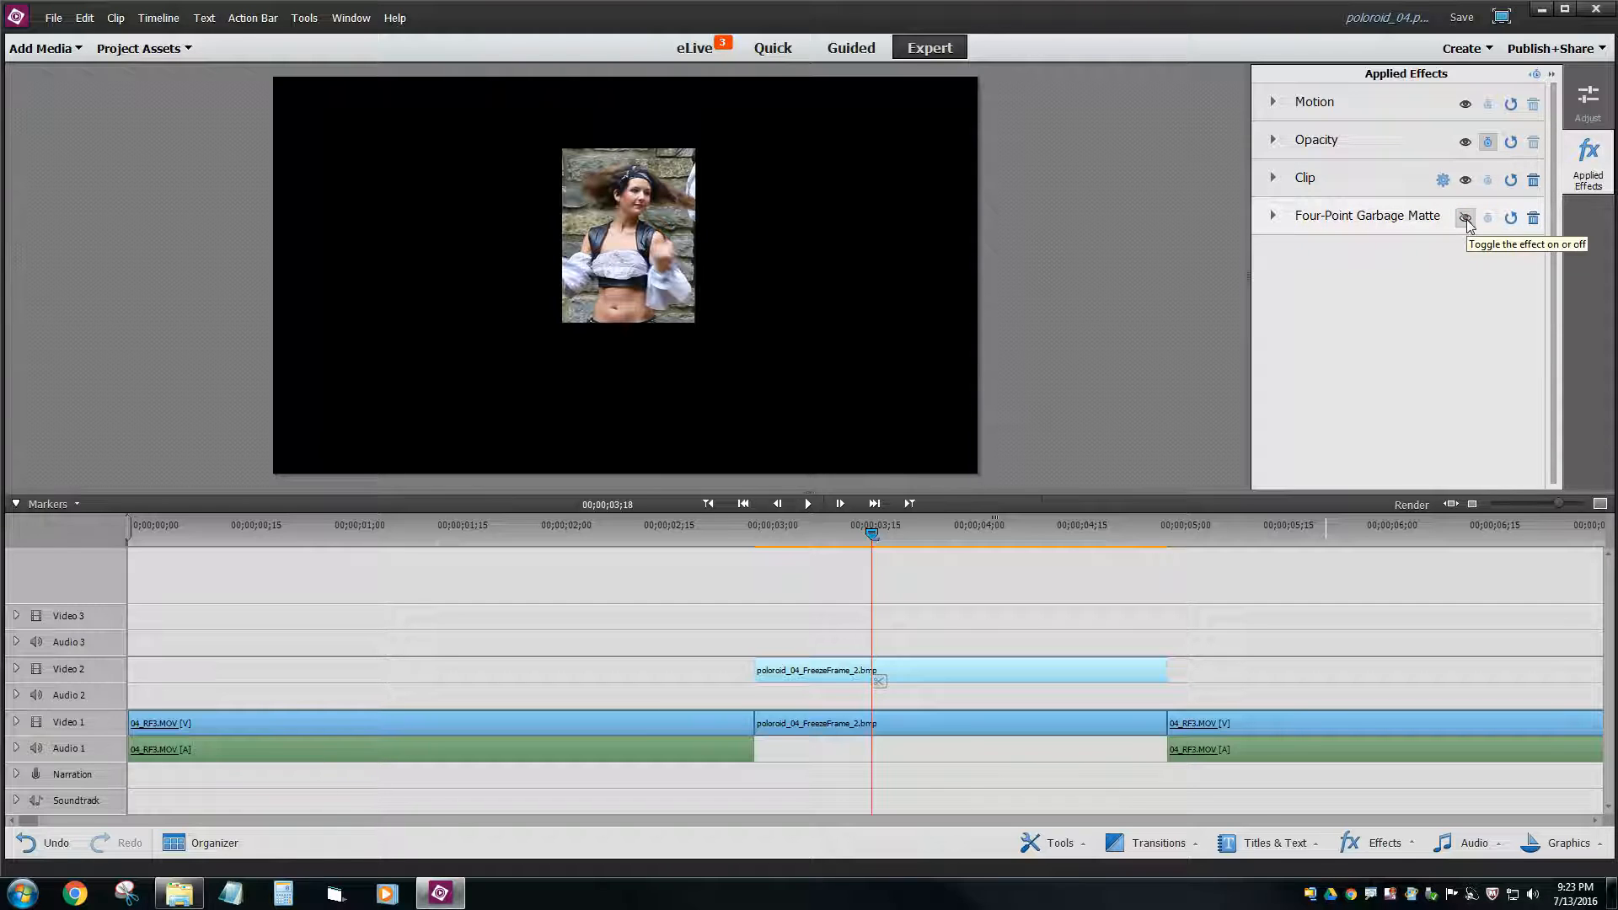
left_click(1467, 216)
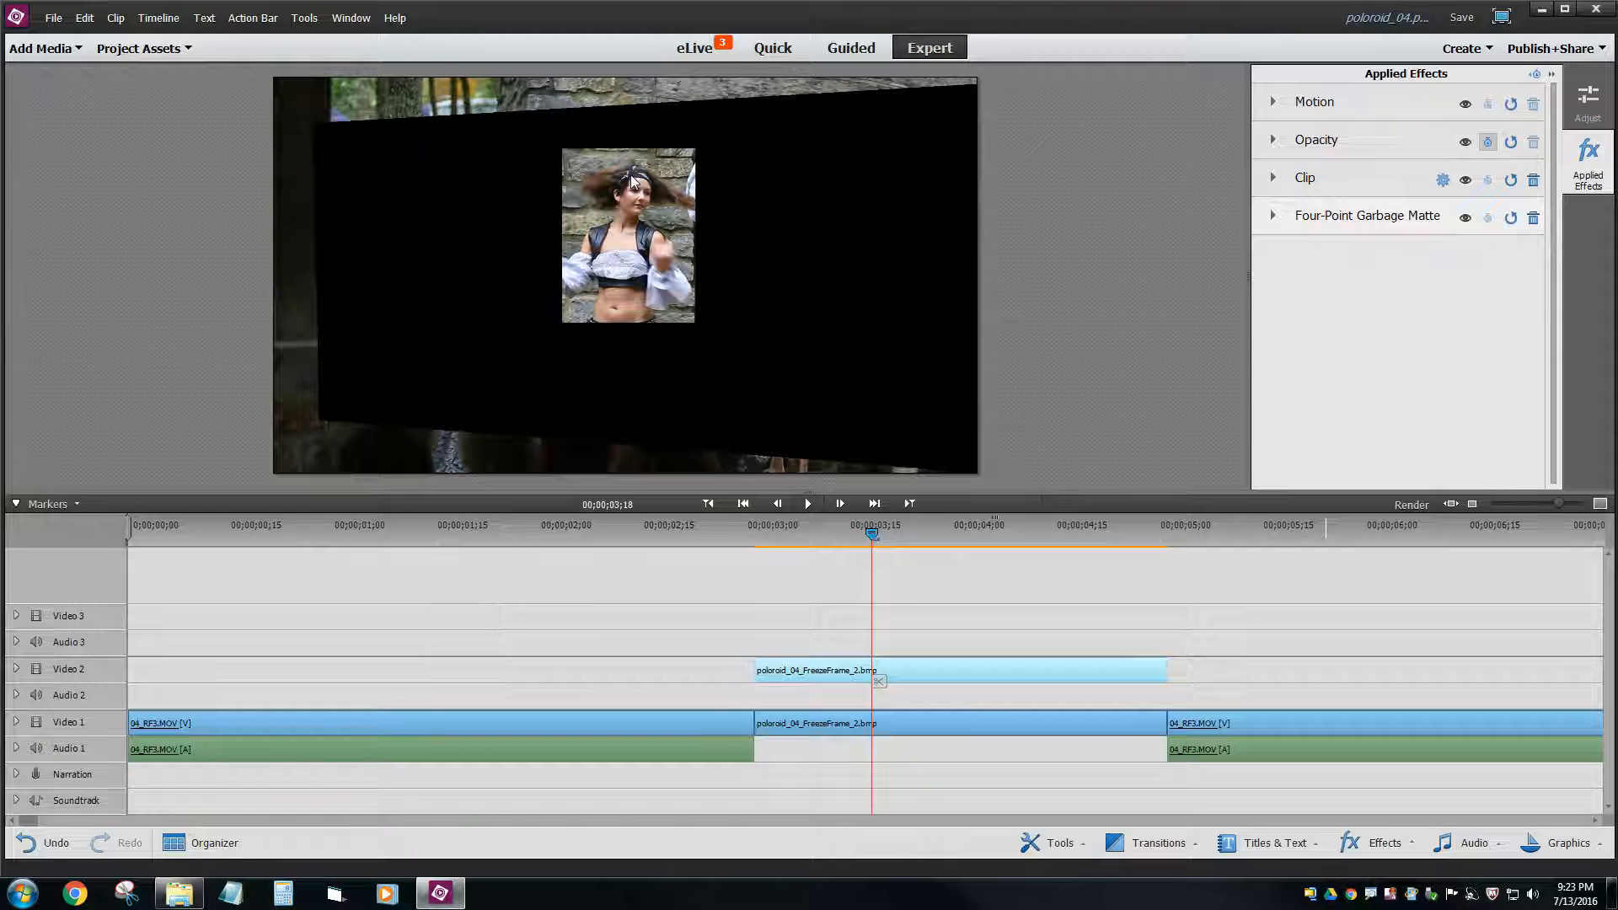
mouse_move(1335, 226)
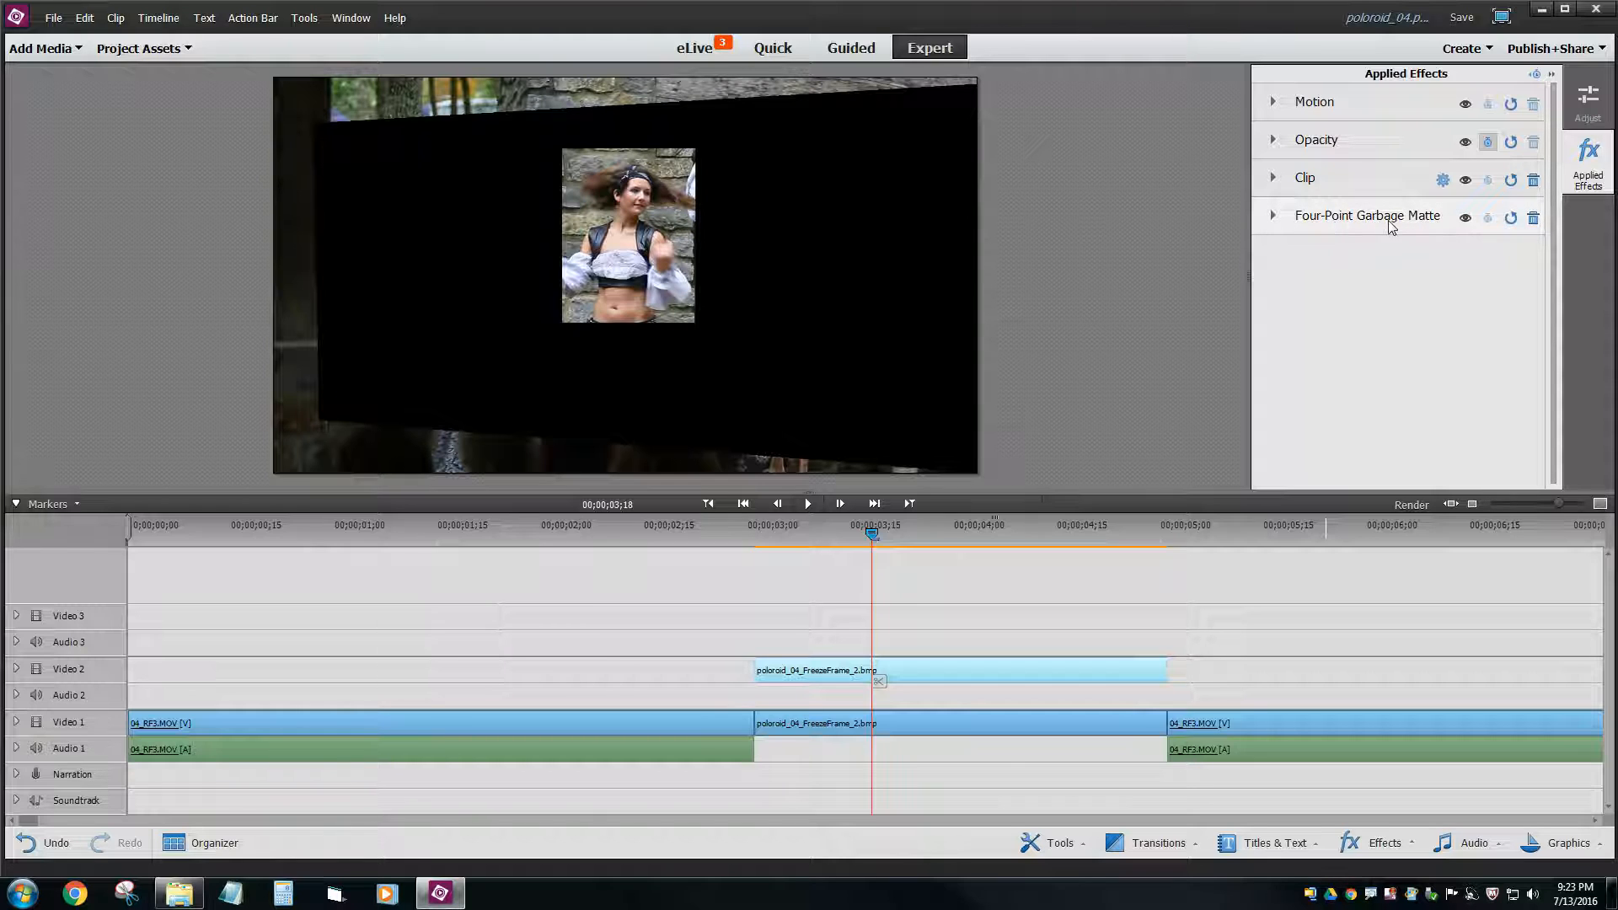
left_click(1272, 215)
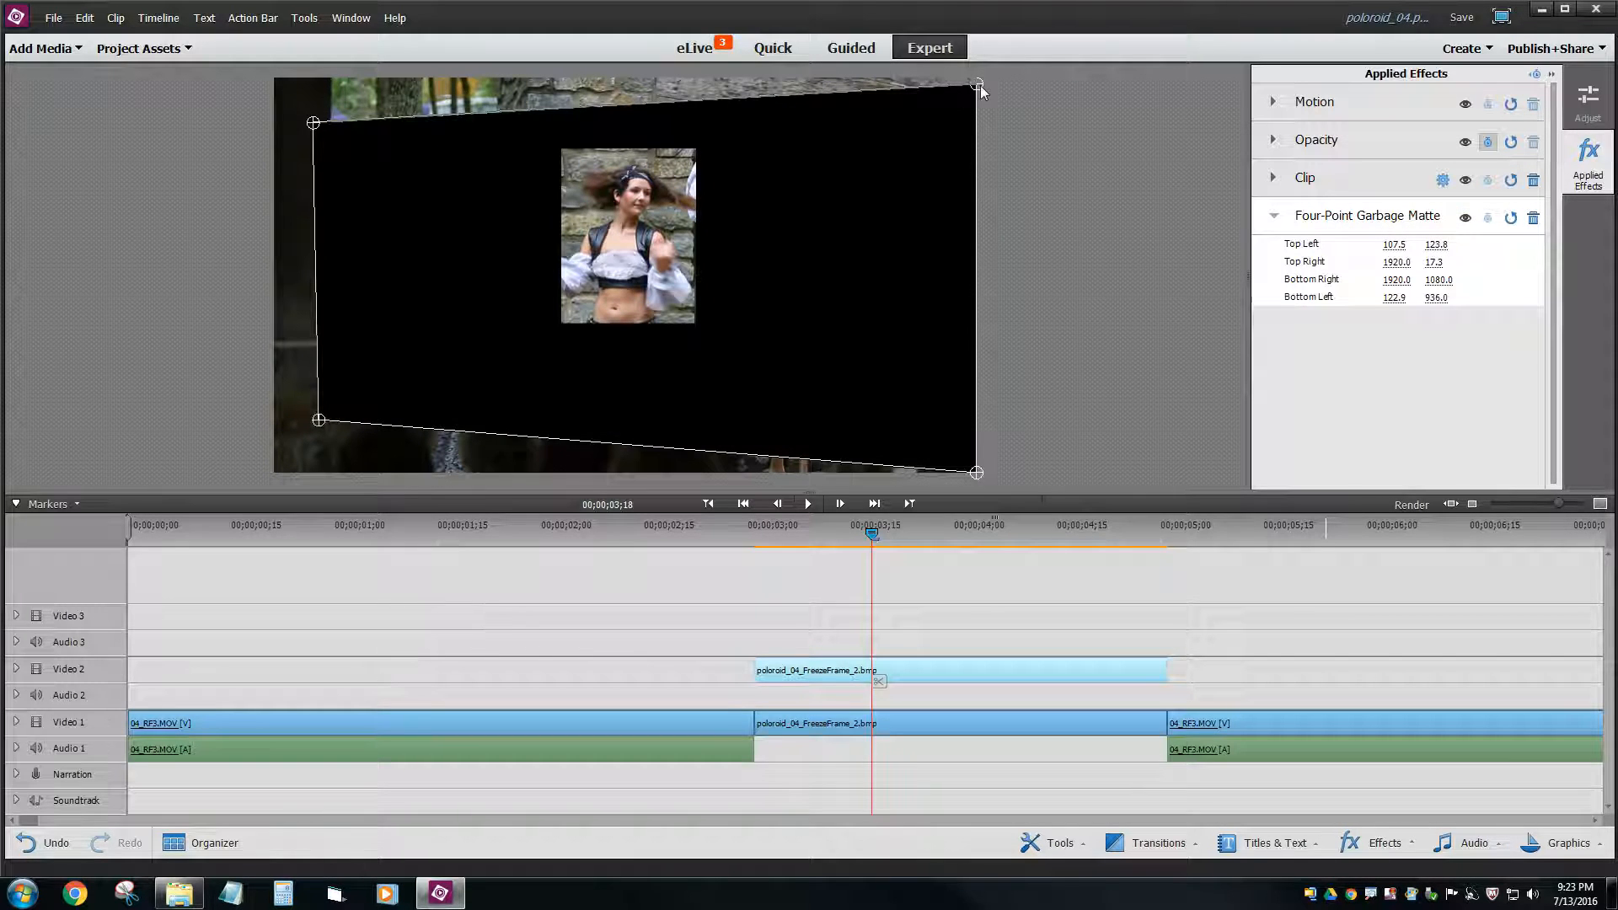
- Pull all four matte corners in the monitor tightly around the cropped dancer photo
left_click_drag(979, 88, 713, 141)
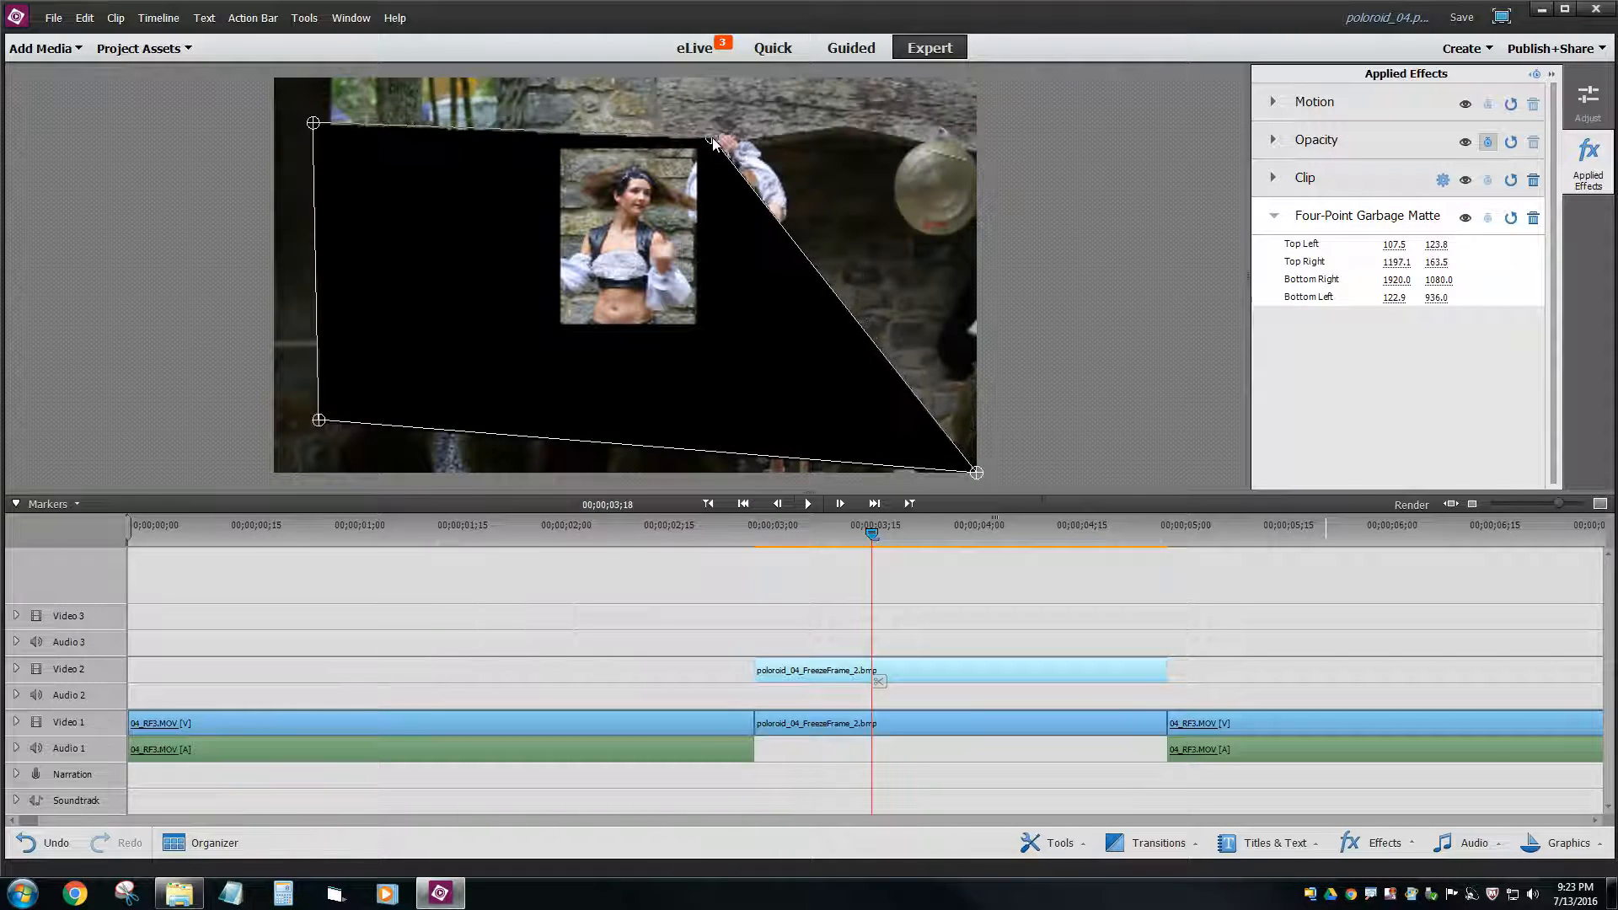
left_click_drag(976, 472, 709, 345)
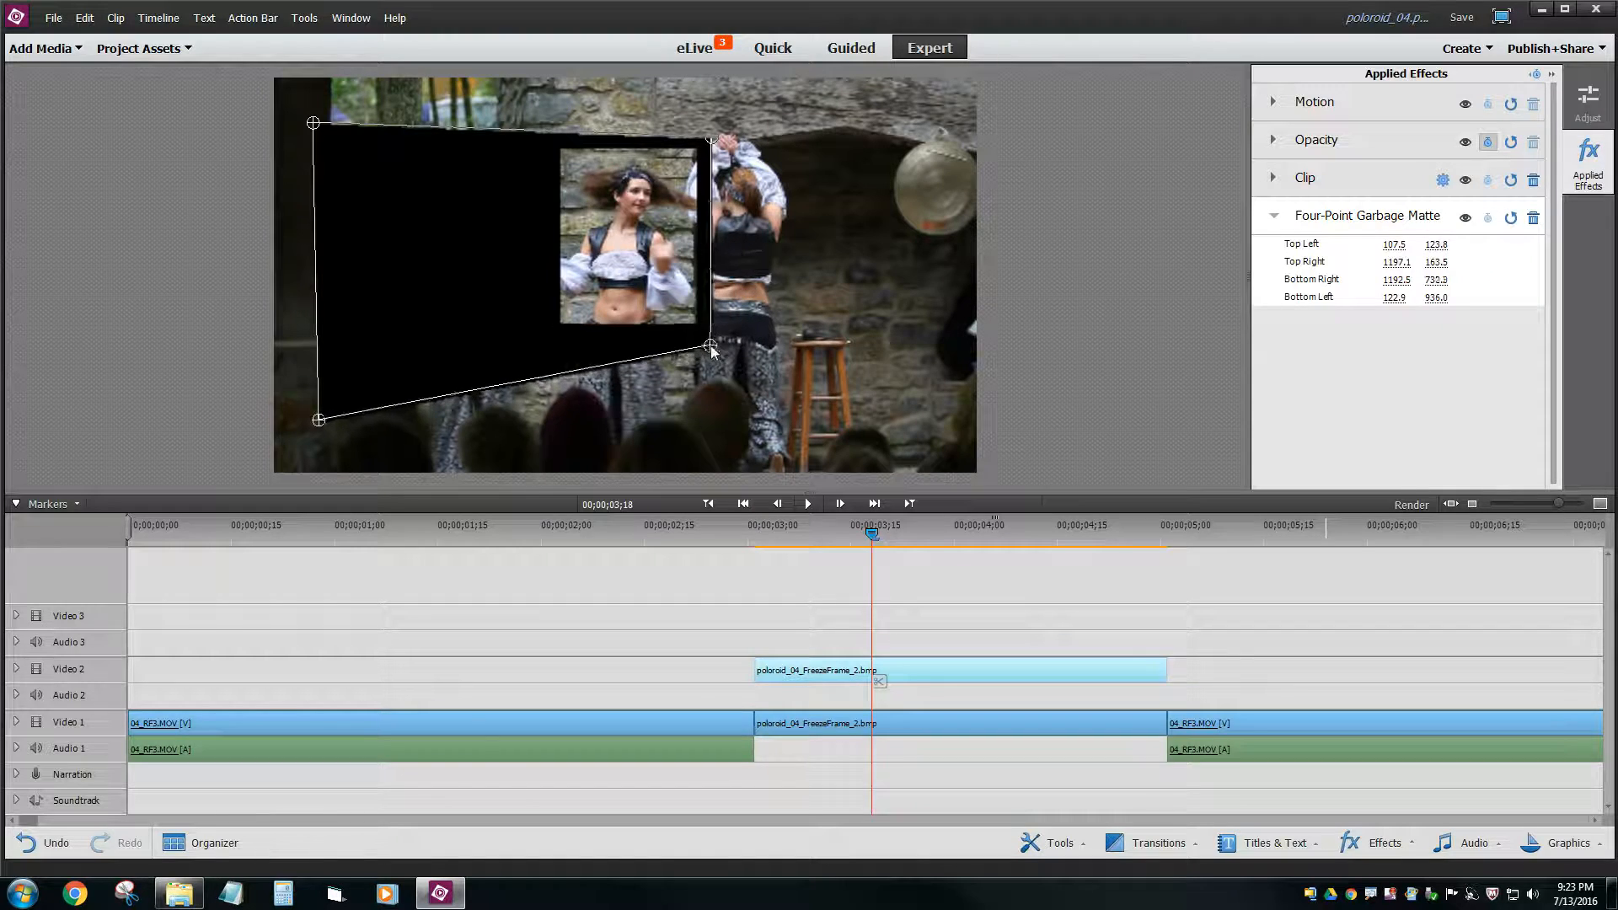
left_click_drag(711, 345, 705, 337)
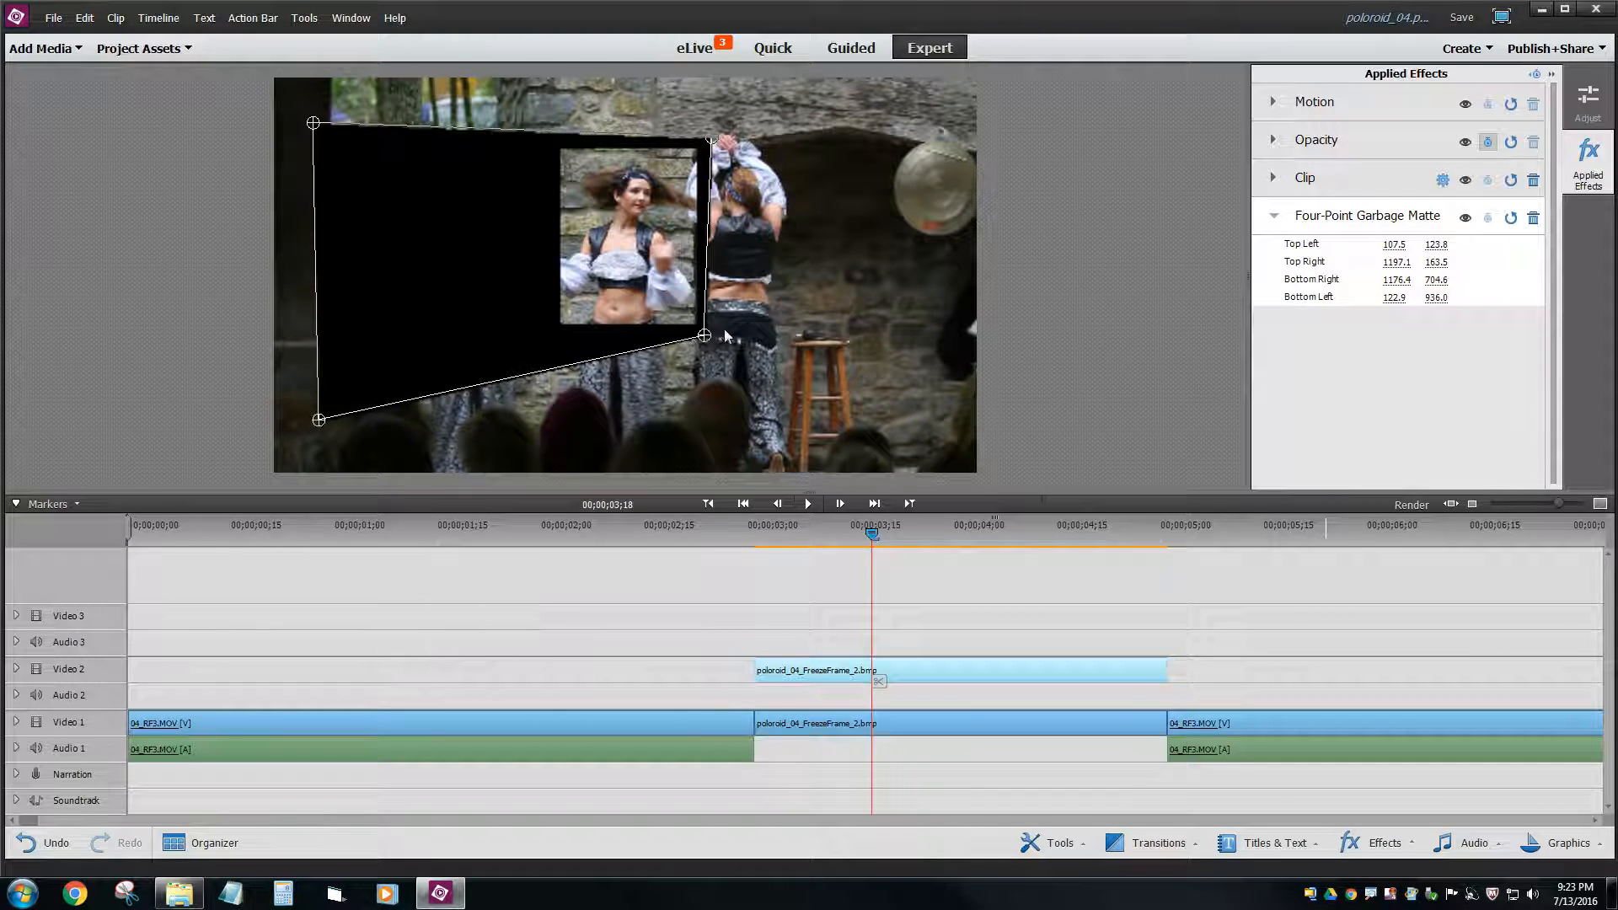
left_click_drag(319, 420, 509, 341)
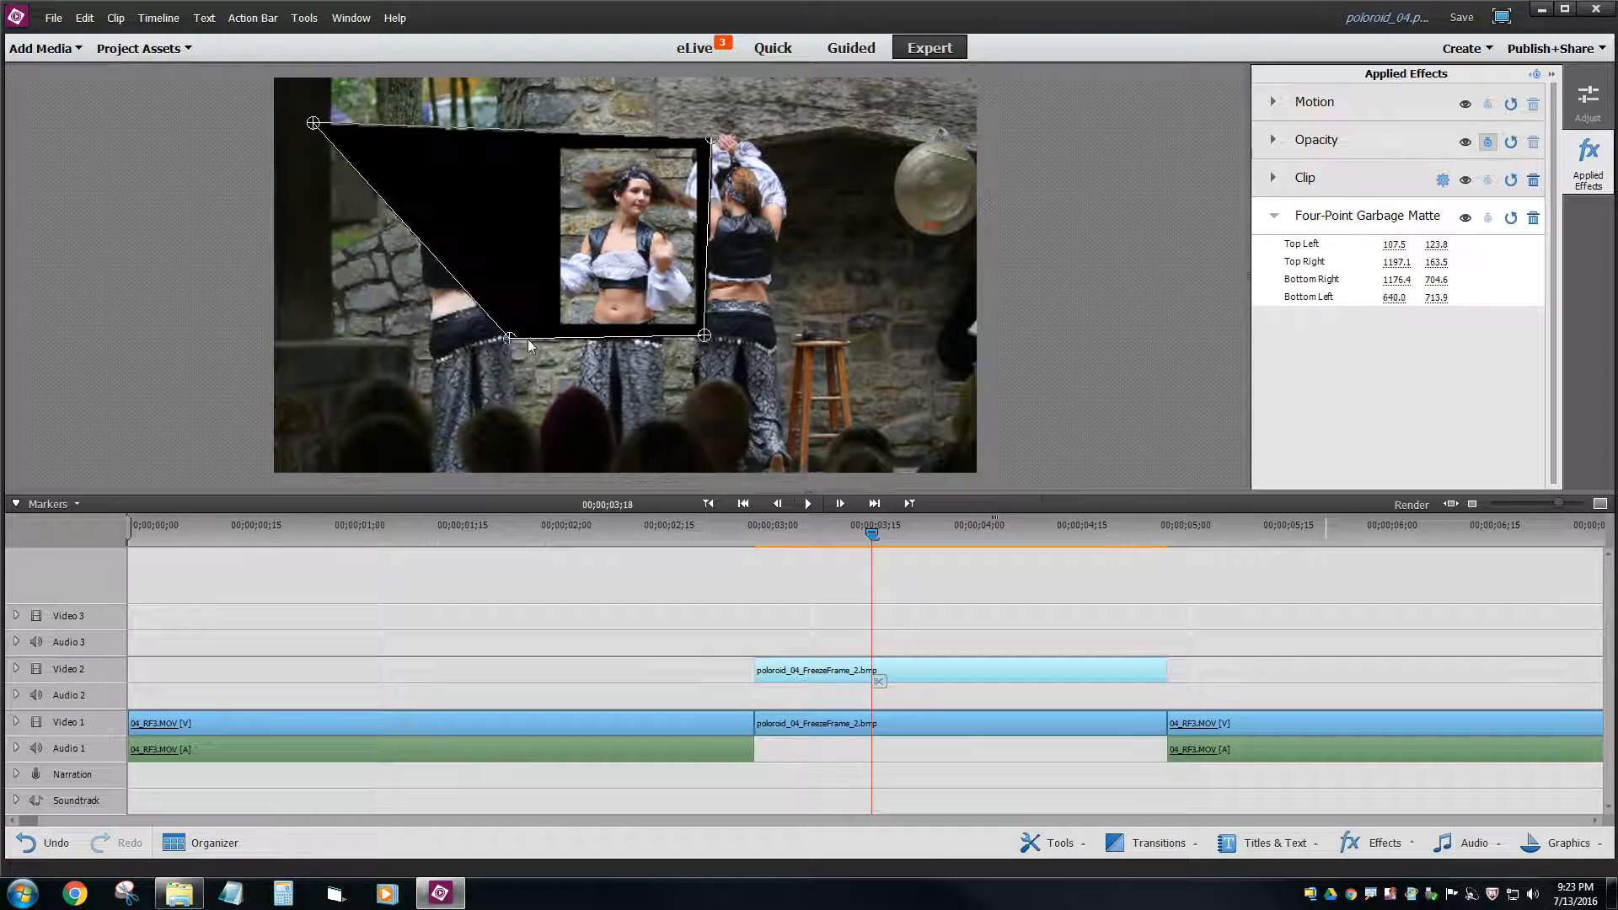
left_click_drag(509, 341, 544, 334)
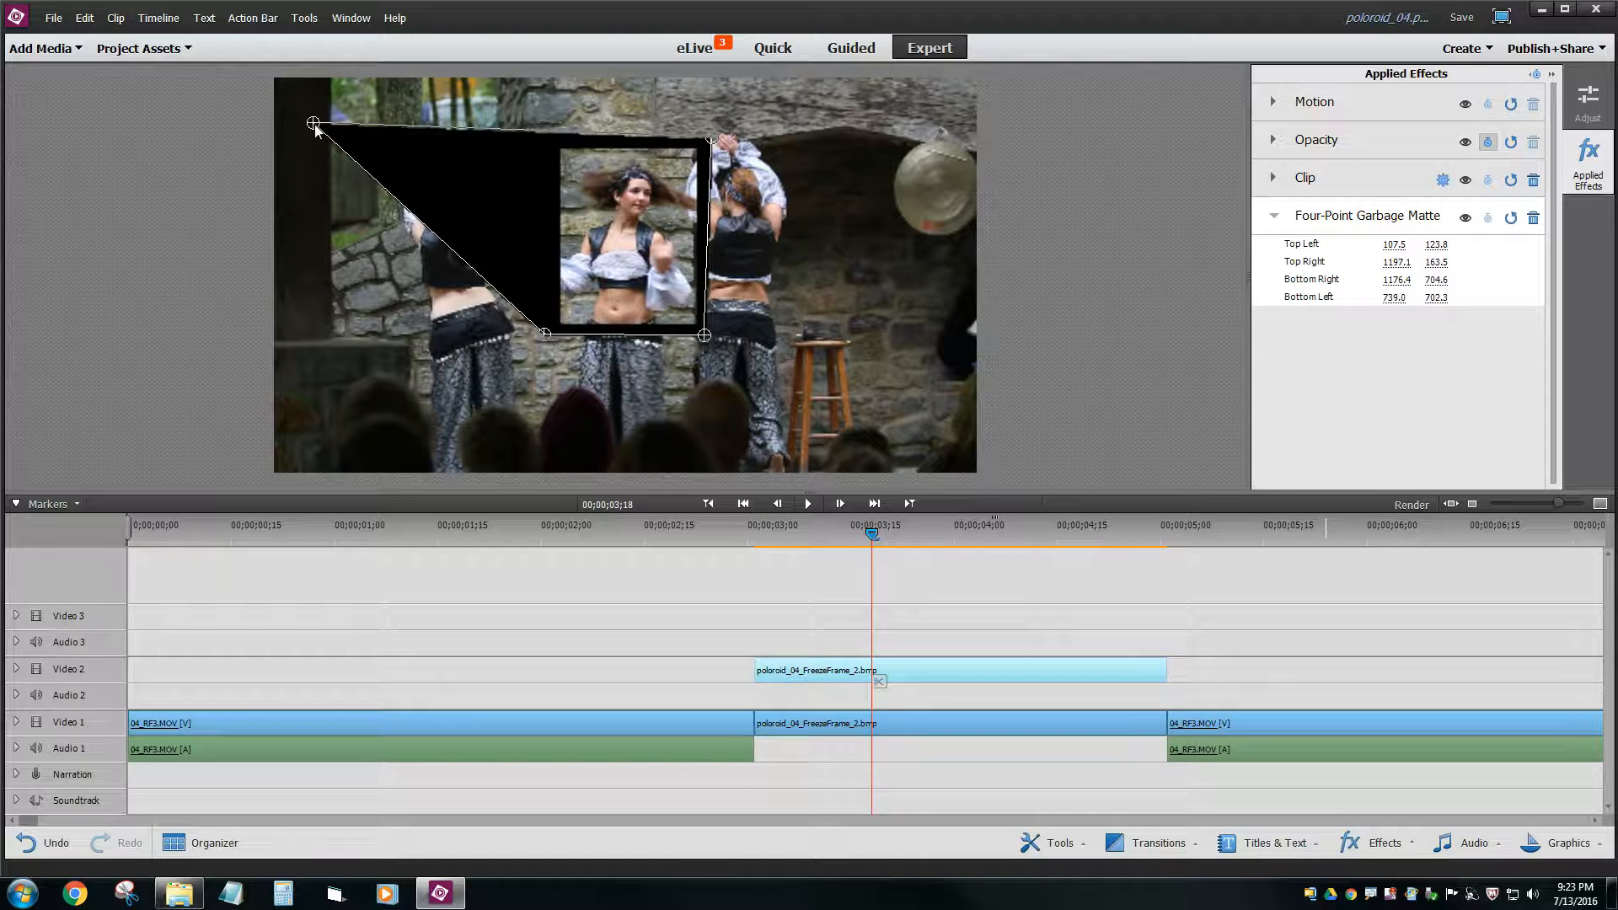
left_click_drag(316, 123, 546, 145)
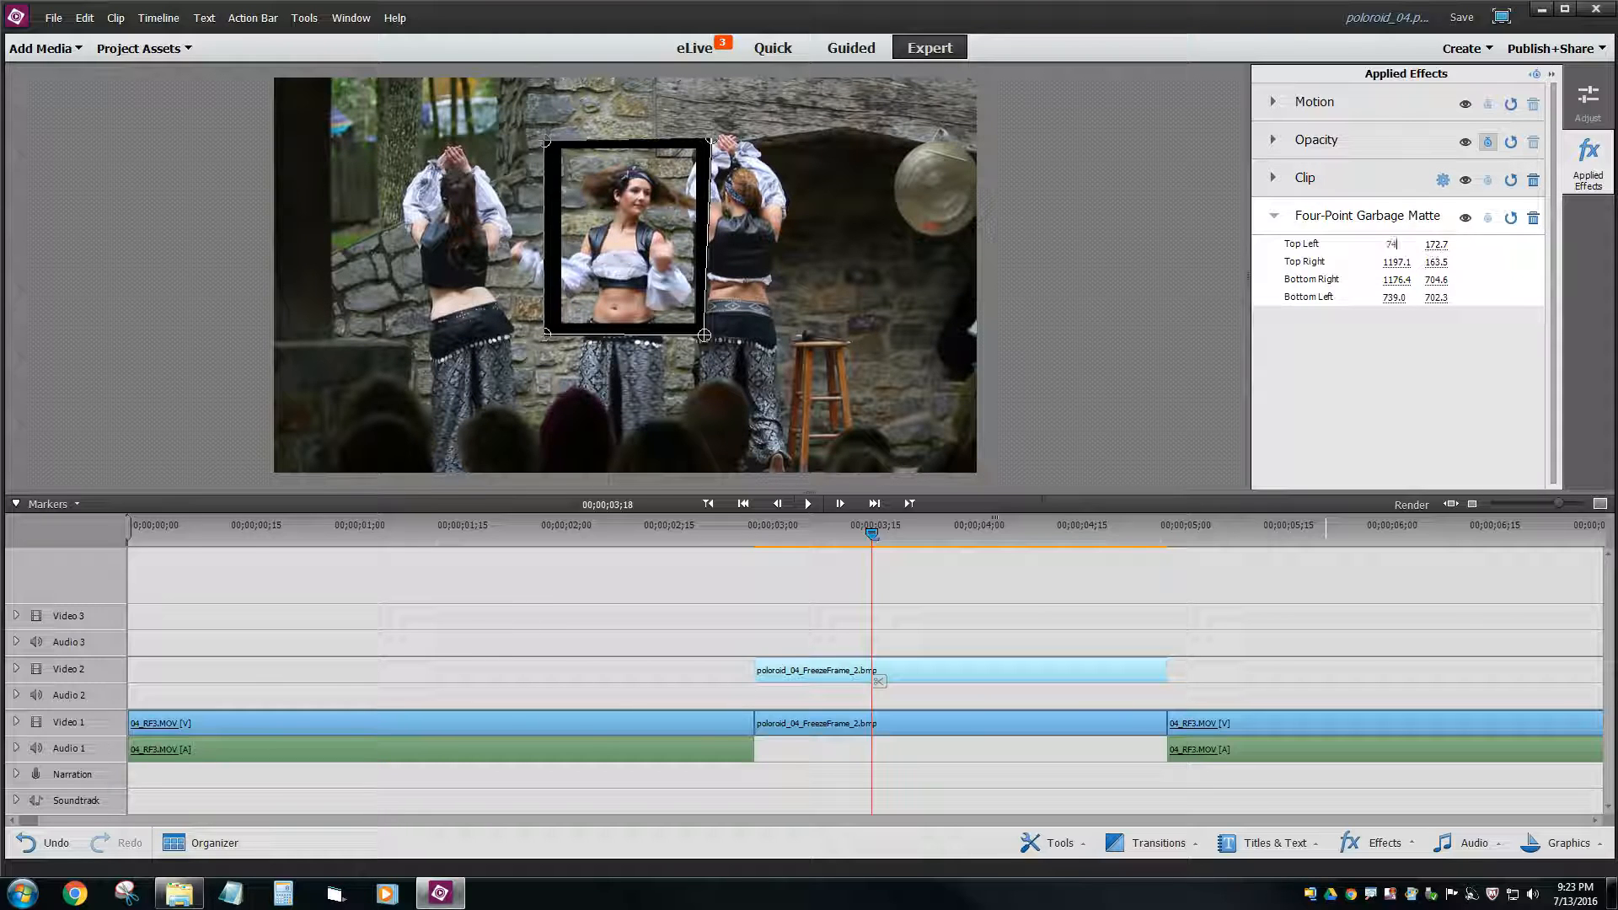
- Type matte corner values so the frame spans 740 to 1200 wide and 175 to 700 tall
type("740.0")
left_click(1438, 261)
type("175")
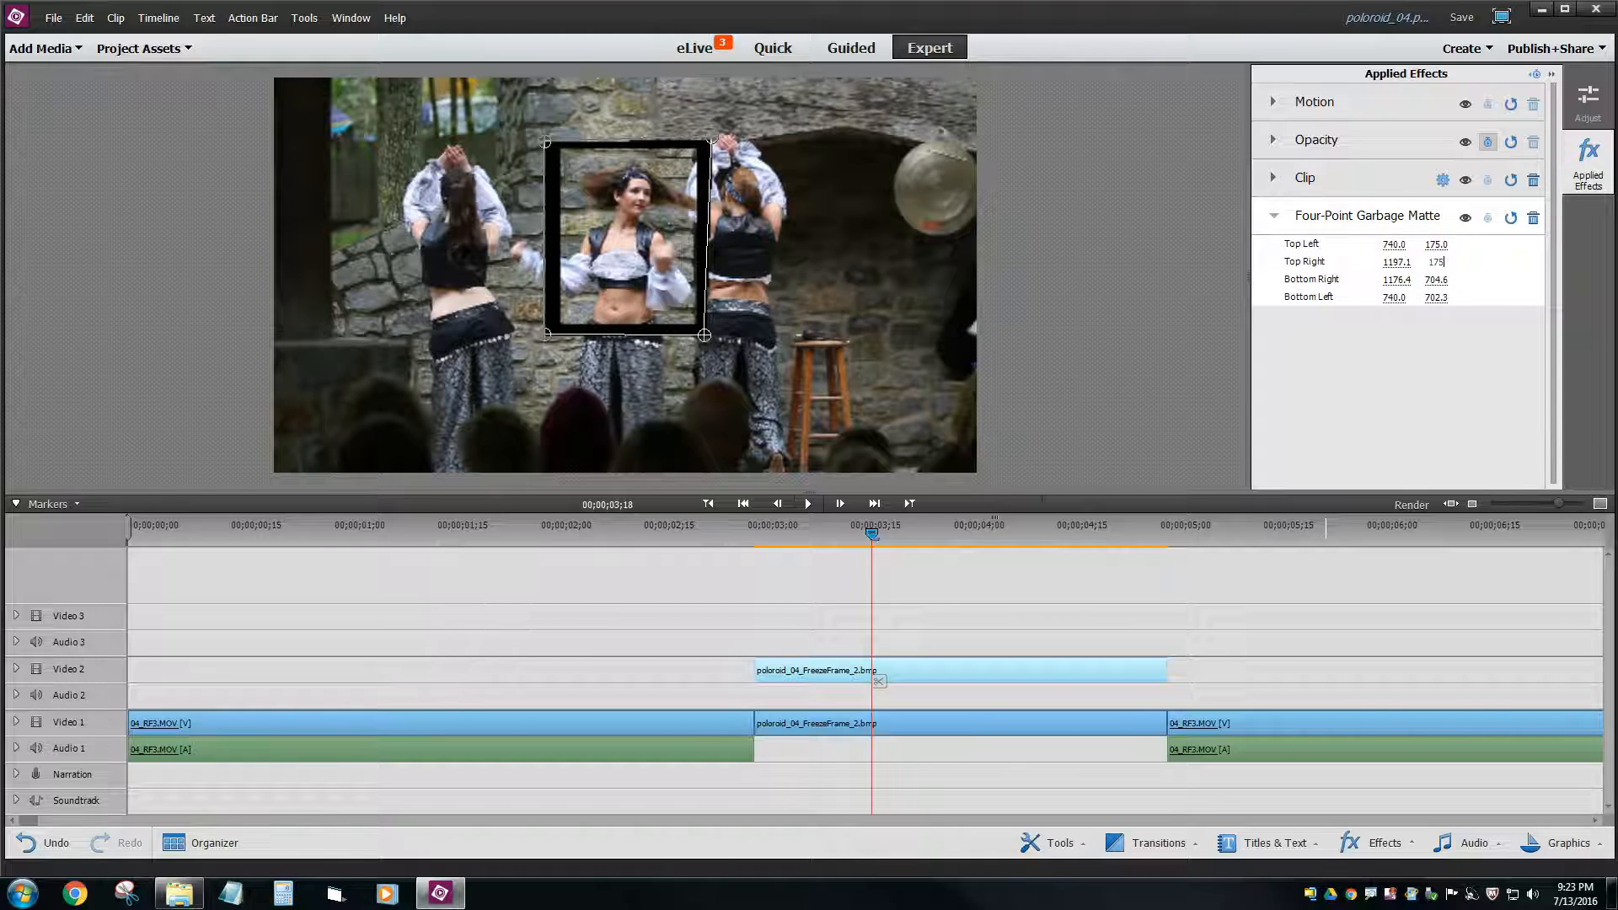
left_click(1398, 261)
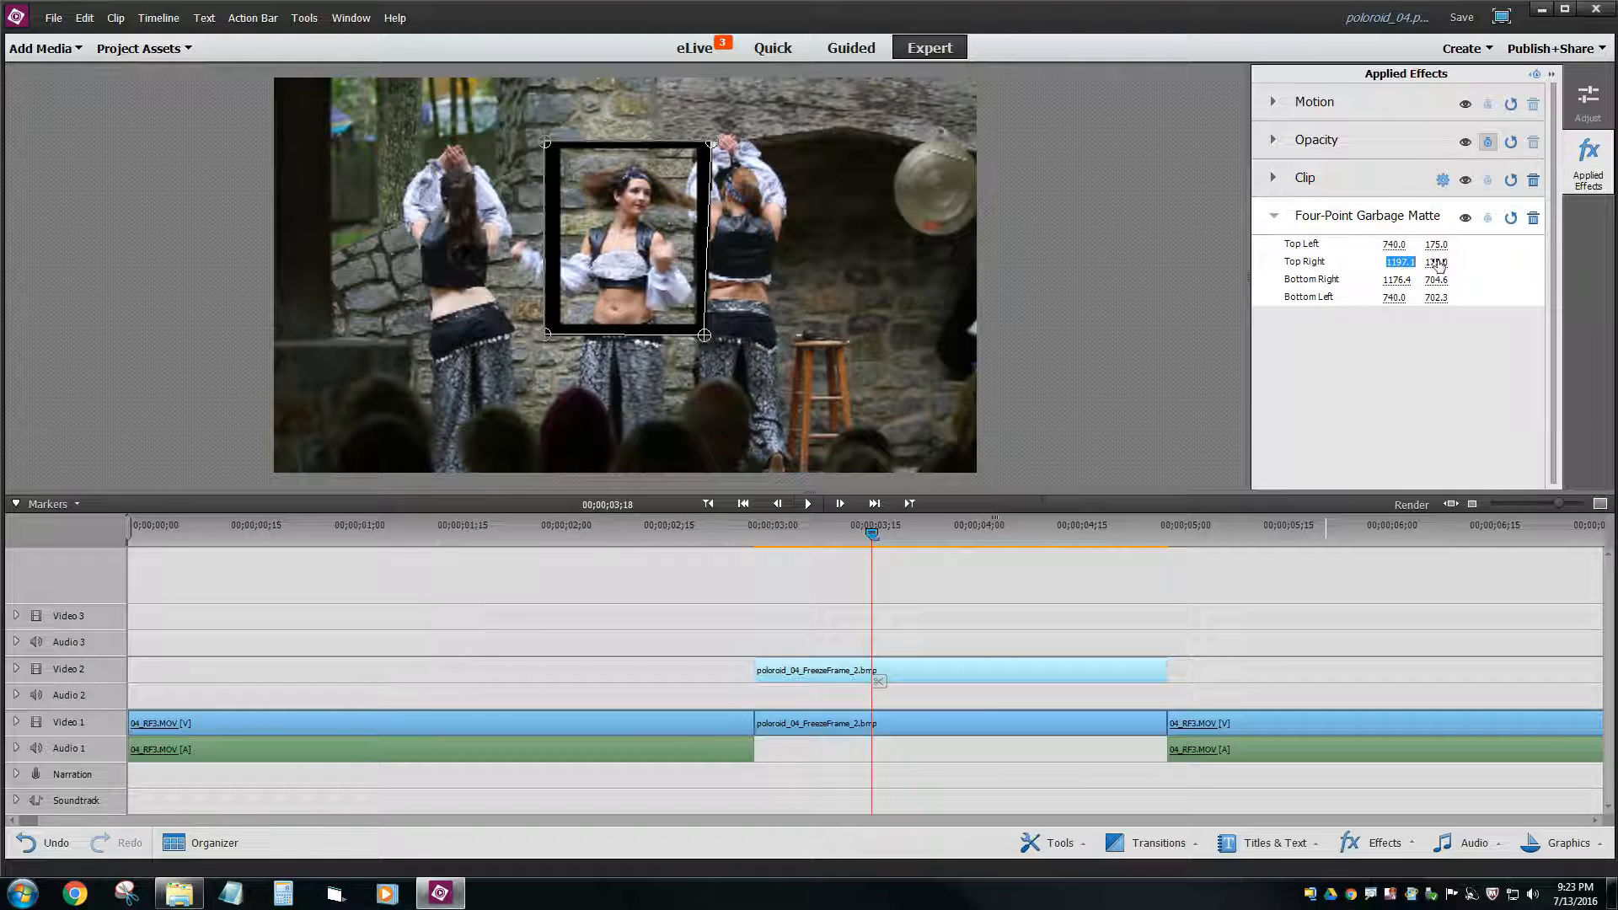
type("1200.0")
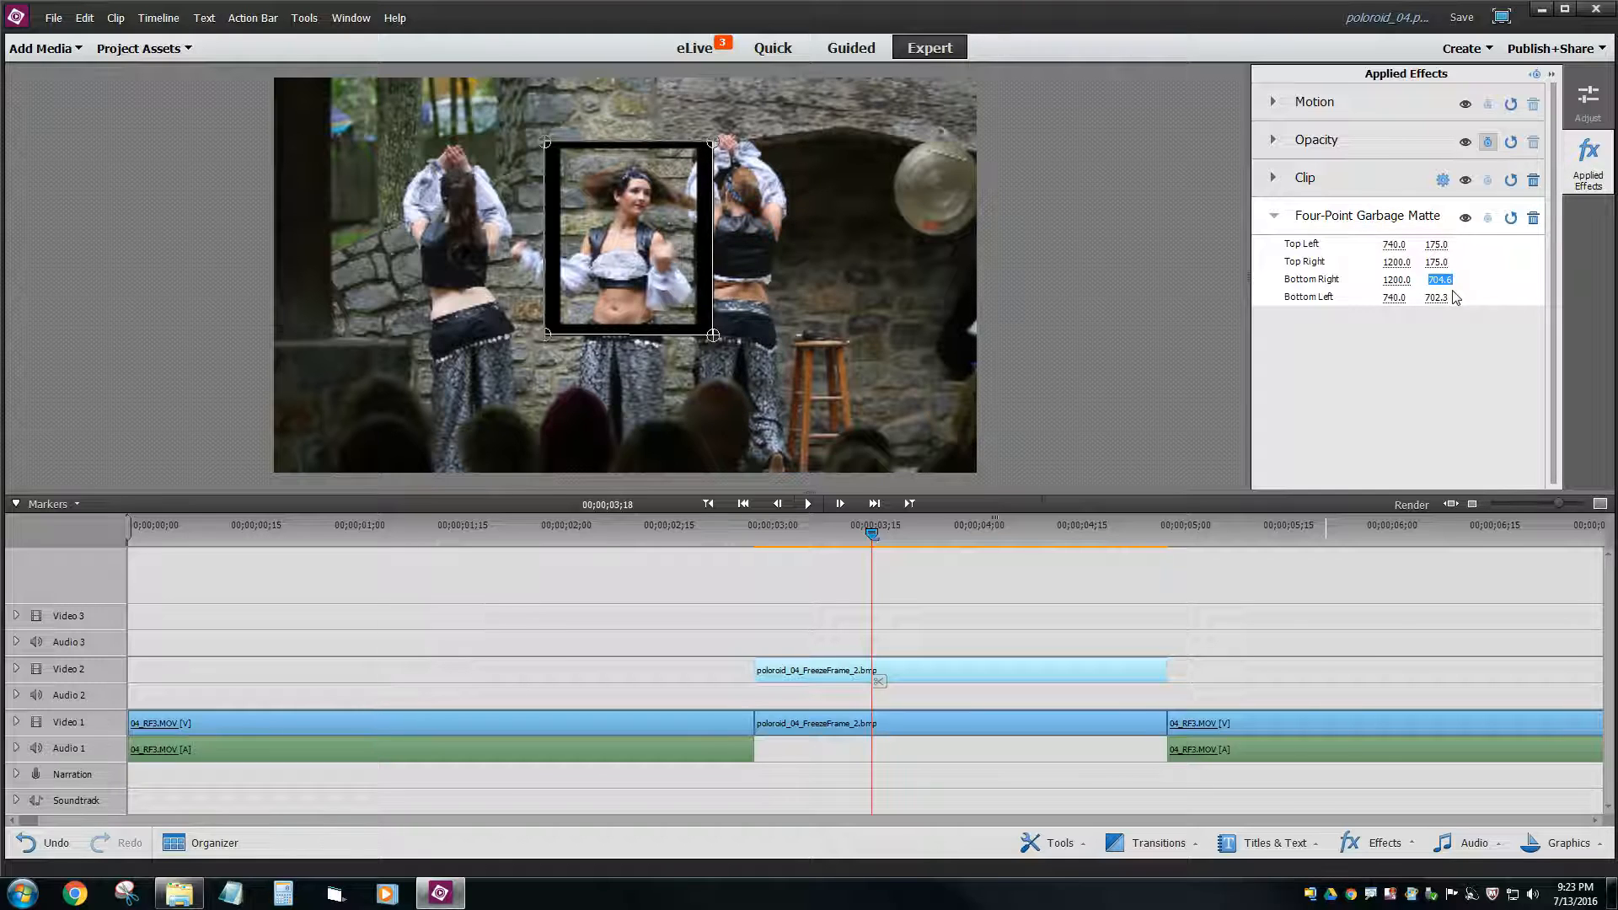
type("700")
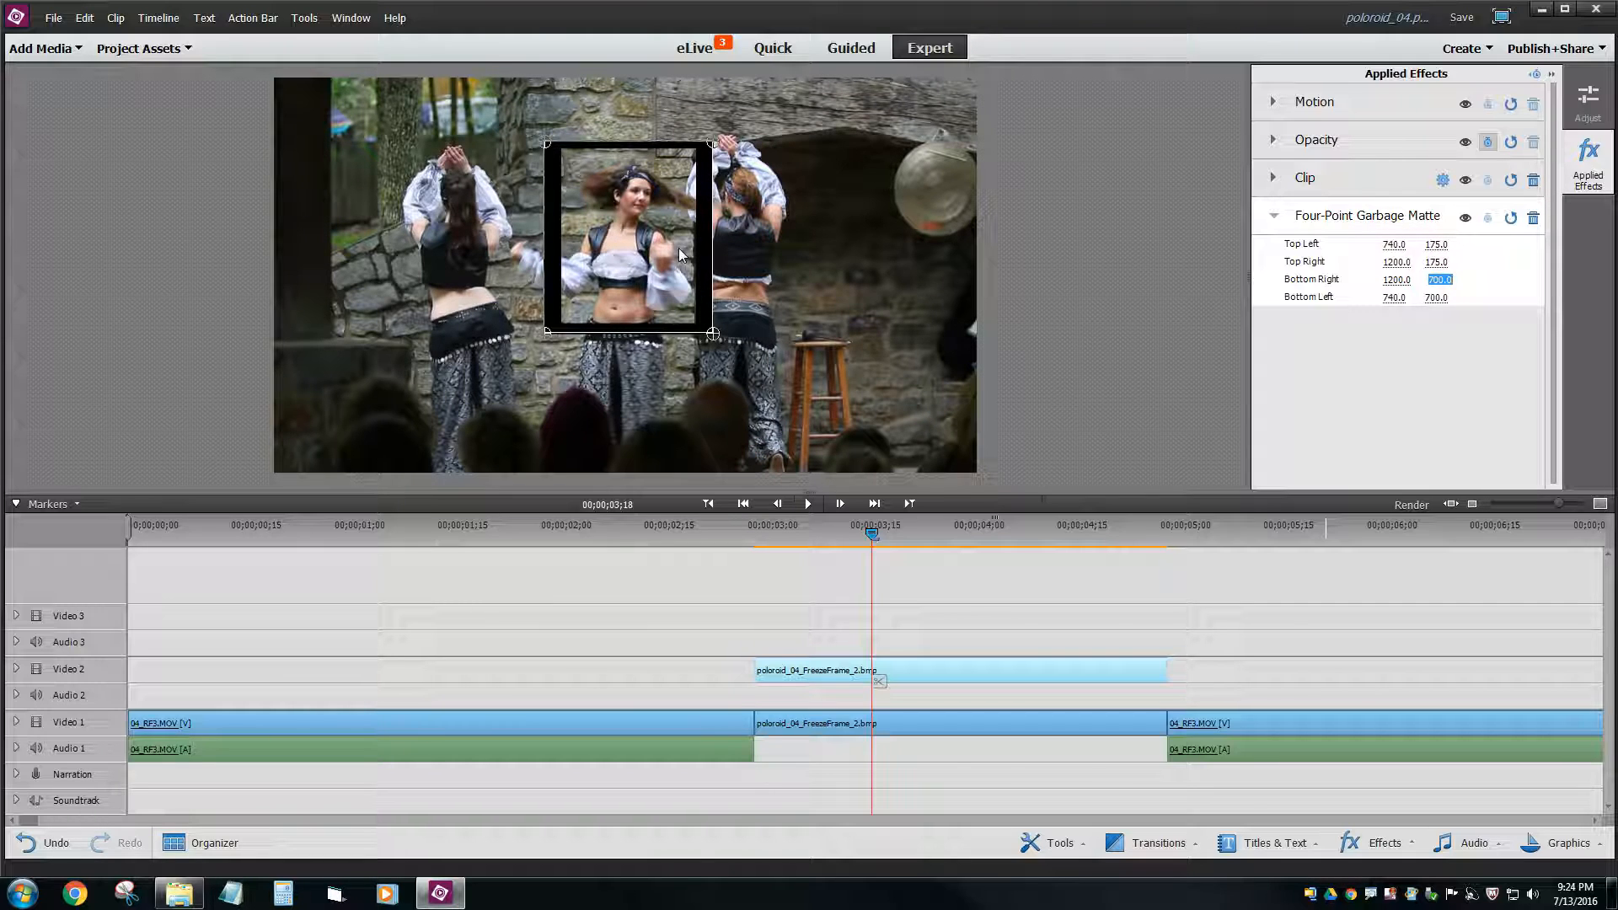
mouse_move(702, 219)
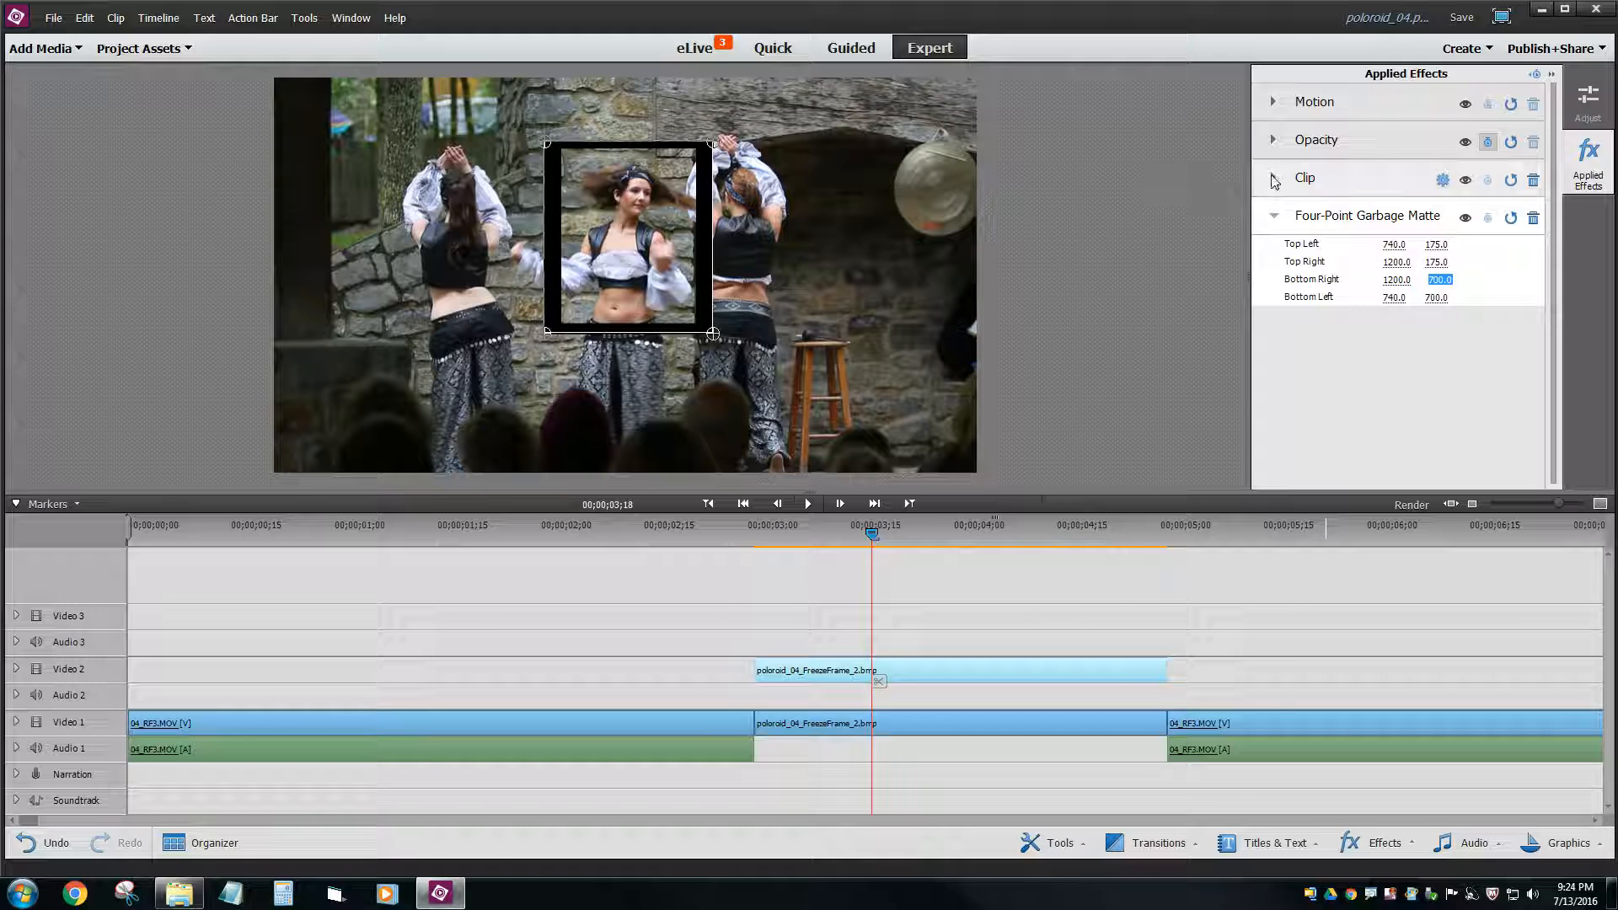
- Set the Clip effect's Fill Color to white (#FFFFFF) for a Polaroid-style border
left_click(1274, 178)
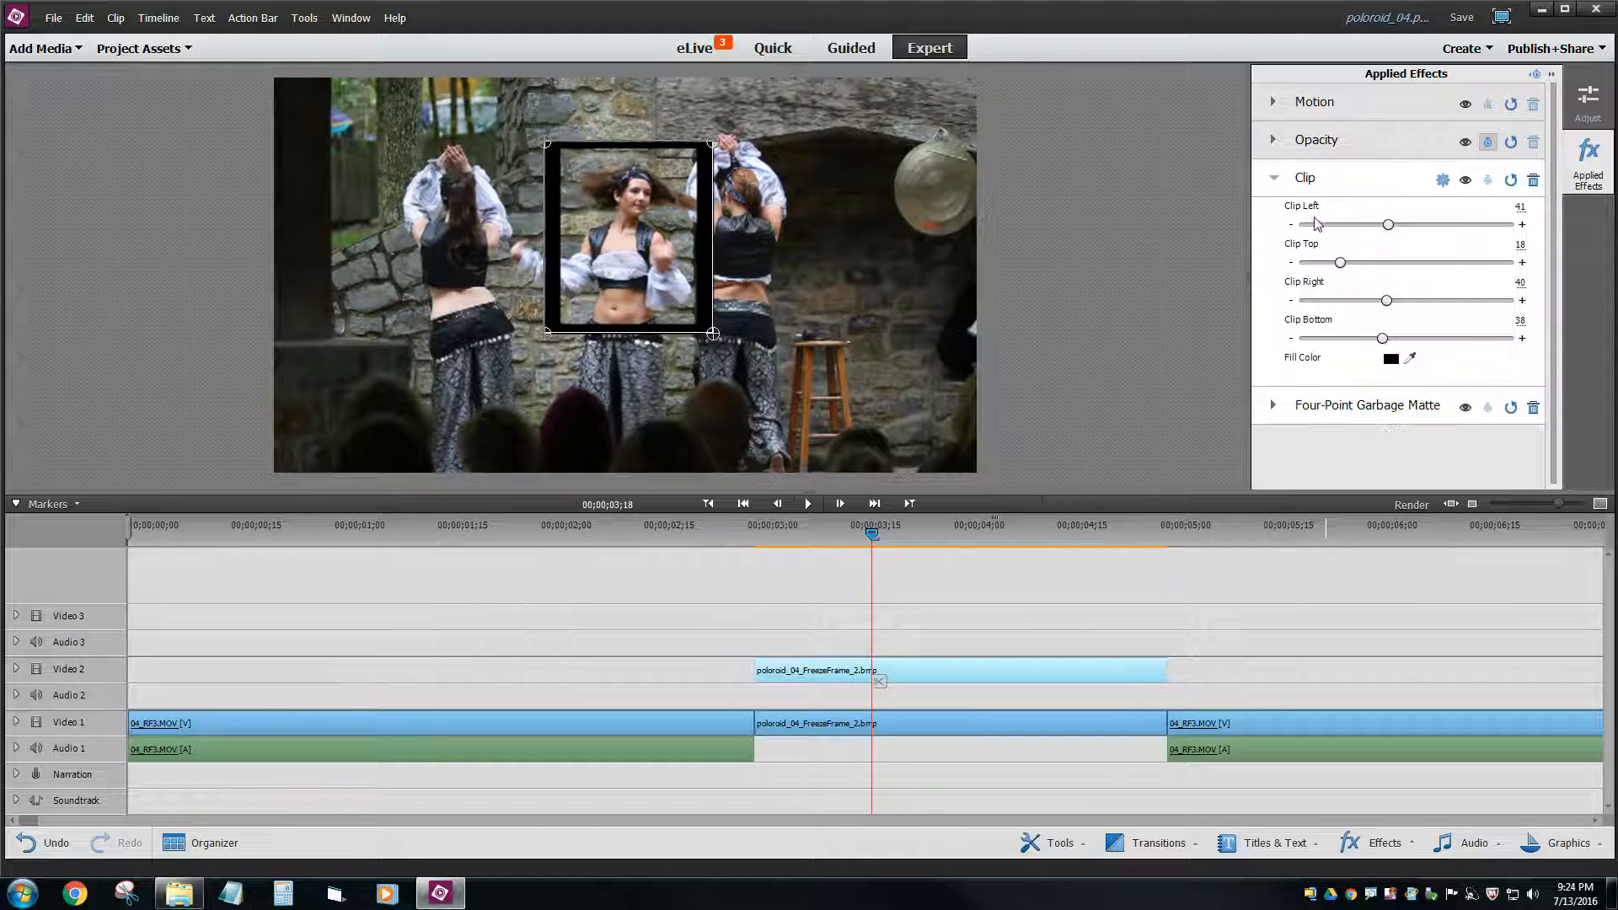
left_click(1391, 357)
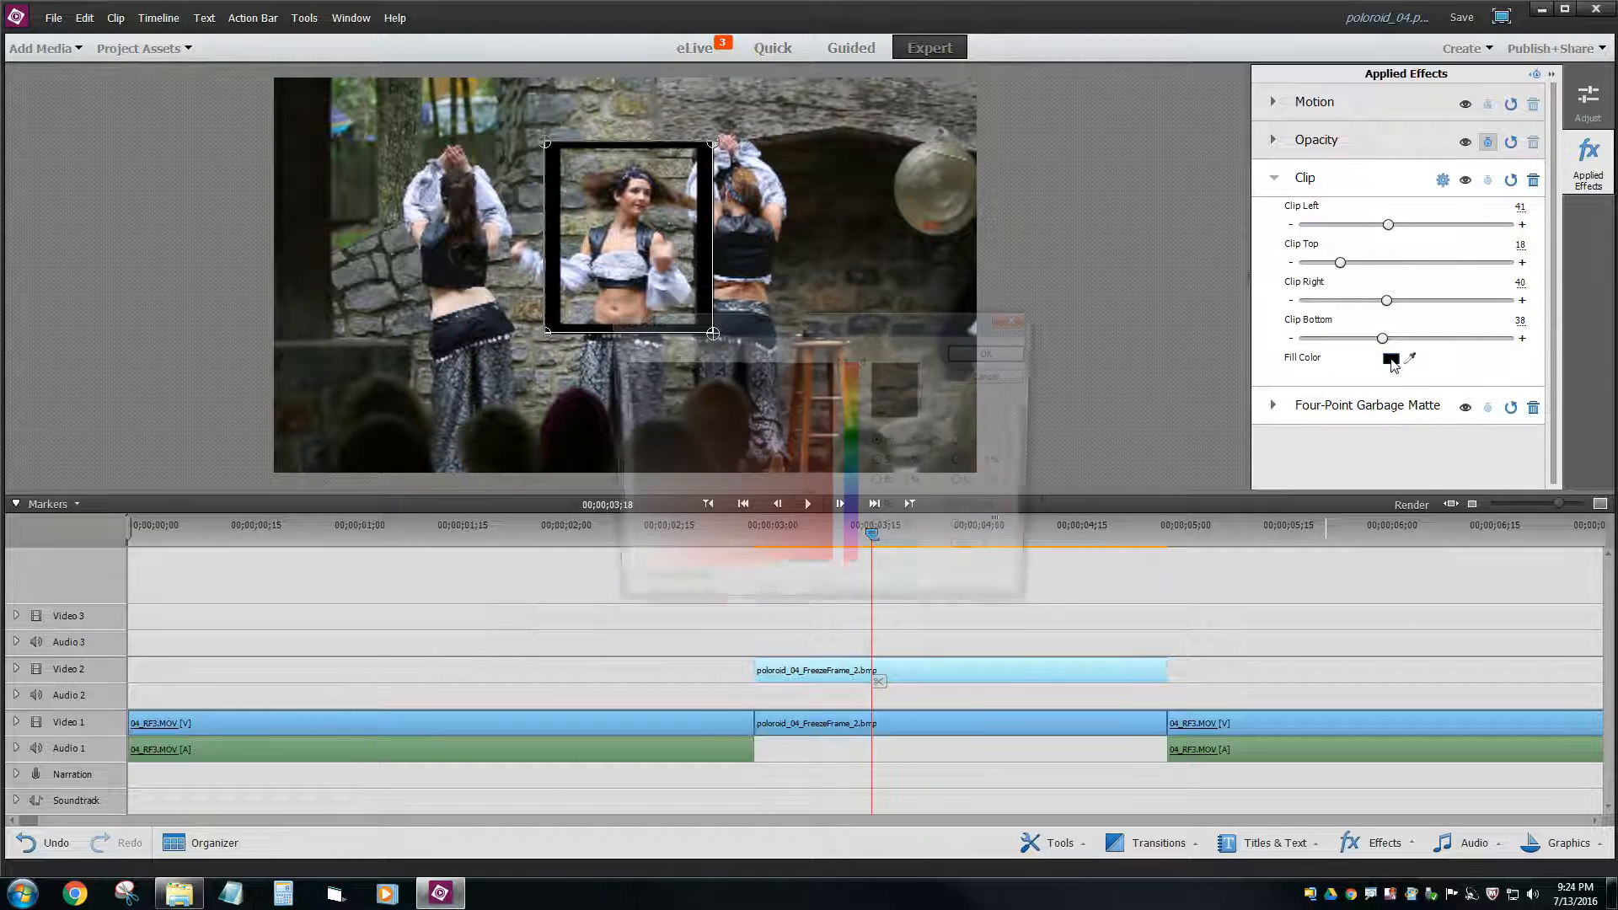
left_click(1391, 359)
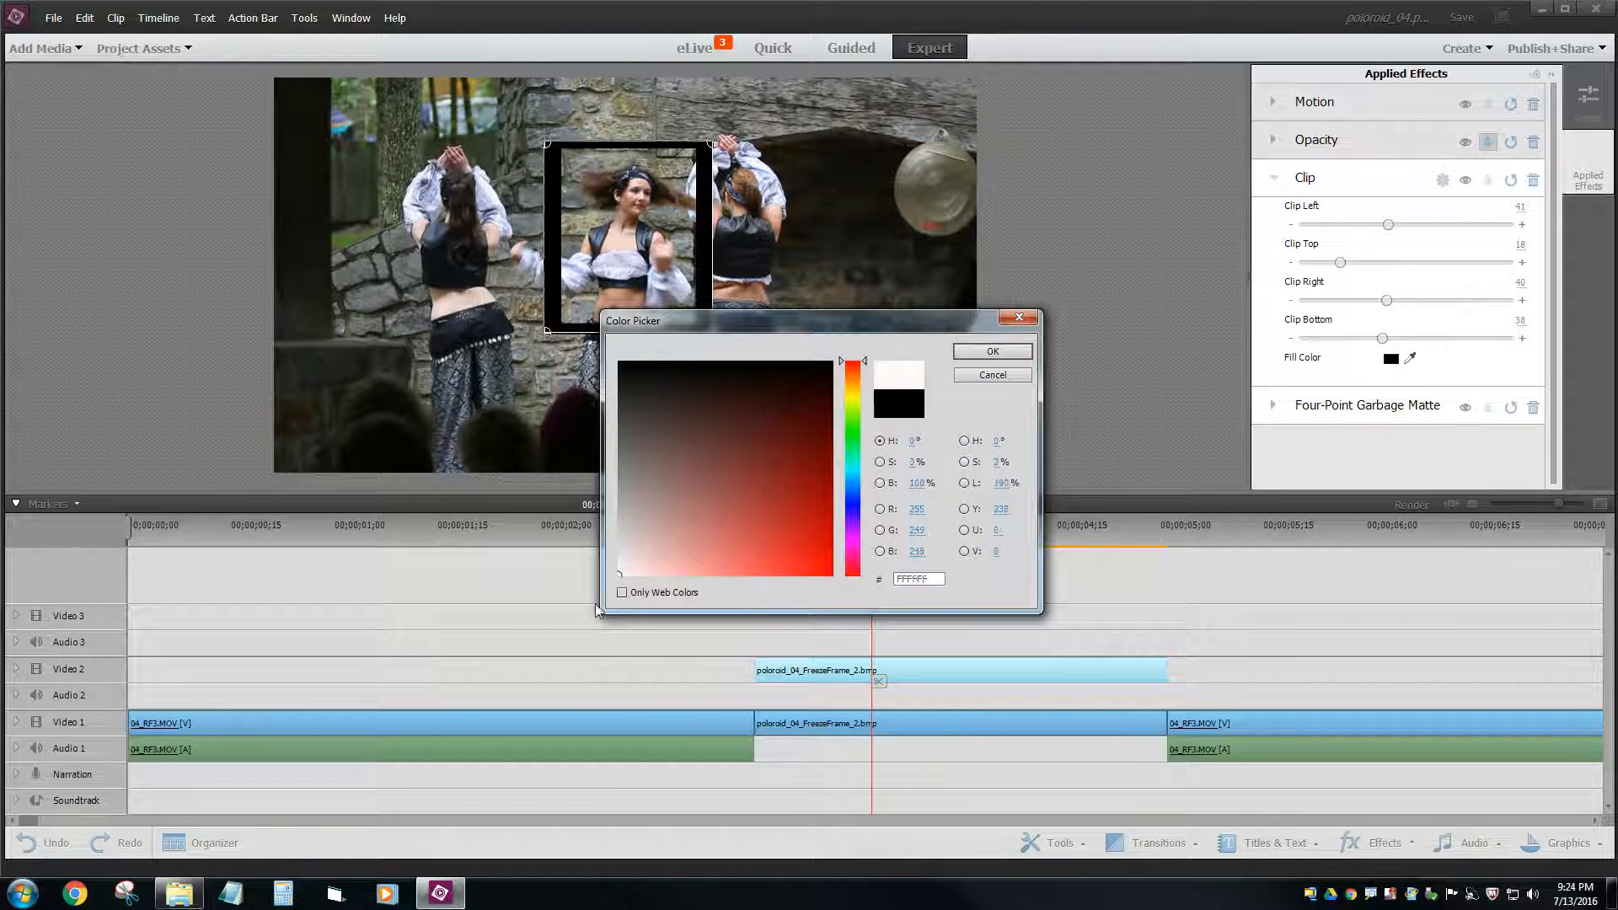
left_click(991, 351)
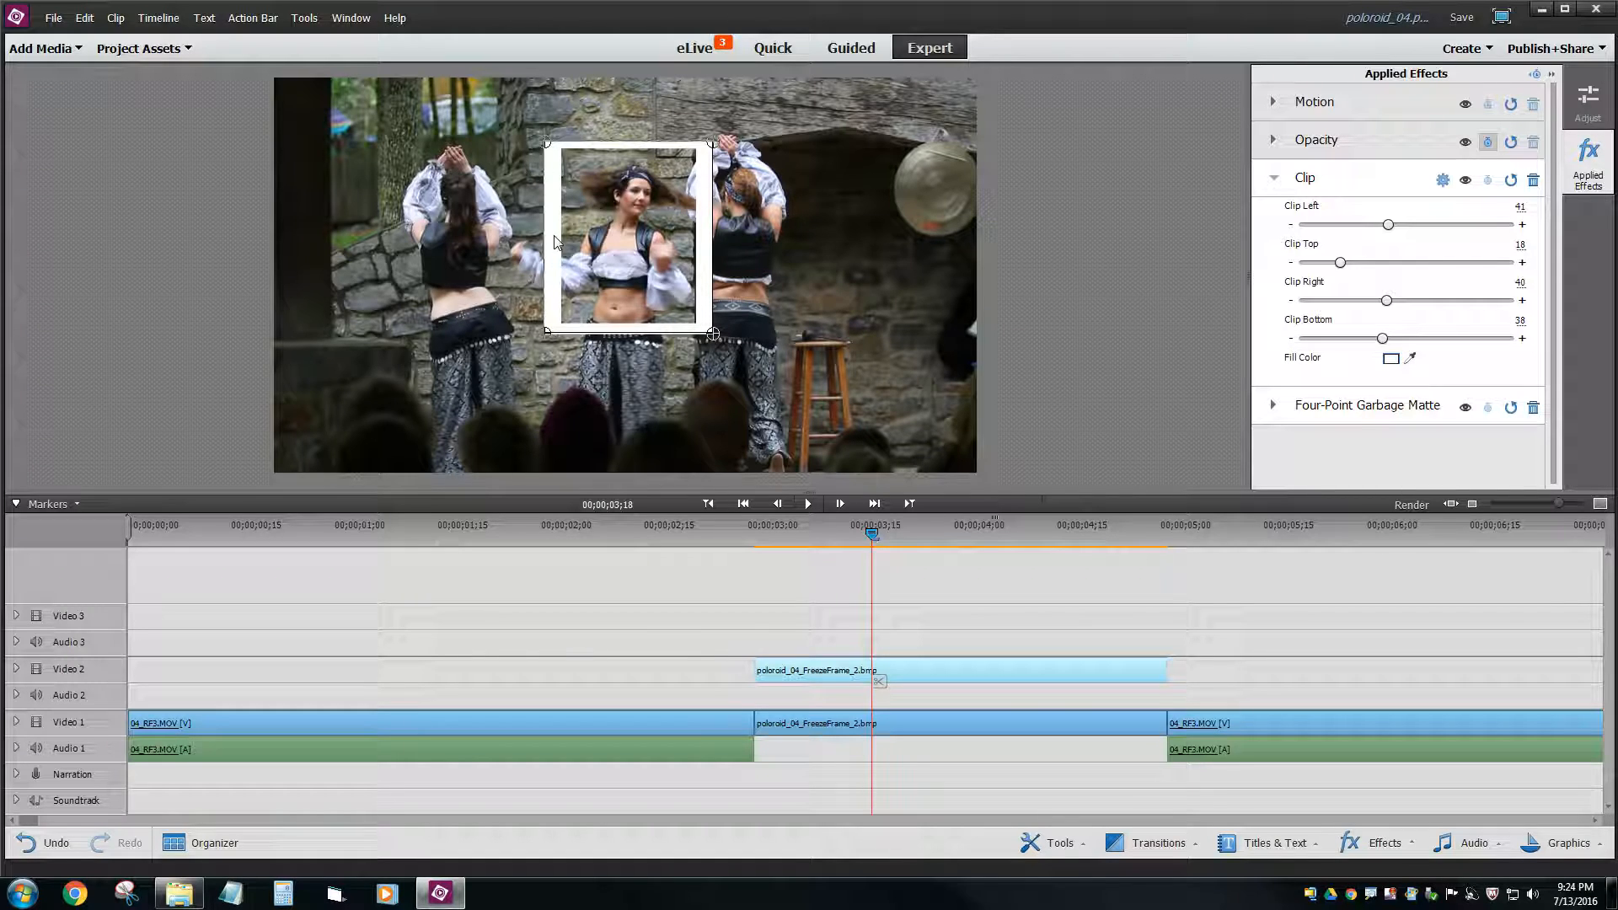
mouse_move(698, 213)
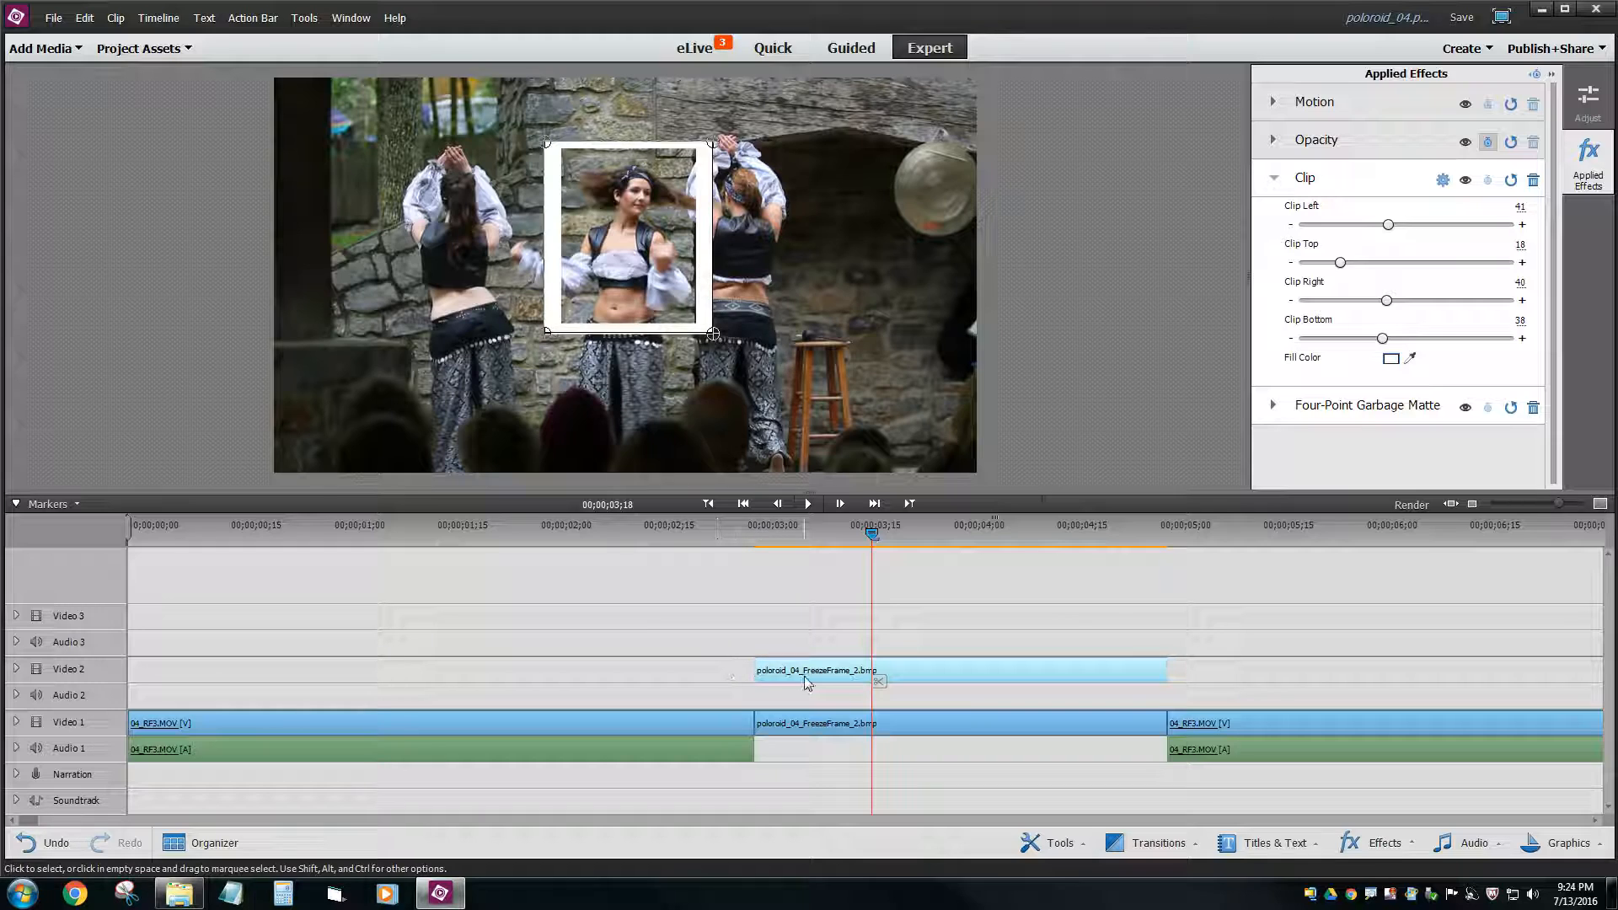
mouse_move(809, 684)
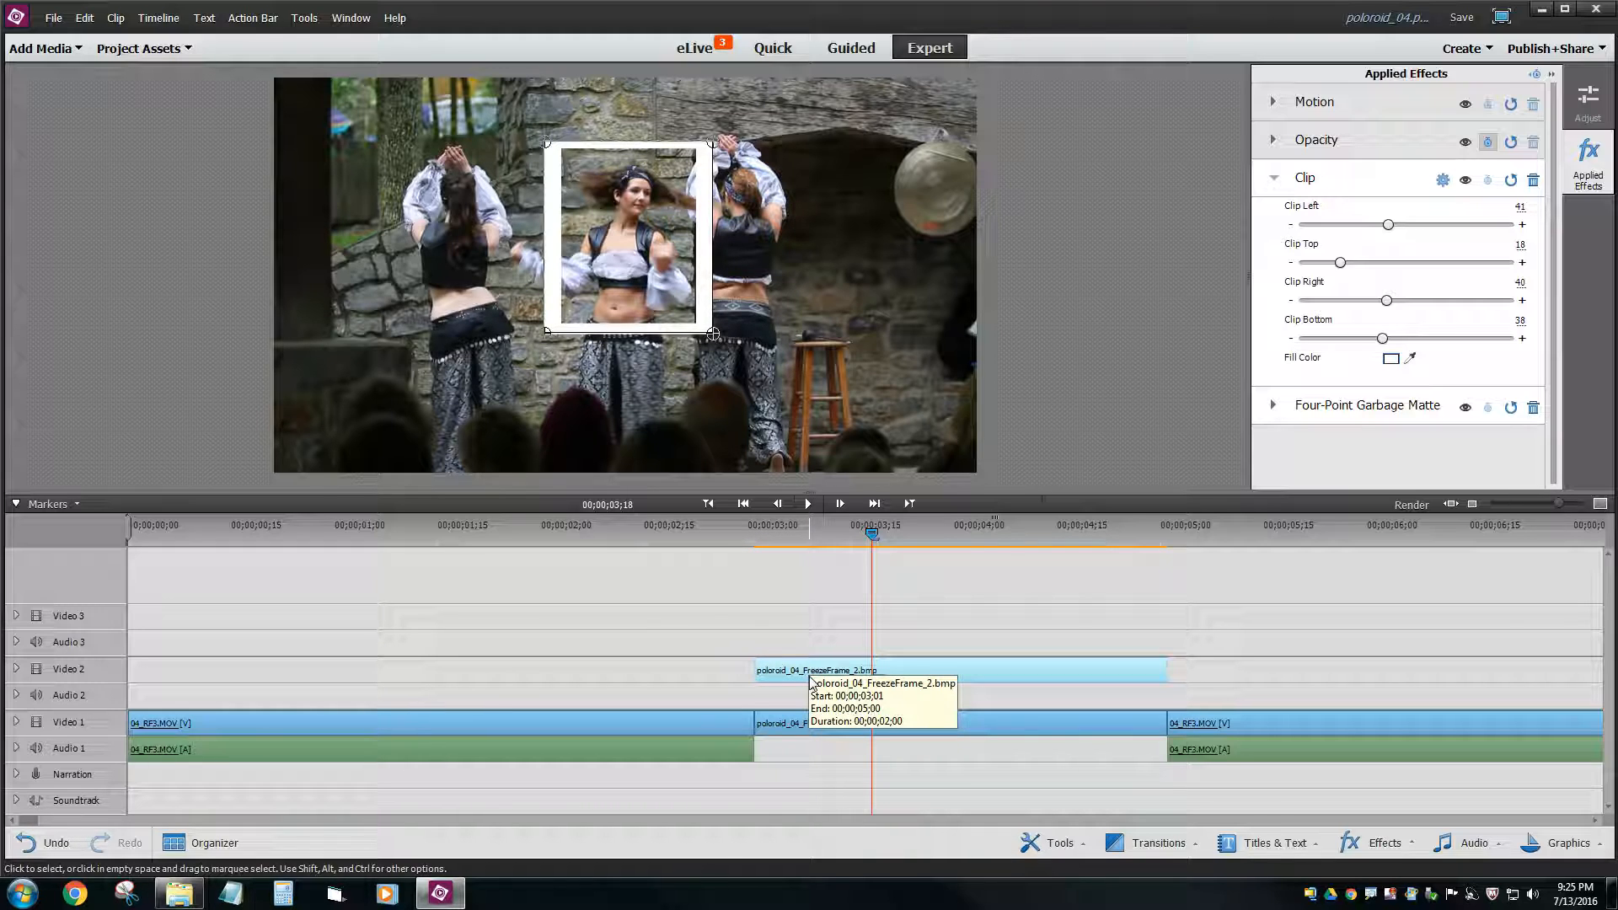
mouse_move(1004, 445)
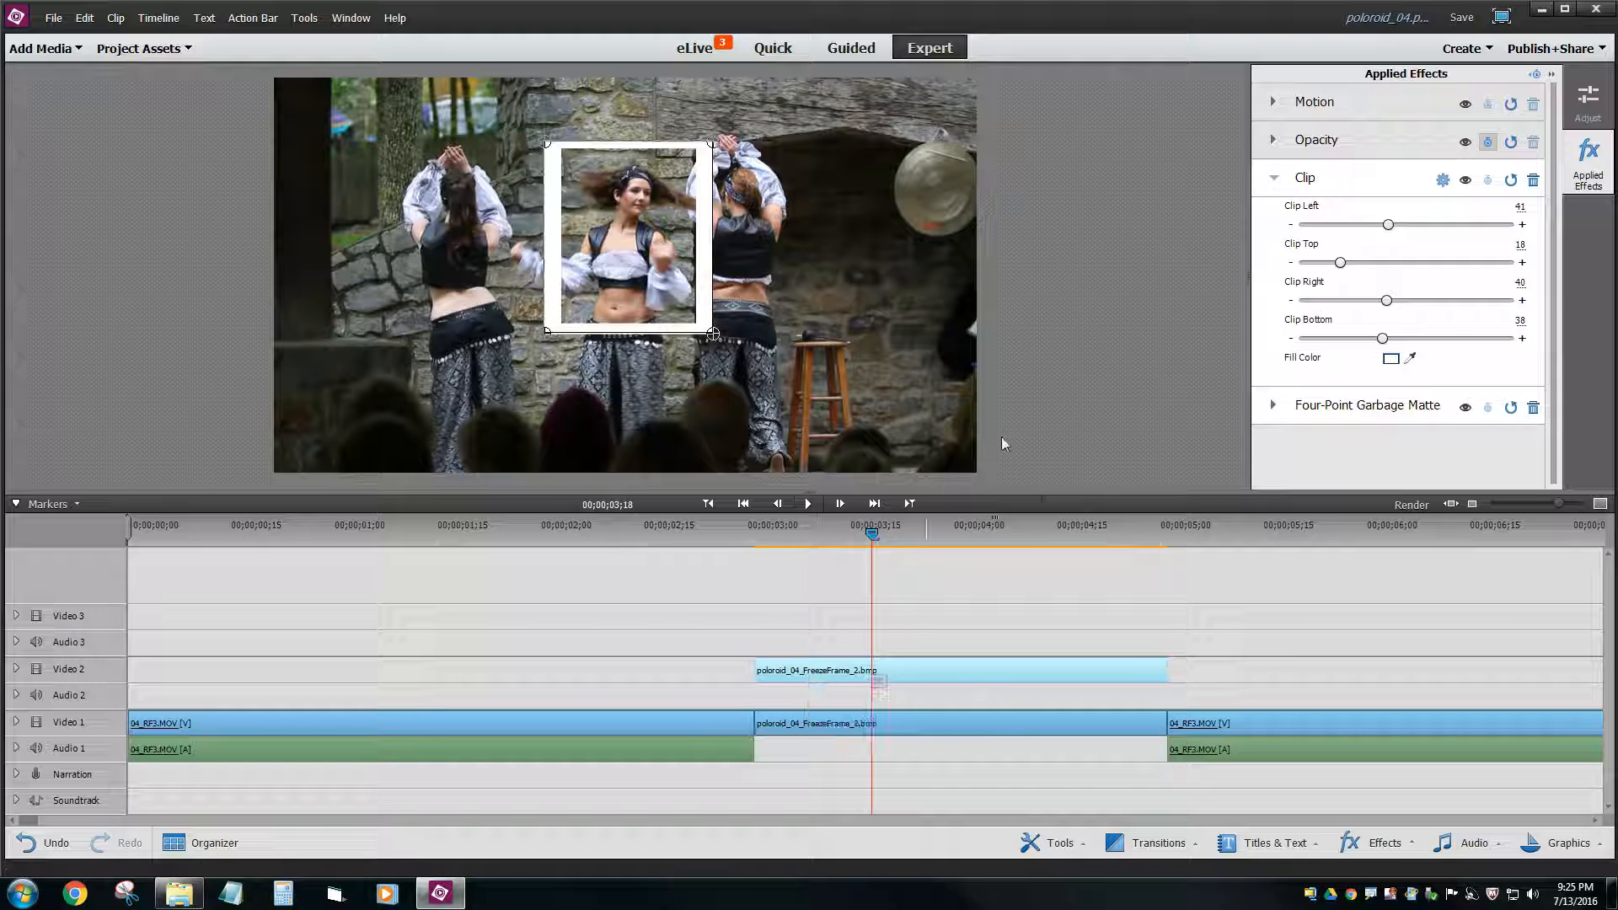
left_click(1274, 179)
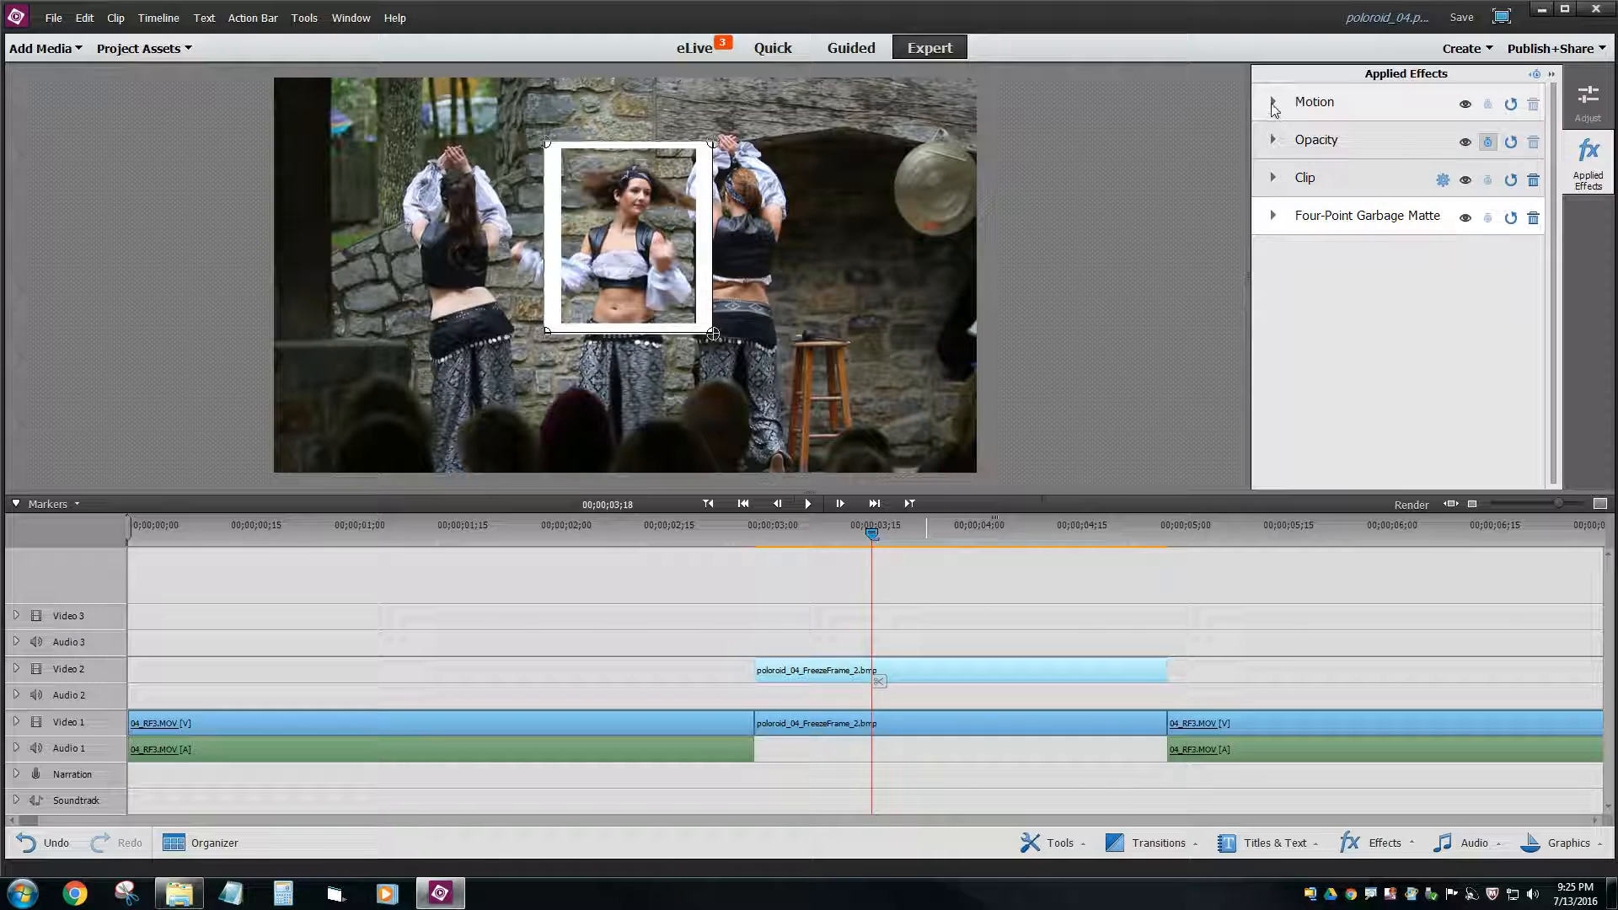
left_click(1274, 101)
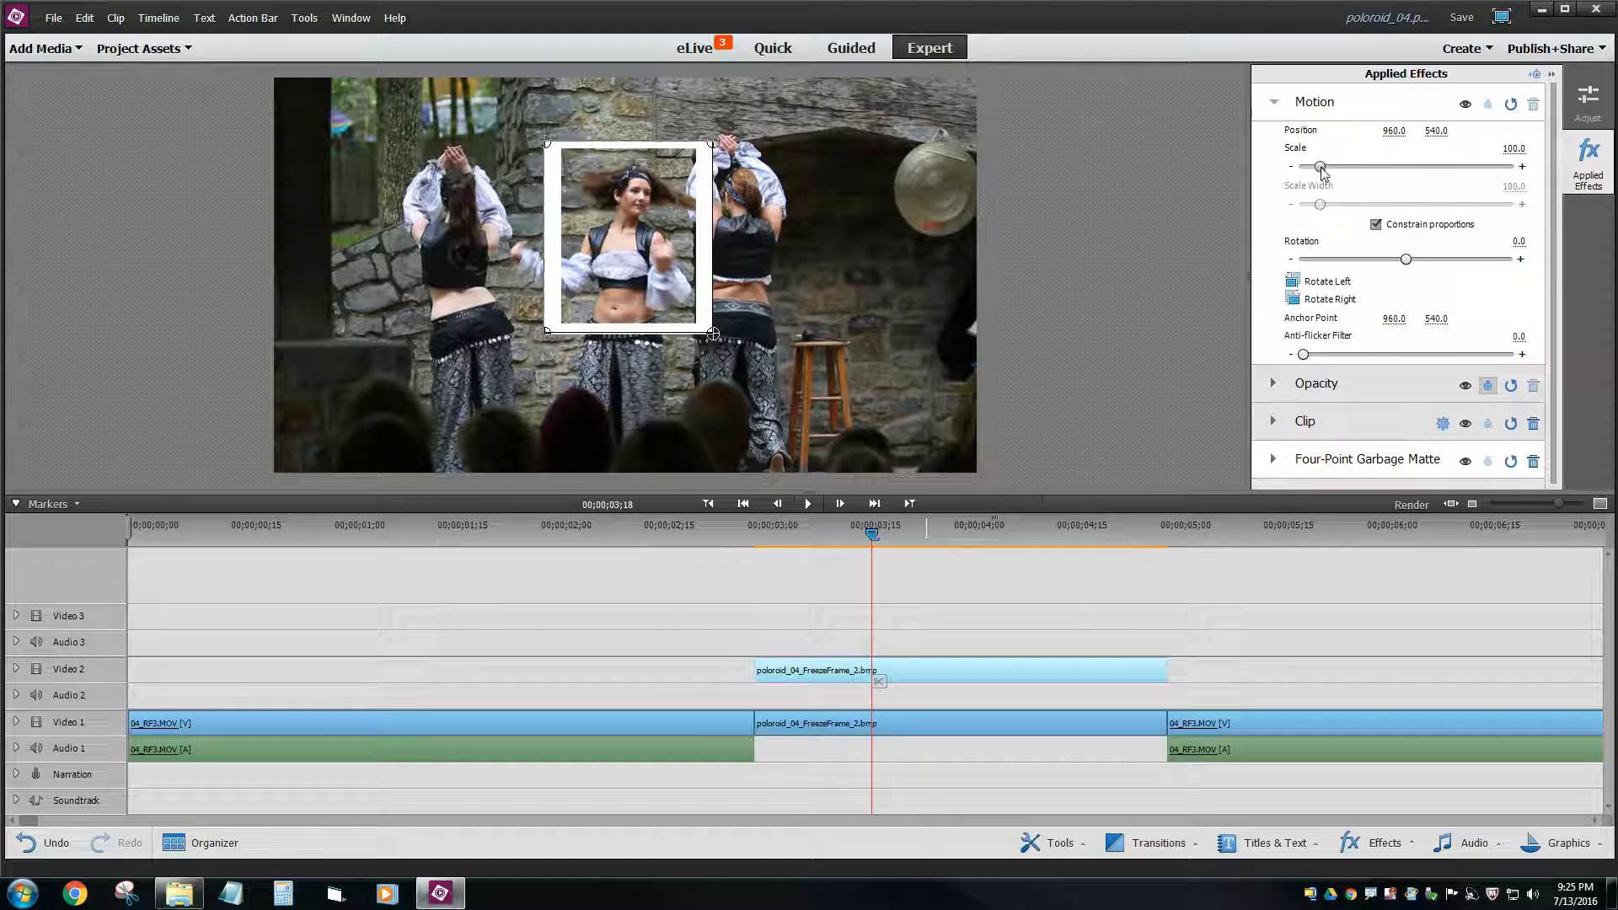
left_click_drag(1318, 167, 1335, 166)
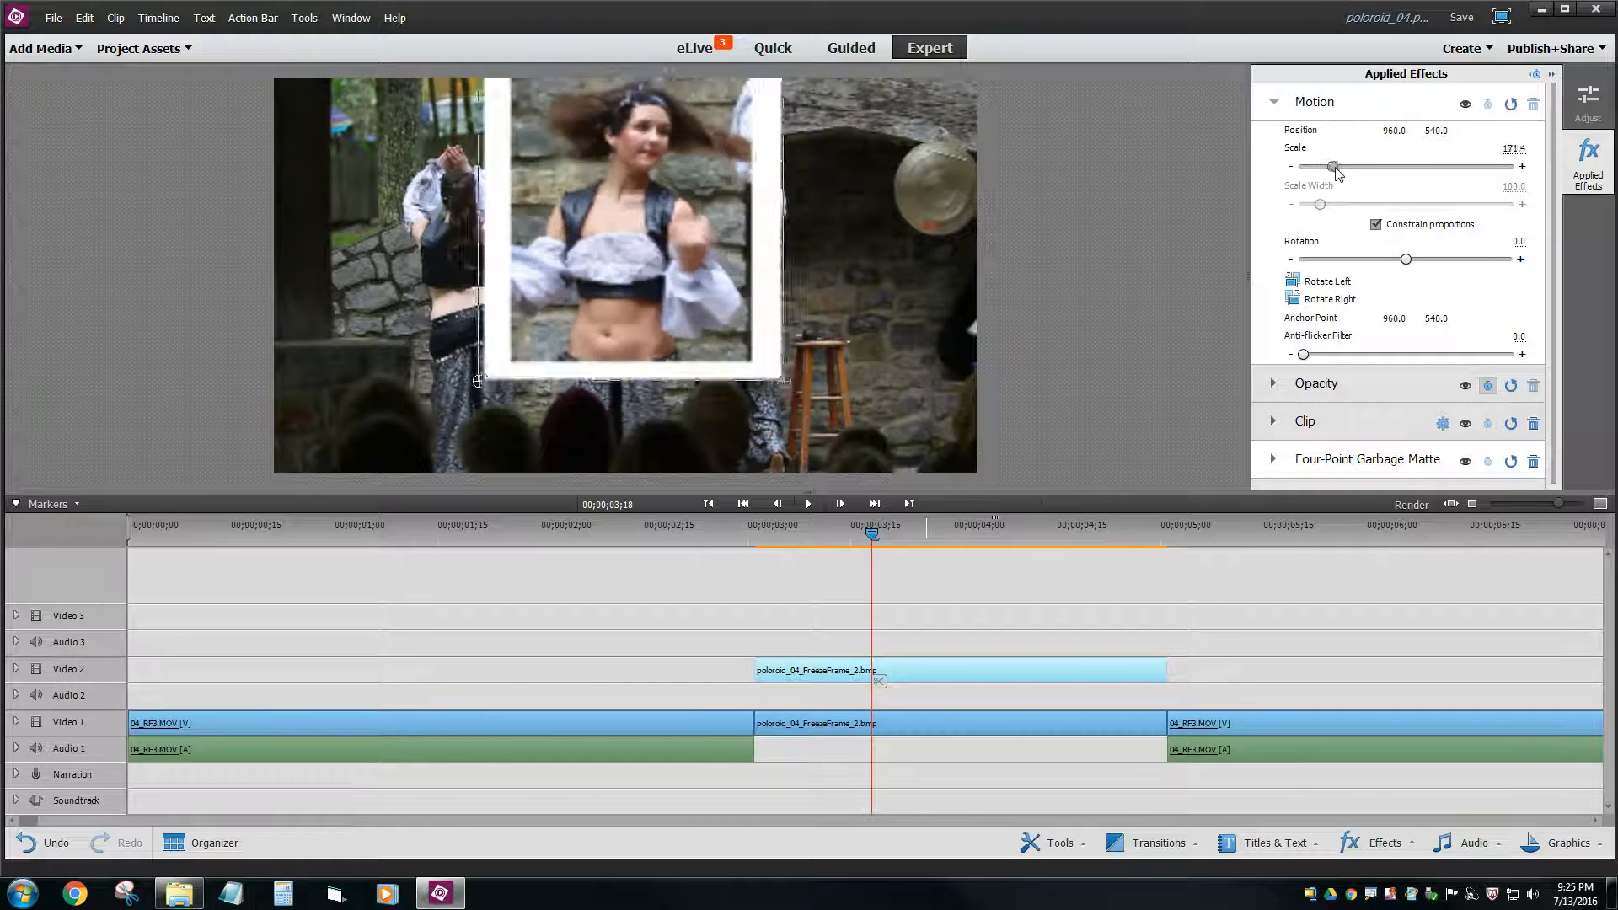
left_click_drag(1405, 260, 1412, 260)
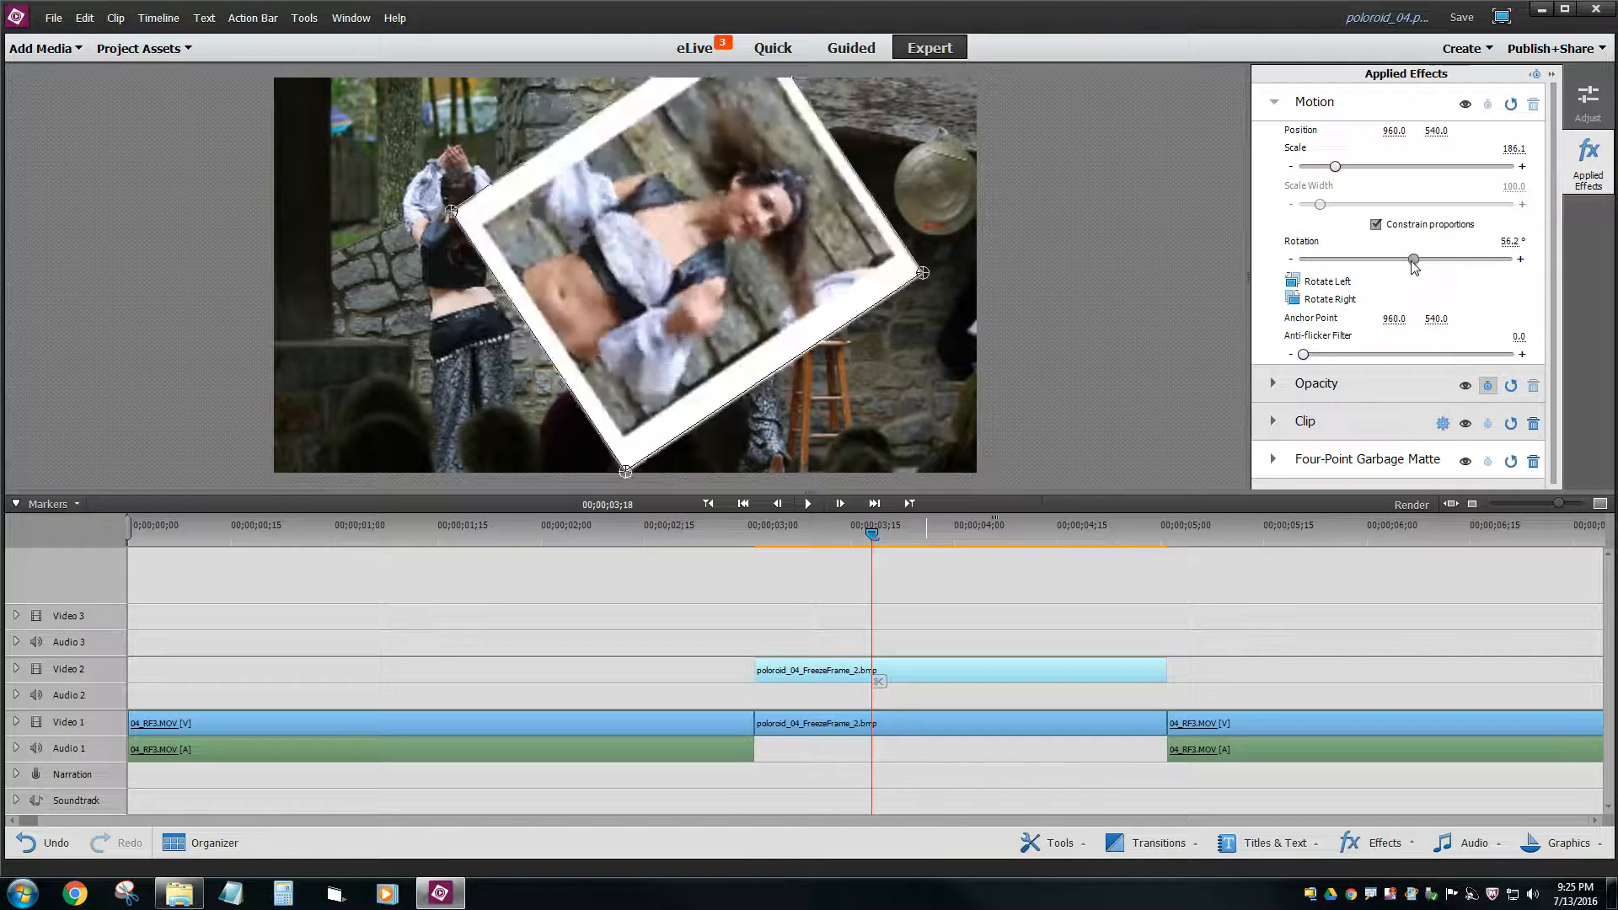
left_click_drag(1414, 259, 1400, 259)
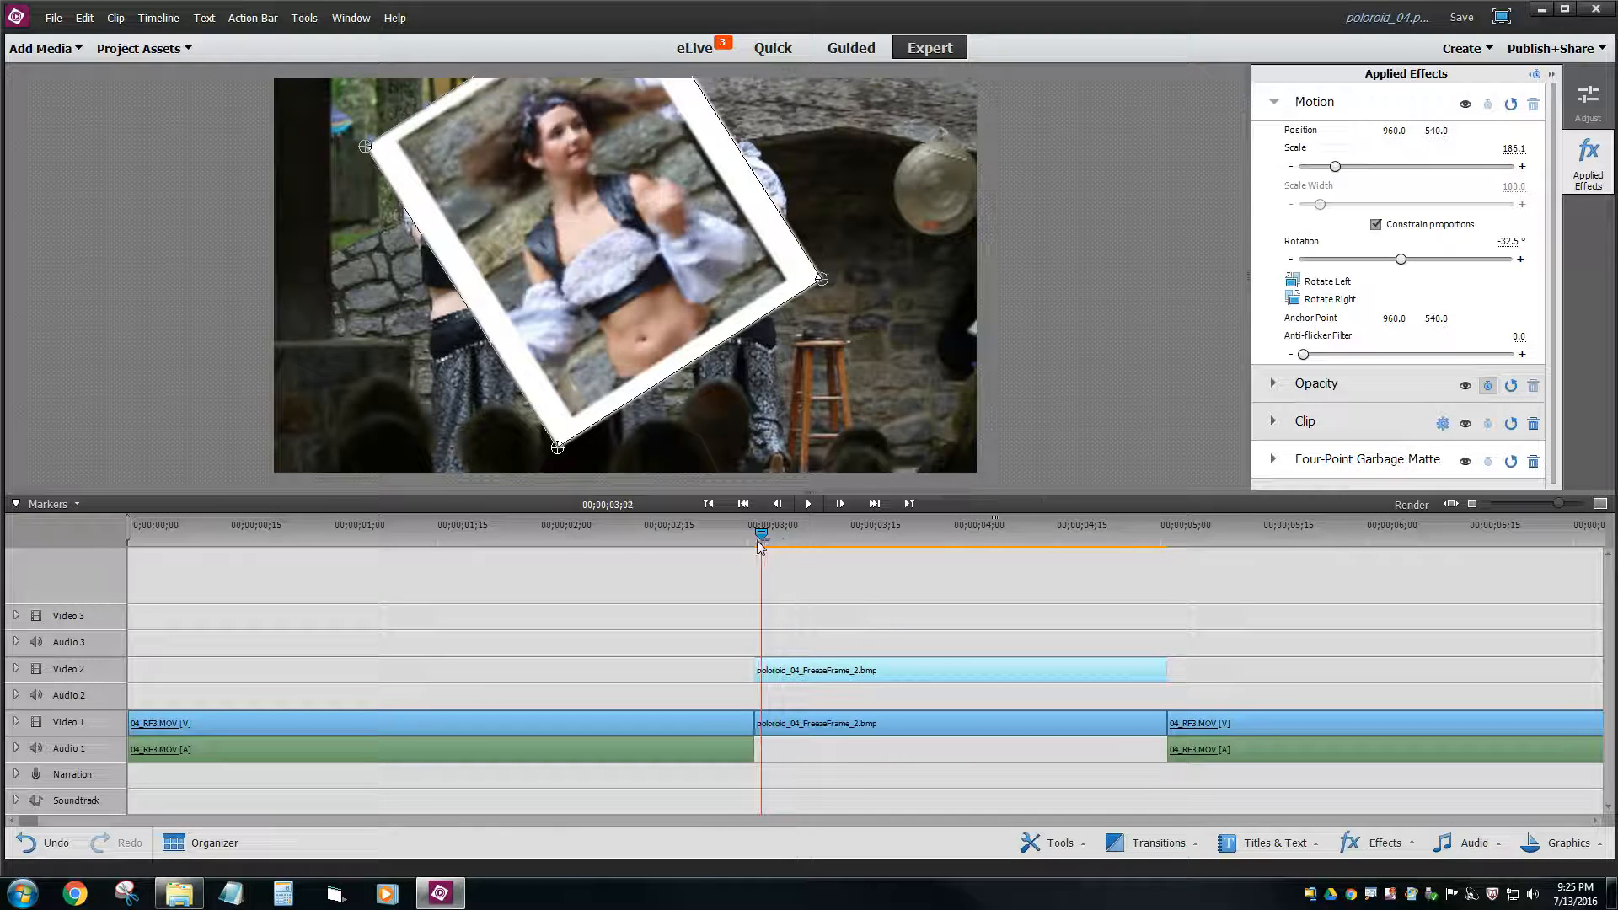
left_click_drag(760, 534, 822, 535)
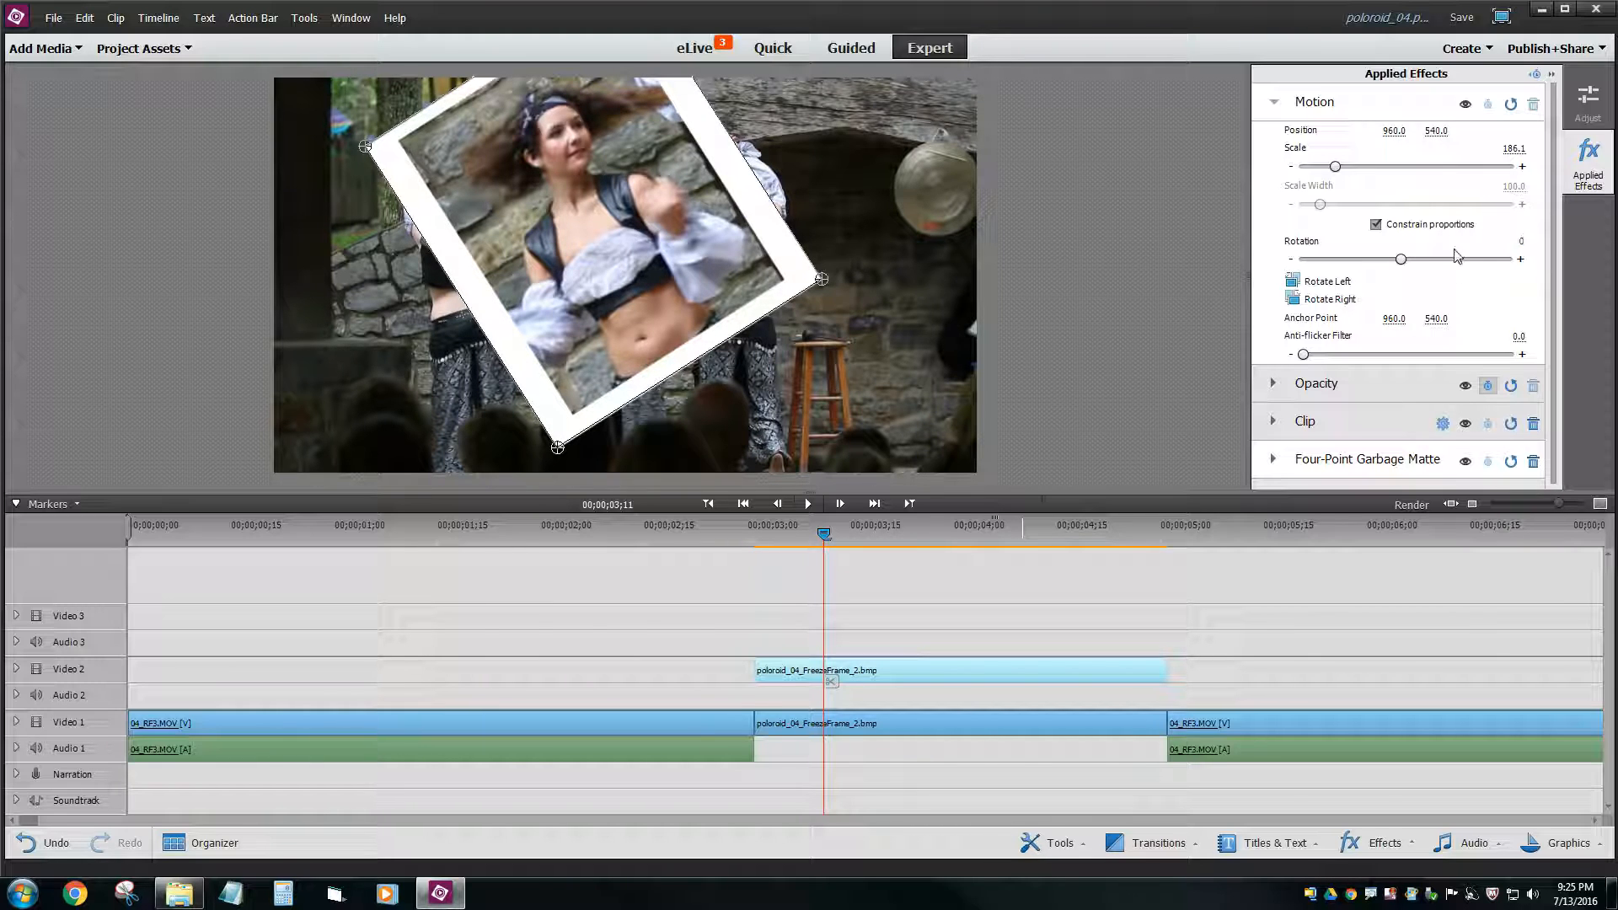
left_click_drag(1401, 259, 1406, 259)
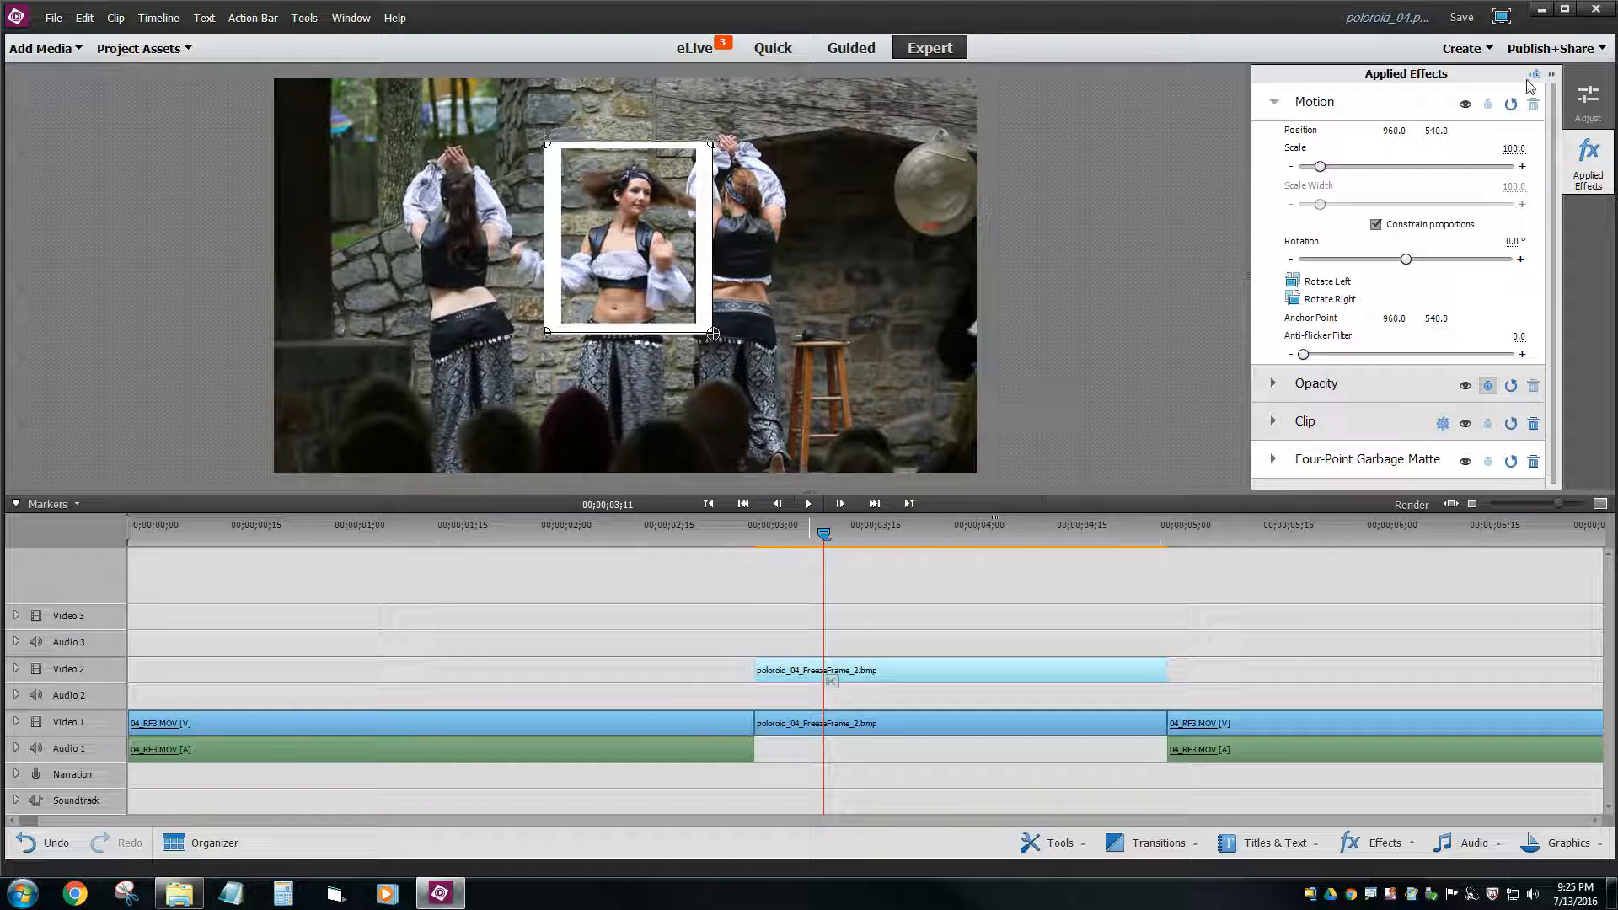
mouse_move(1532, 74)
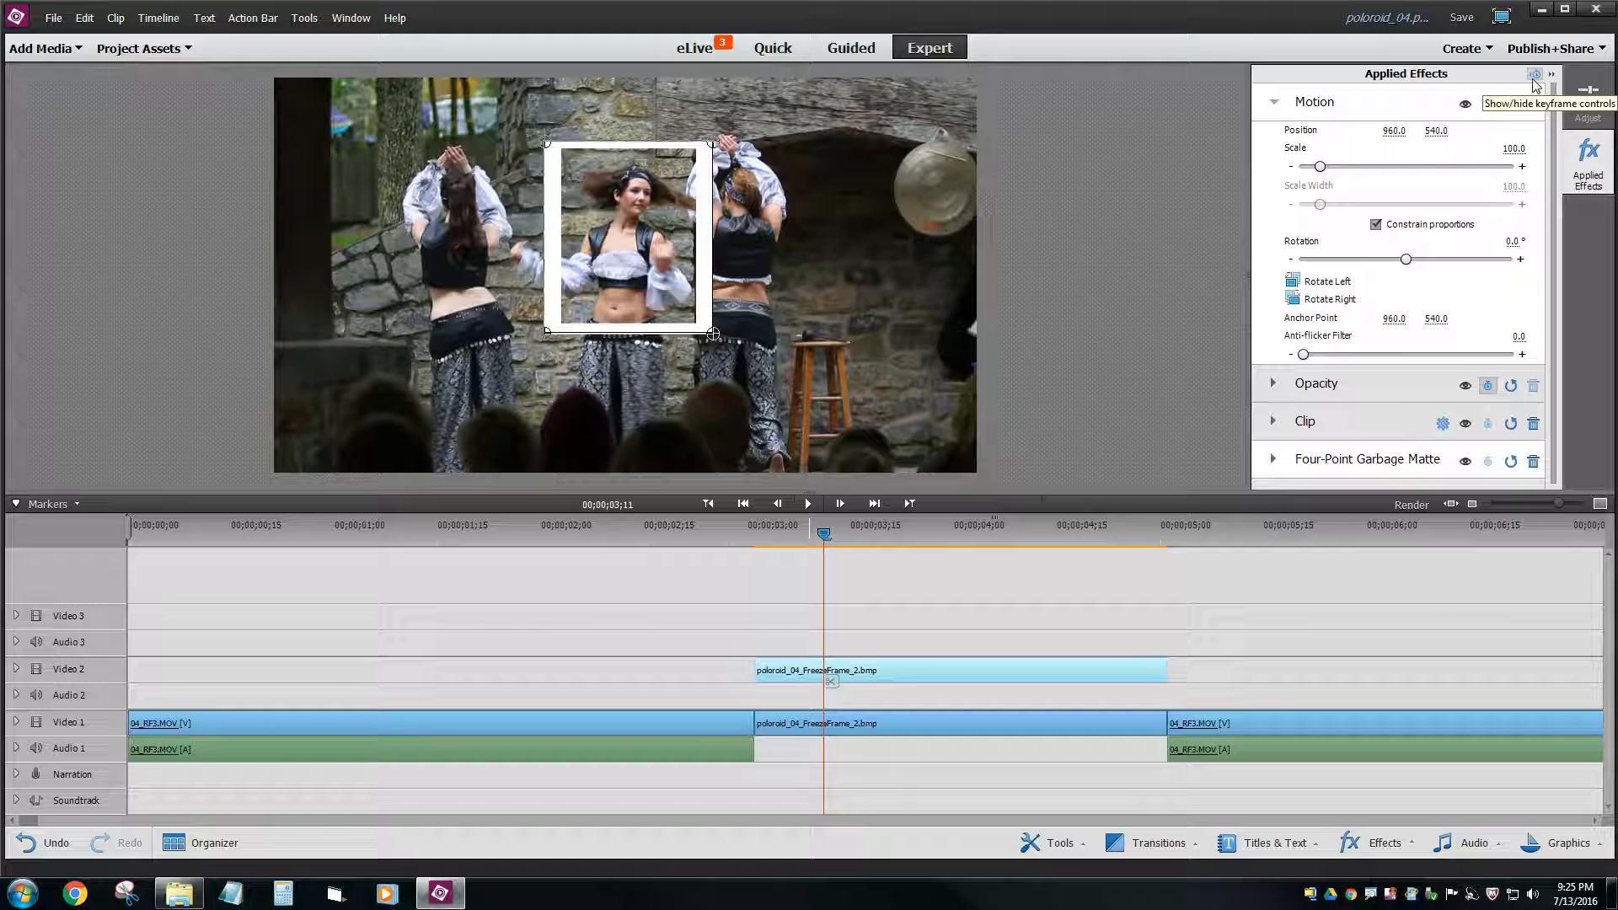
- Show keyframe controls for the Video 2 still, collapse Garbage Matte and expand Motion
left_click(1534, 76)
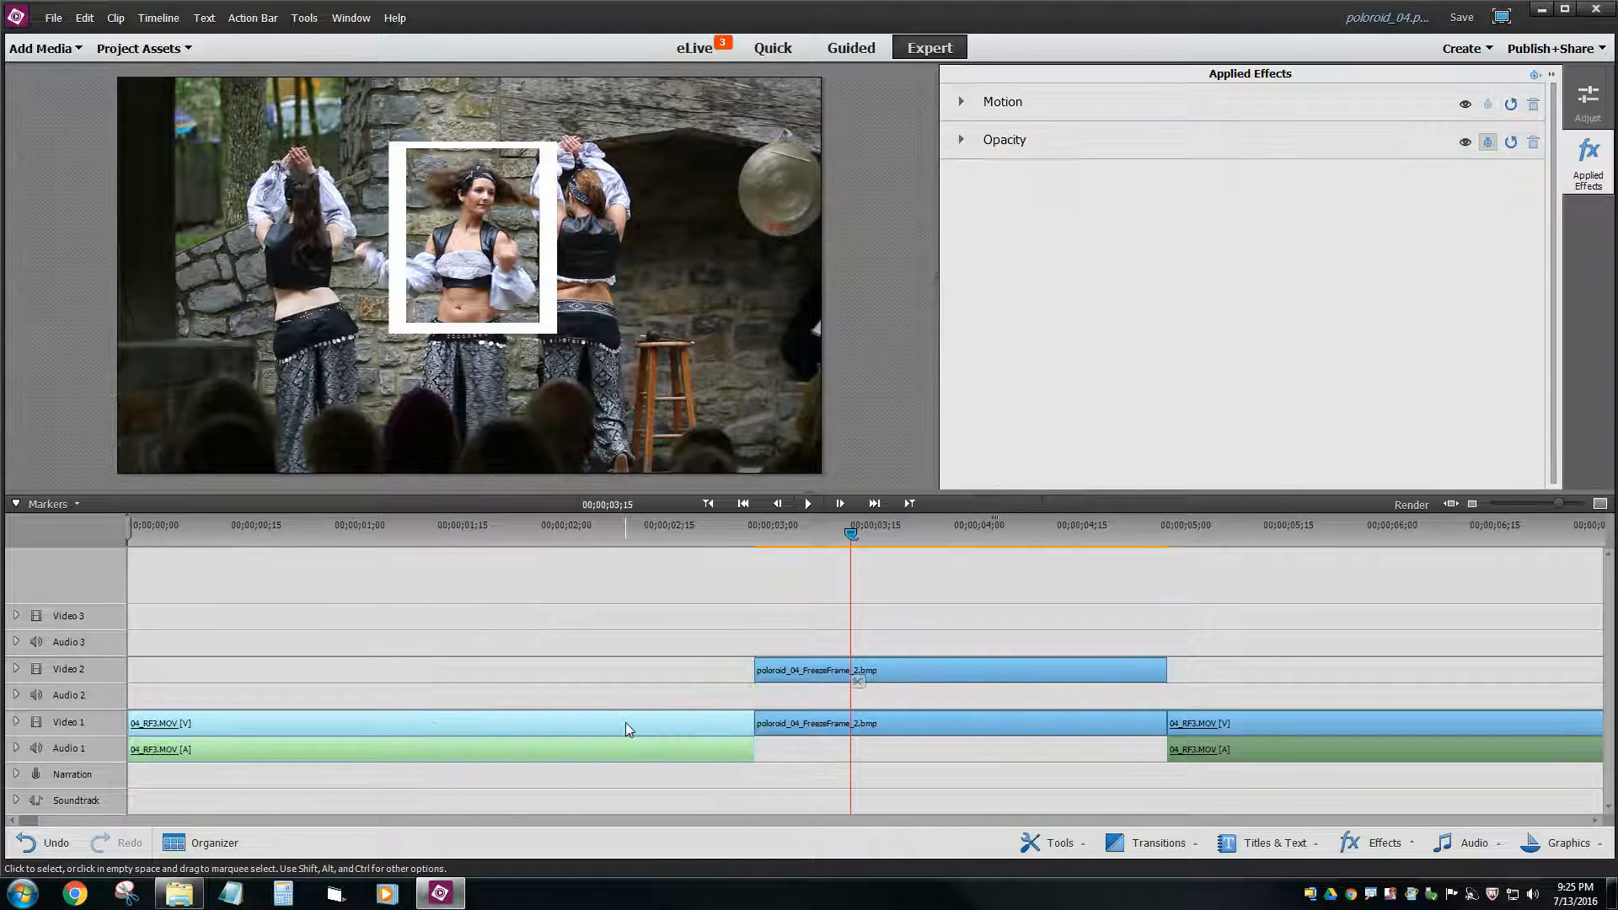
left_click(961, 102)
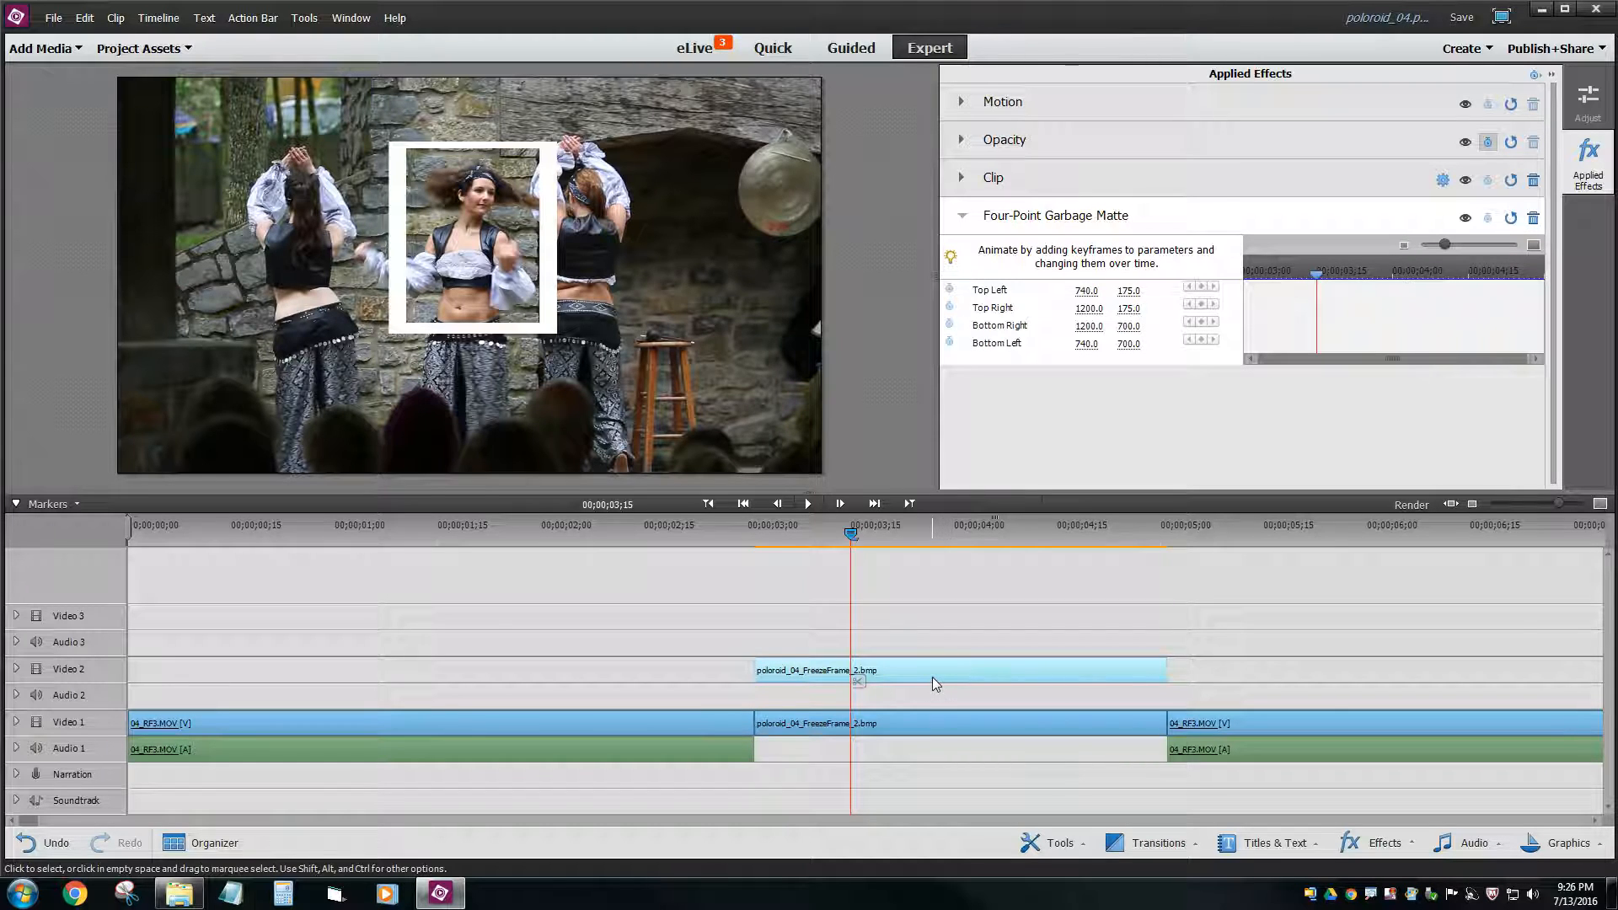
mouse_move(934, 684)
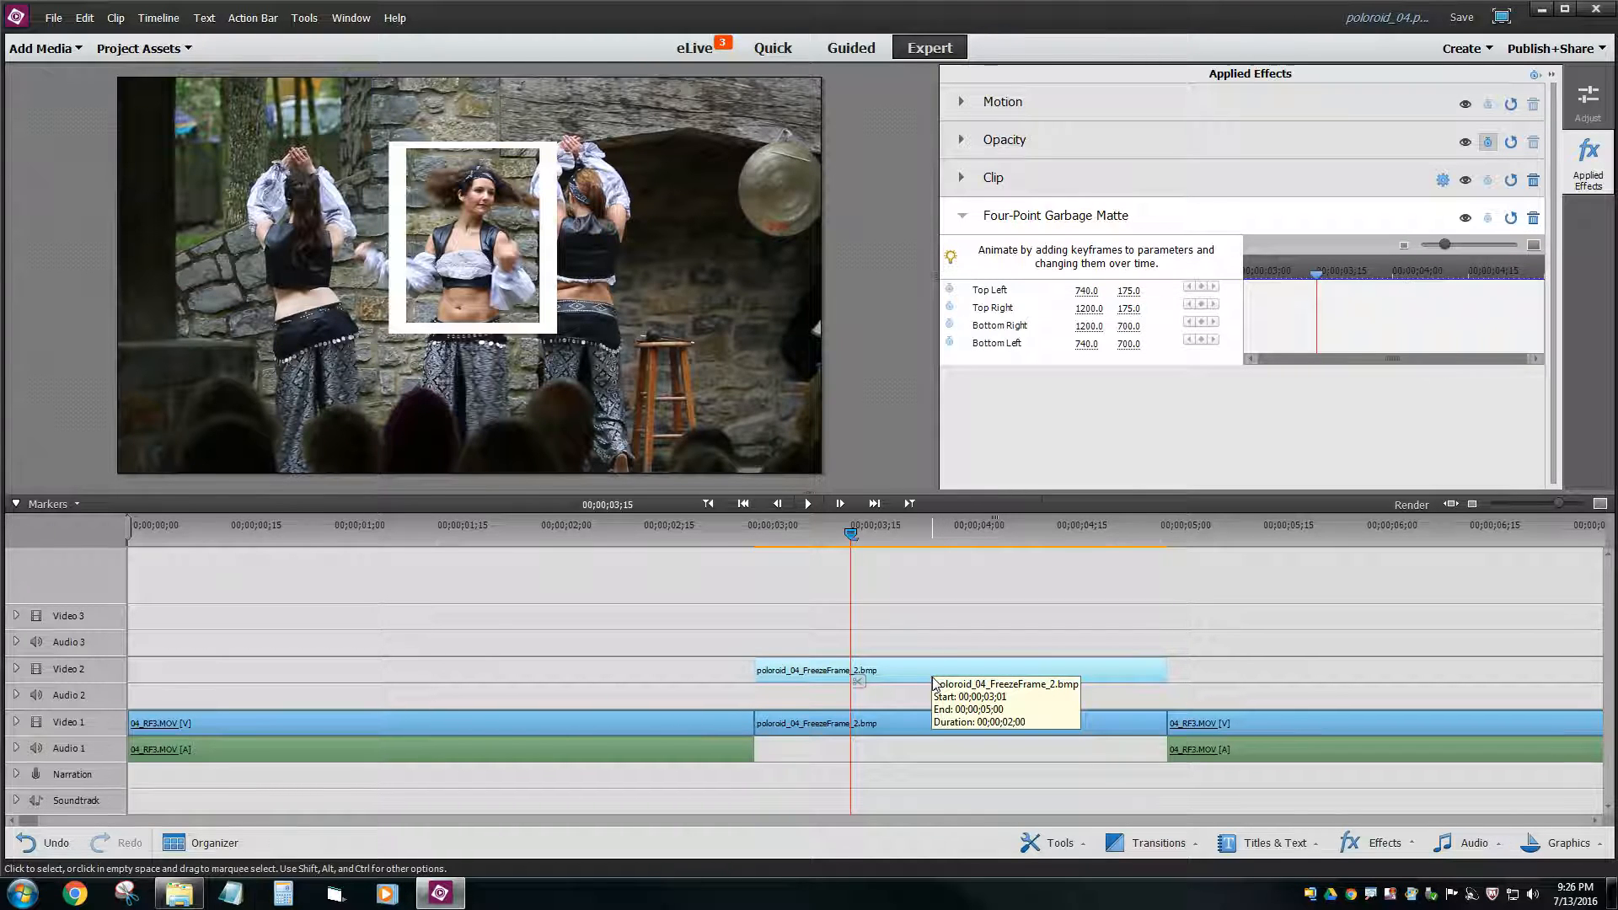
mouse_move(1295, 307)
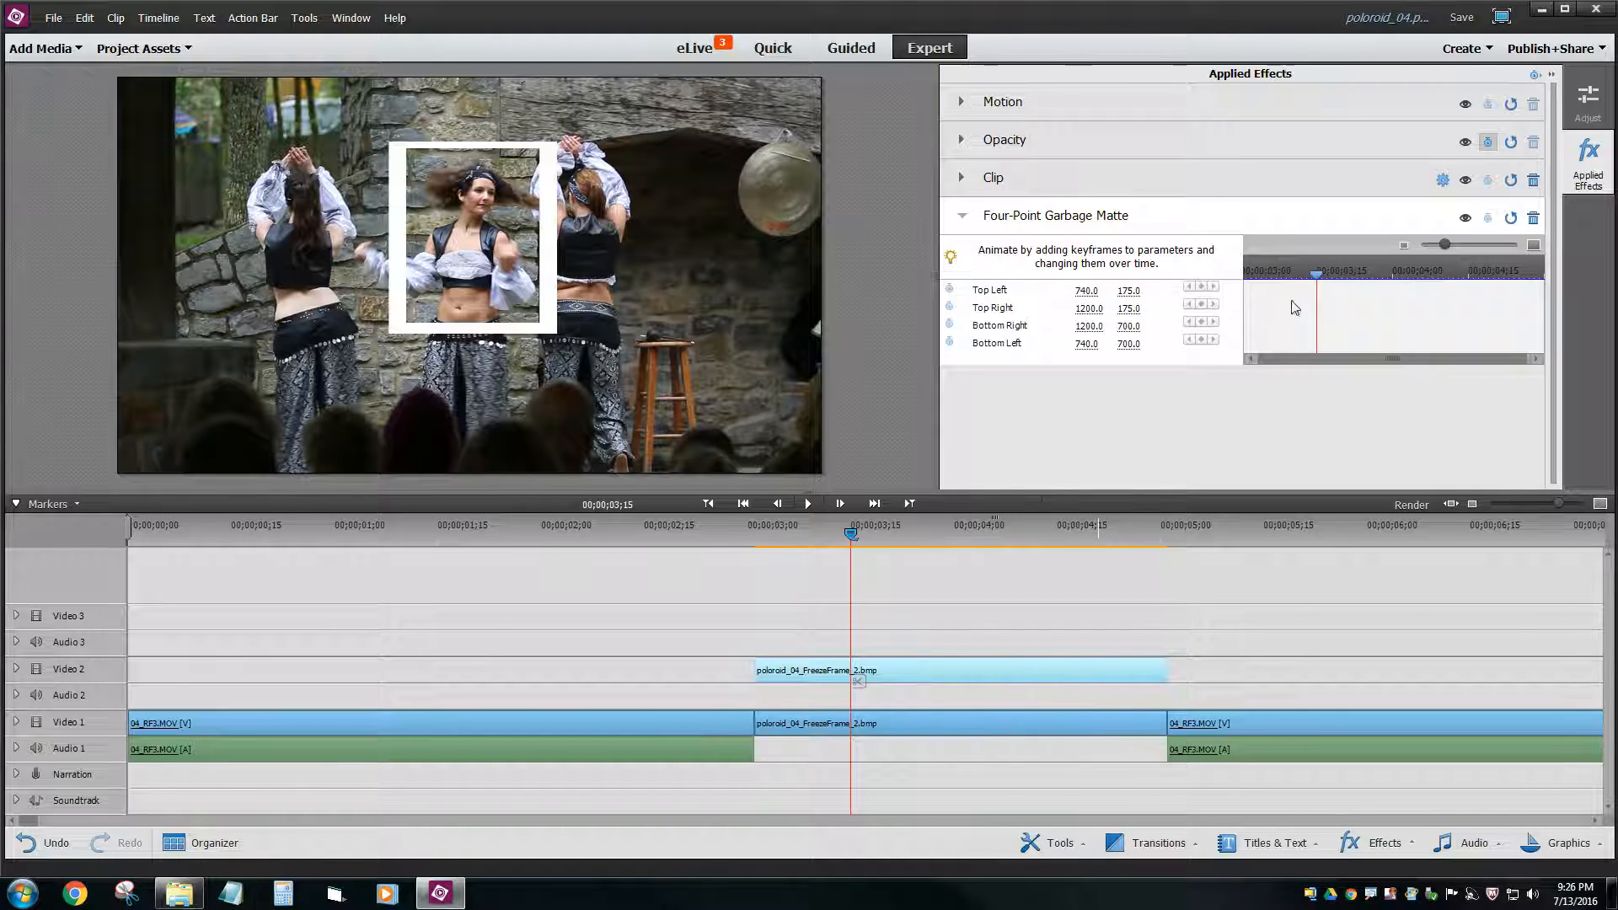
left_click(961, 215)
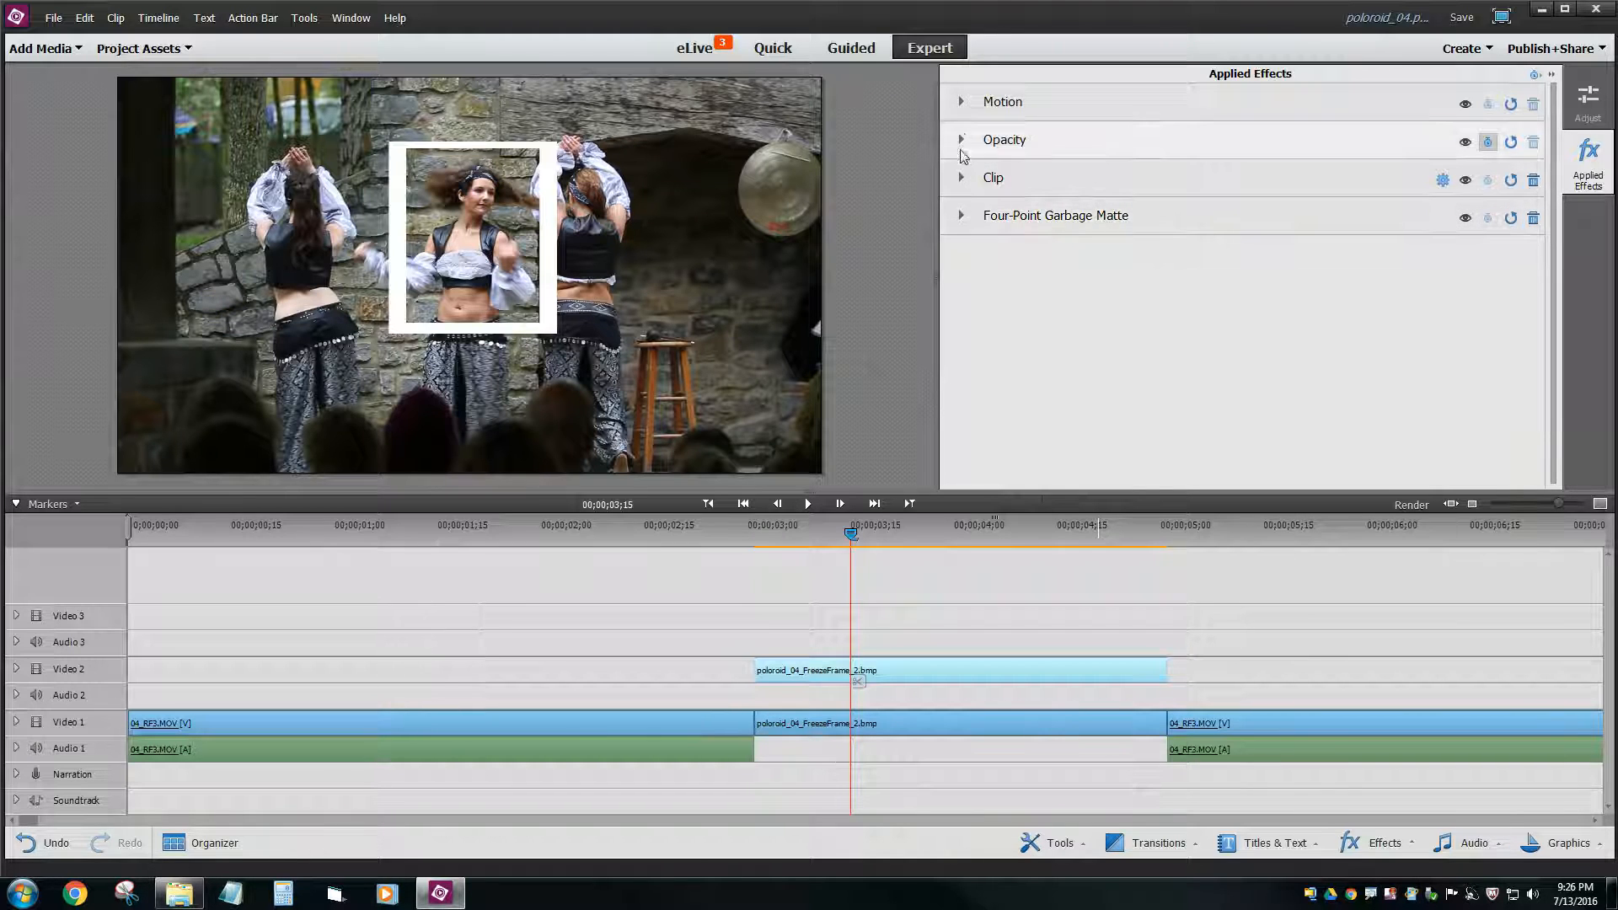
left_click(961, 101)
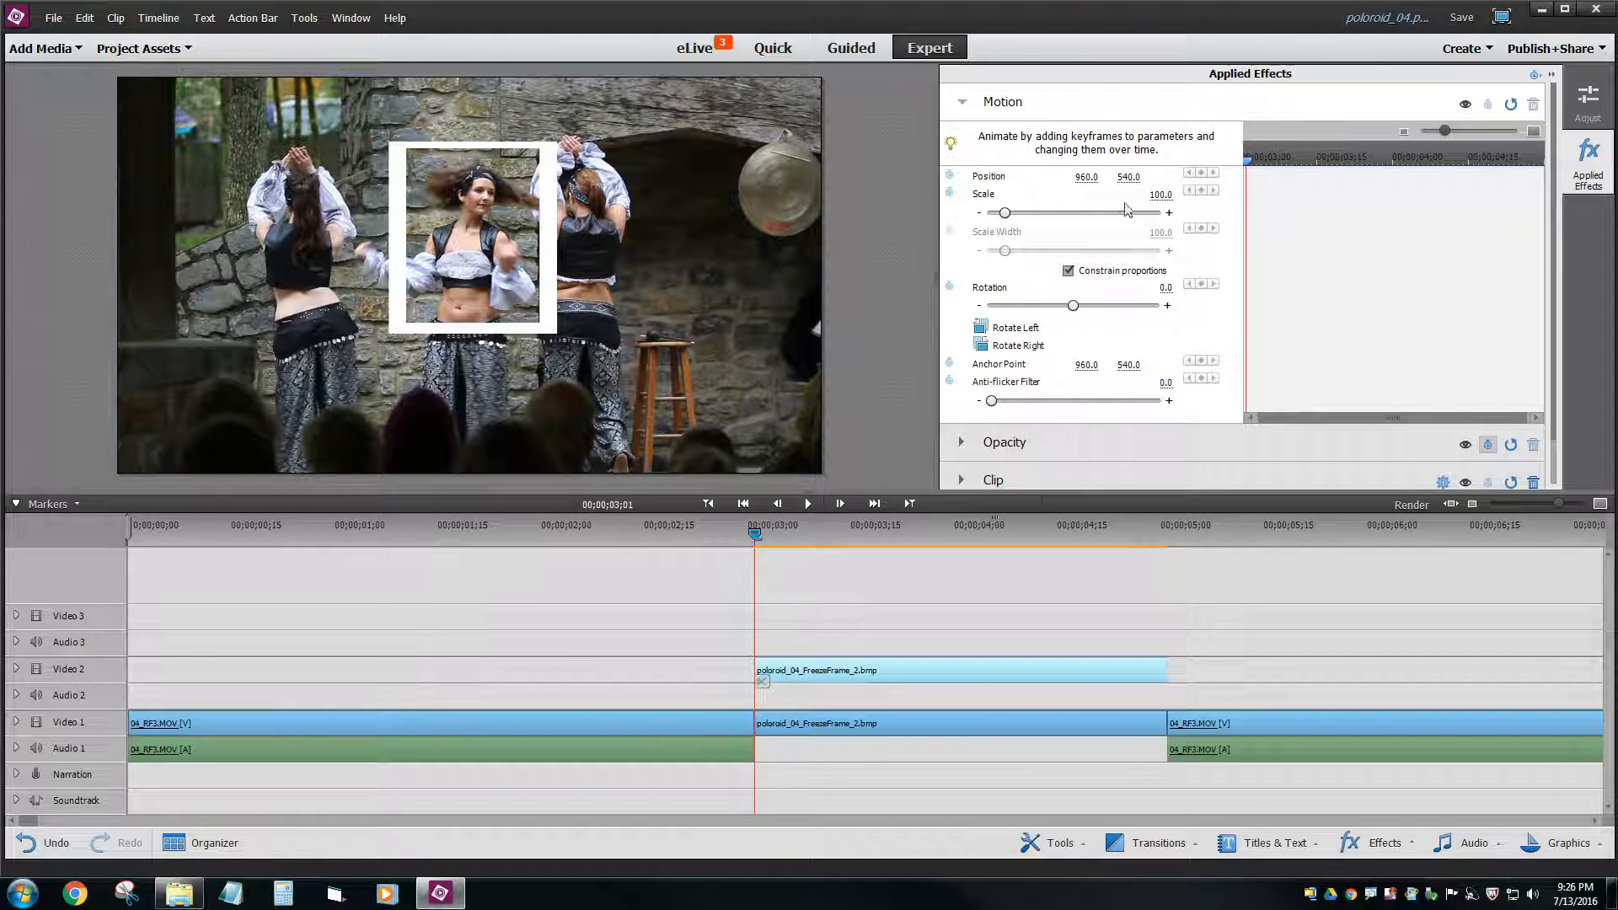
- Turn on Motion keyframing with starting keyframes at 100% scale and no rotation
left_click(951, 194)
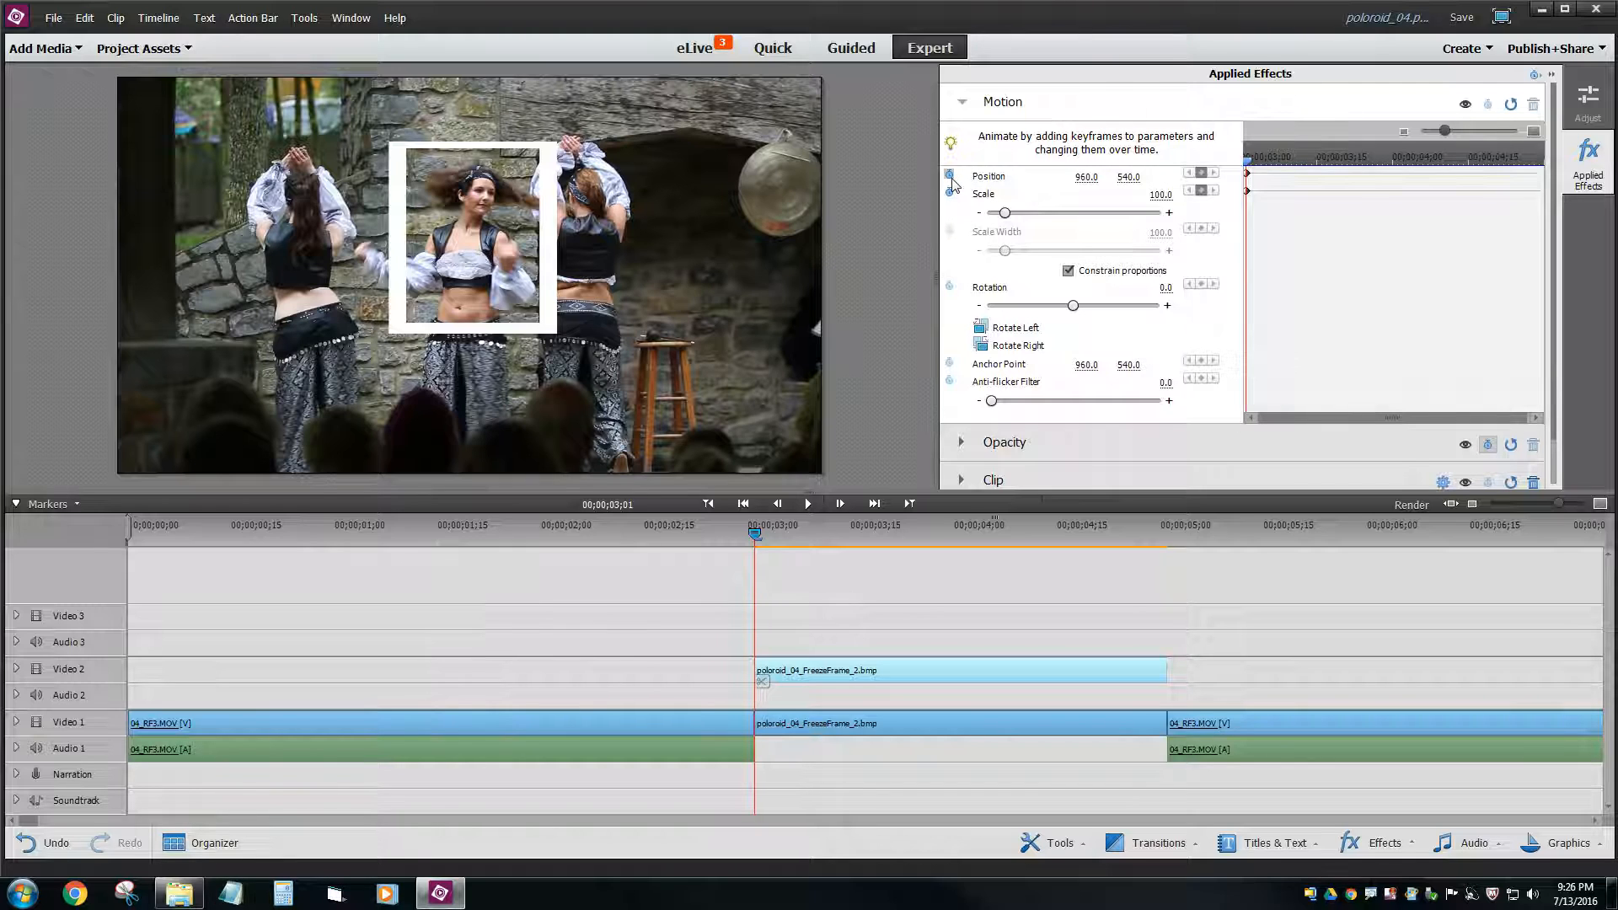
left_click(950, 182)
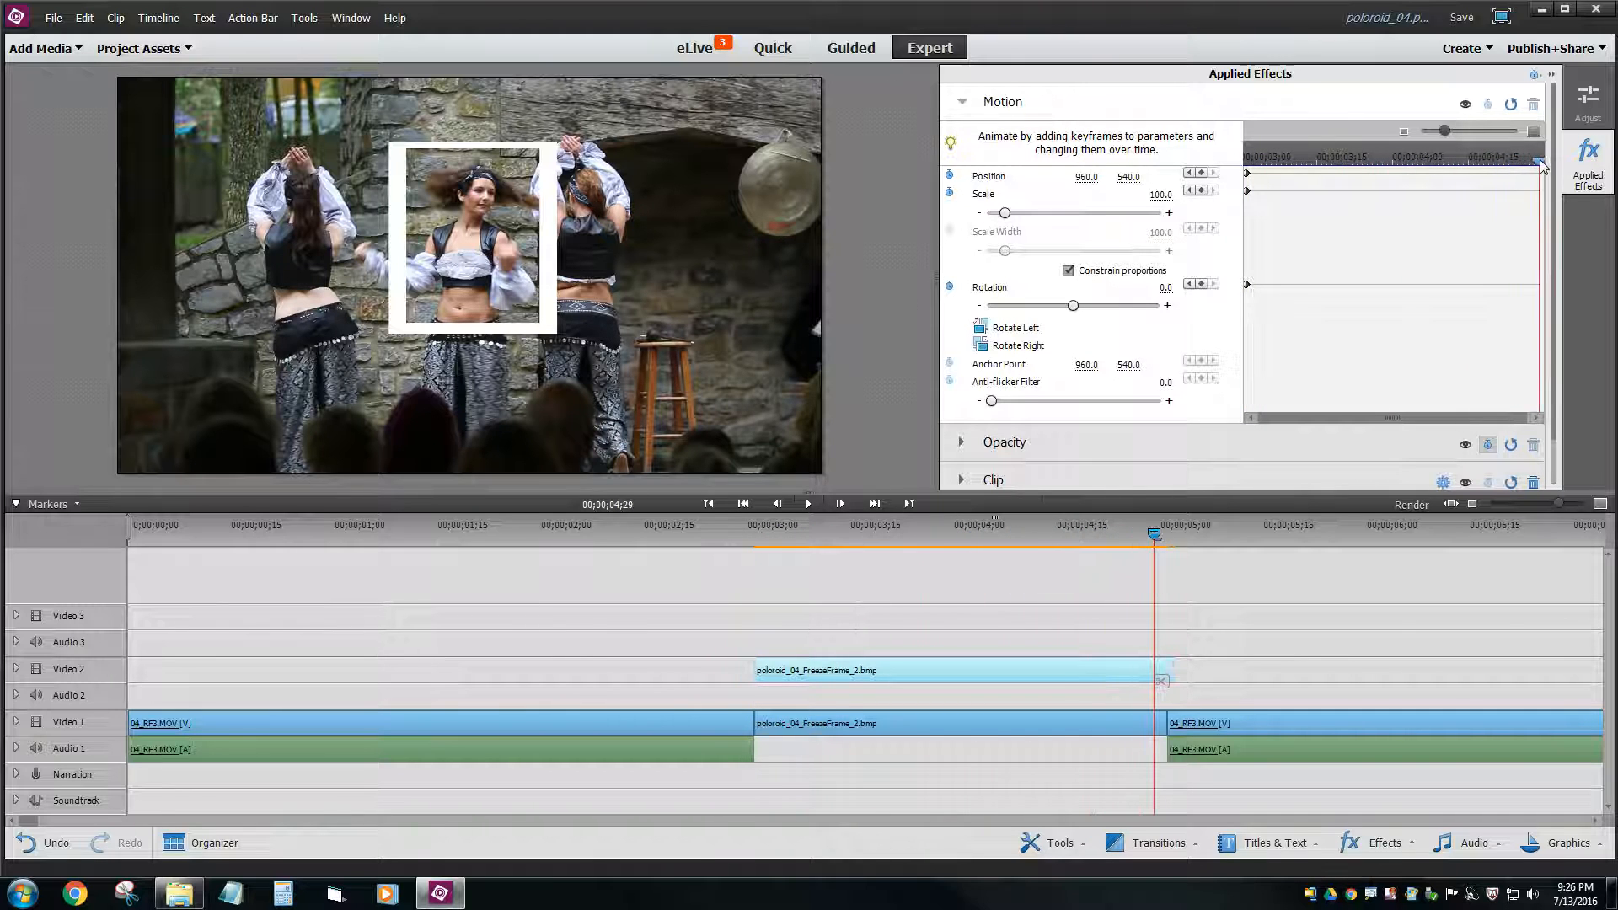
- Near the clip end set Rotation -29.6, Scale 385.7 and nudge the horizontal Position
left_click_drag(1074, 305, 1072, 305)
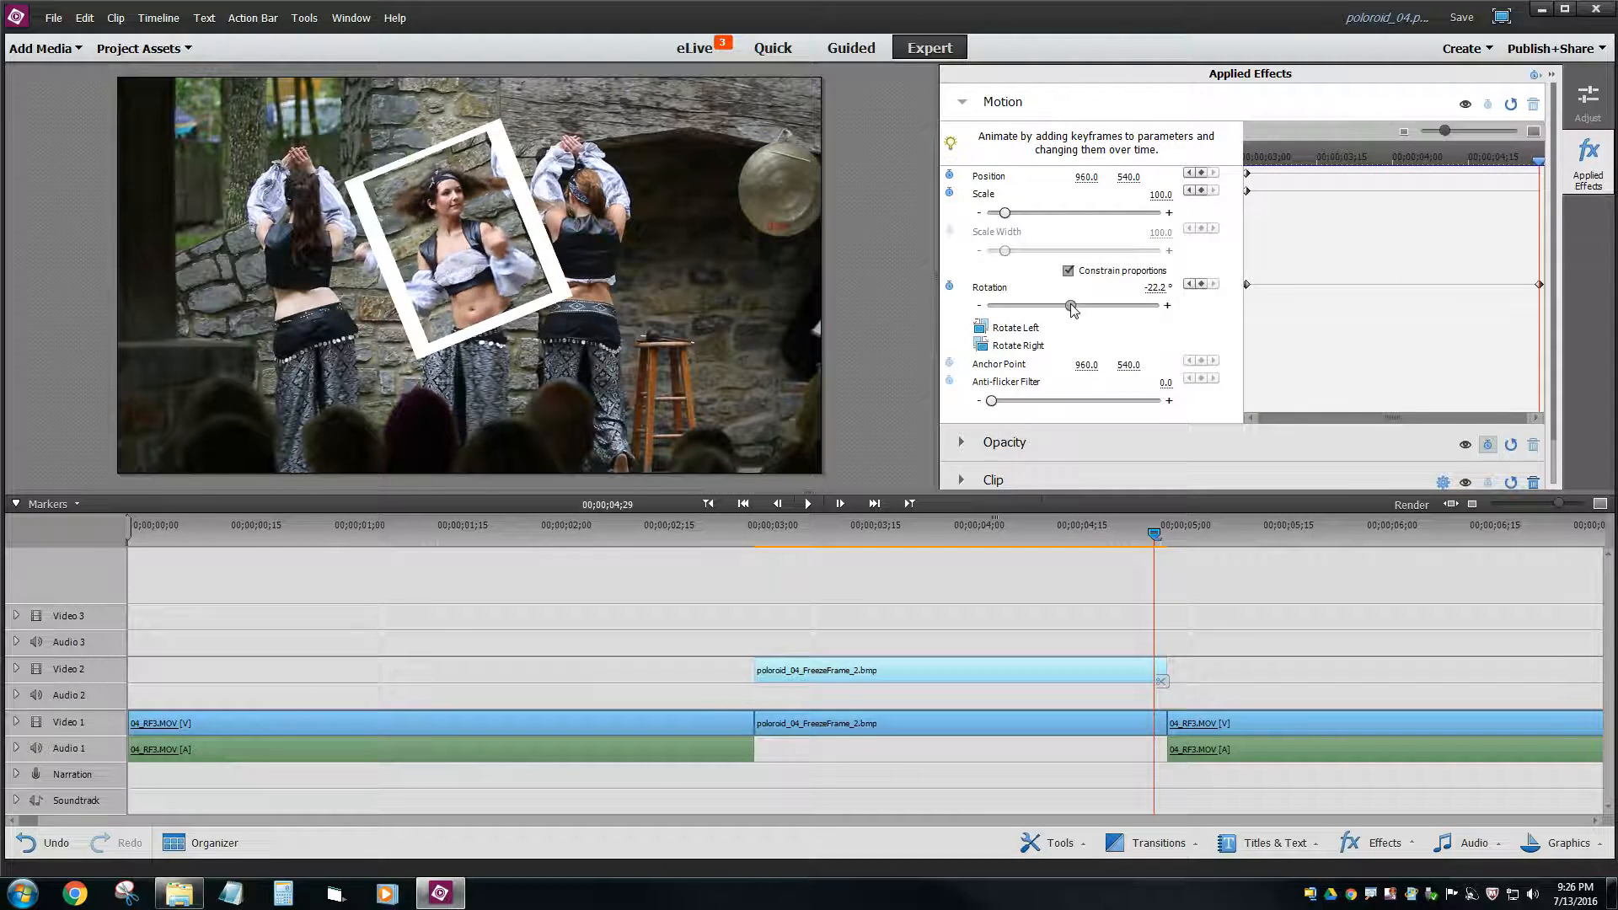
left_click_drag(1072, 305, 1070, 305)
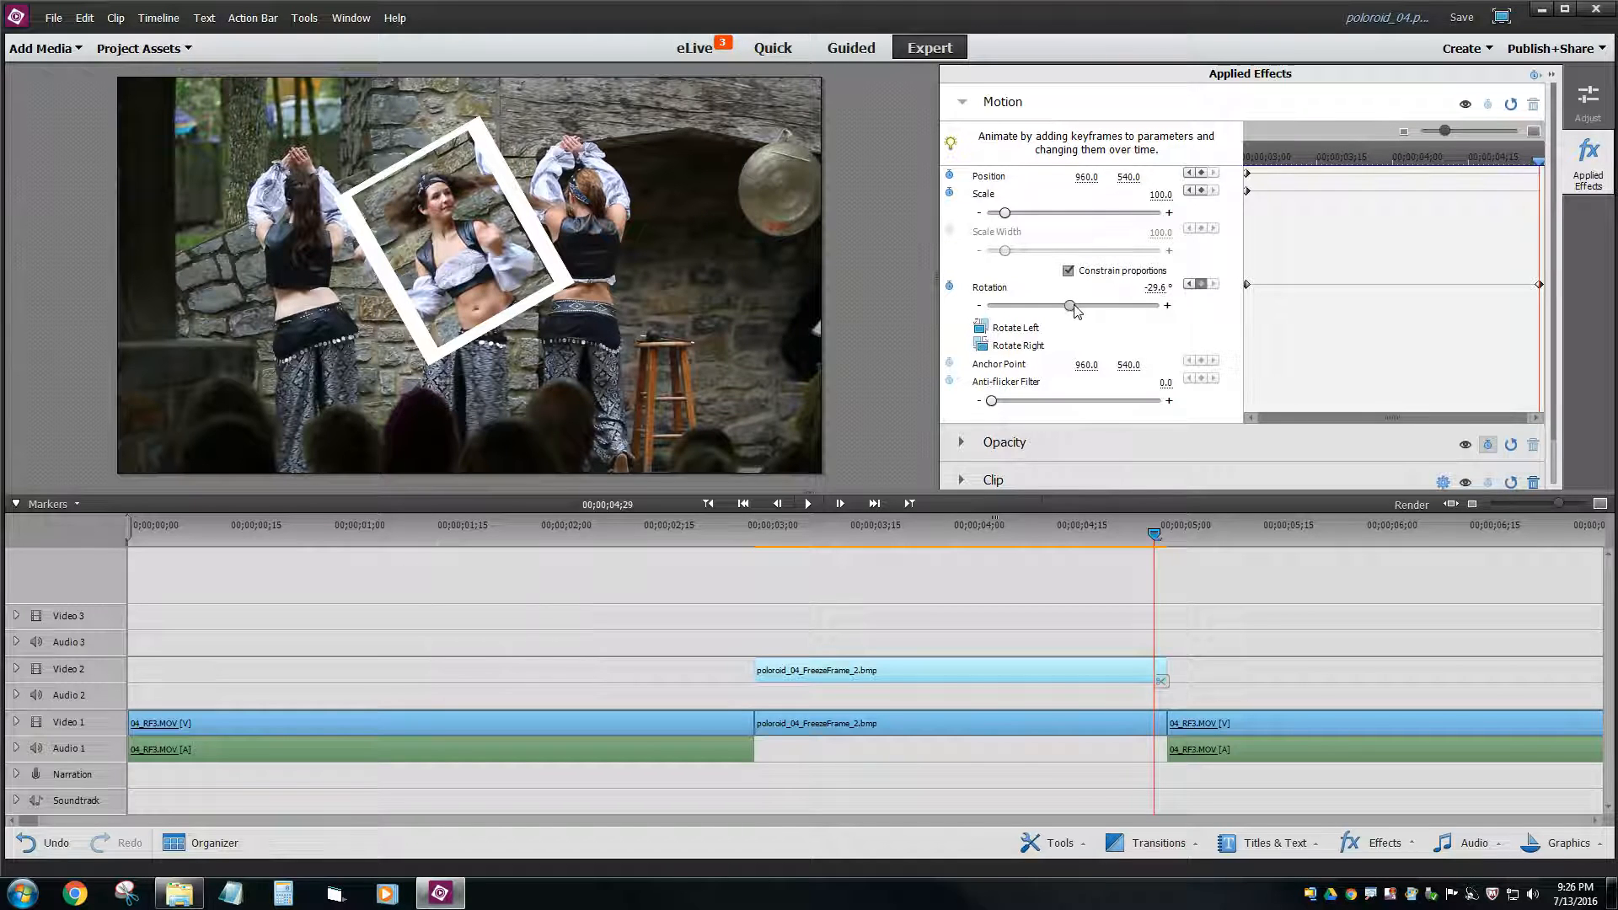
left_click_drag(1003, 213, 1031, 213)
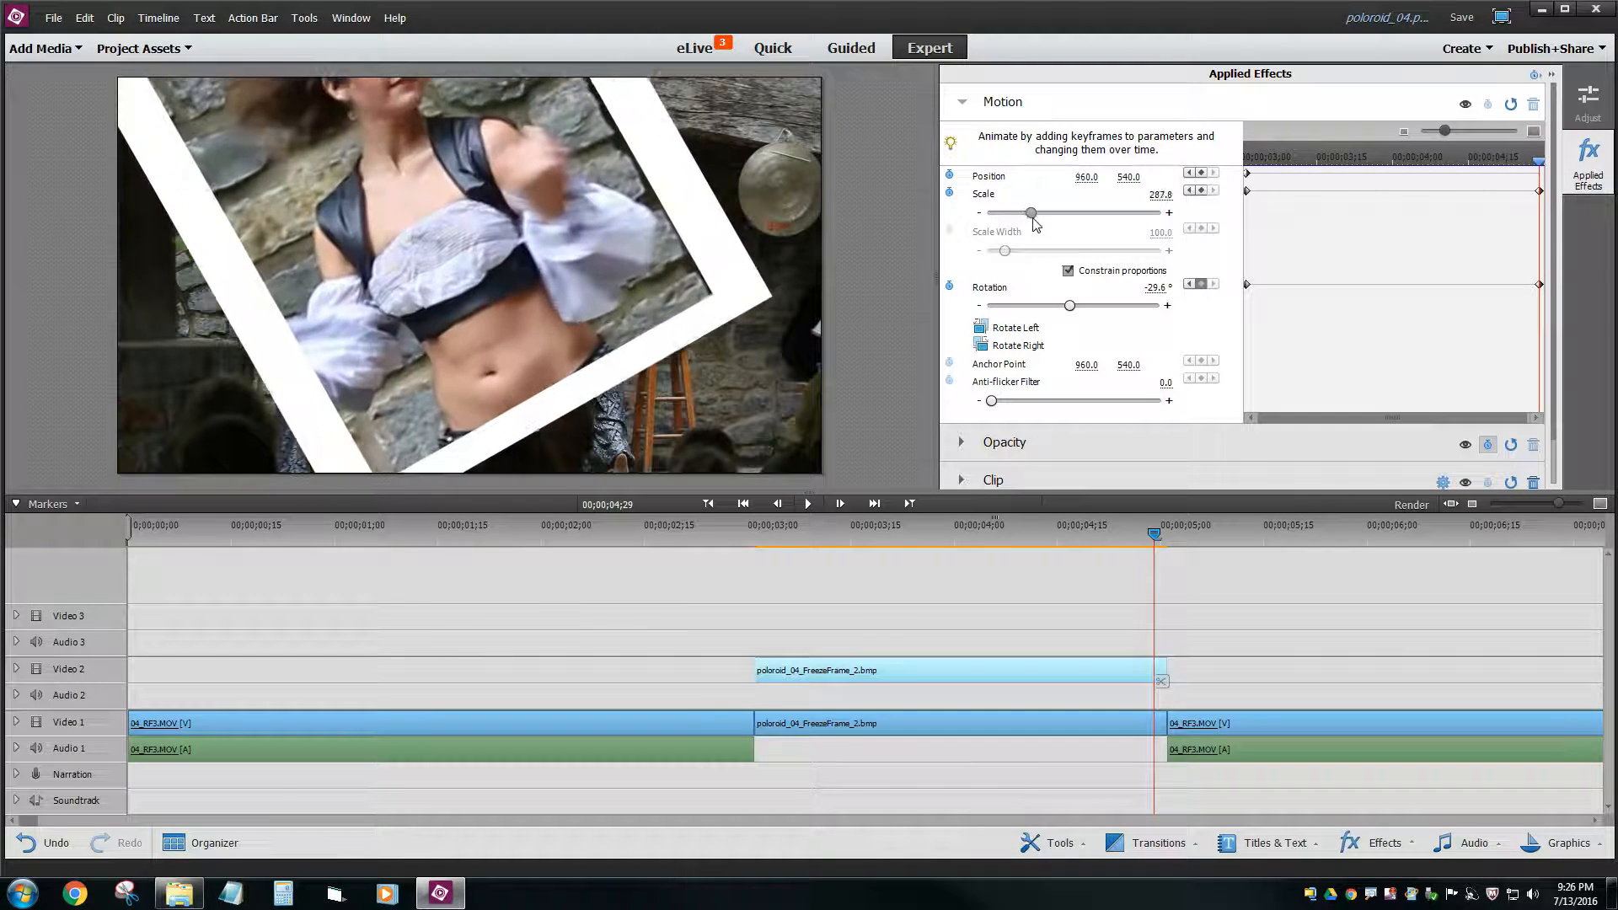
left_click_drag(1029, 214, 1045, 214)
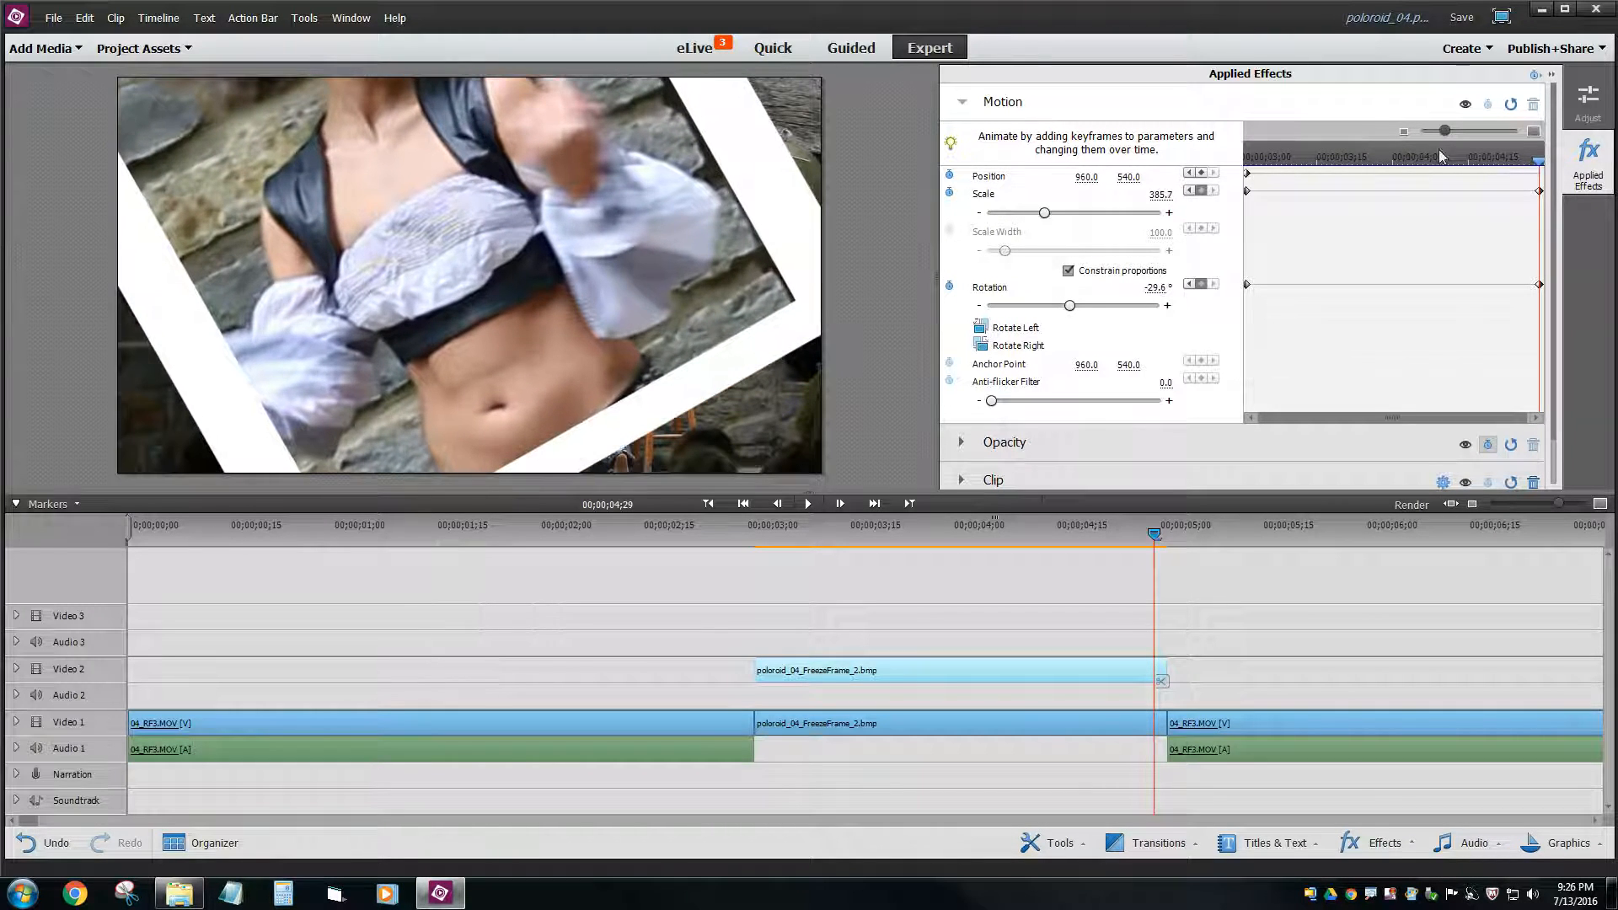
left_click(765, 538)
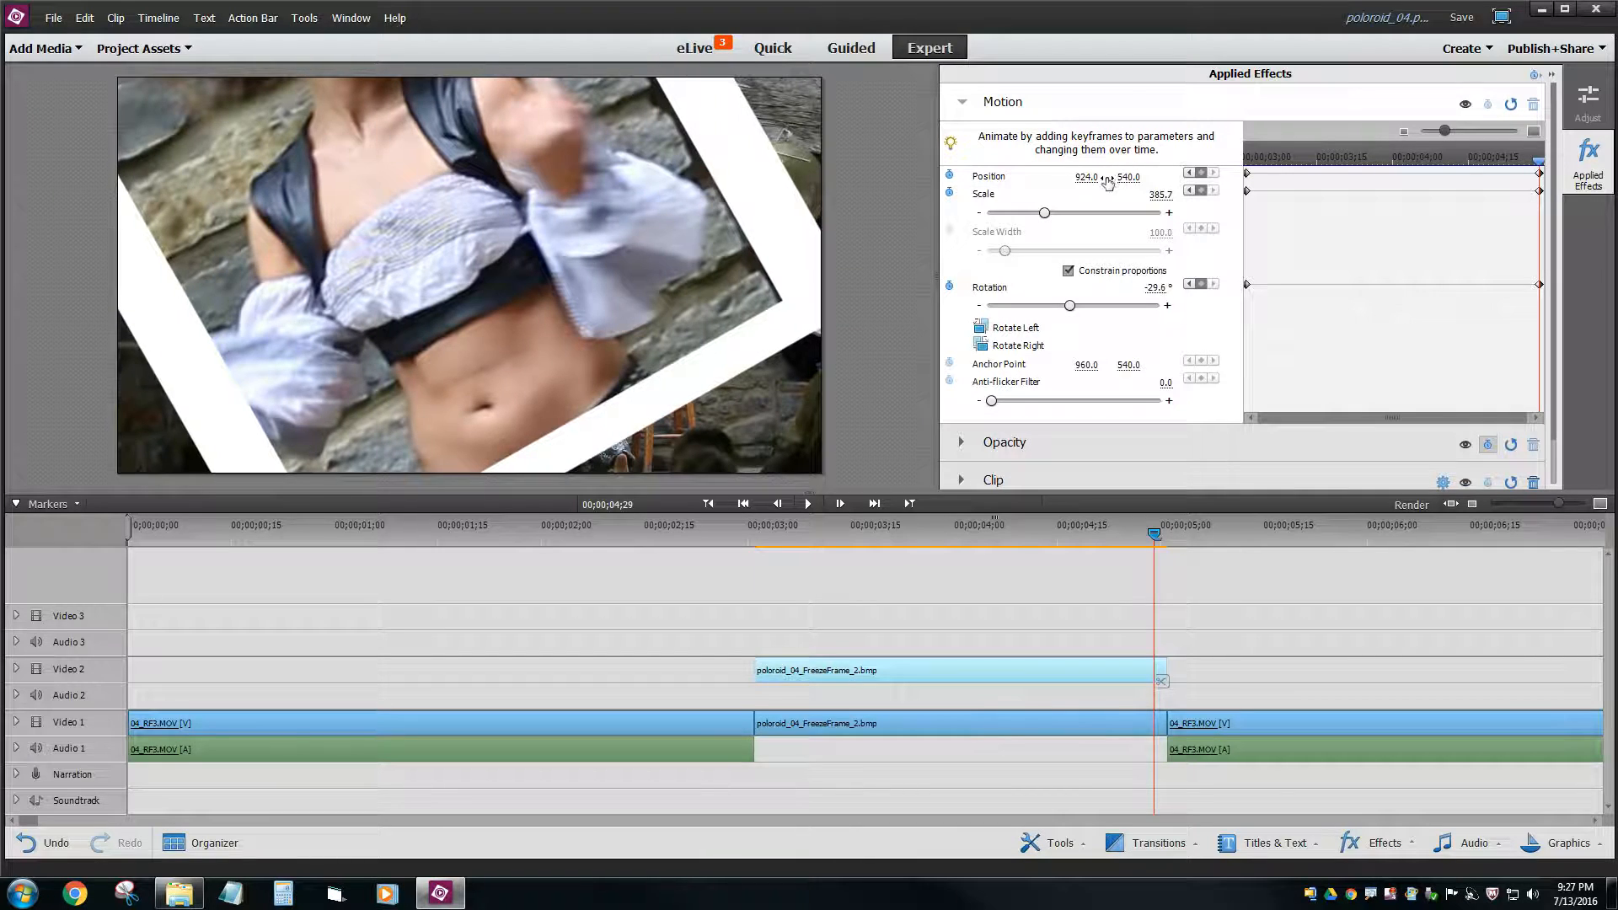
double_click(1089, 177)
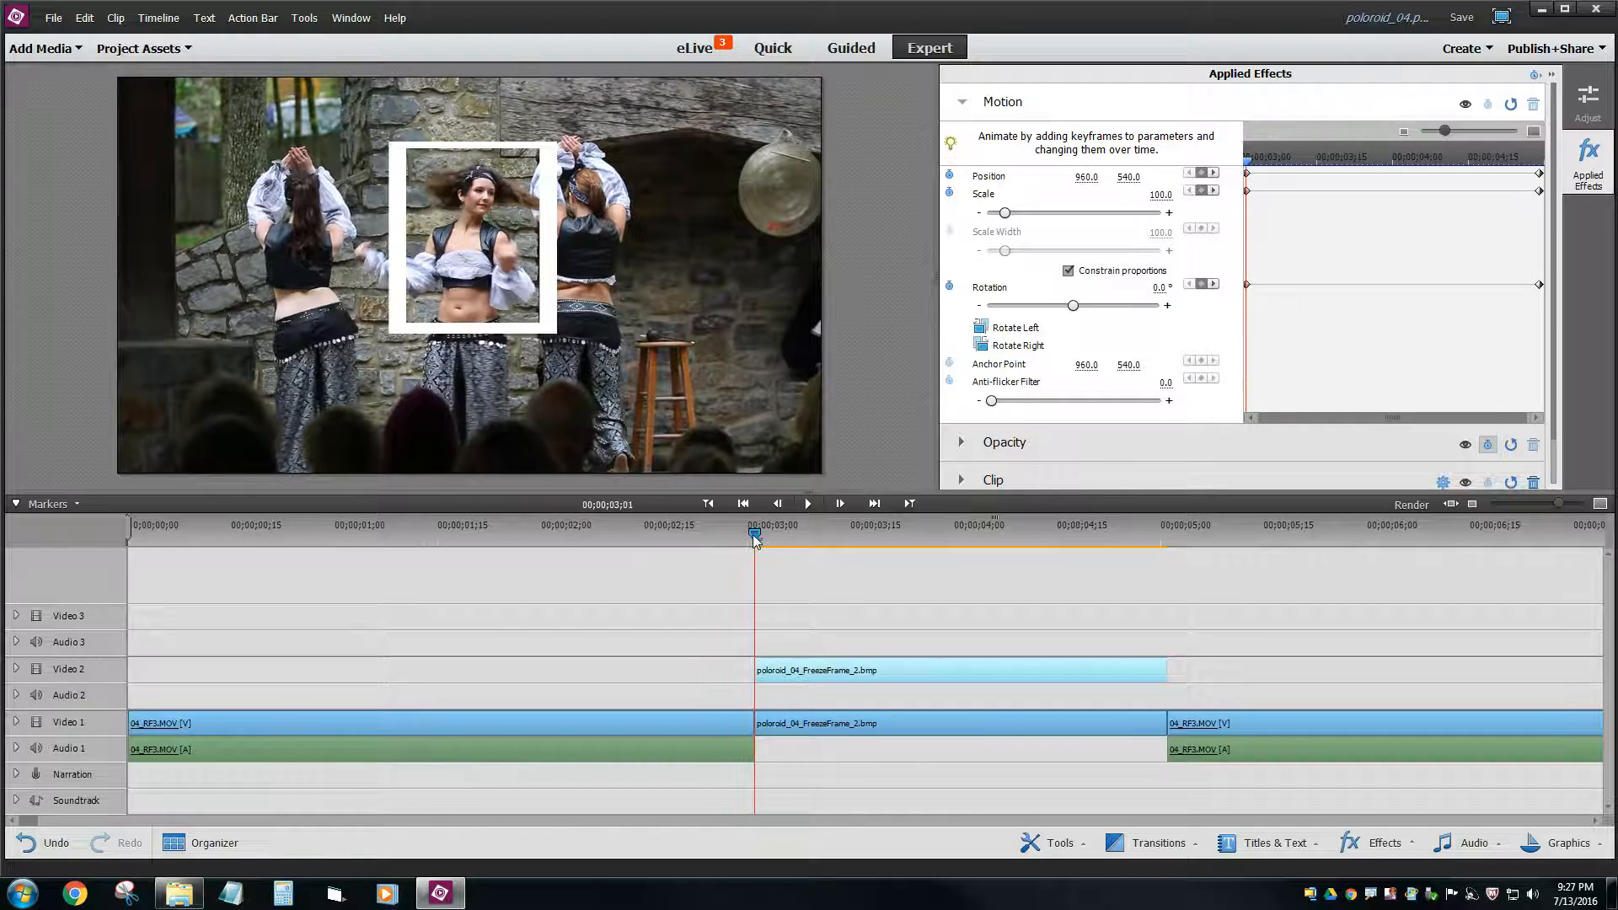
left_click_drag(755, 534, 804, 534)
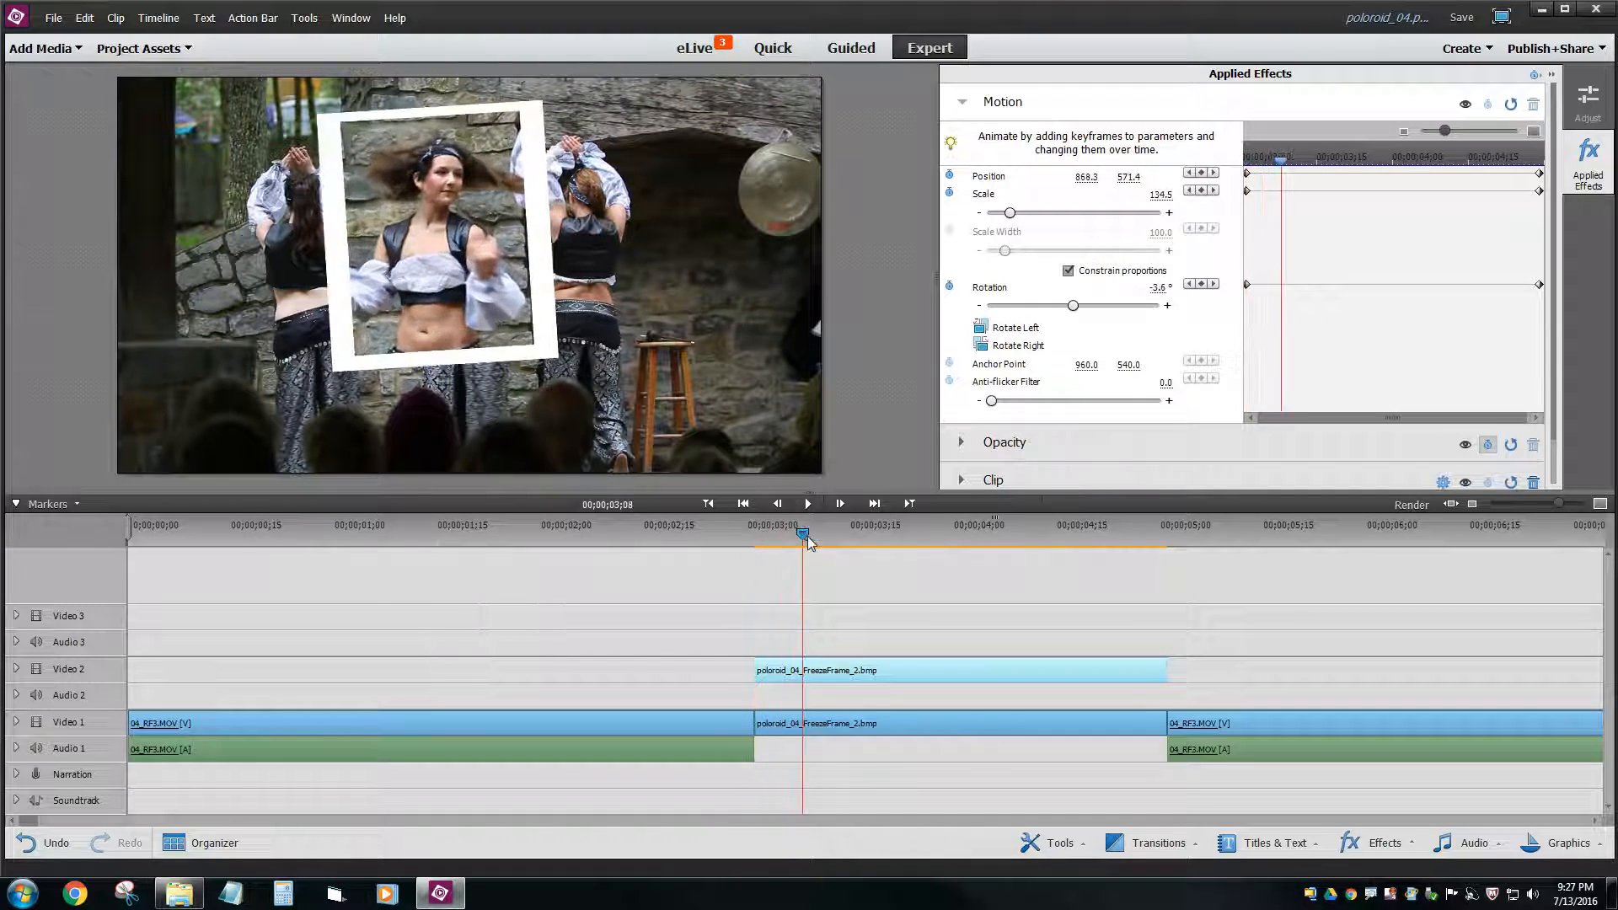
left_click_drag(806, 535, 1114, 534)
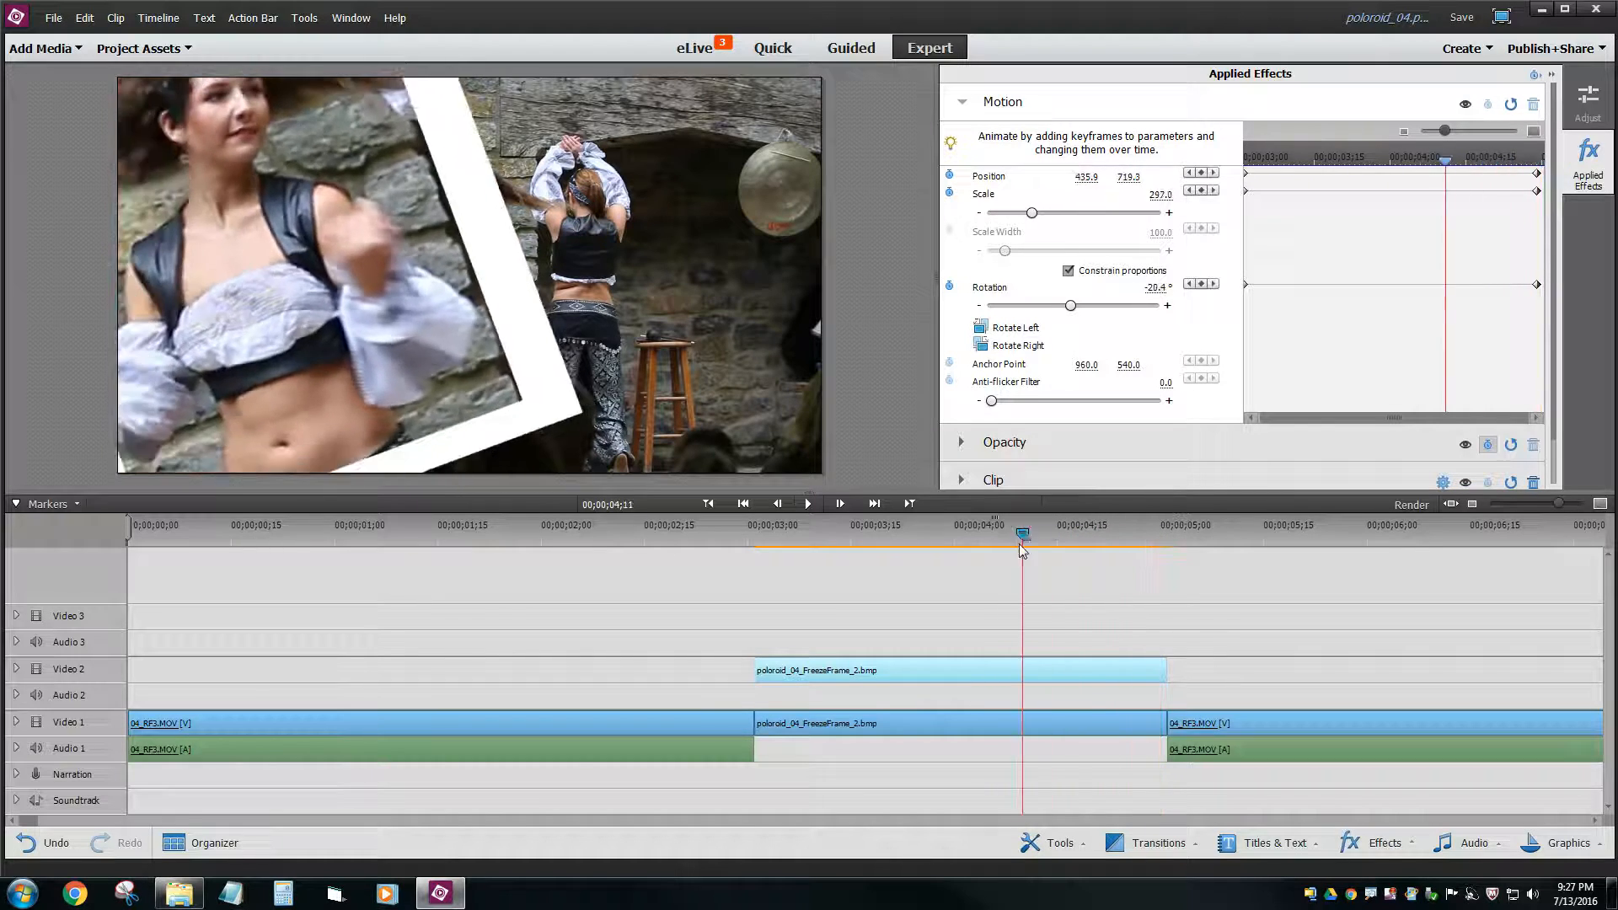
left_click(883, 546)
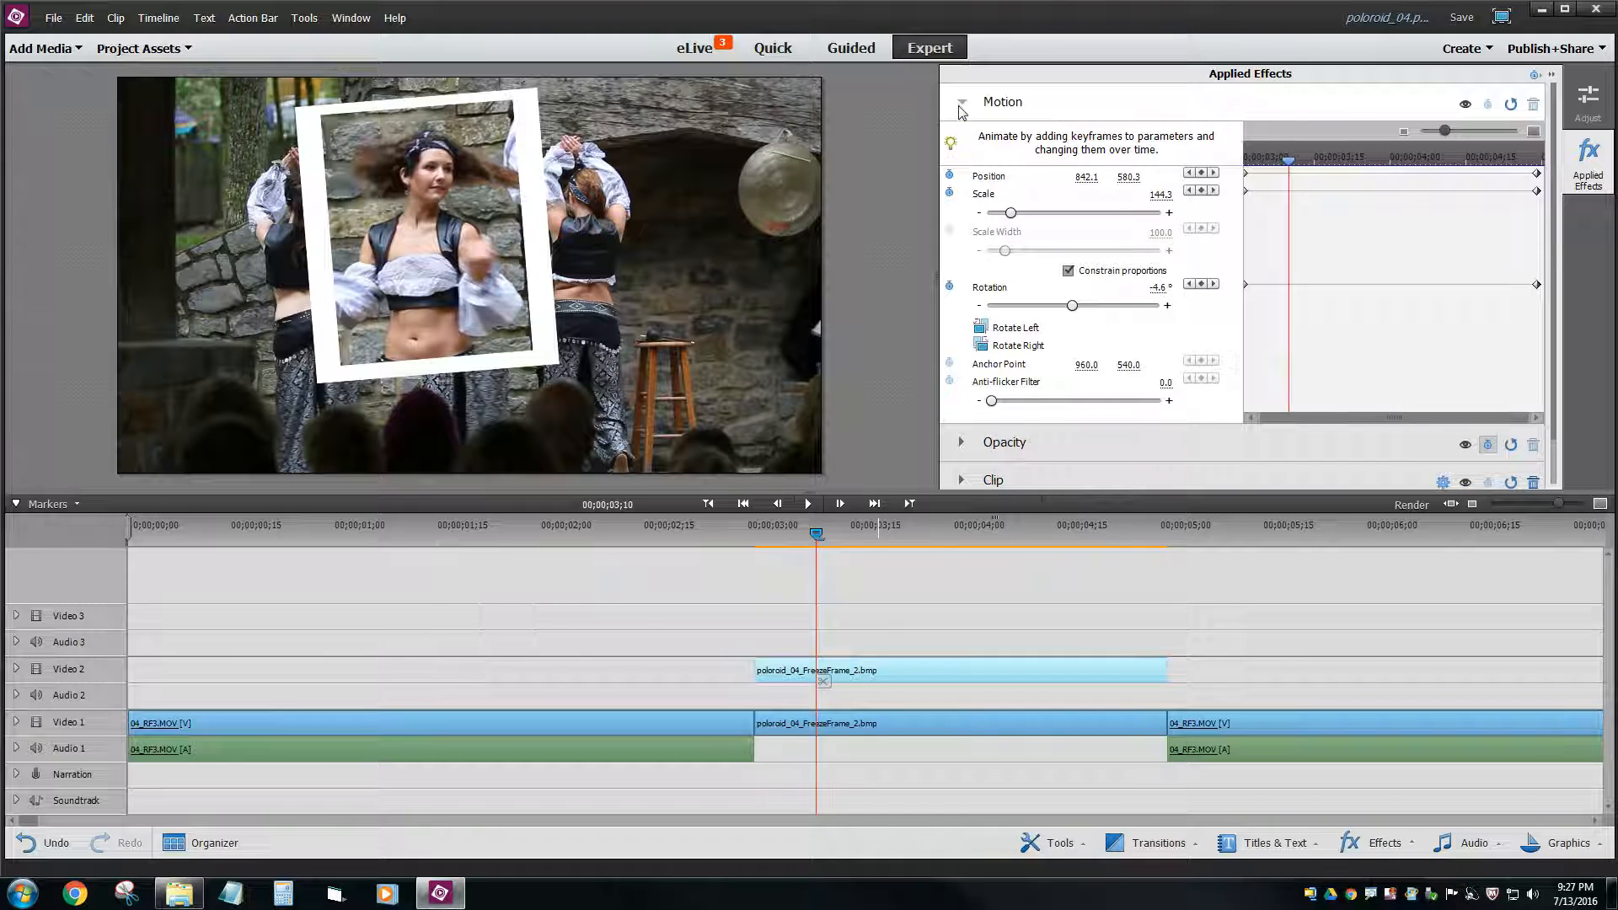
- Expand Opacity and scrub through the freeze-frame to preview its fade
left_click(961, 103)
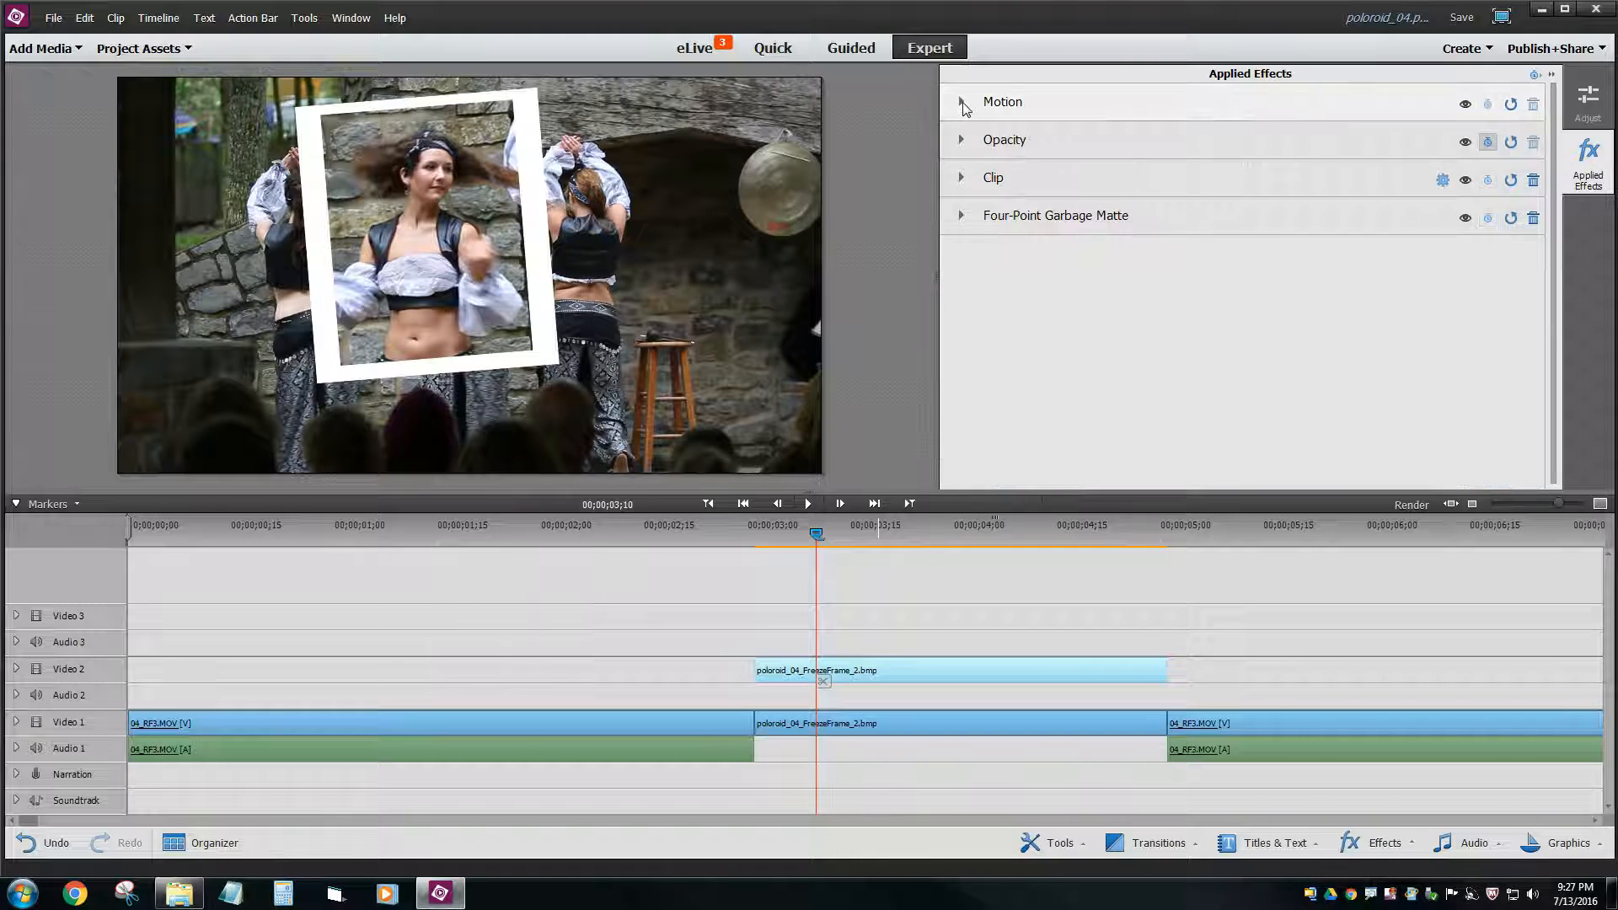
left_click(960, 138)
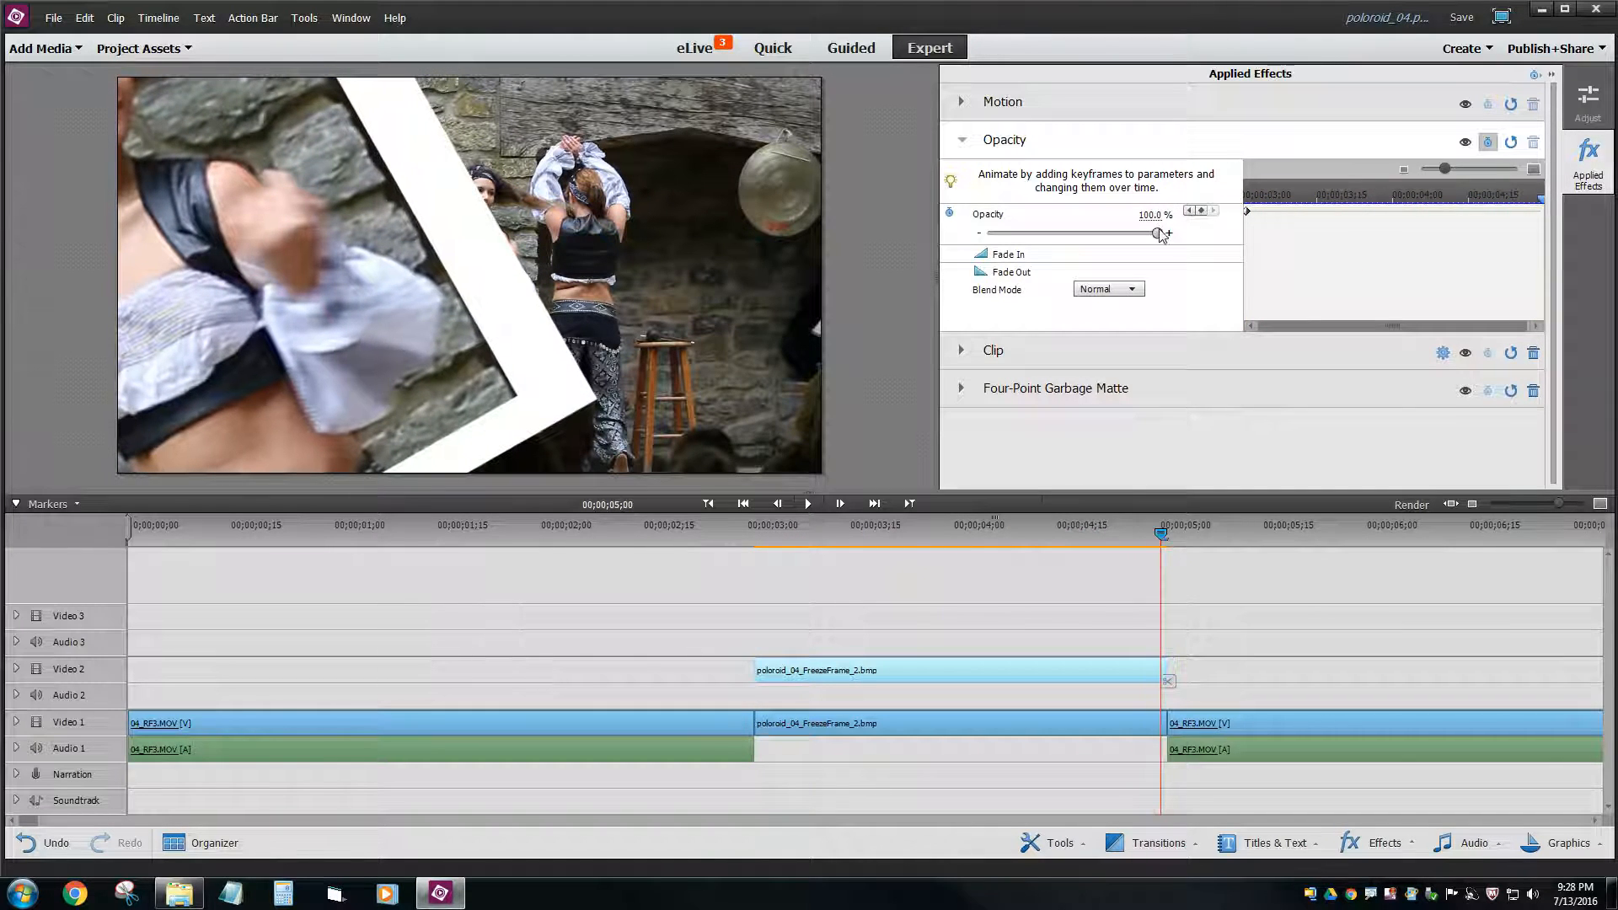
mouse_move(1200, 210)
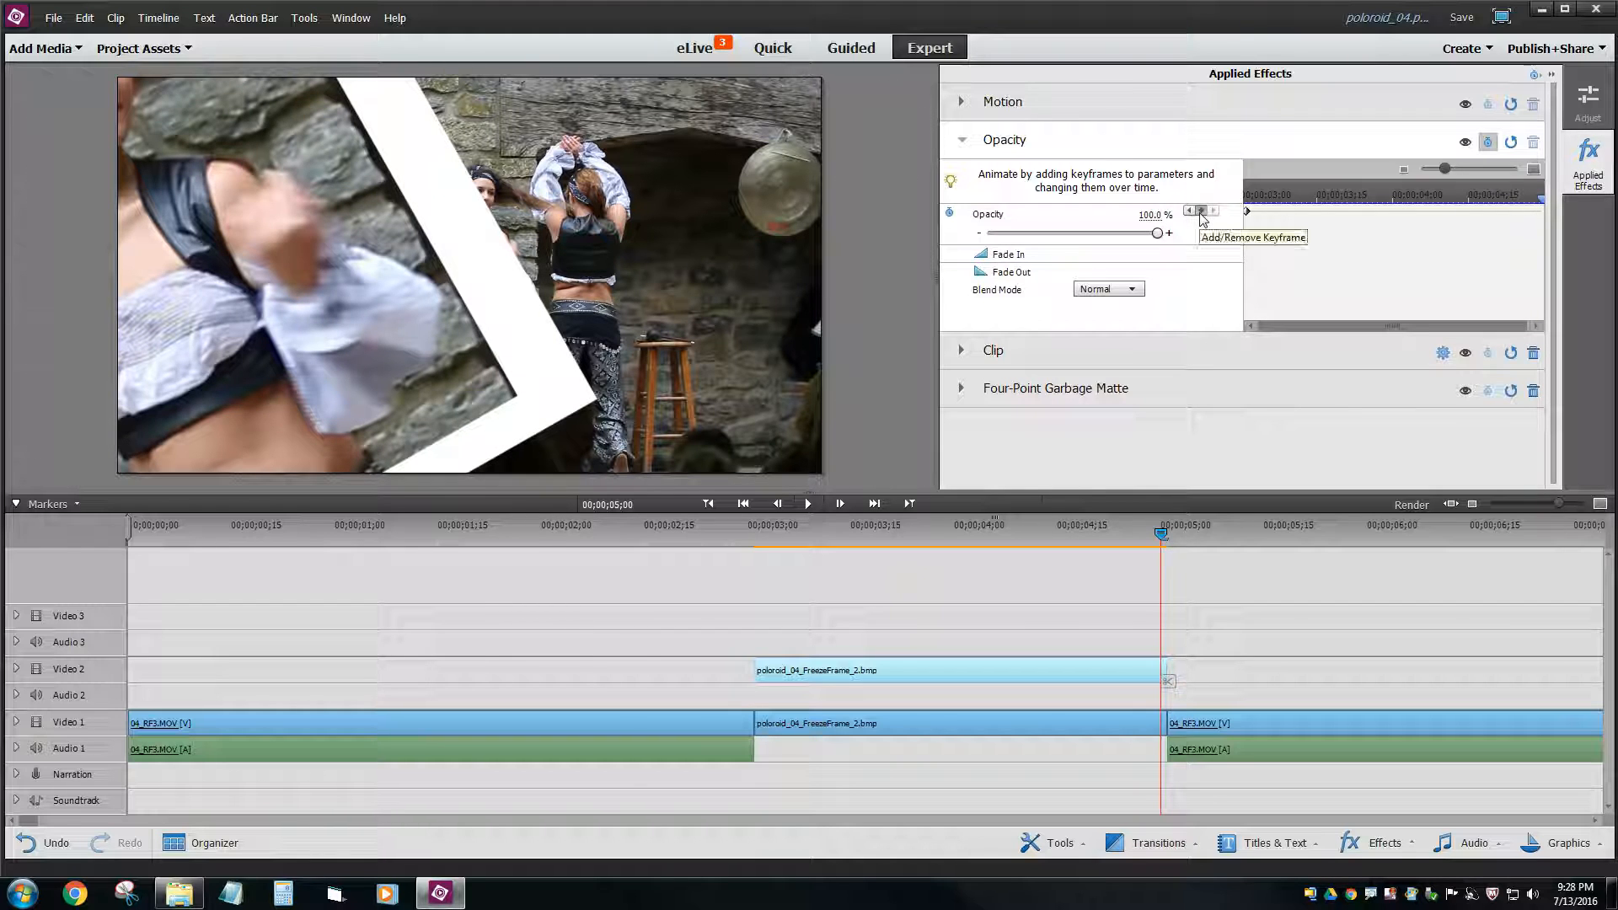
left_click_drag(1157, 233, 989, 232)
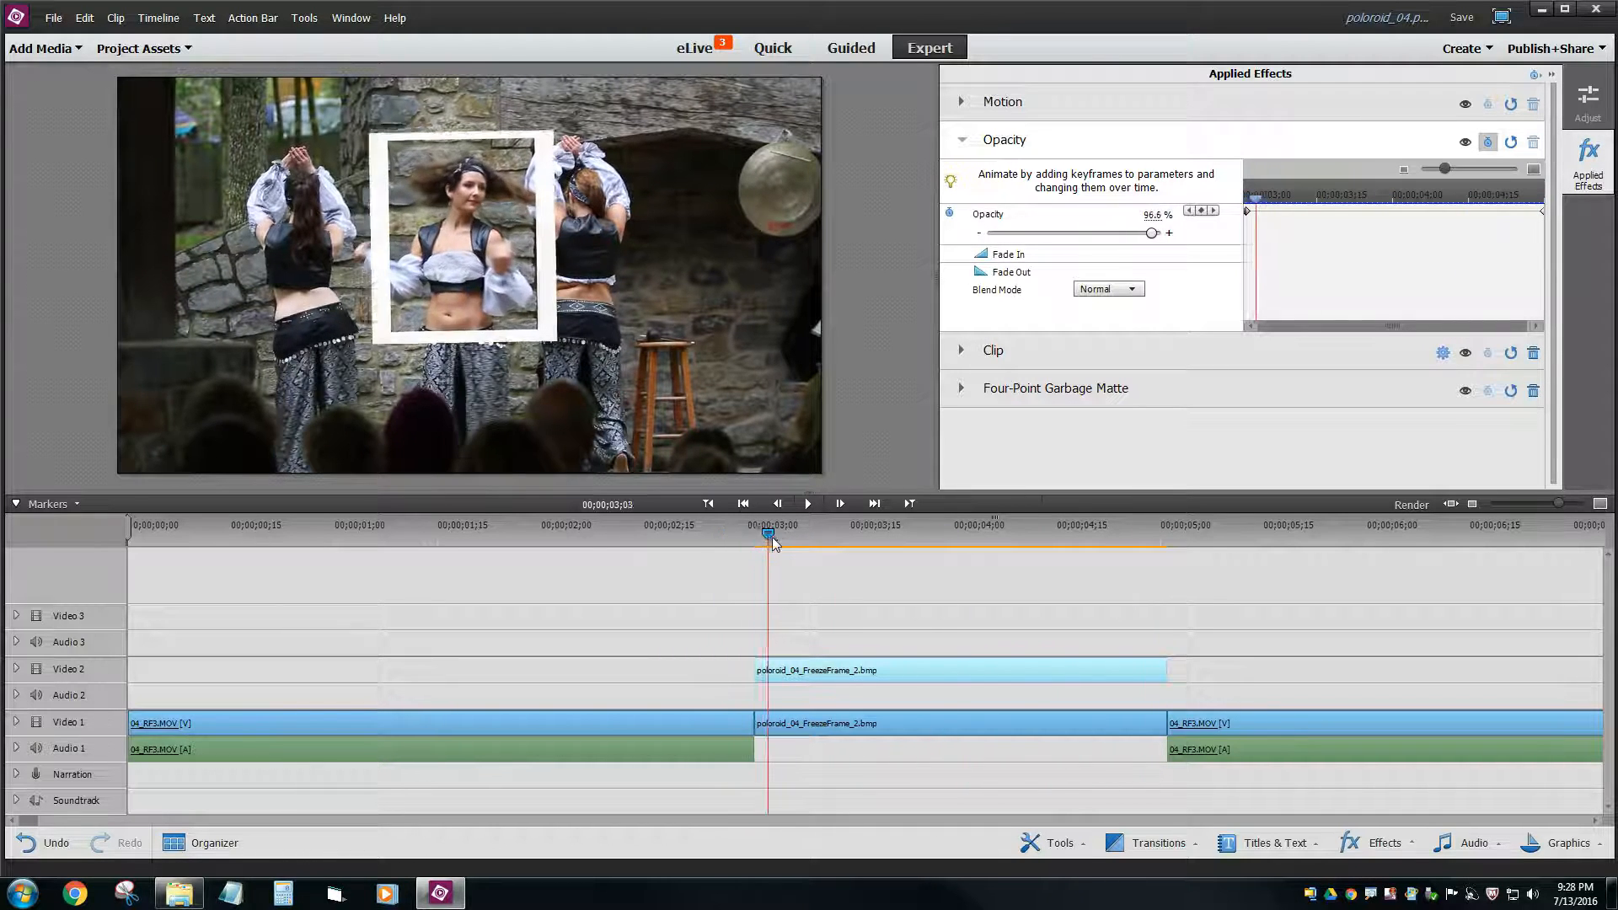
left_click_drag(772, 526, 900, 525)
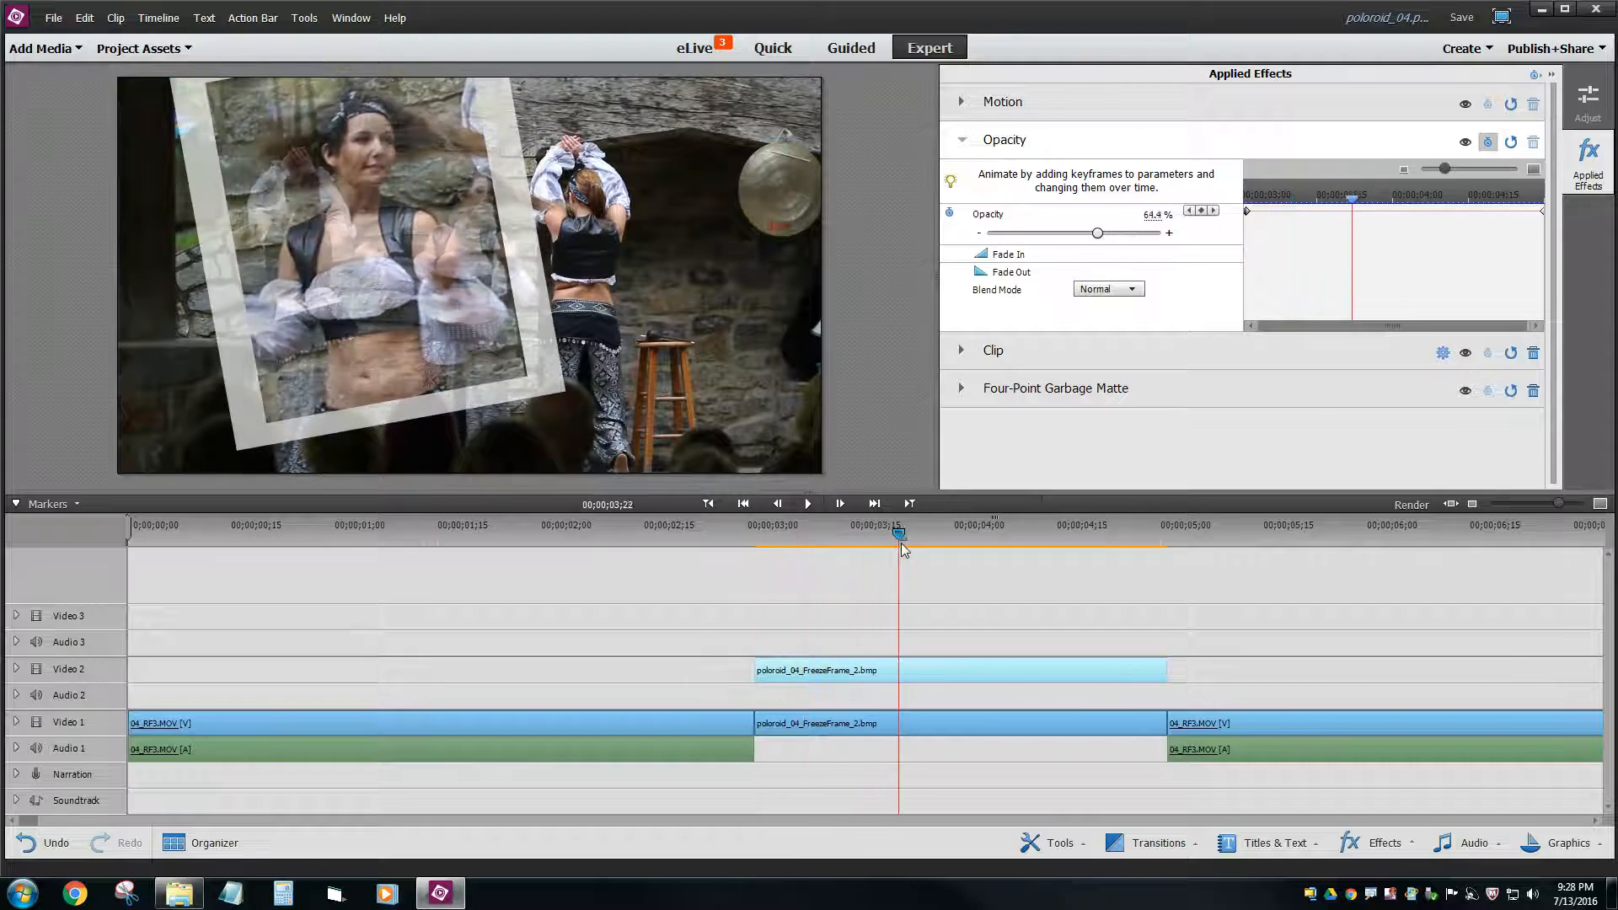
left_click_drag(899, 536, 918, 535)
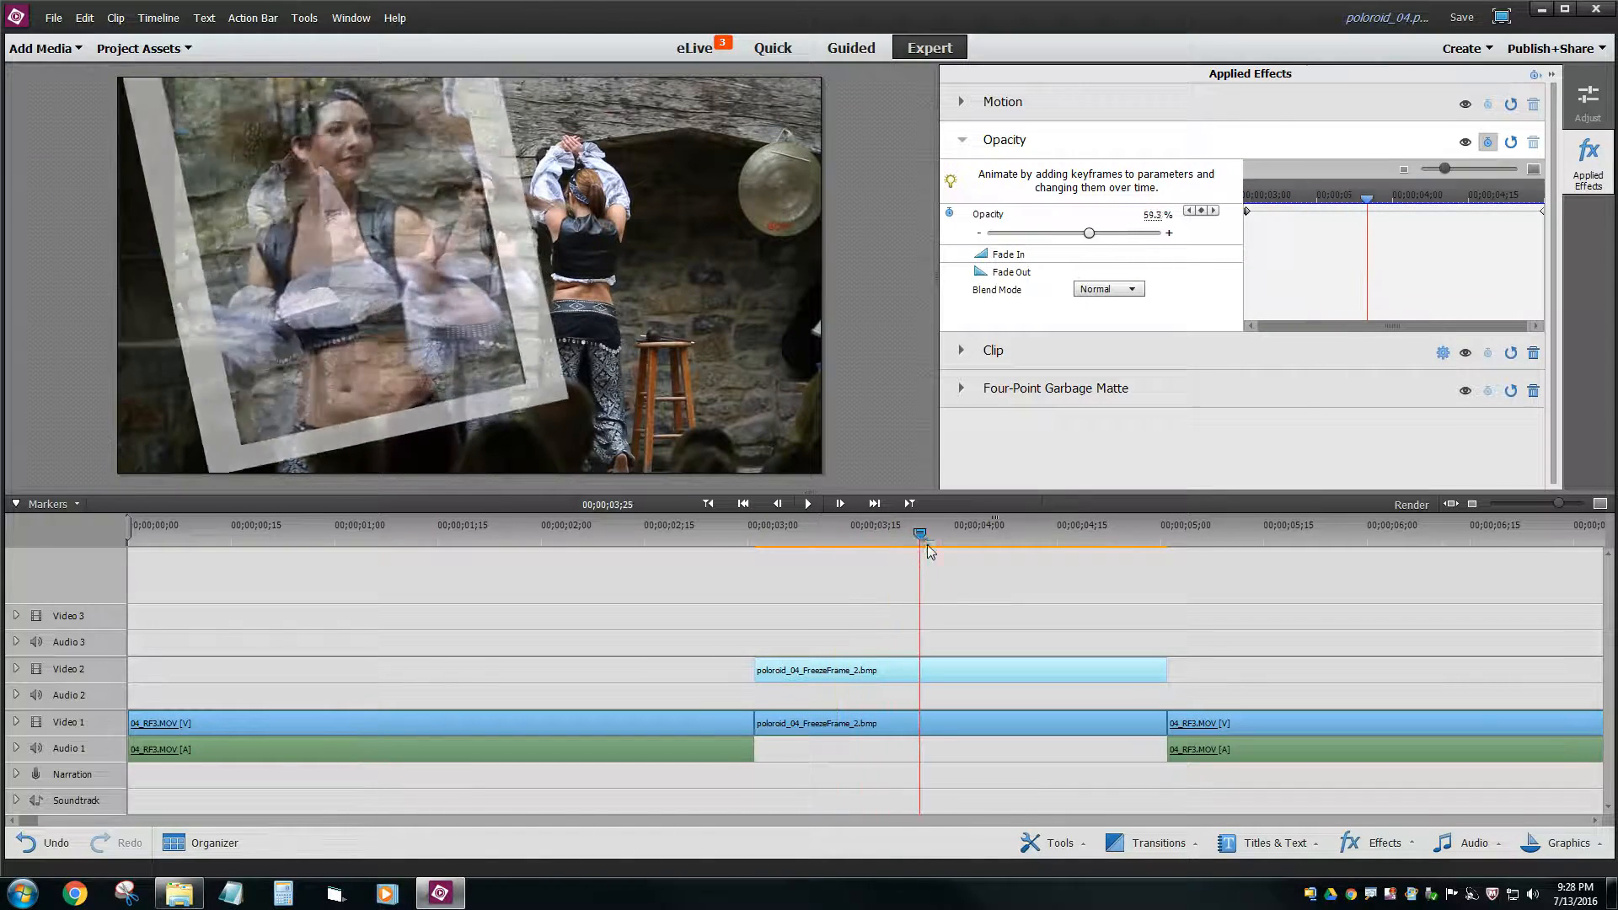
left_click_drag(921, 535, 952, 534)
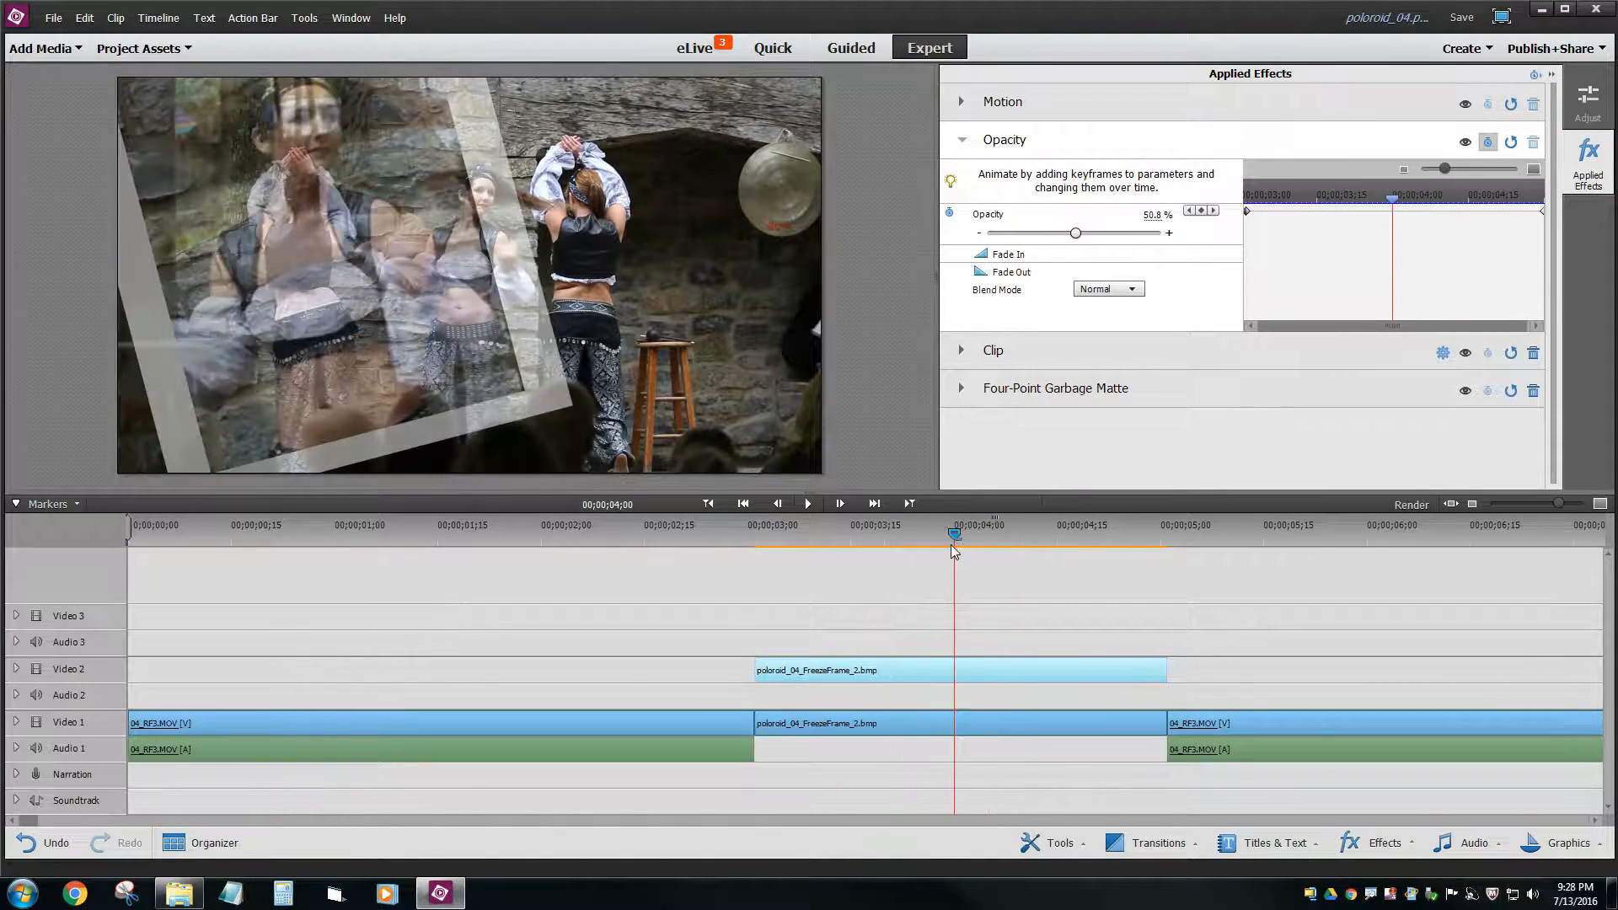
left_click_drag(954, 536, 996, 536)
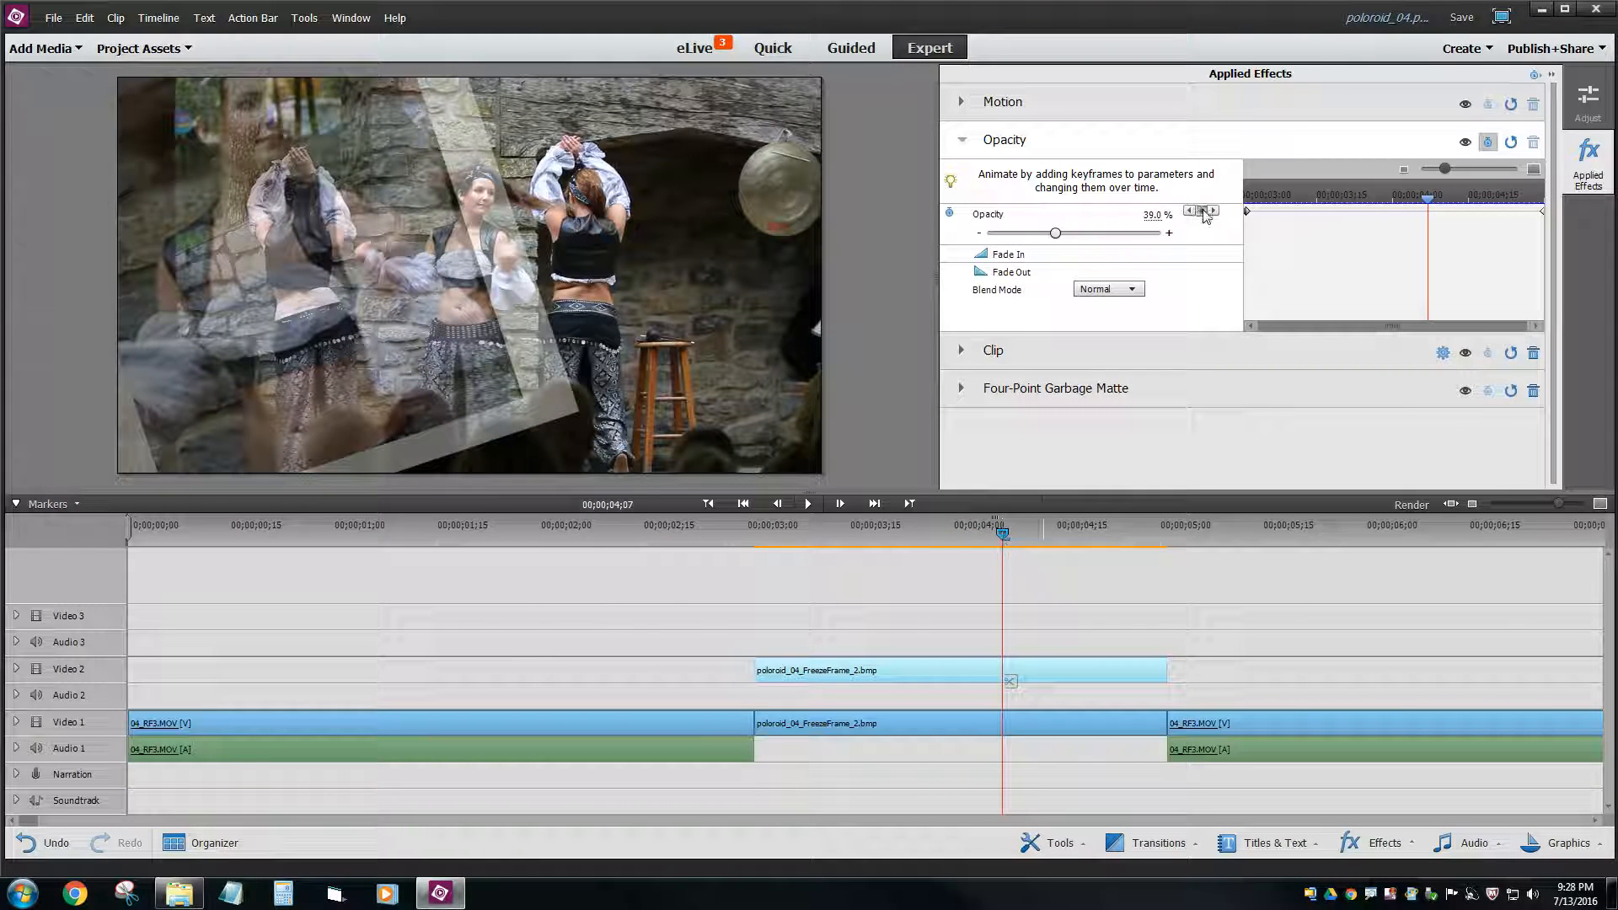
left_click_drag(1055, 233, 1156, 233)
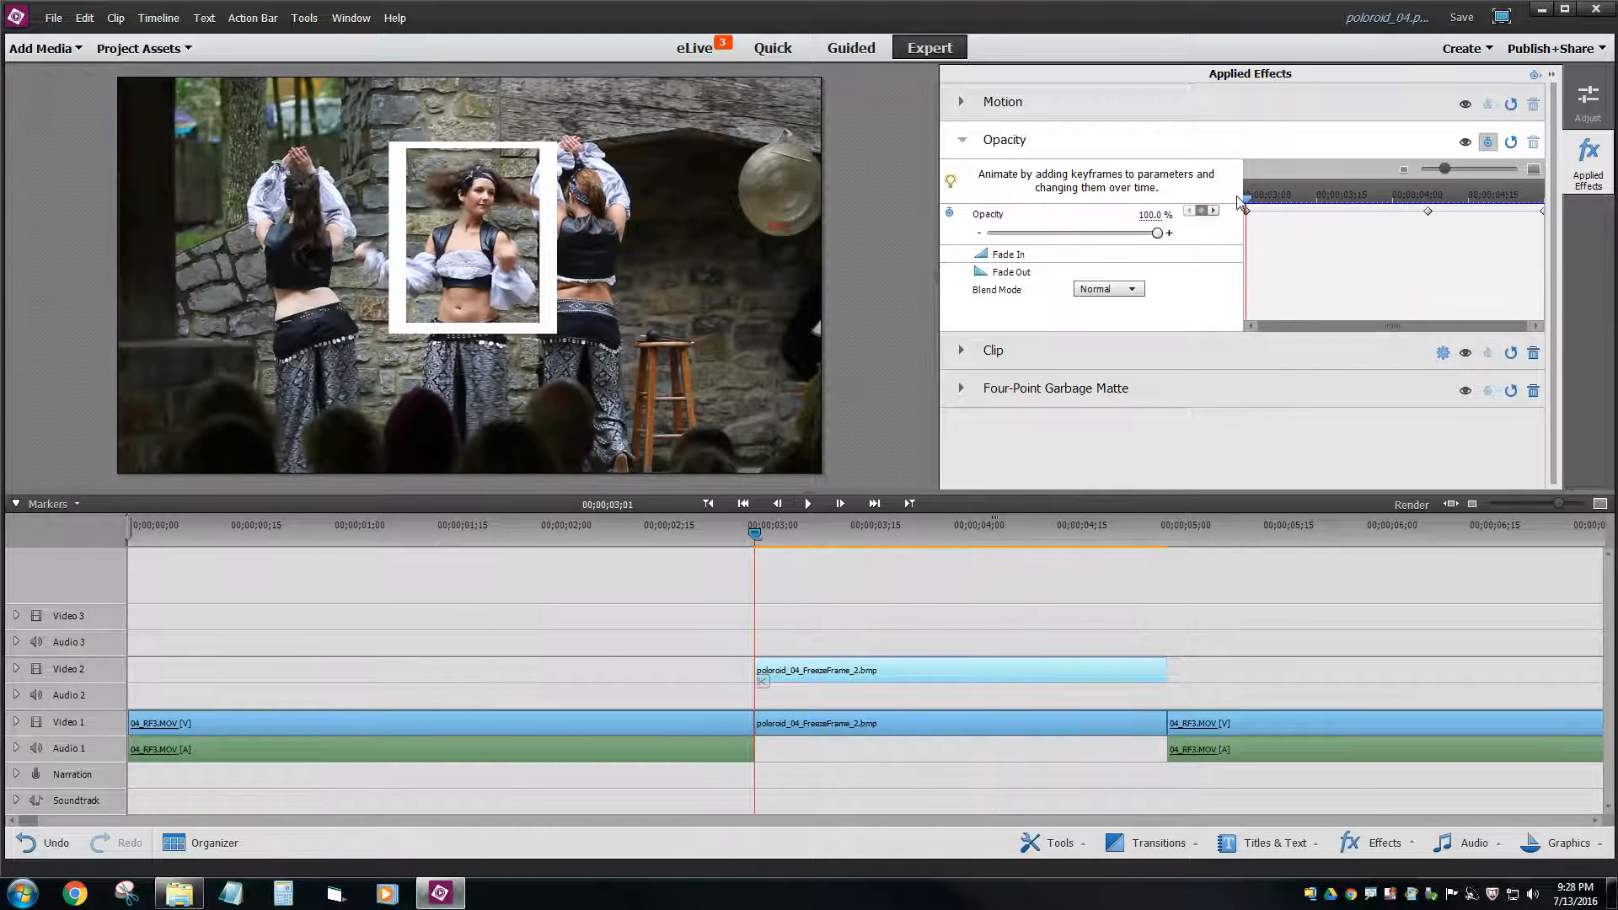
- Add a 100% Opacity keyframe around 4 seconds so the fade begins there
left_click(968, 532)
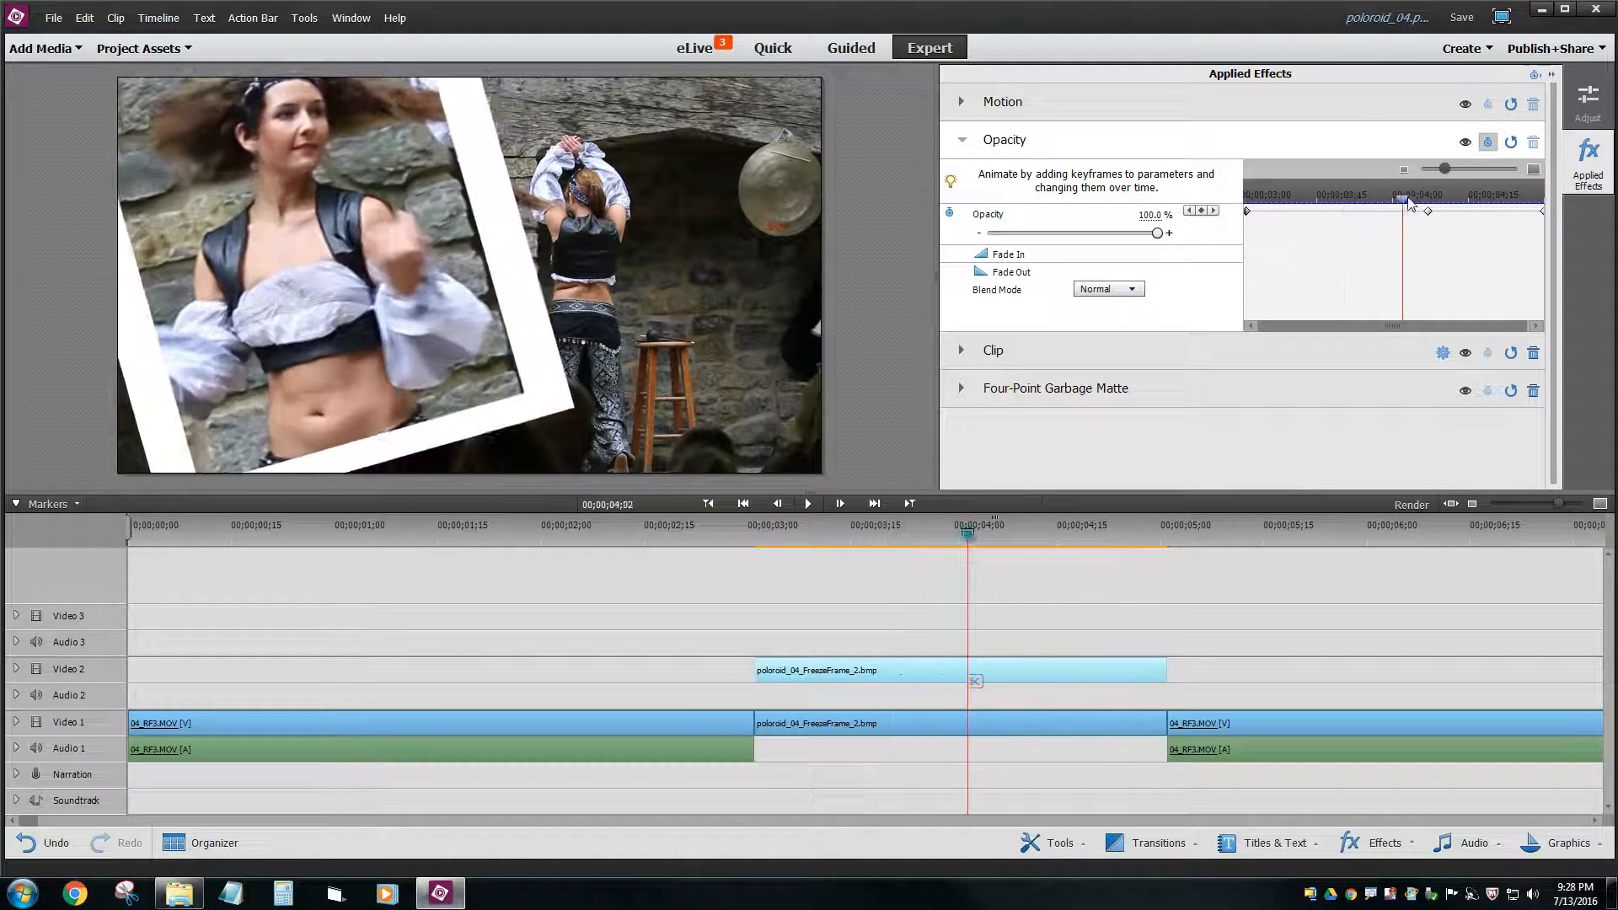
left_click_drag(1404, 199, 1444, 199)
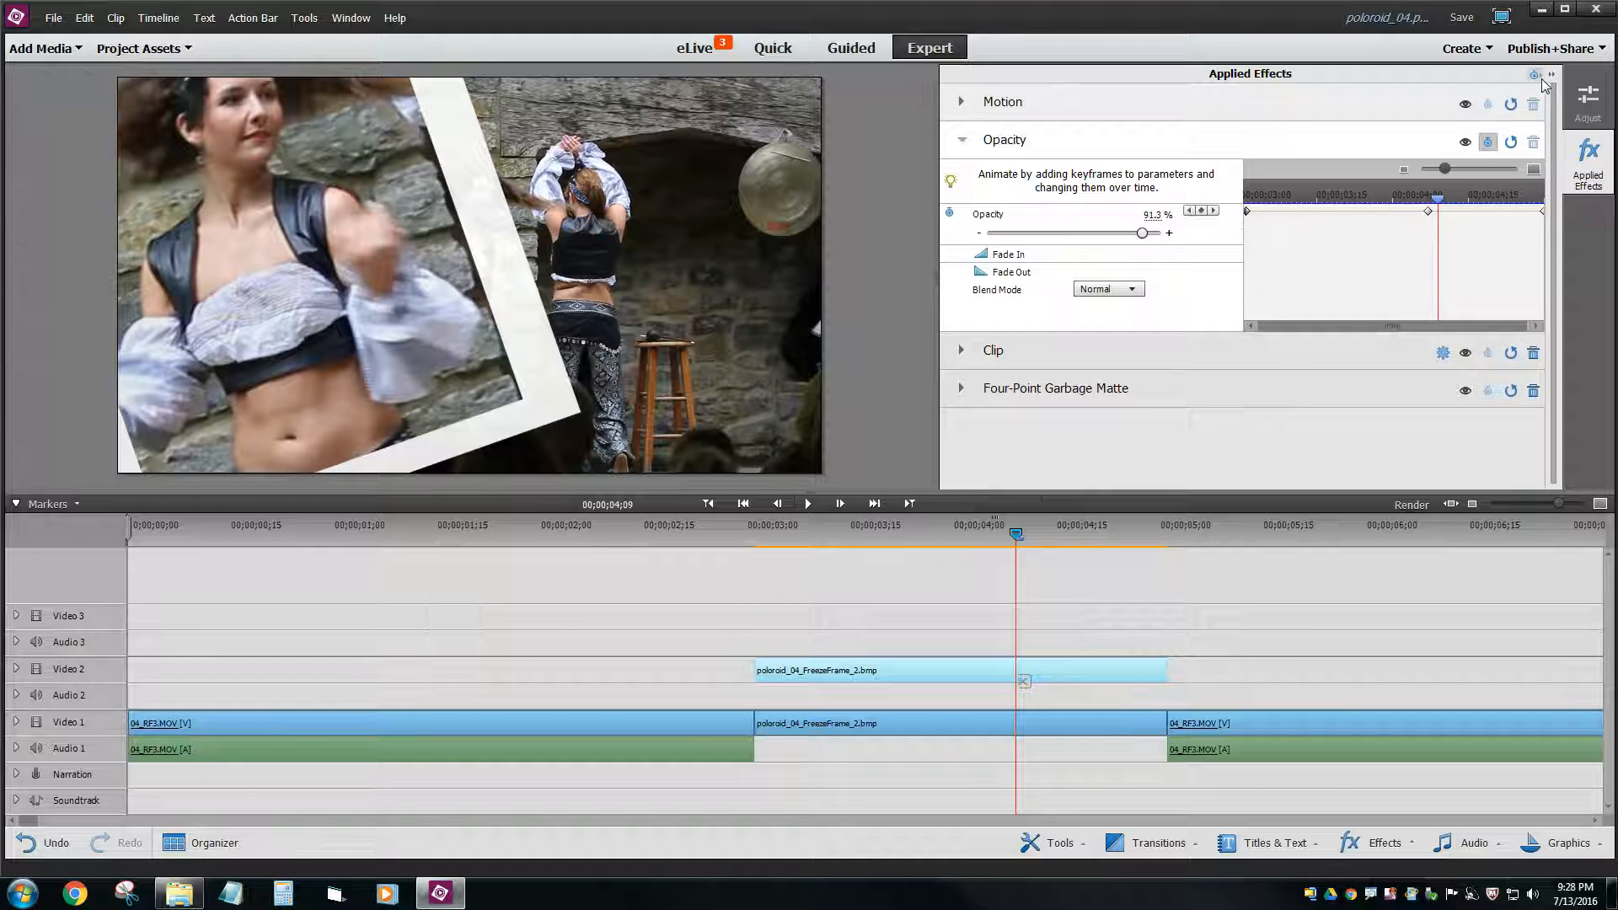
- Expand the Video 2 track's opacity line and drag the full-opacity keyframe later in the clip
left_click(1533, 75)
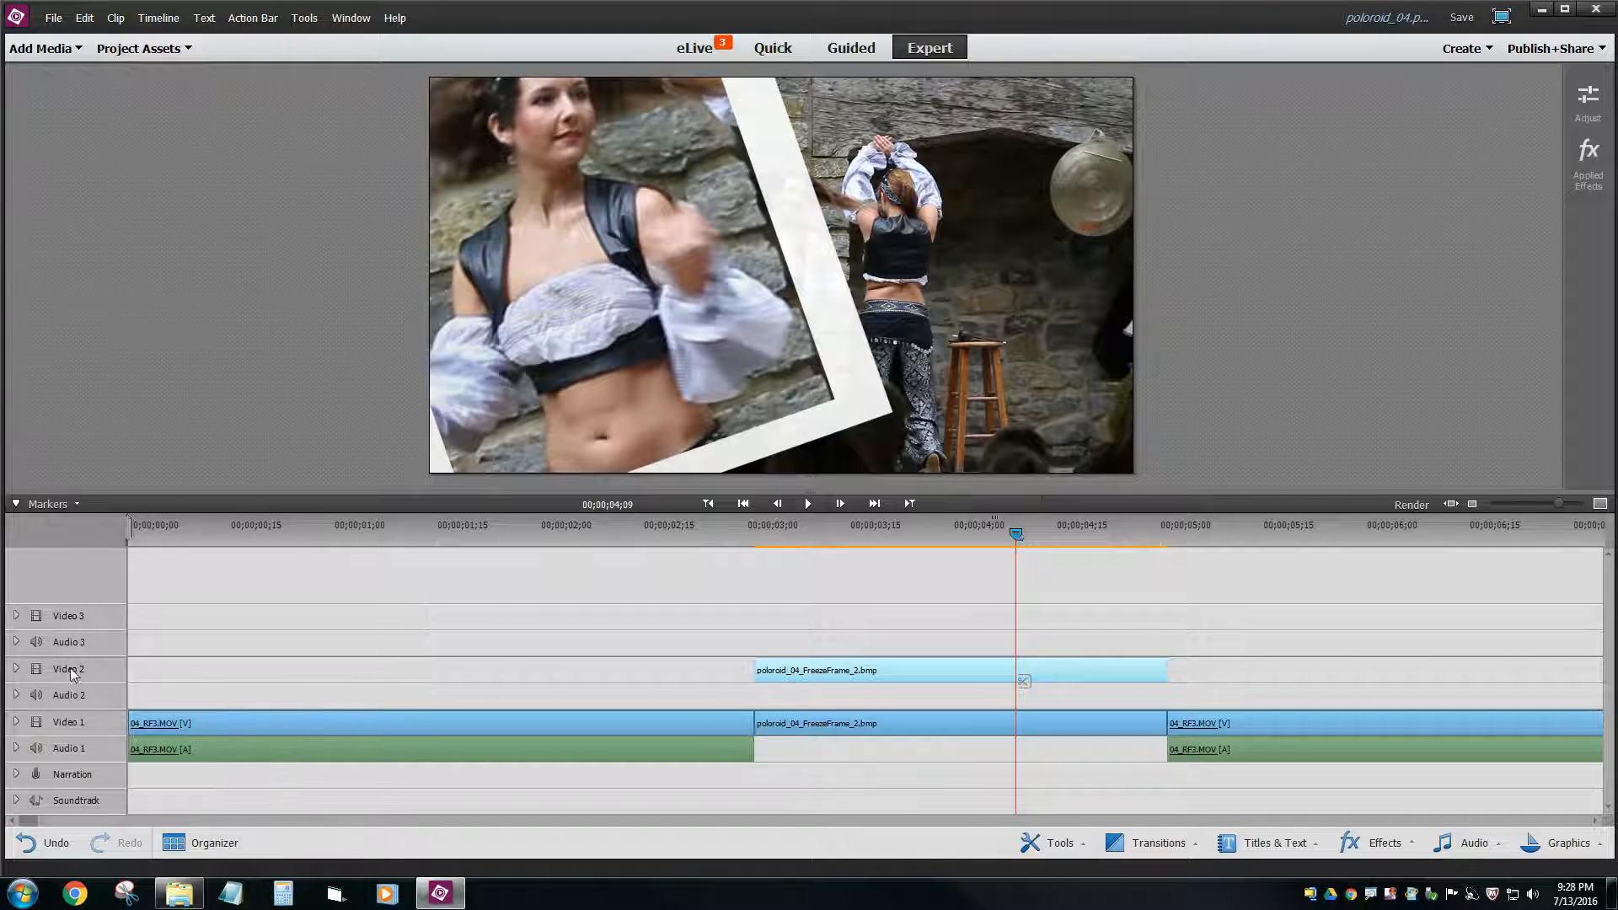
mouse_move(19, 674)
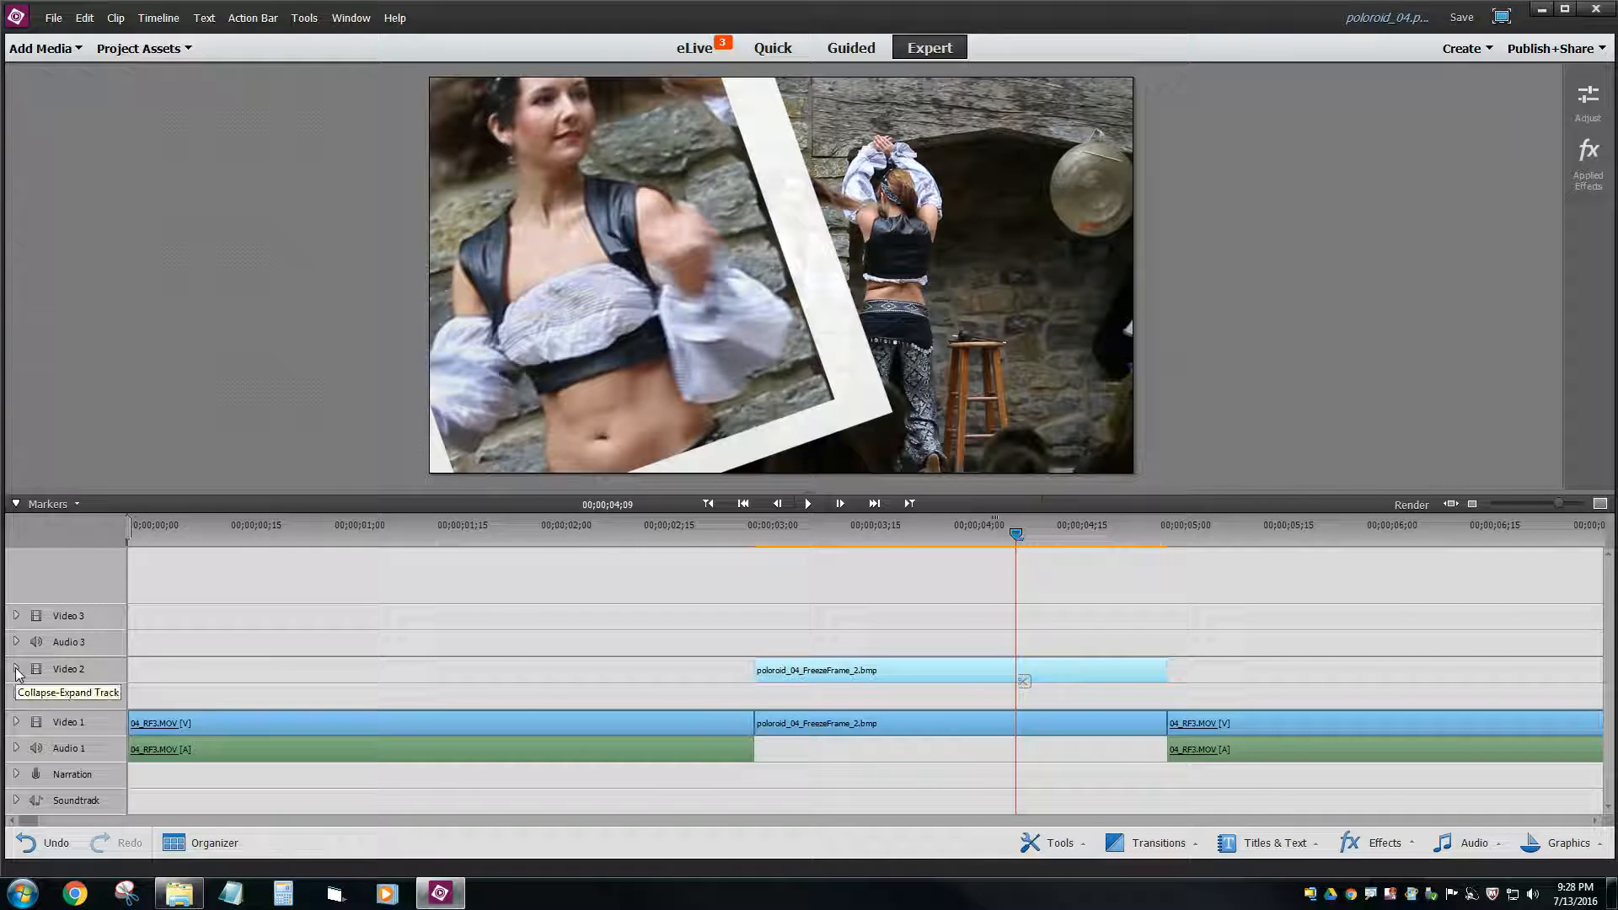
left_click(17, 669)
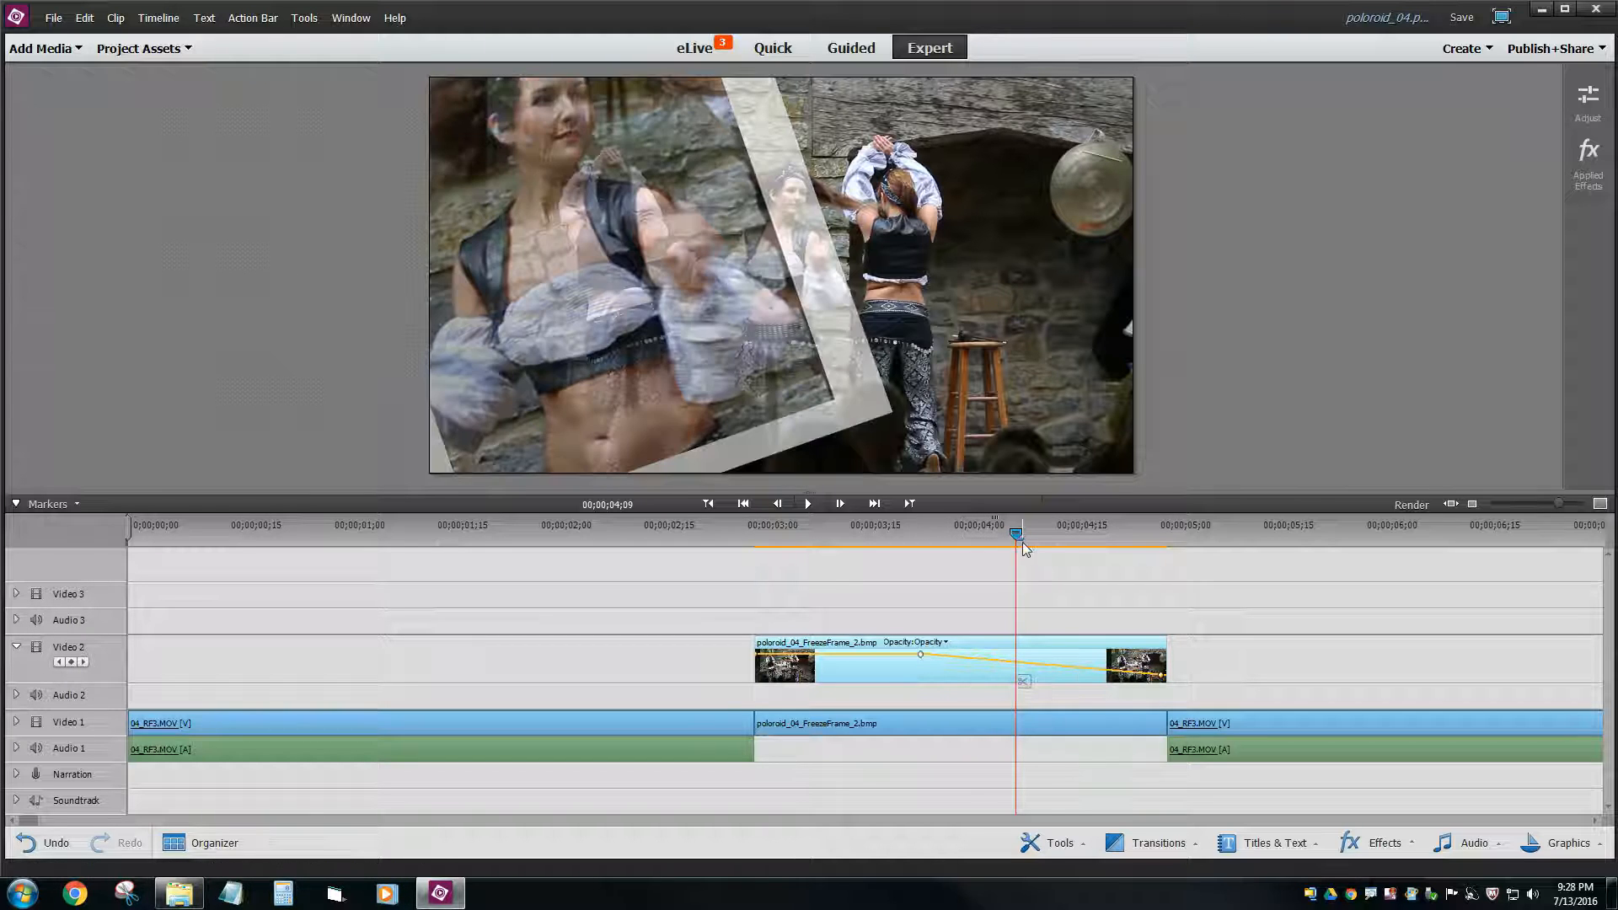
left_click_drag(1018, 531, 995, 531)
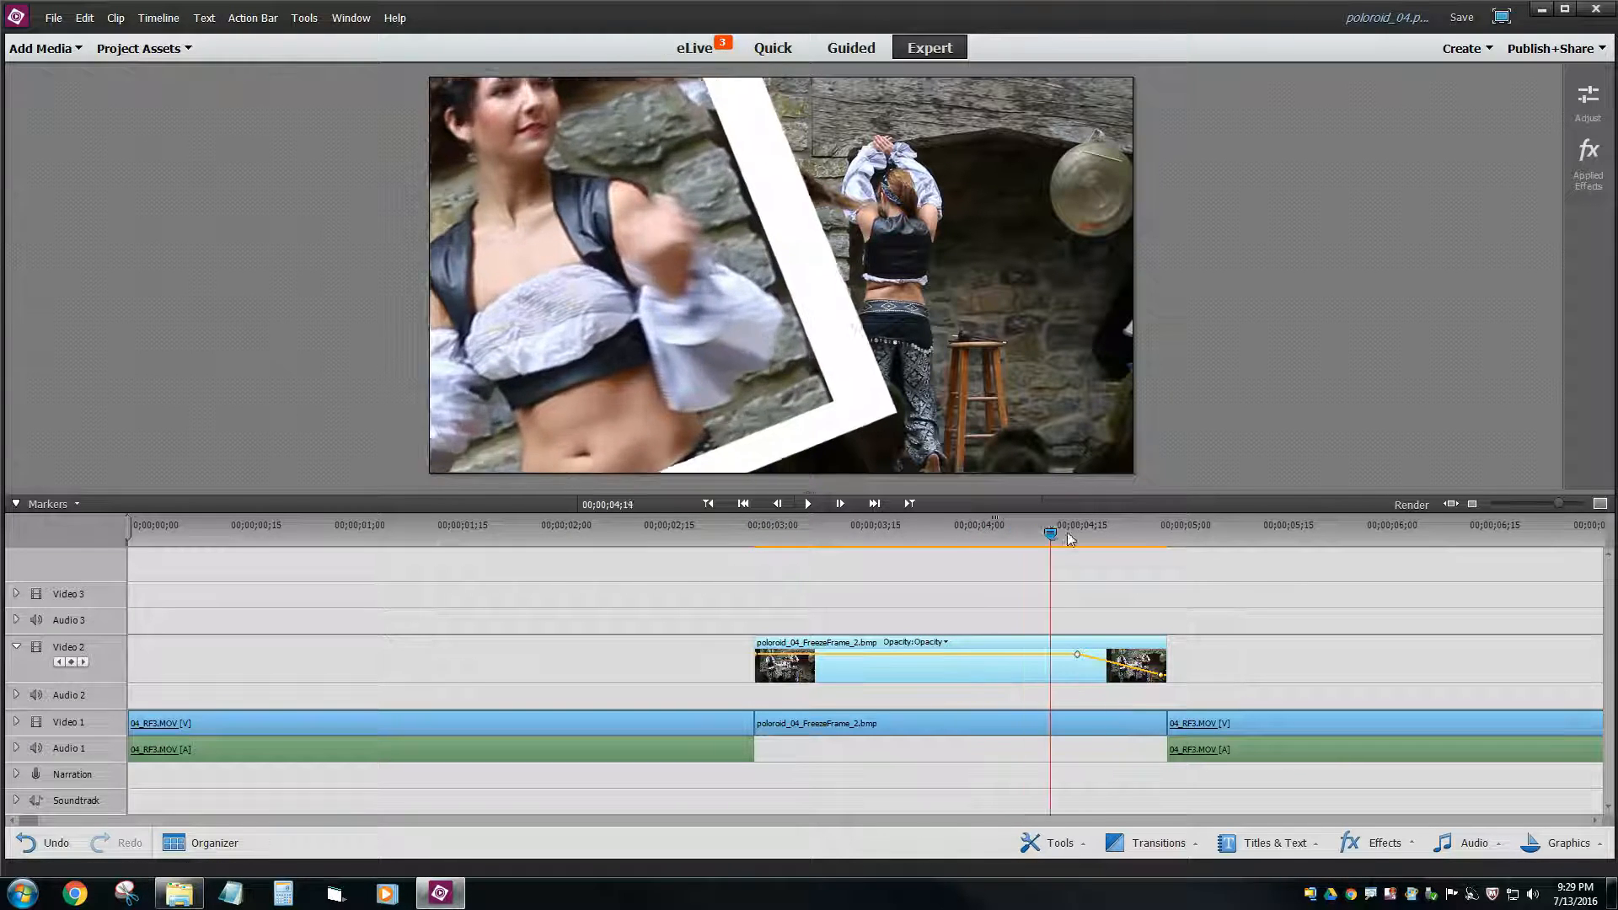
left_click_drag(1050, 534, 1132, 534)
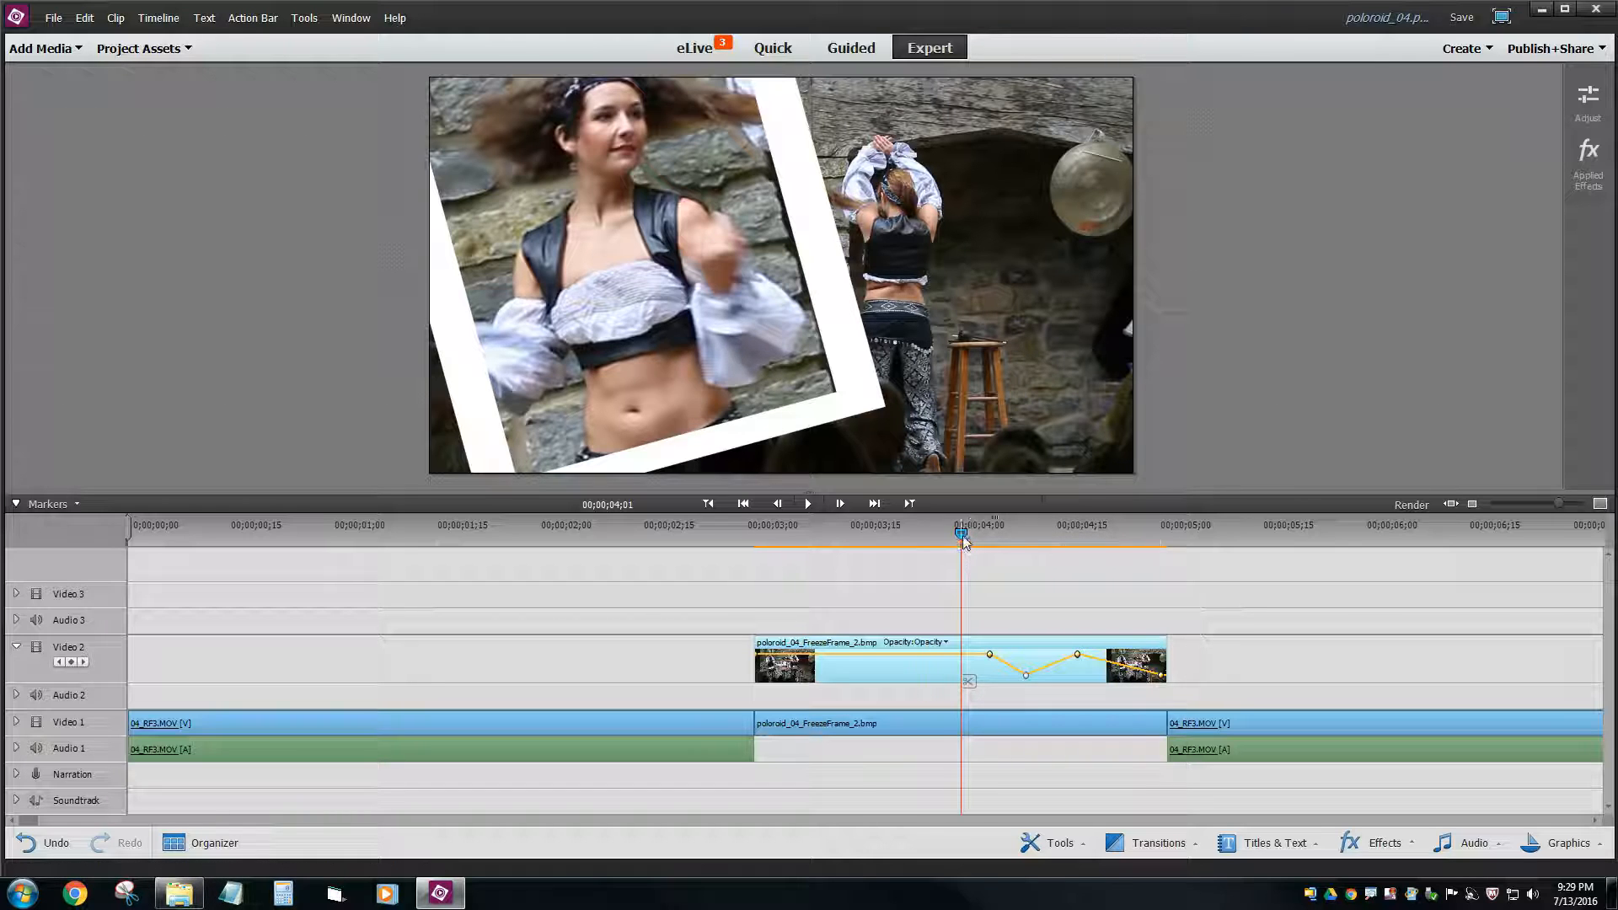
left_click_drag(963, 534, 1058, 534)
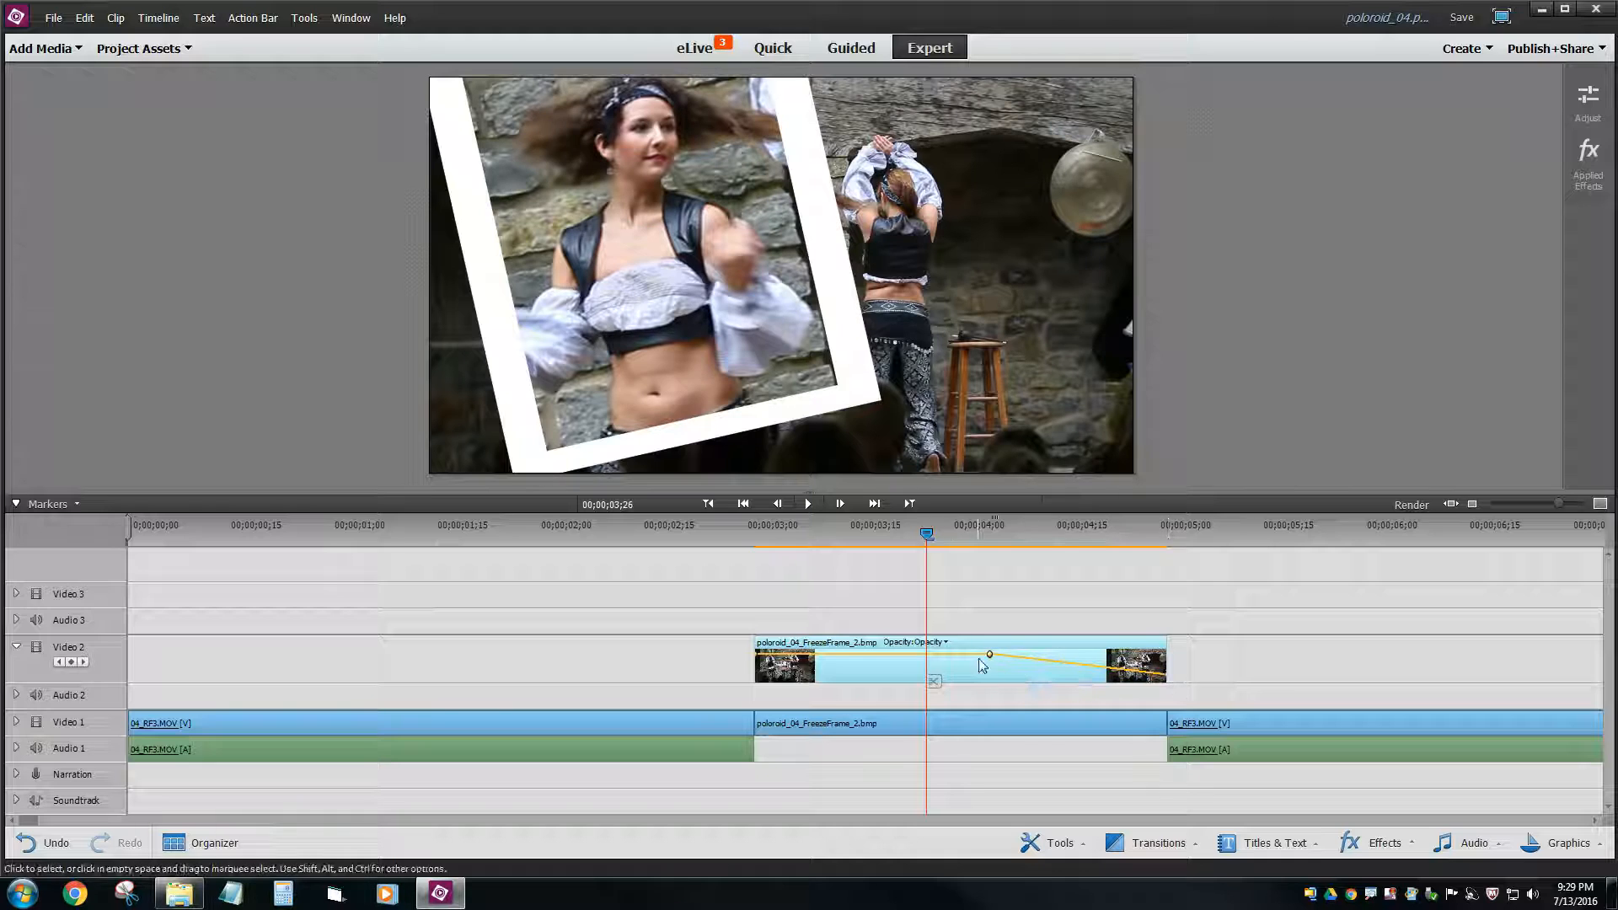
left_click_drag(989, 654, 1044, 654)
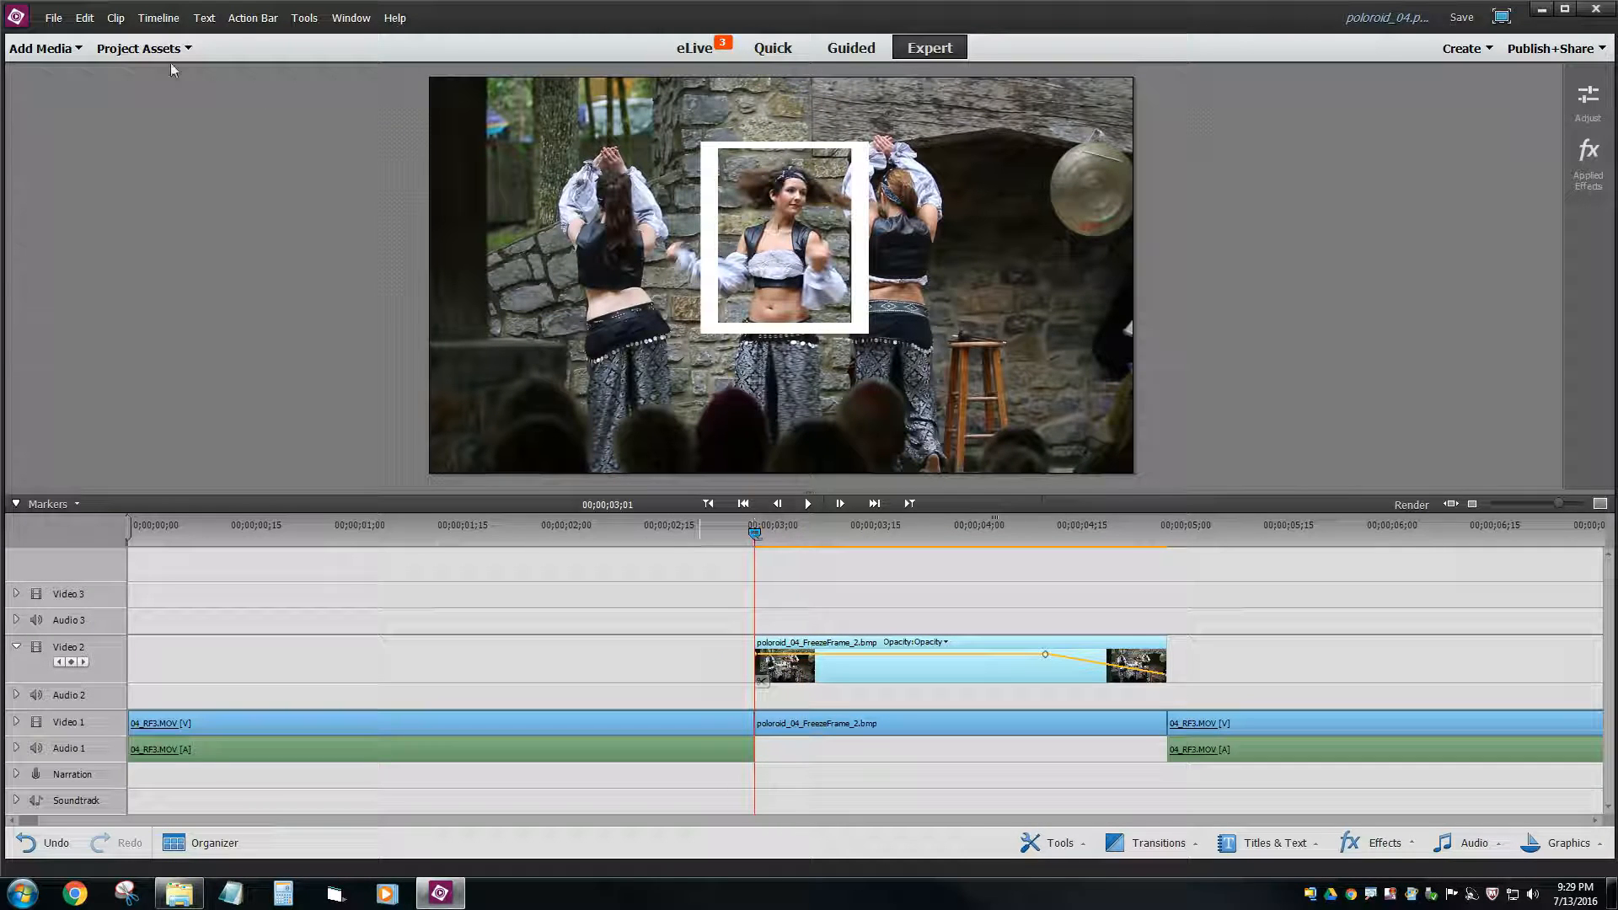
- Add Shutter-01.wav and DW_FX_25.wav to the Soundtrack at the freeze-frame start and play back
left_click(138, 47)
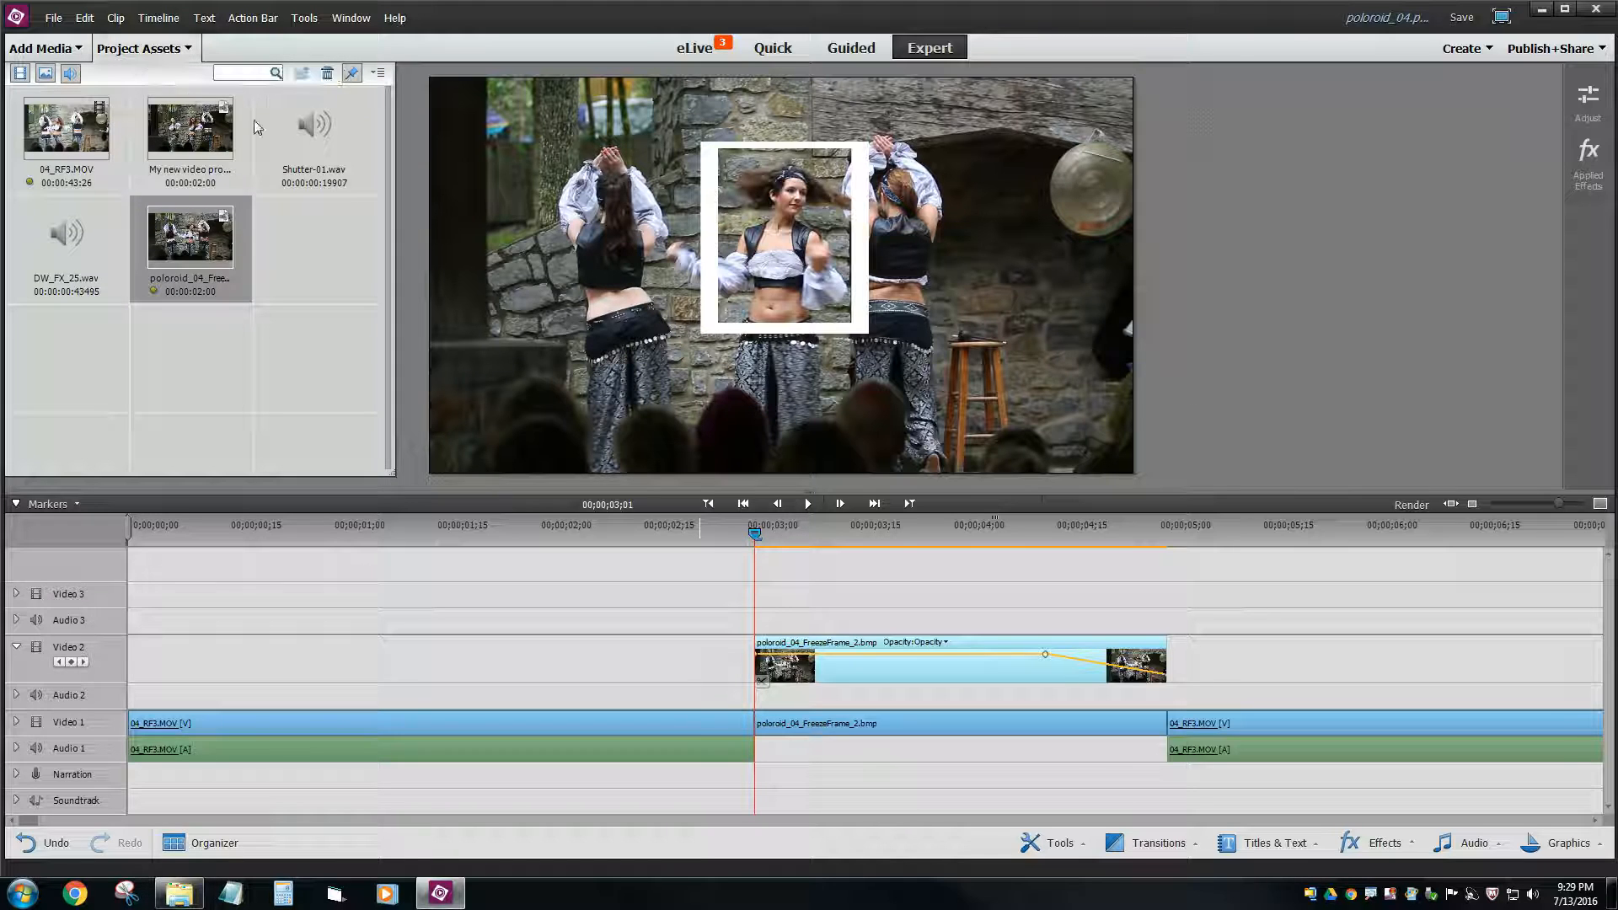
left_click(313, 126)
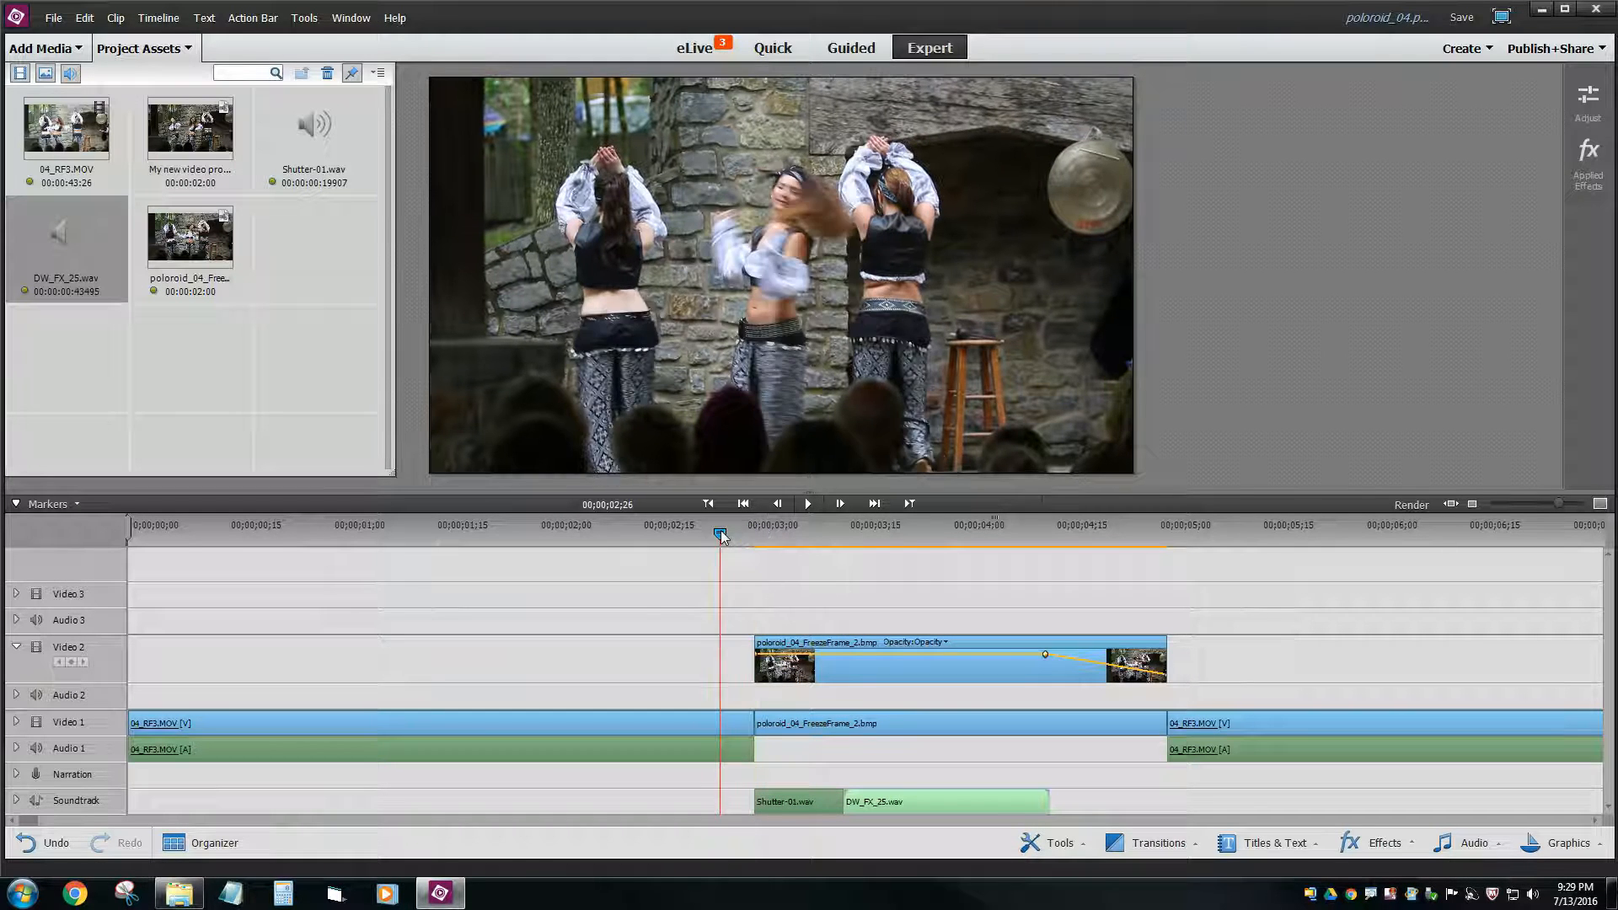
left_click_drag(720, 534, 893, 534)
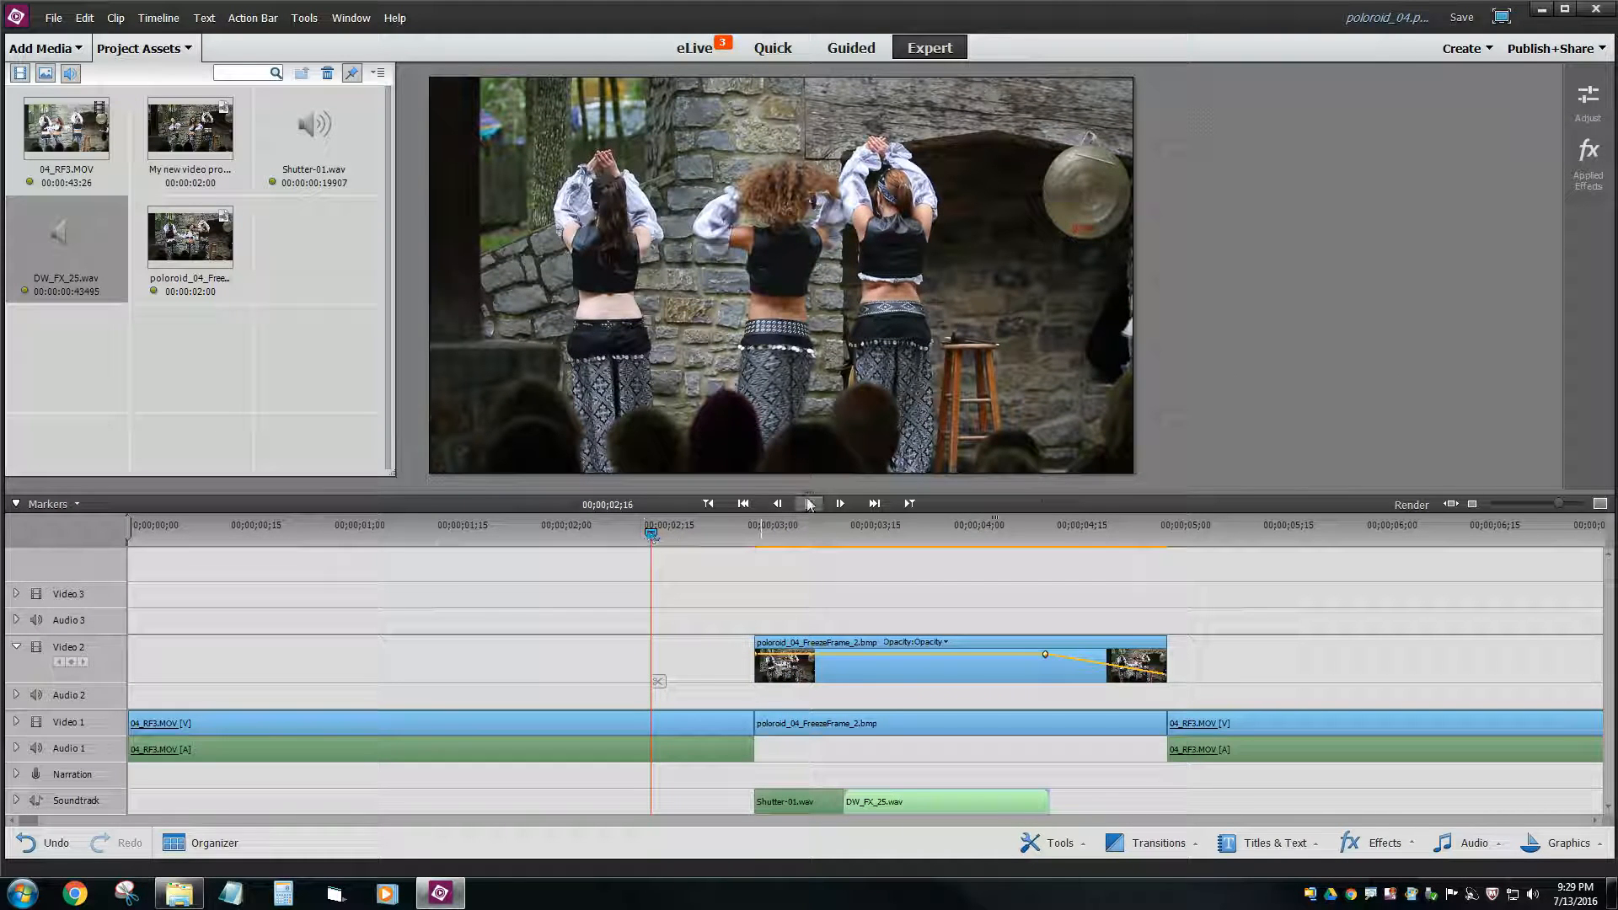
left_click(809, 504)
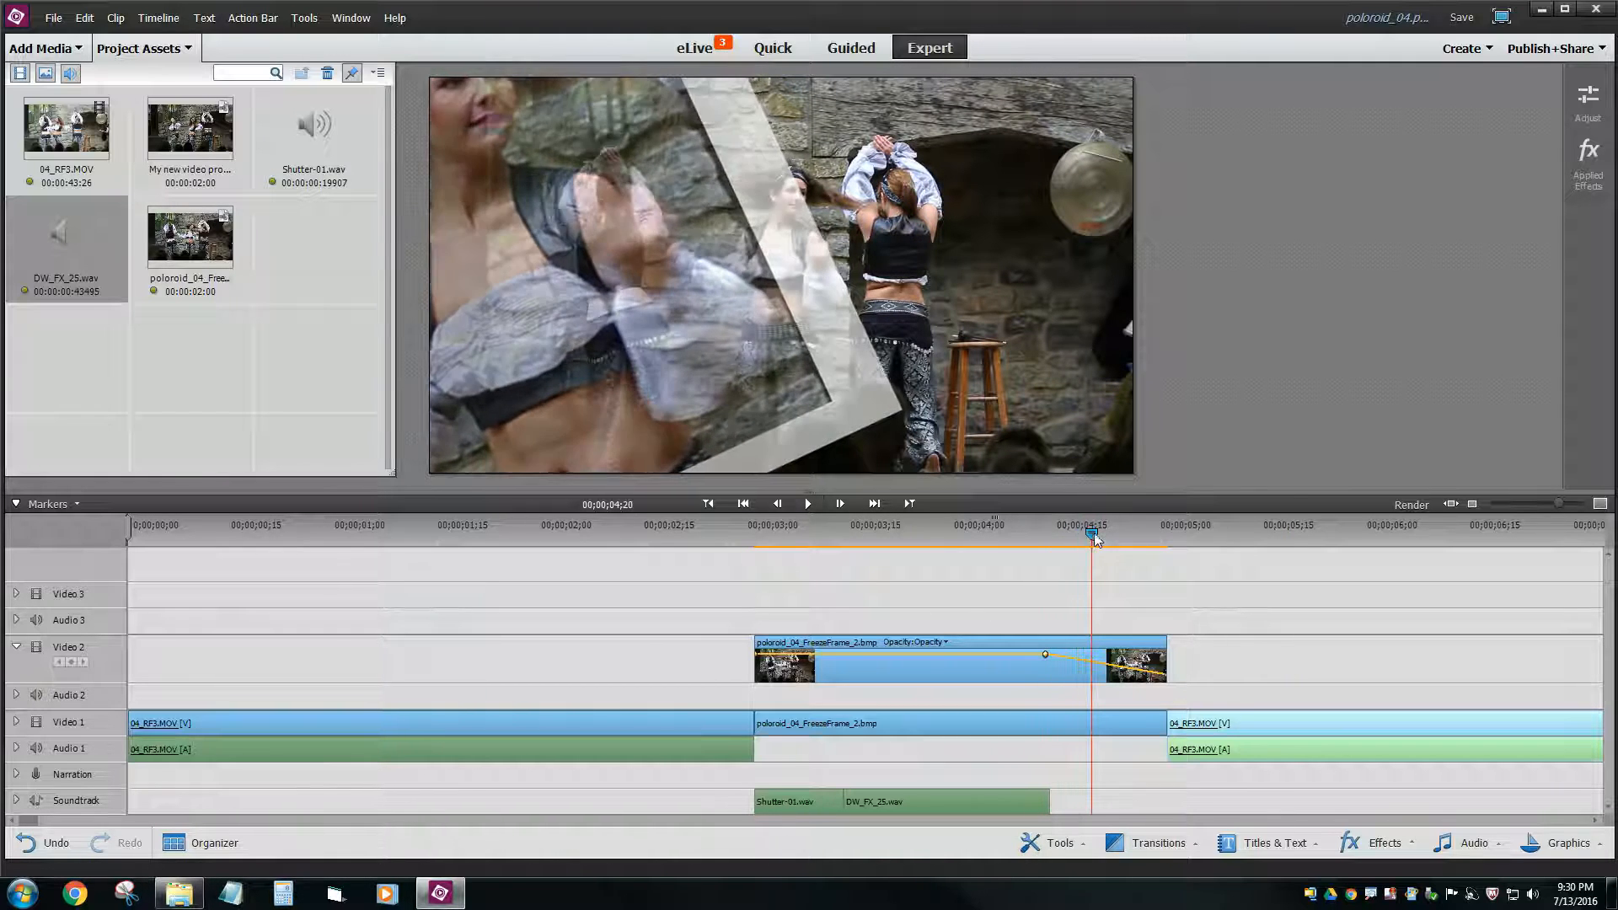
- Start the second 04_RF3.MOV clip earlier at about 00;00;04;15 so the dance resumes under the fade
left_click_drag(1092, 535, 1072, 534)
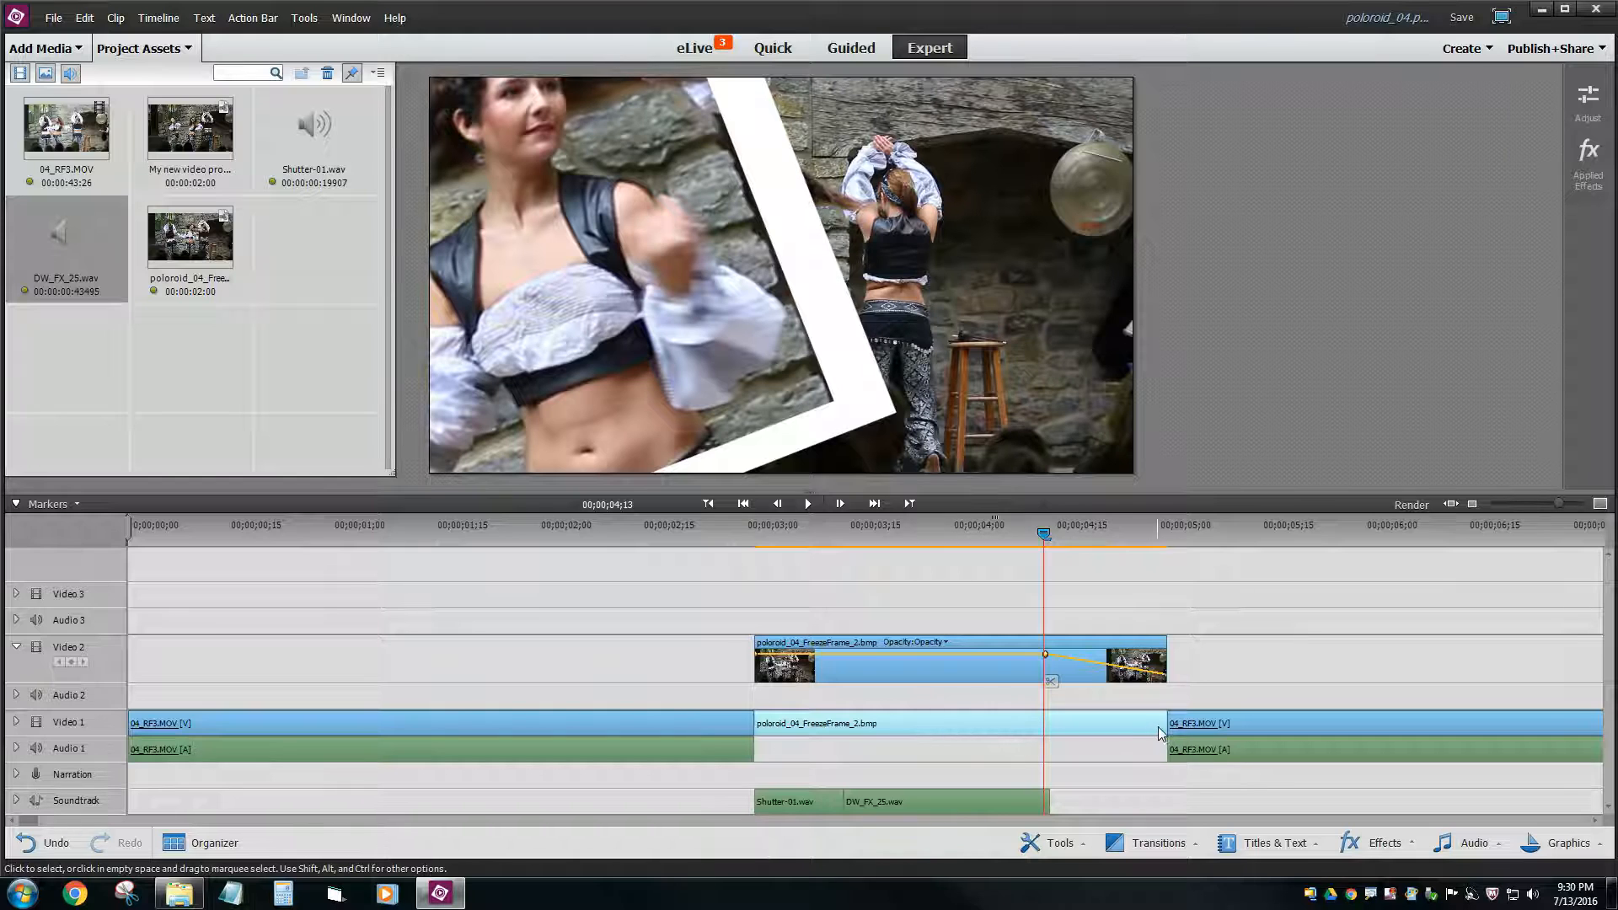
left_click_drag(1165, 723, 1052, 724)
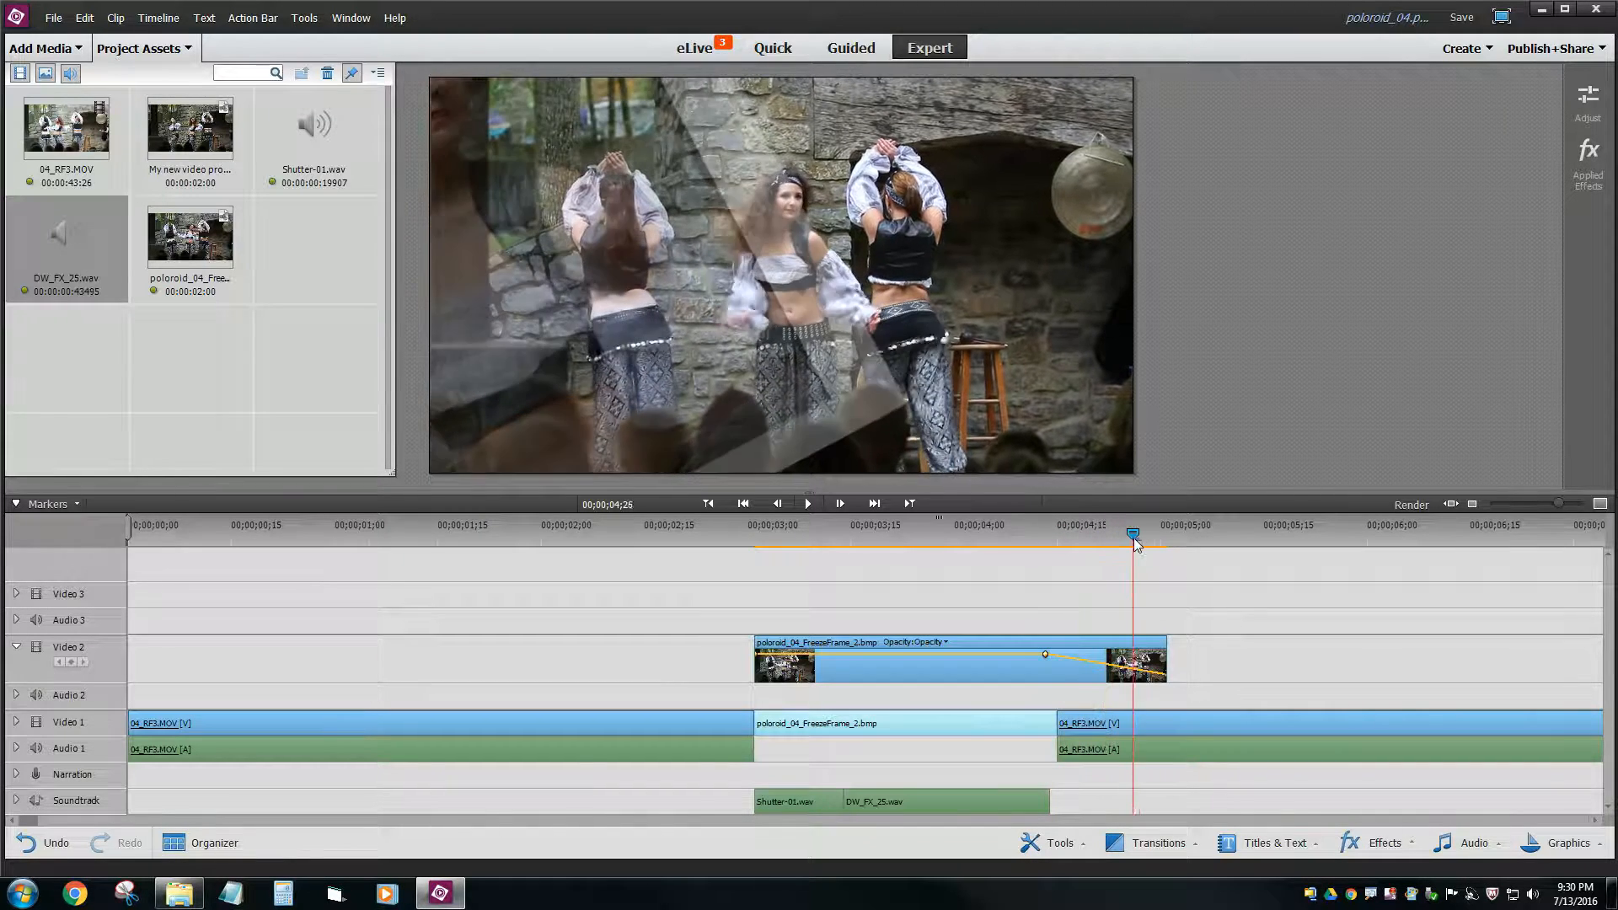
left_click_drag(1132, 534, 1113, 534)
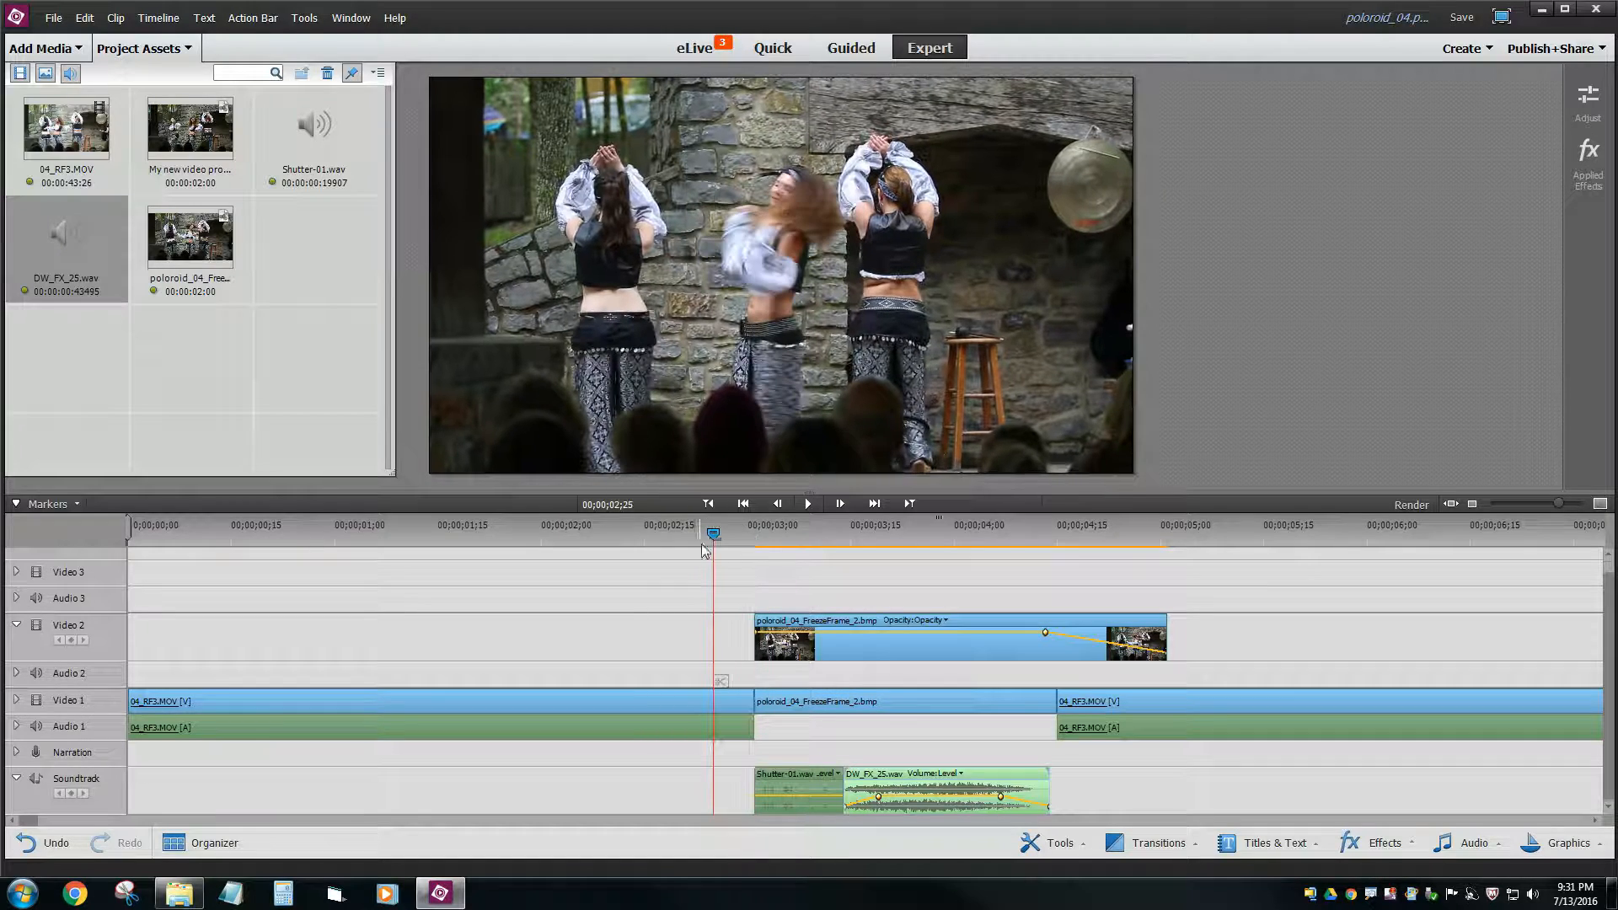
- Return to just before the freeze-frame and play back the finished Polaroid effect
left_click(808, 504)
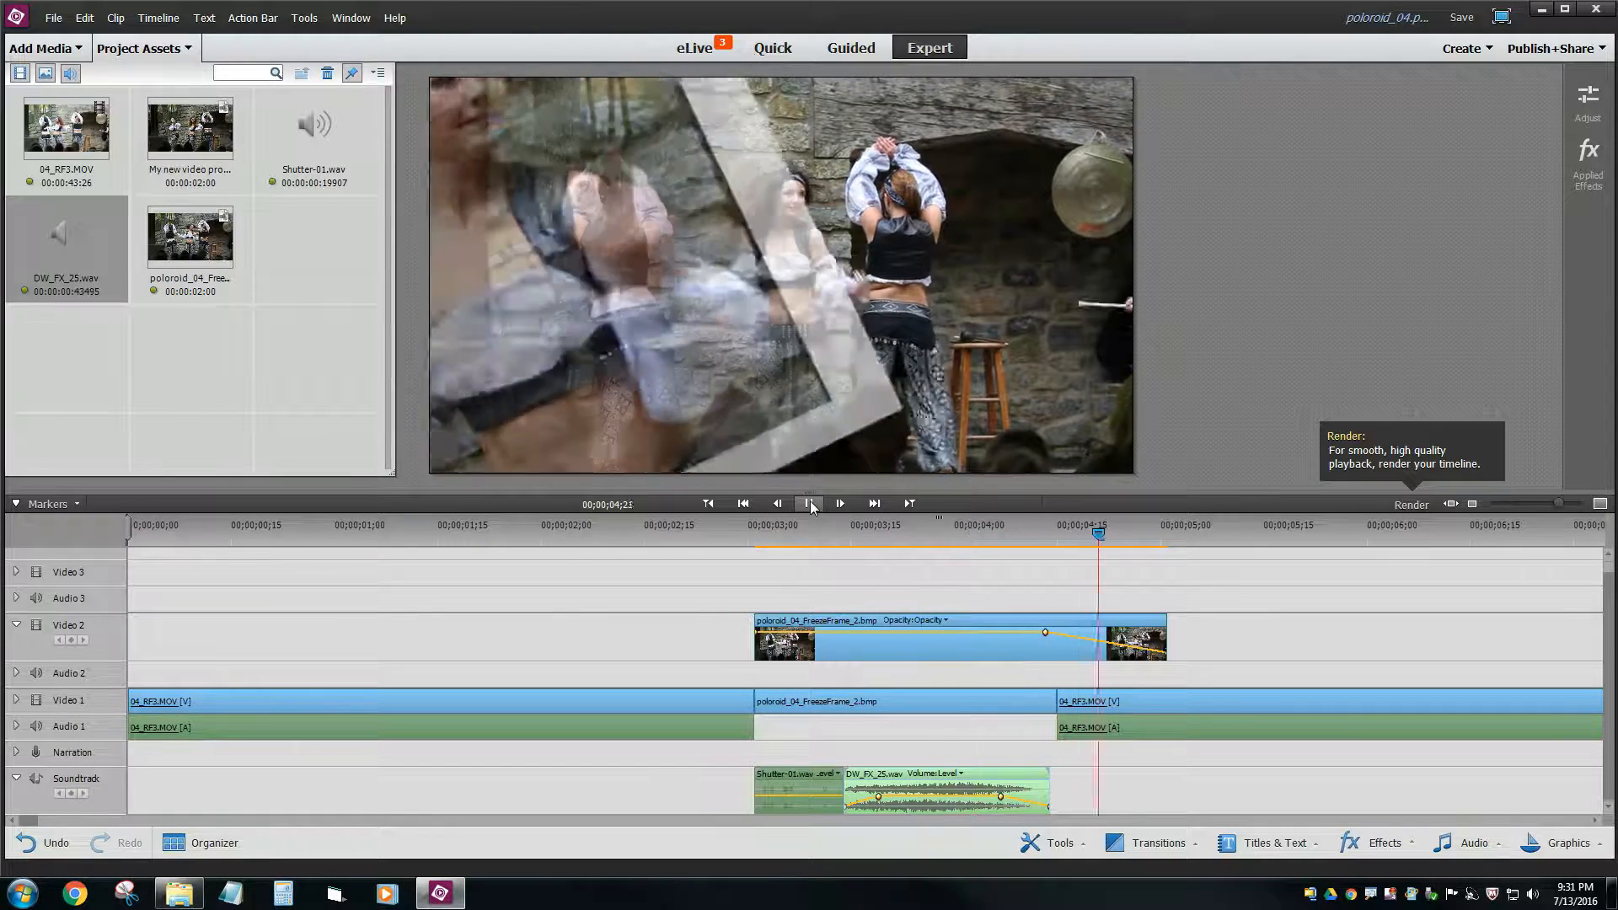
left_click(807, 502)
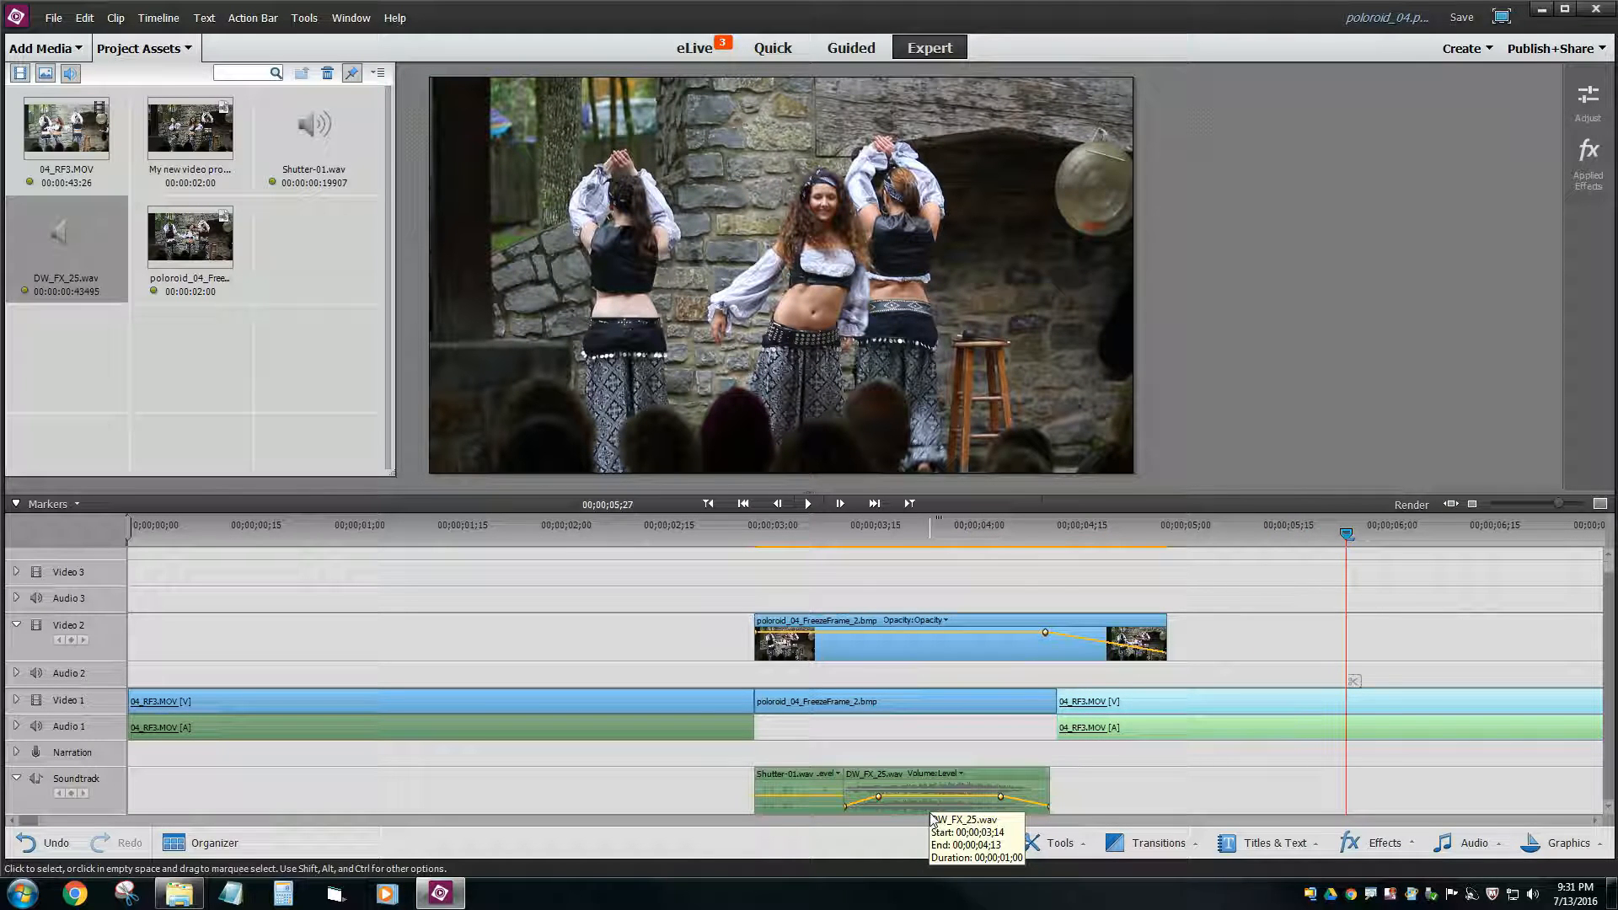
mouse_move(761, 595)
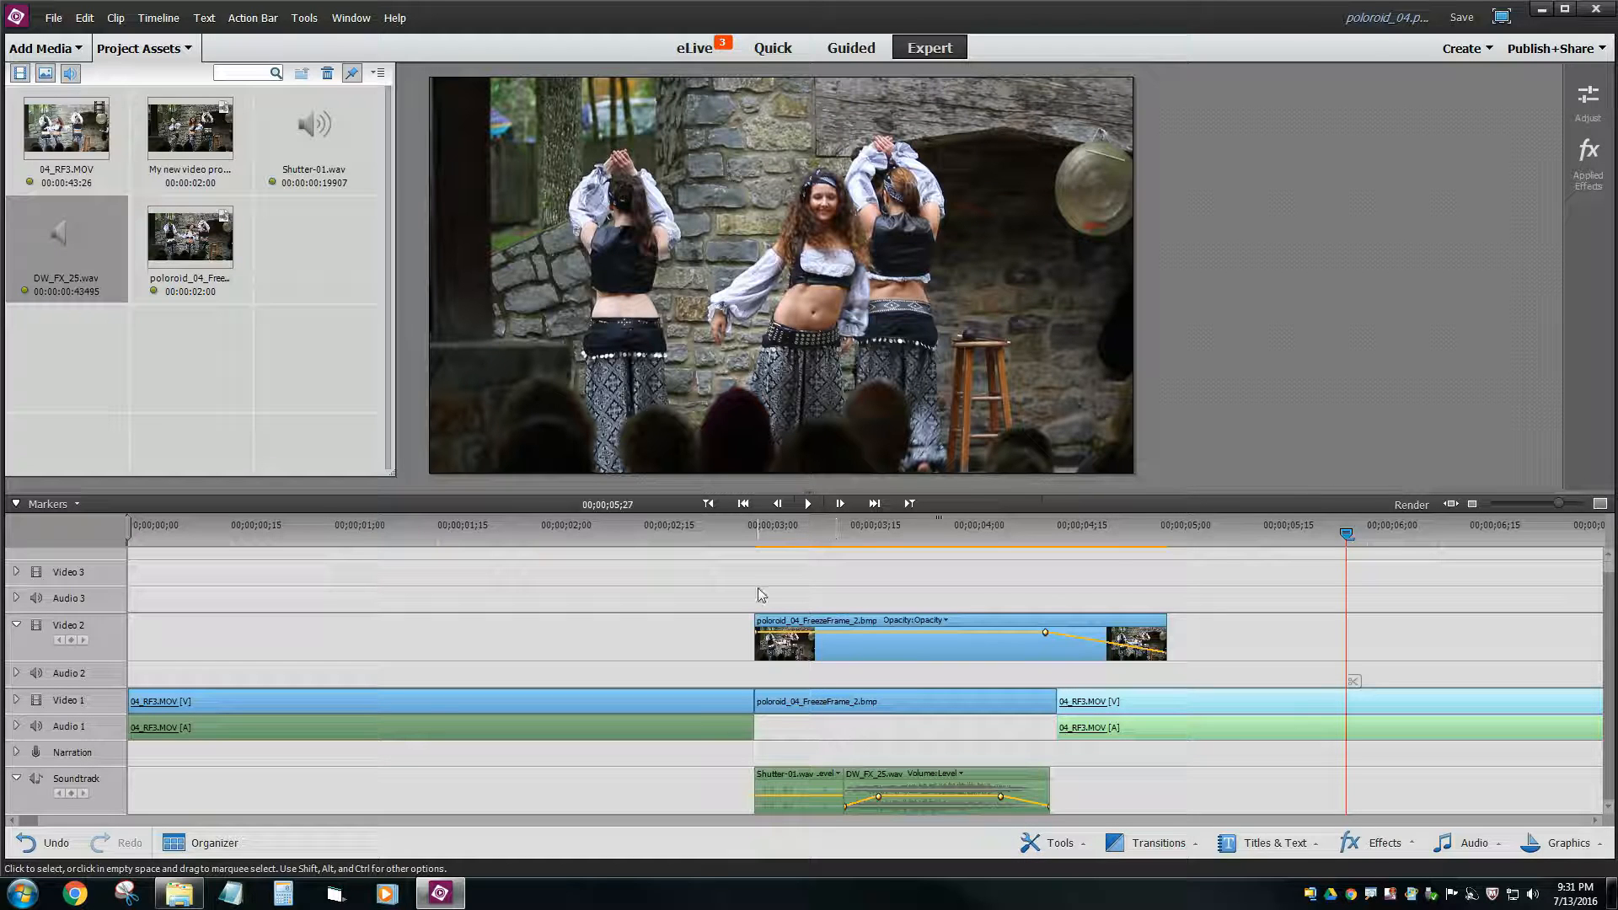